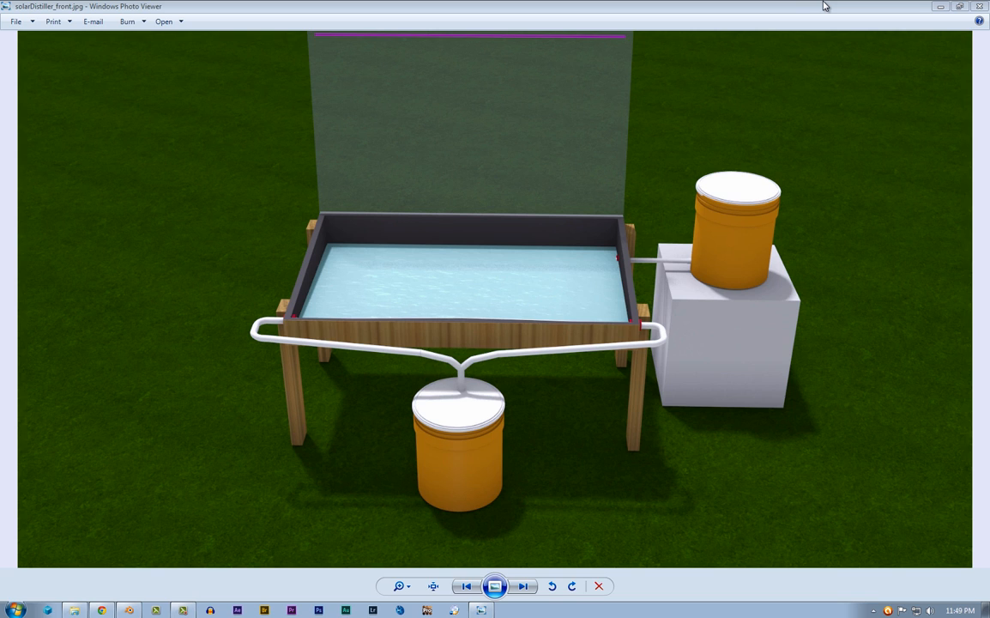
mouse_move(560, 272)
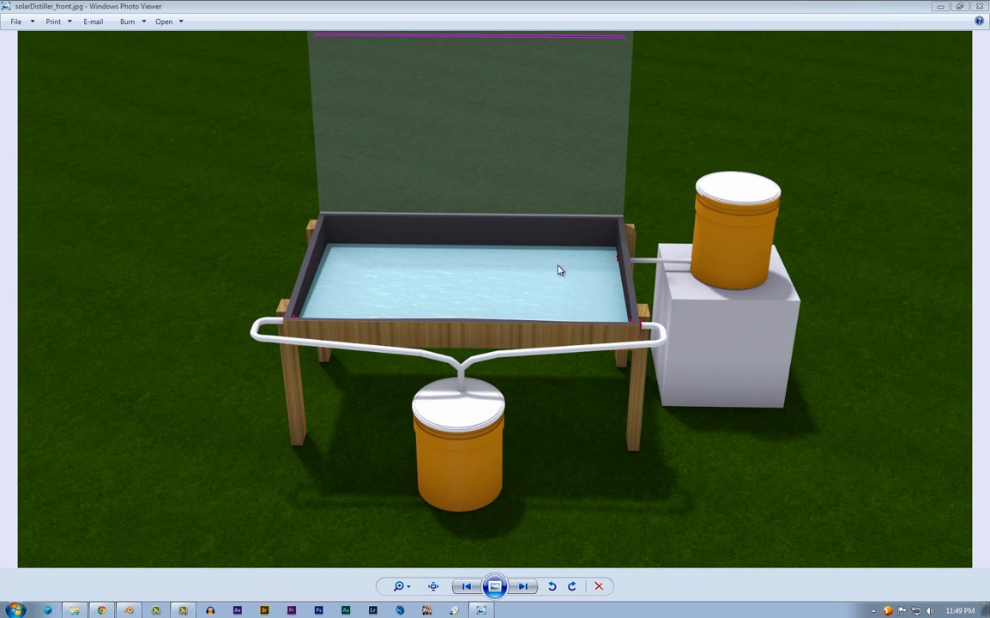
mouse_move(824, 130)
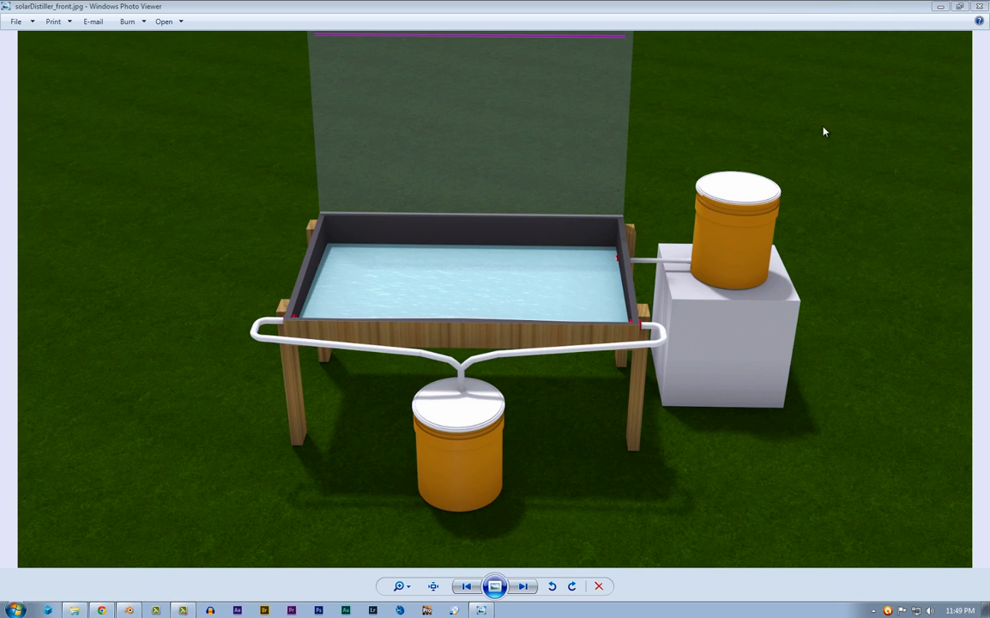
mouse_move(417, 52)
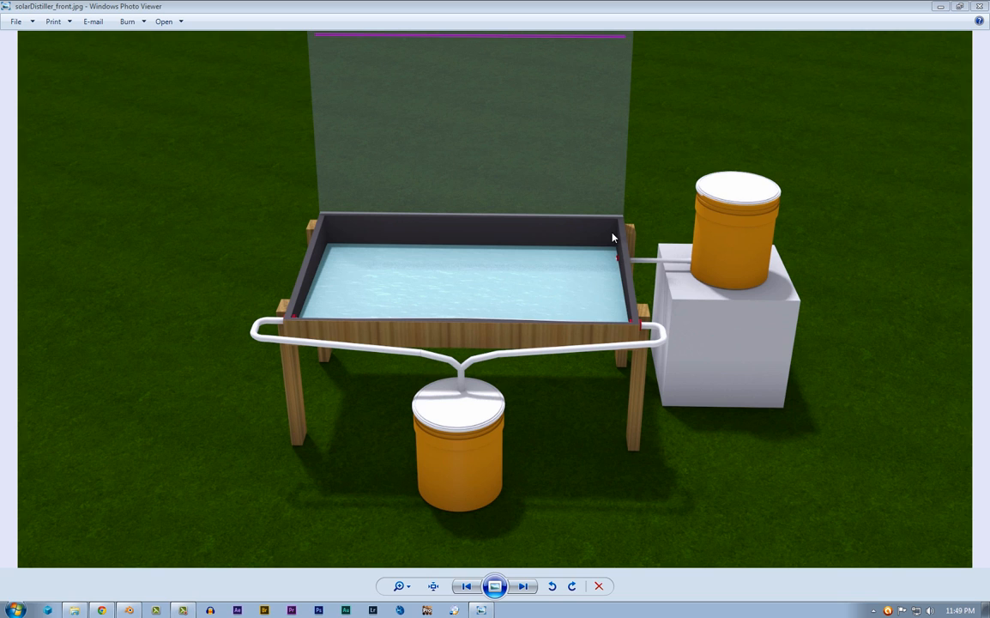
mouse_move(324, 244)
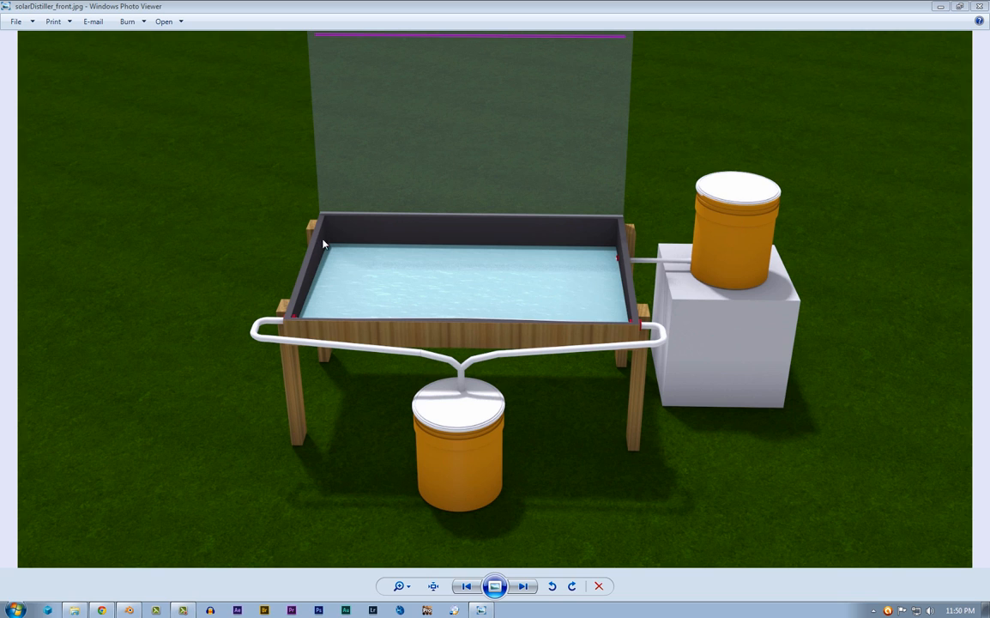
mouse_move(495, 254)
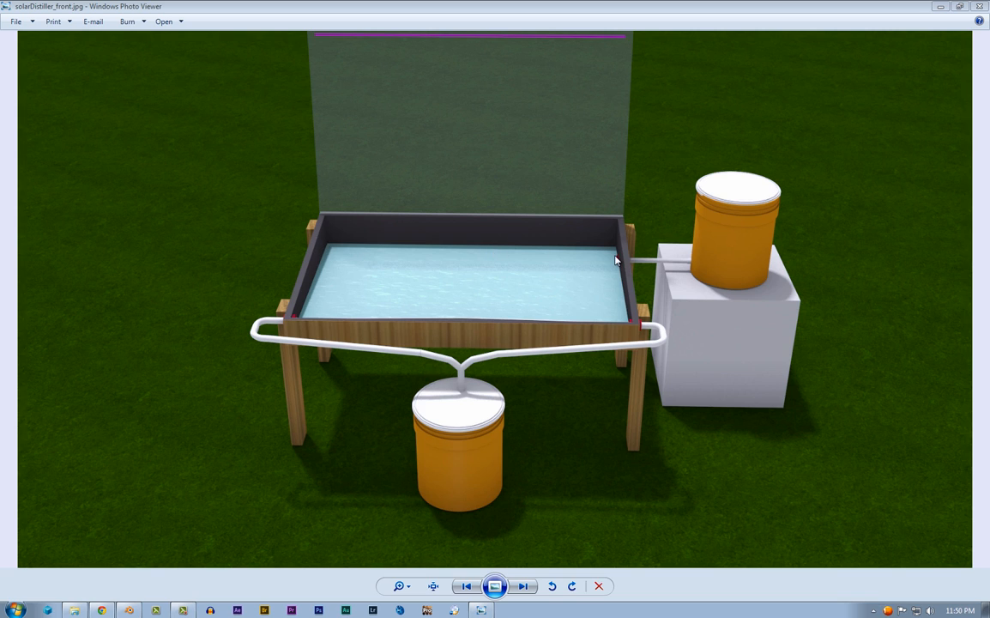
mouse_move(579, 219)
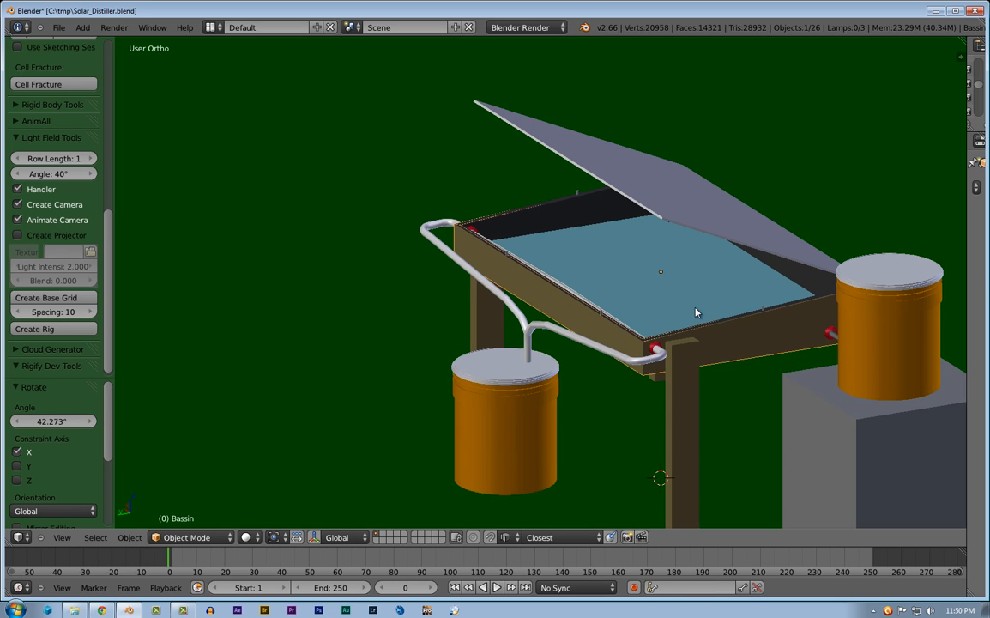
Orbit behind the distiller and pick the Water object inside the basin
scroll("down", 3)
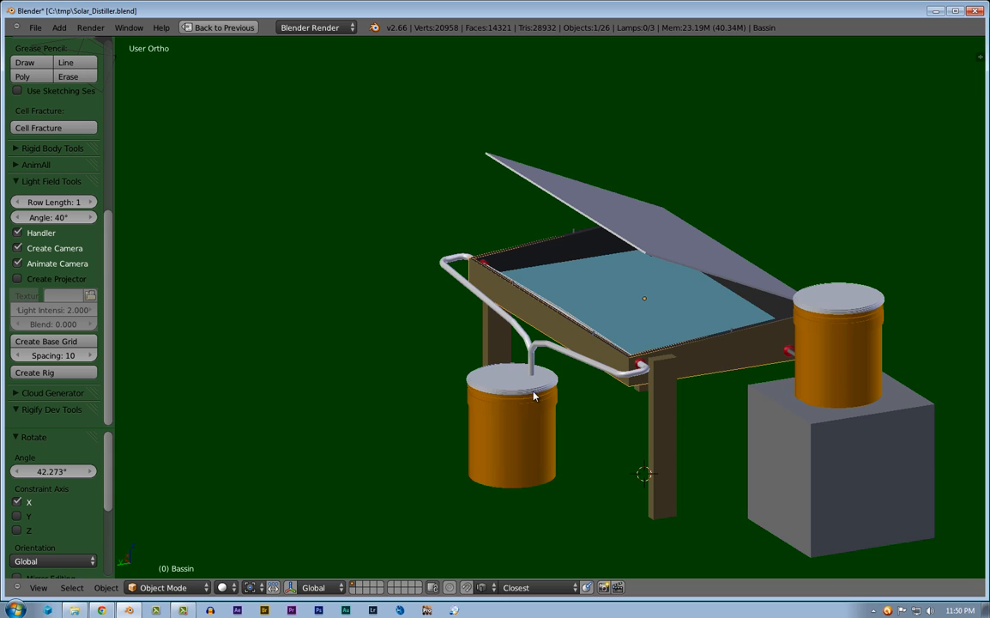
left_click_drag(533, 394, 661, 420)
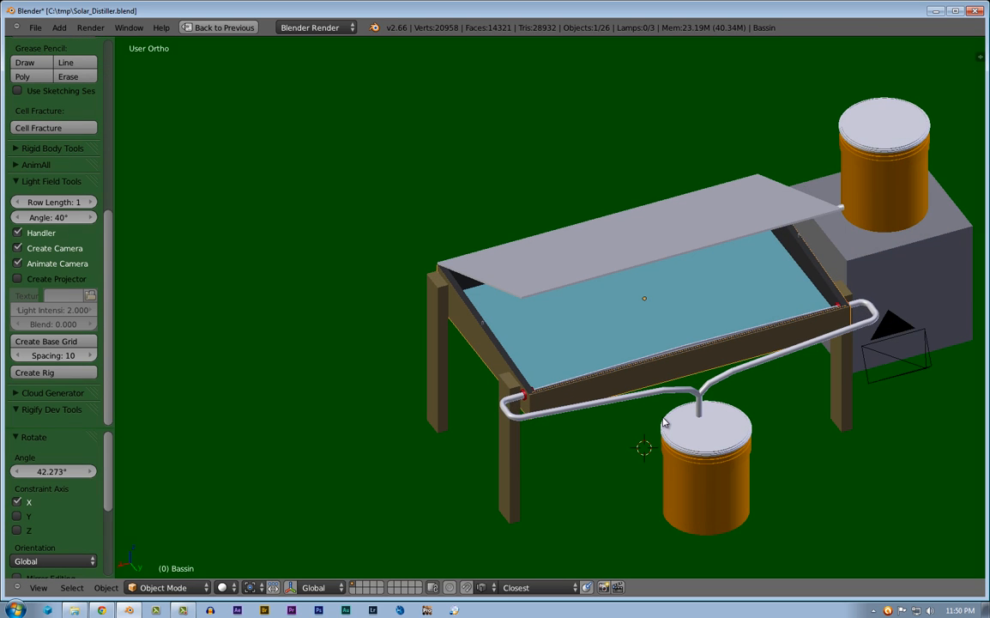
left_click(669, 306)
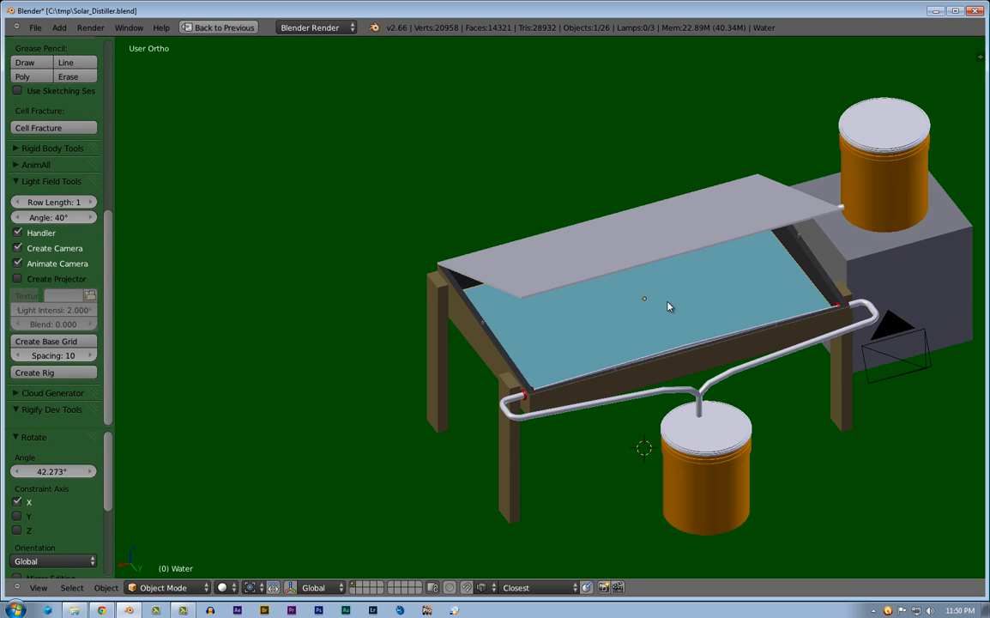
mouse_move(673, 321)
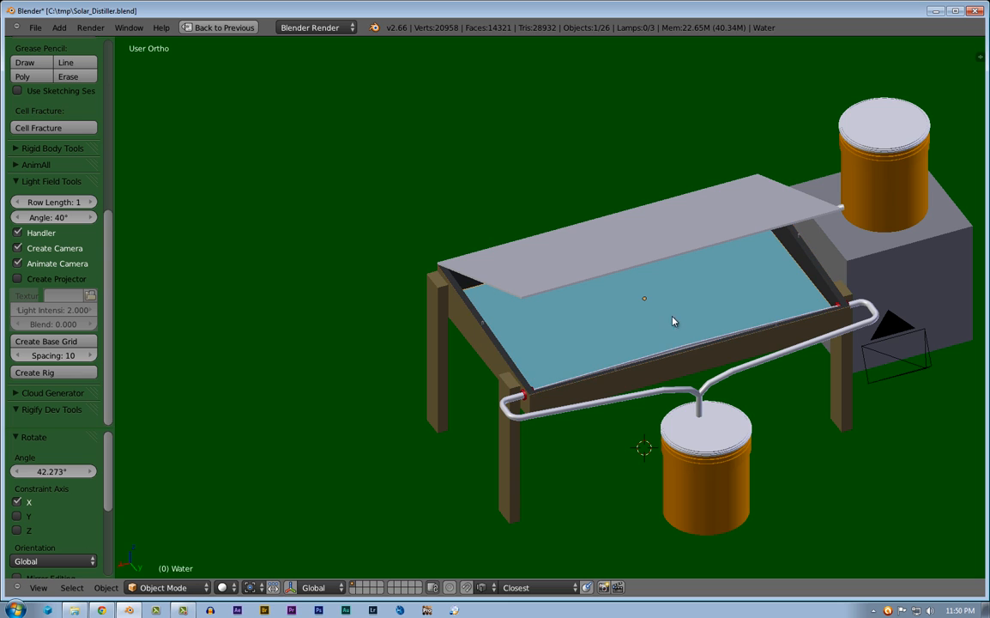
mouse_move(666, 271)
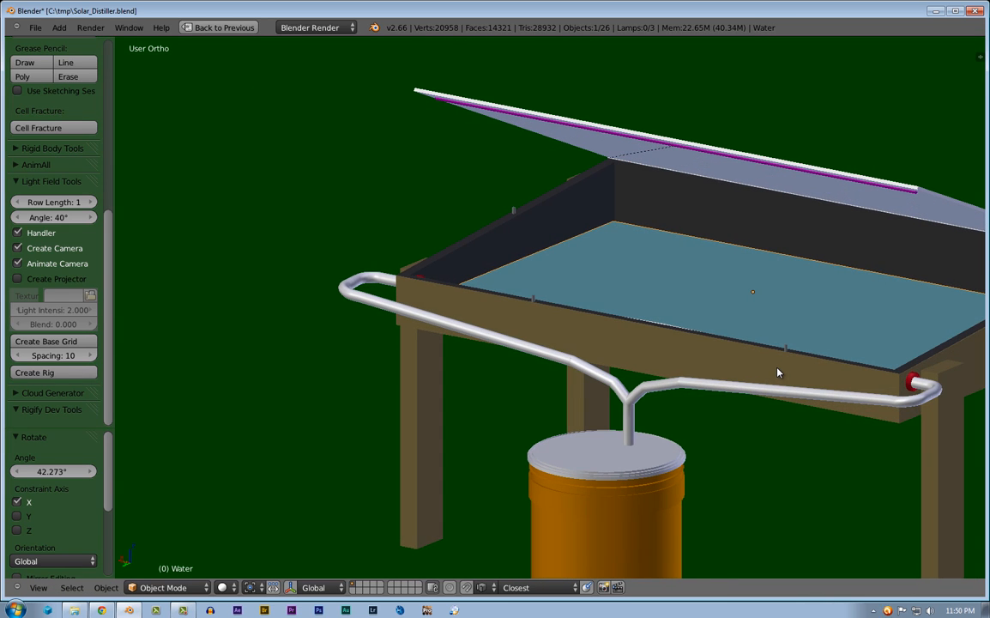
mouse_move(608, 281)
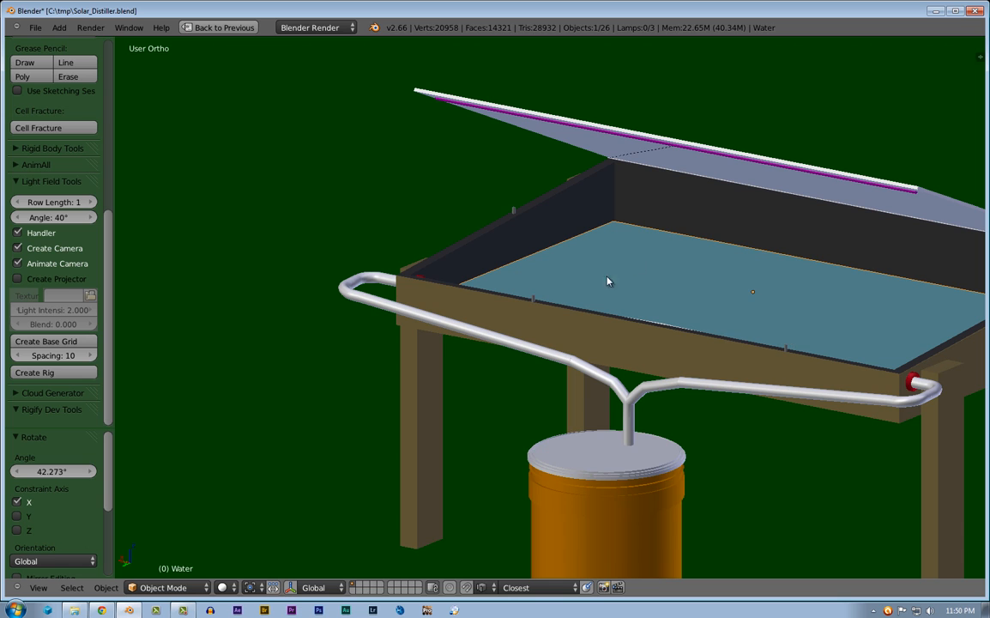
Swing the view toward the raised supply bucket
left_click_drag(608, 282, 905, 288)
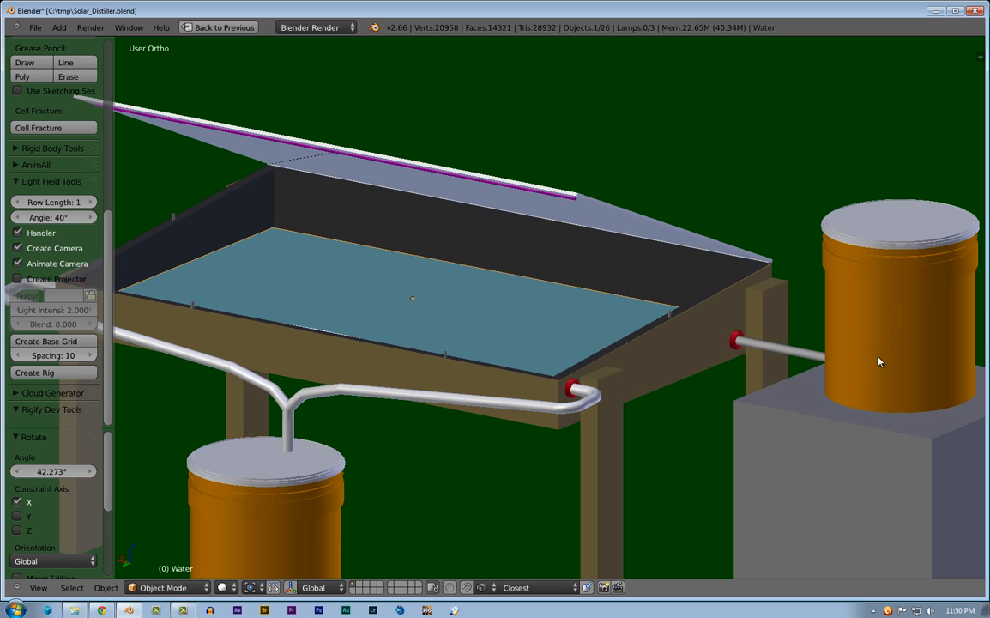
mouse_move(839, 330)
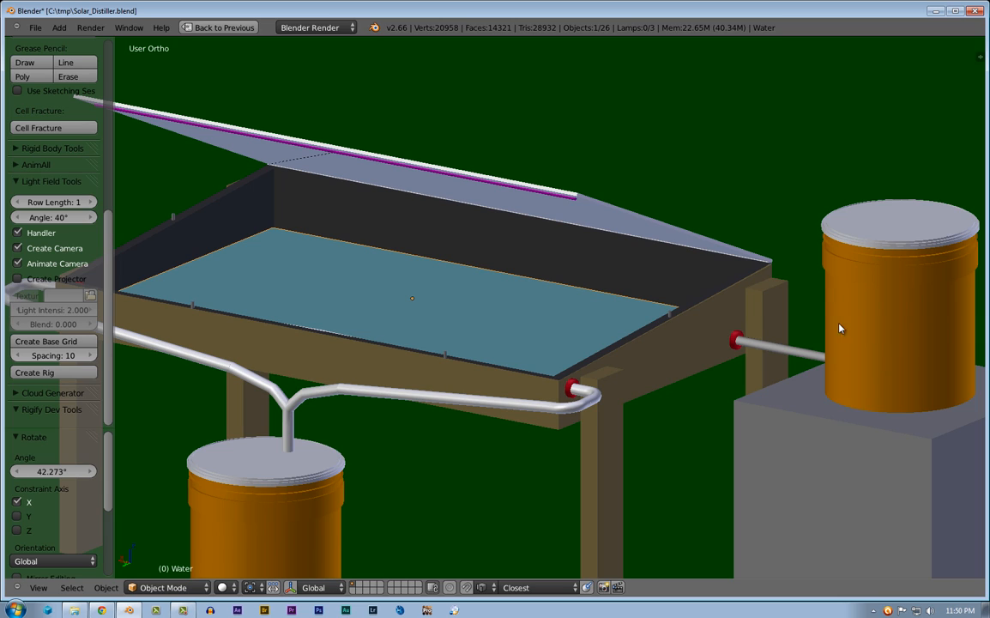
mouse_move(916, 321)
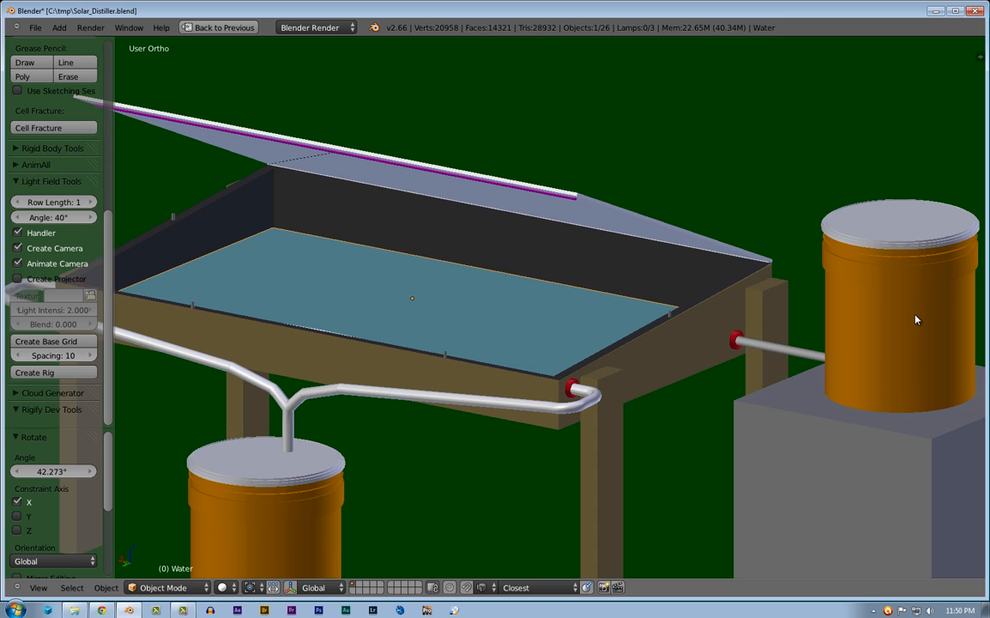
mouse_move(908, 408)
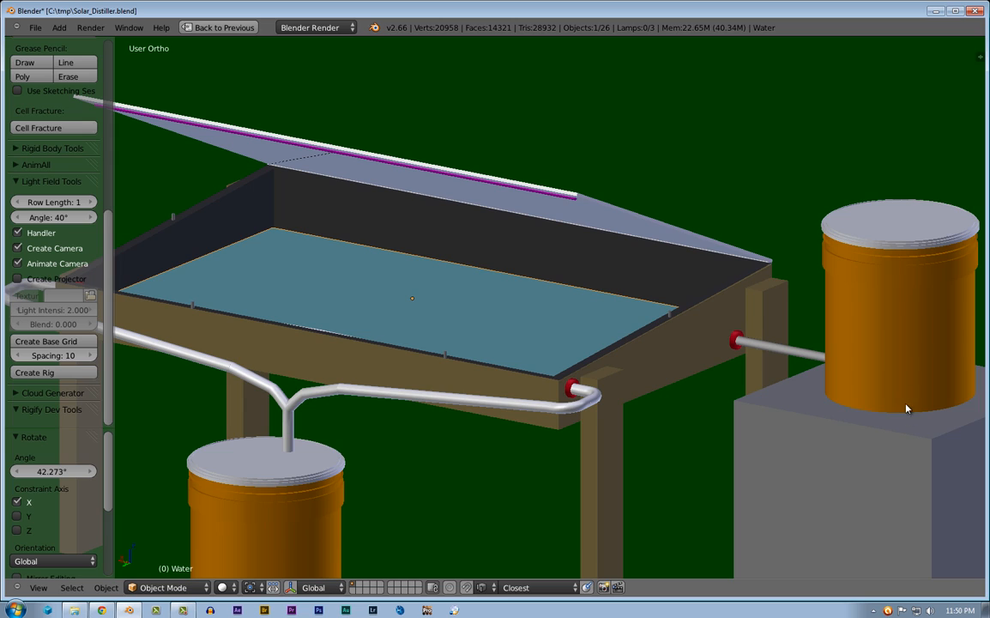
mouse_move(879, 261)
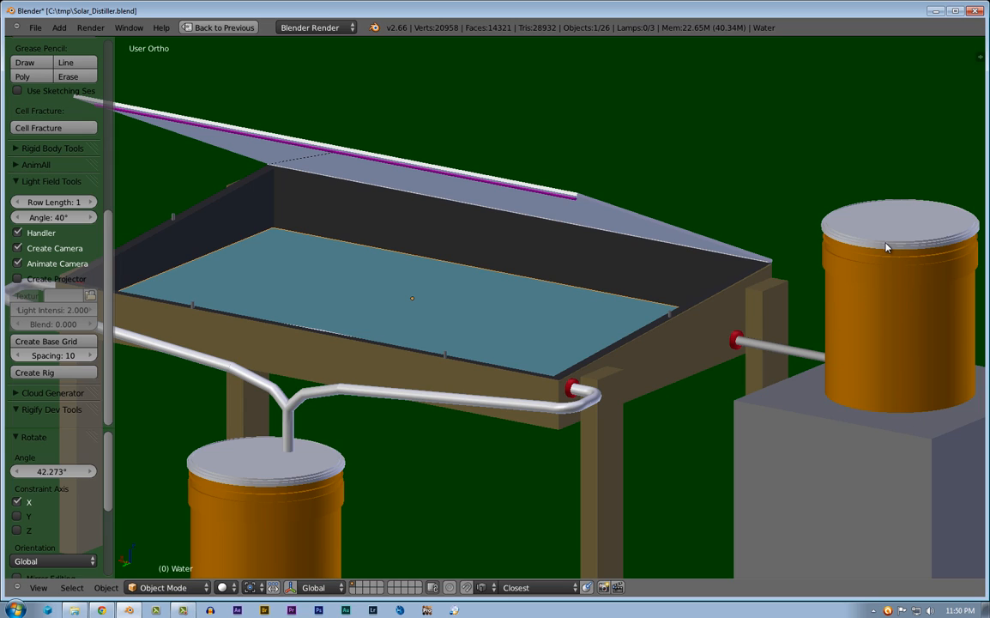
mouse_move(854, 247)
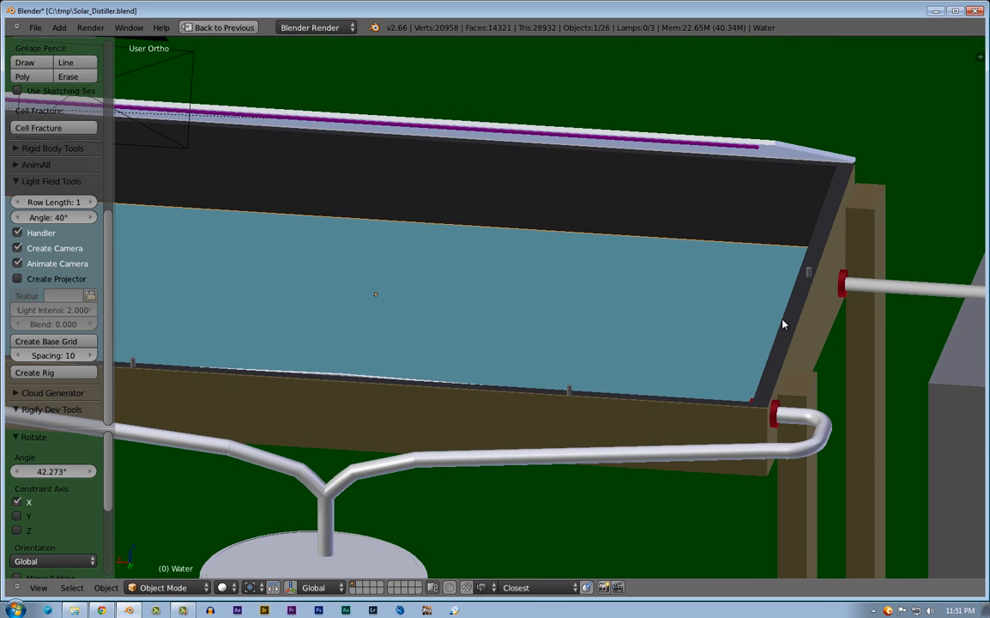
mouse_move(828, 216)
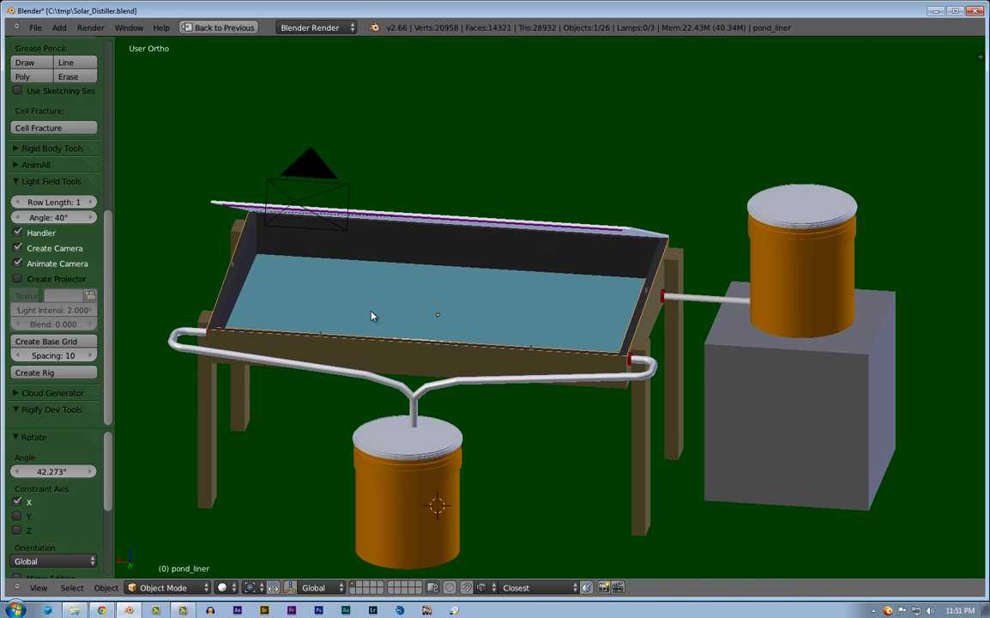
mouse_move(484, 283)
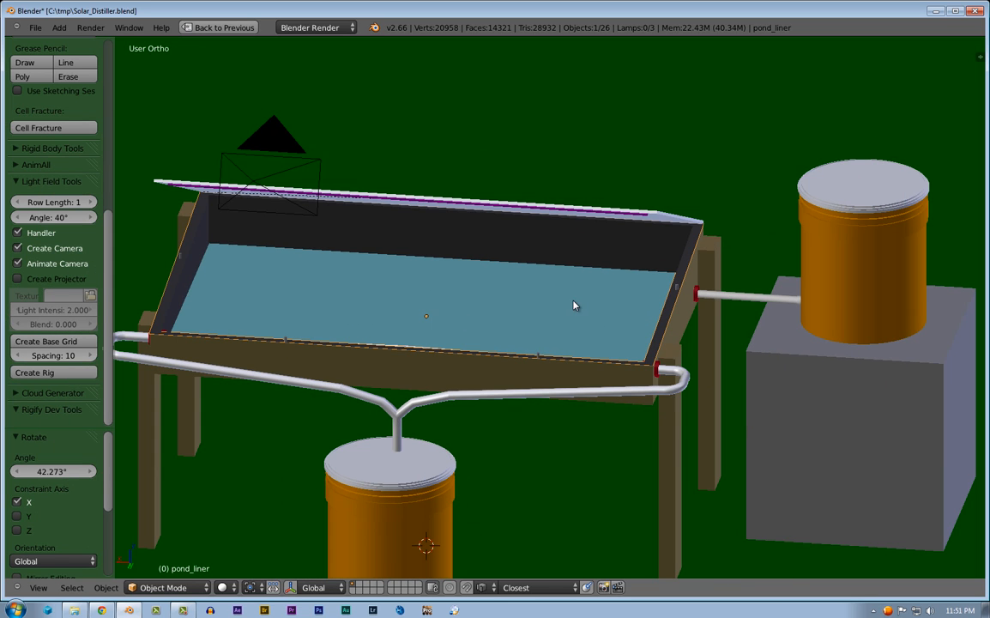
mouse_move(430, 295)
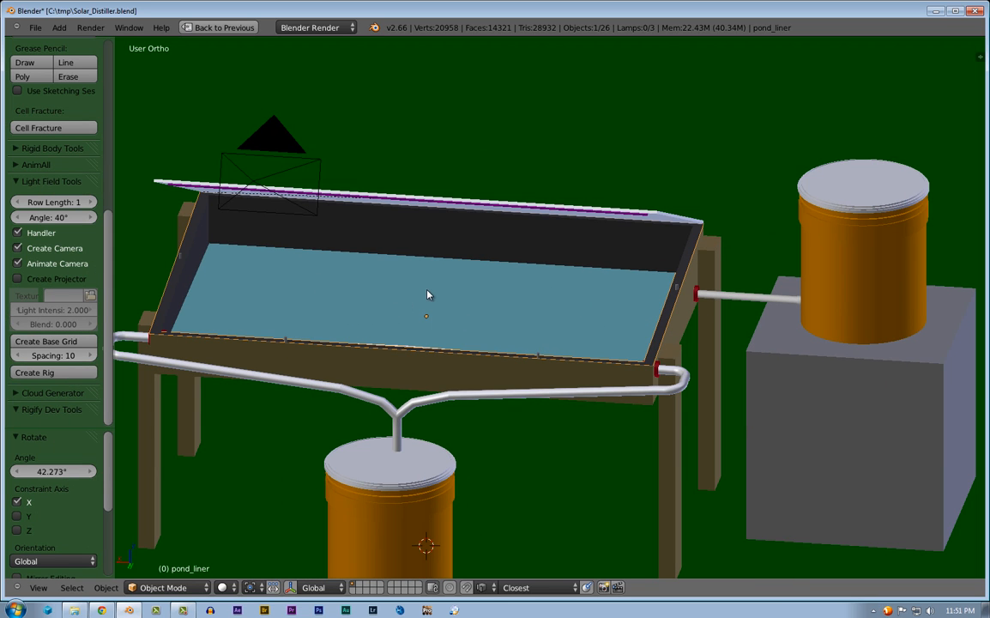
mouse_move(455, 312)
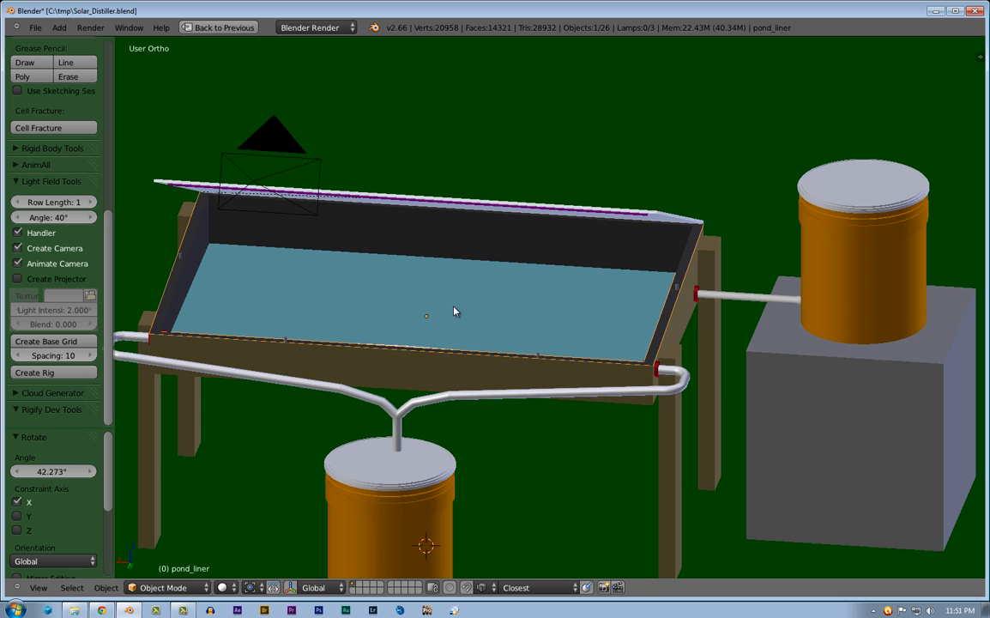
mouse_move(513, 326)
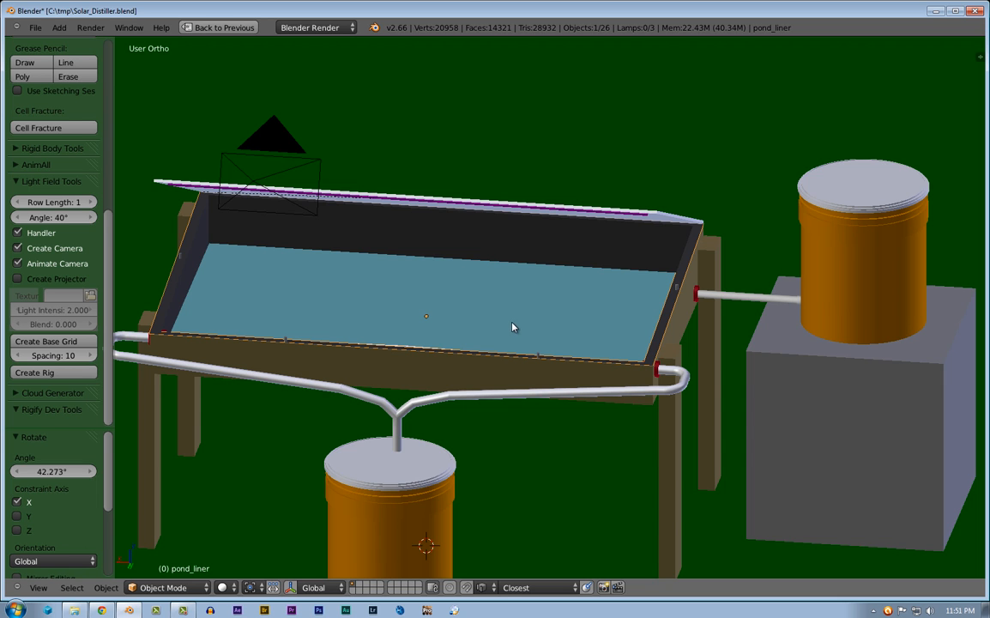
Orbit the view to look down onto the lid
left_click_drag(513, 327, 278, 329)
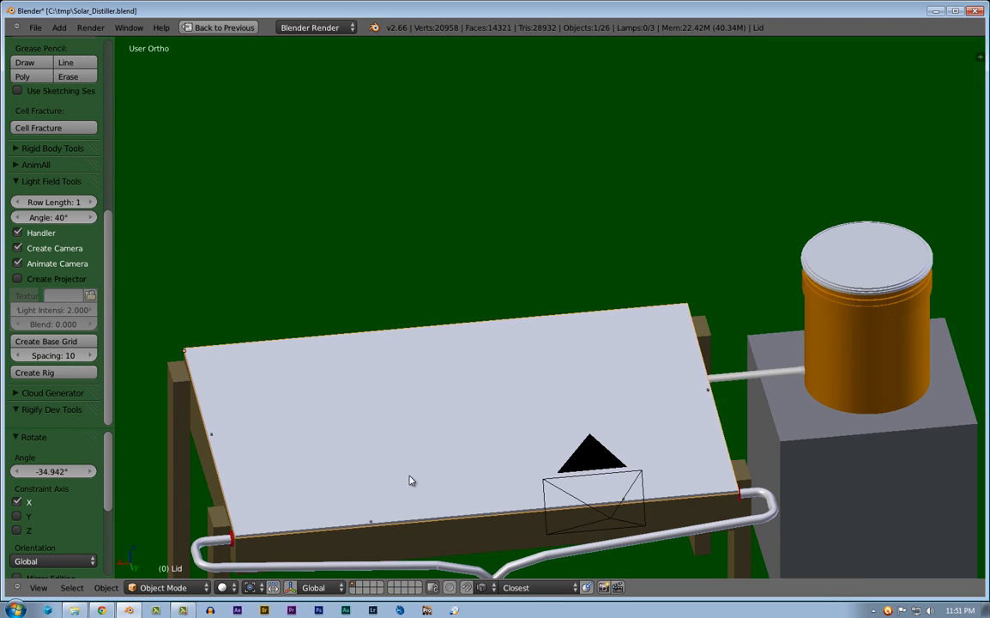
mouse_move(405, 494)
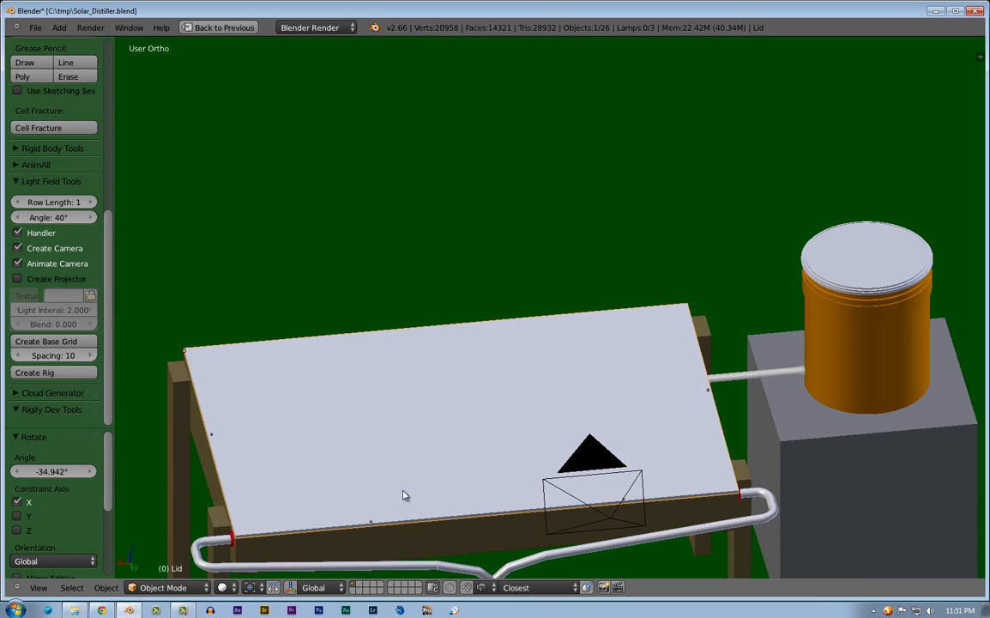
mouse_move(350, 479)
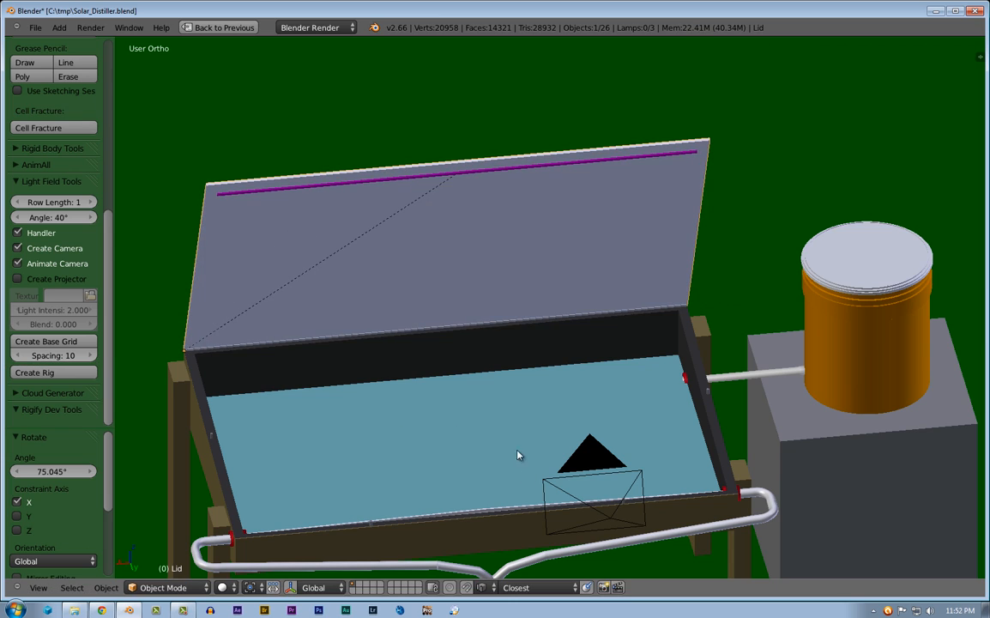
mouse_move(381, 463)
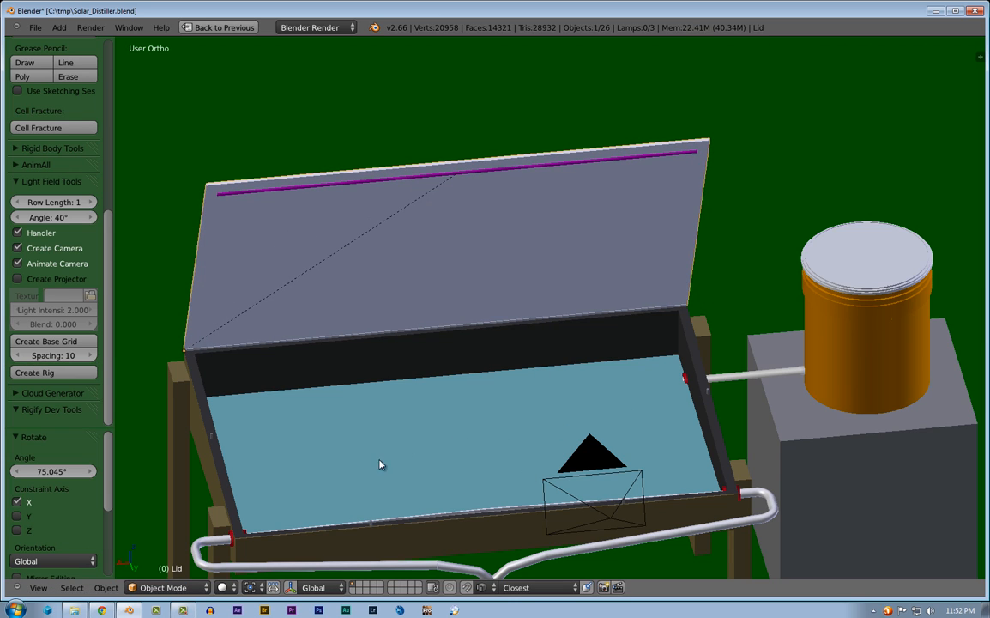
mouse_move(587, 344)
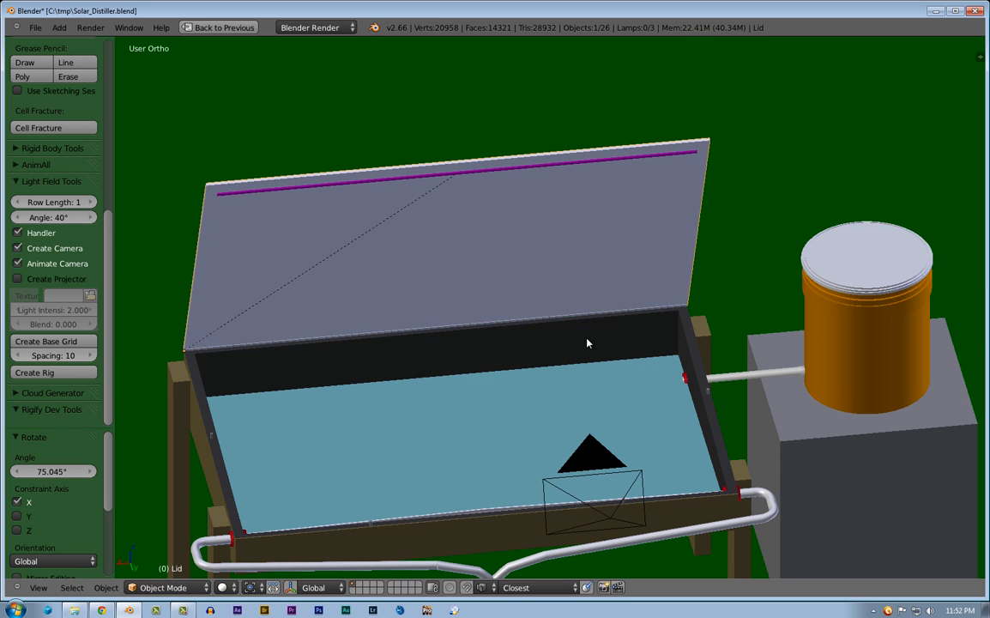
mouse_move(677, 321)
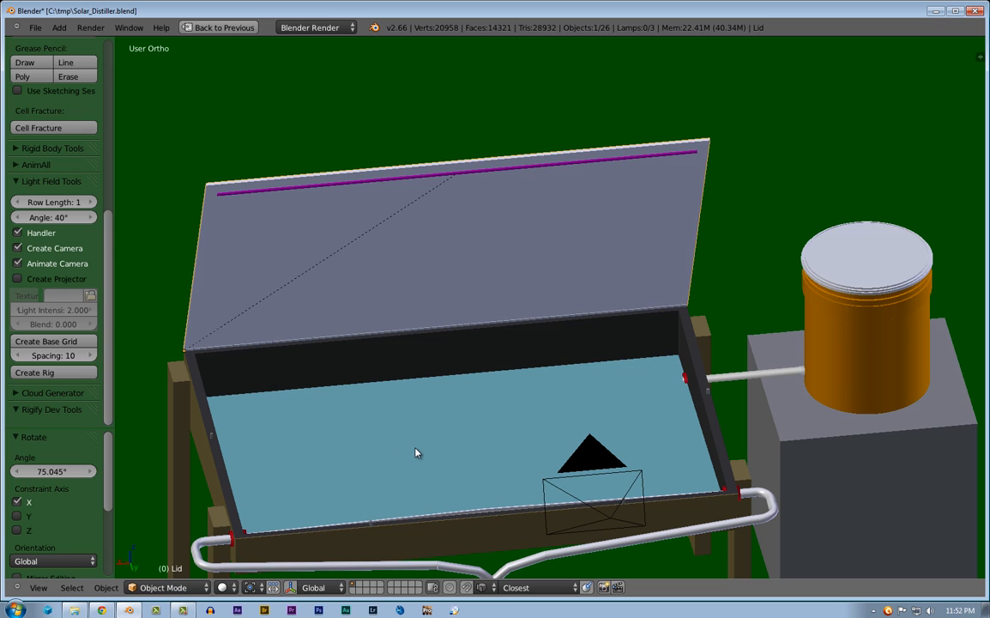
mouse_move(339, 369)
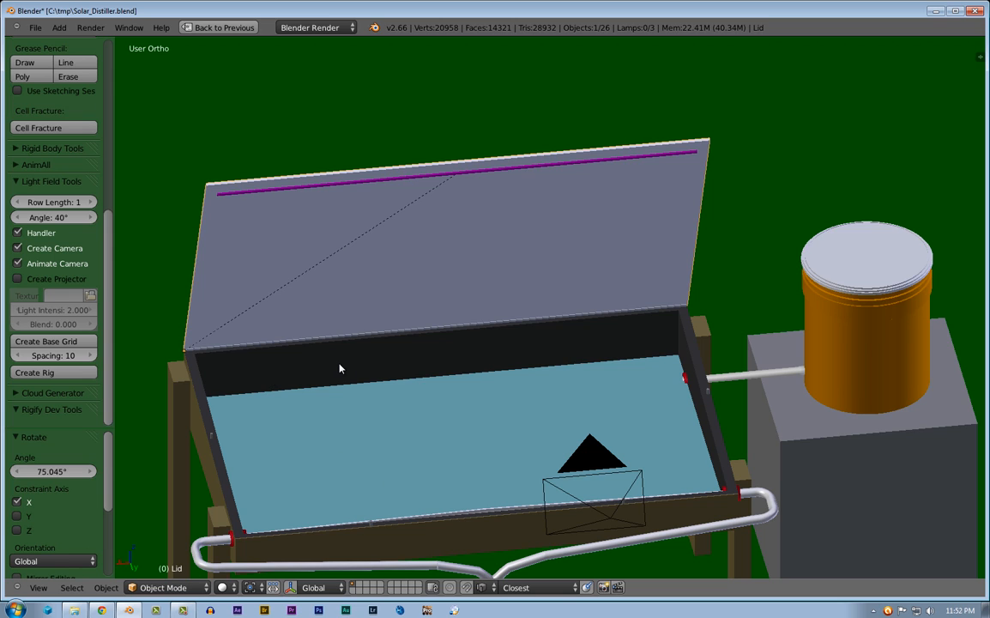
mouse_move(261, 381)
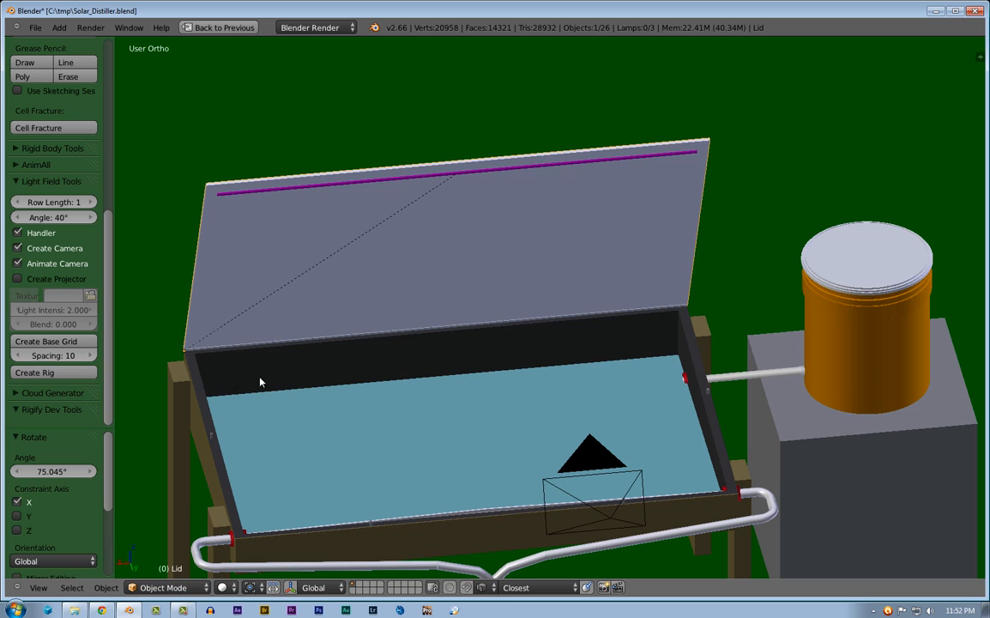
mouse_move(261, 372)
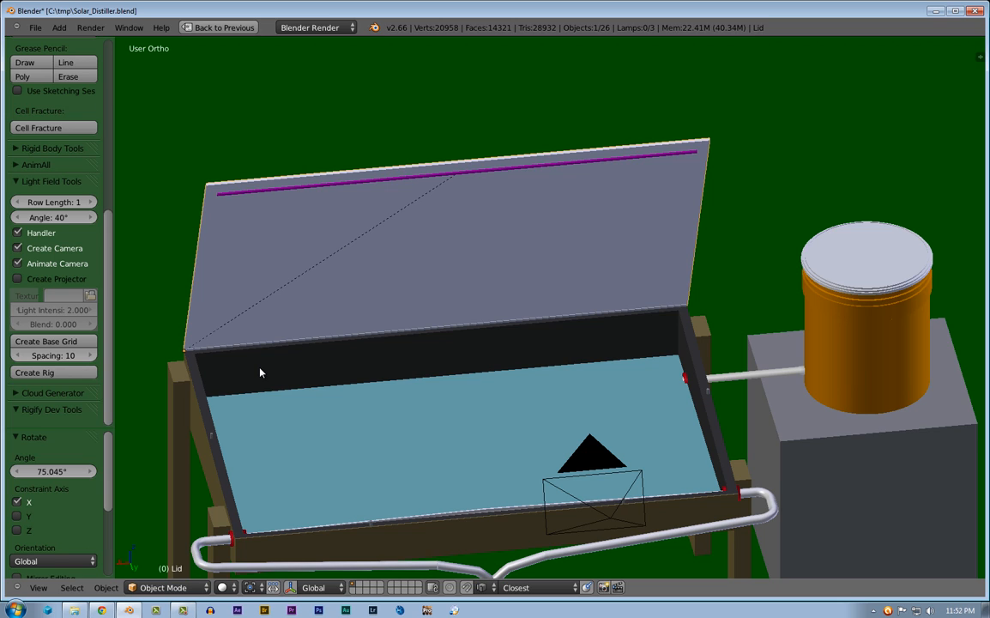
mouse_move(157, 356)
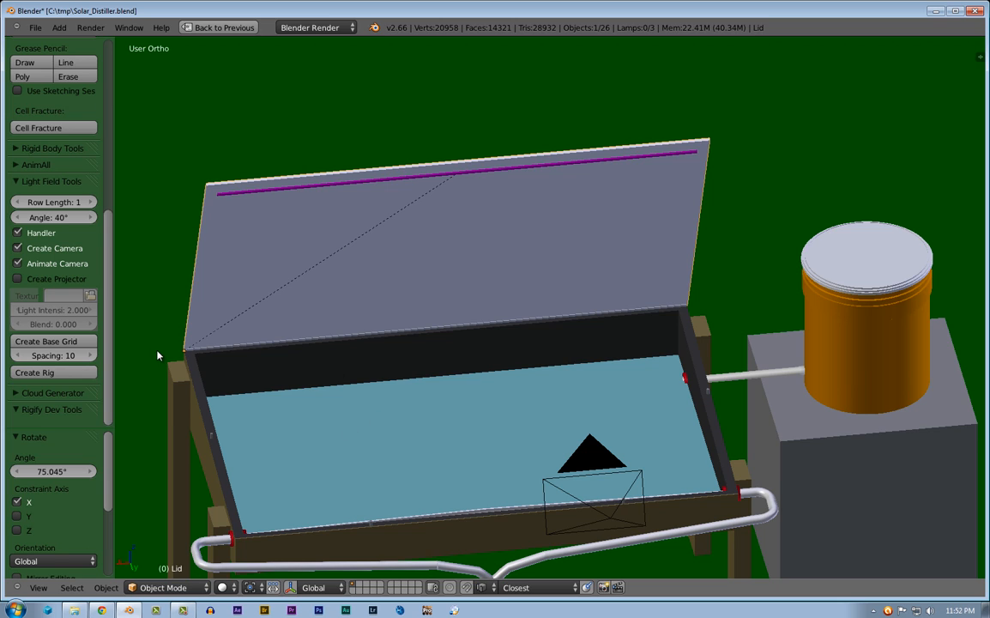
mouse_move(168, 472)
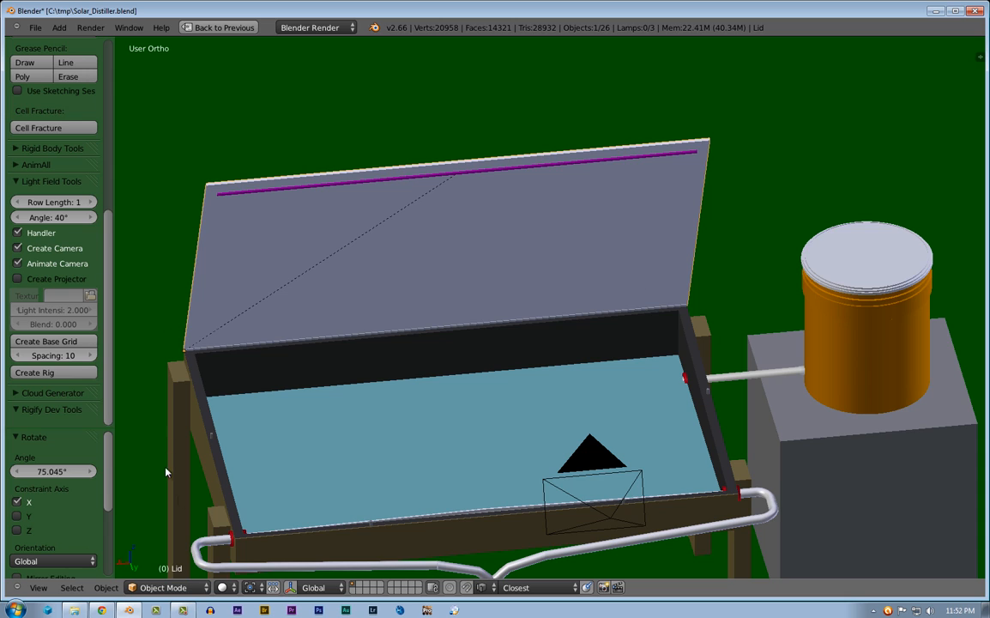
mouse_move(695, 401)
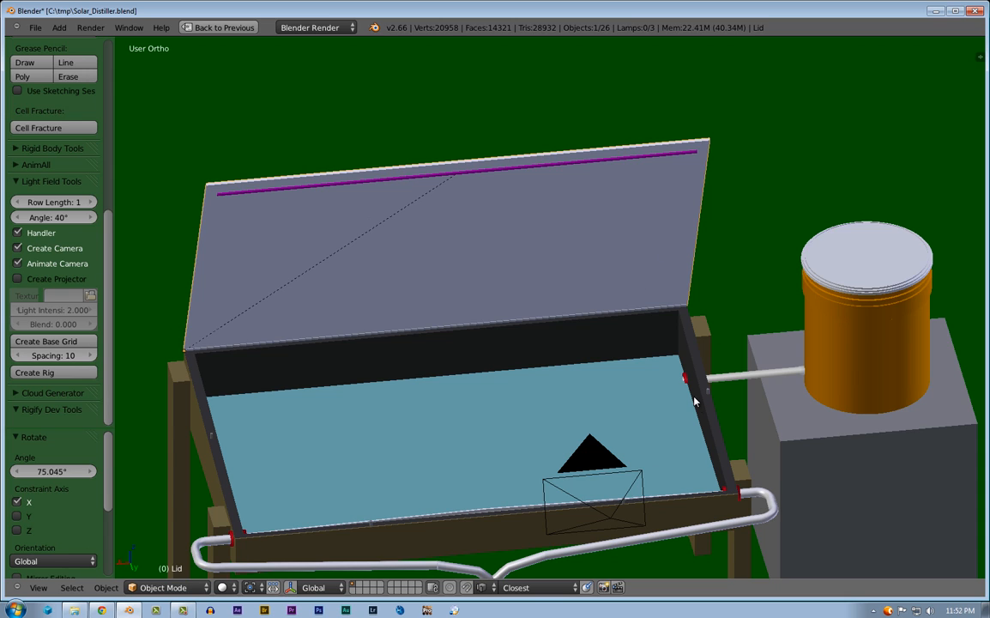
mouse_move(651, 307)
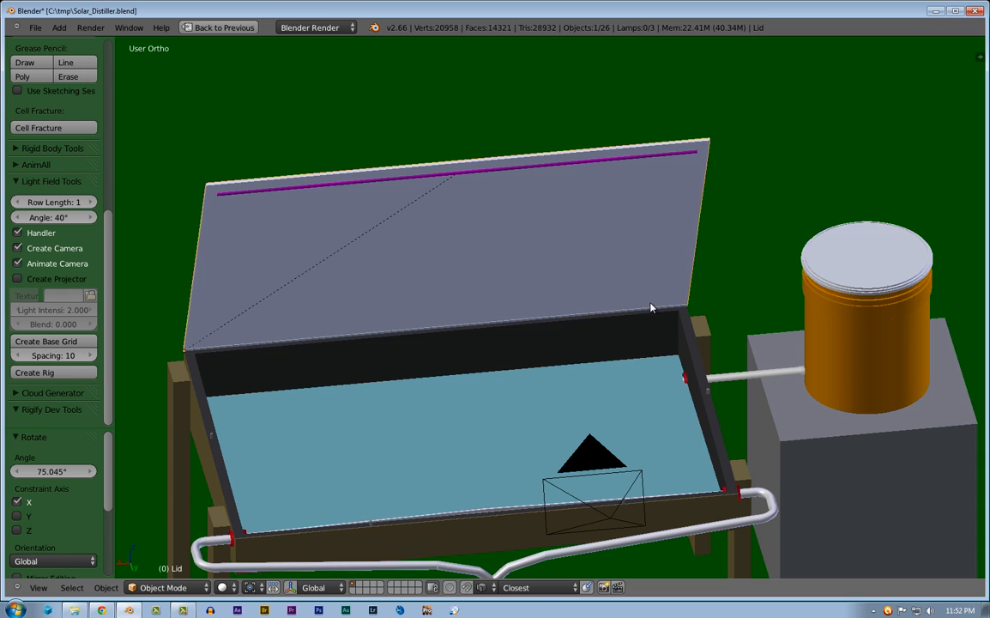
mouse_move(206, 389)
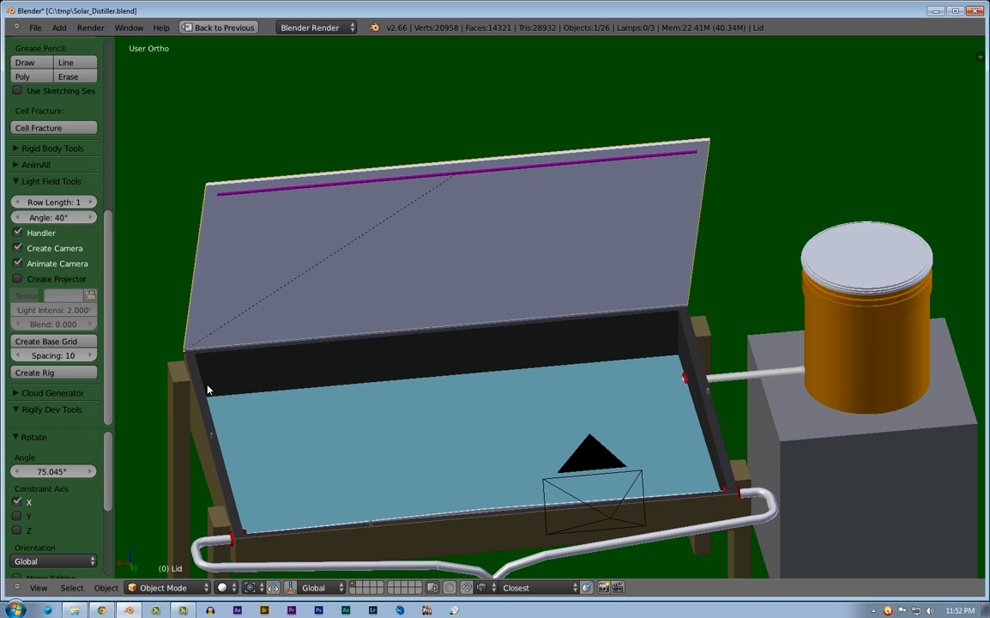
mouse_move(244, 420)
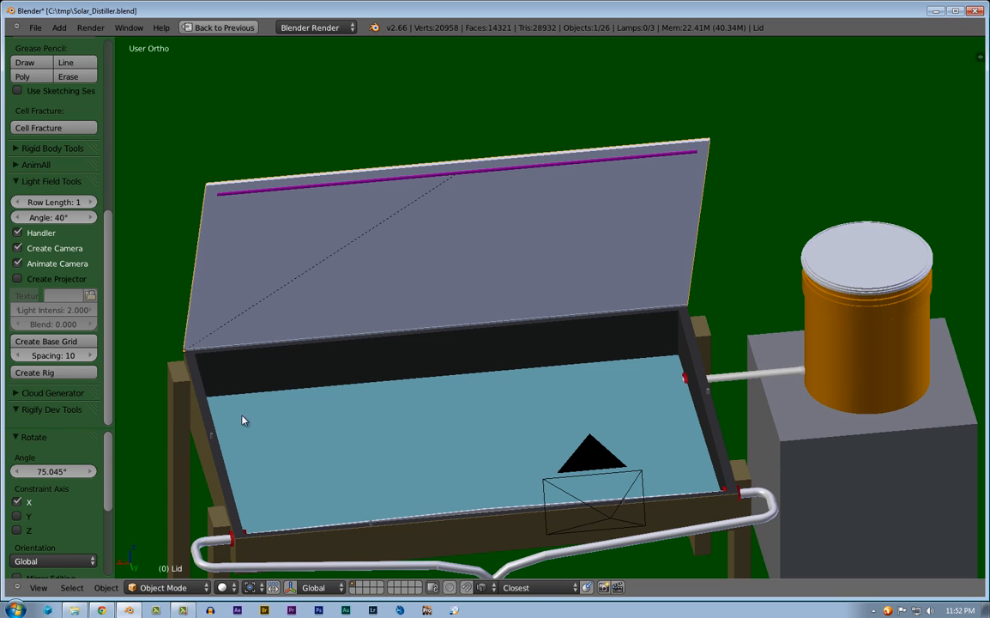
mouse_move(638, 196)
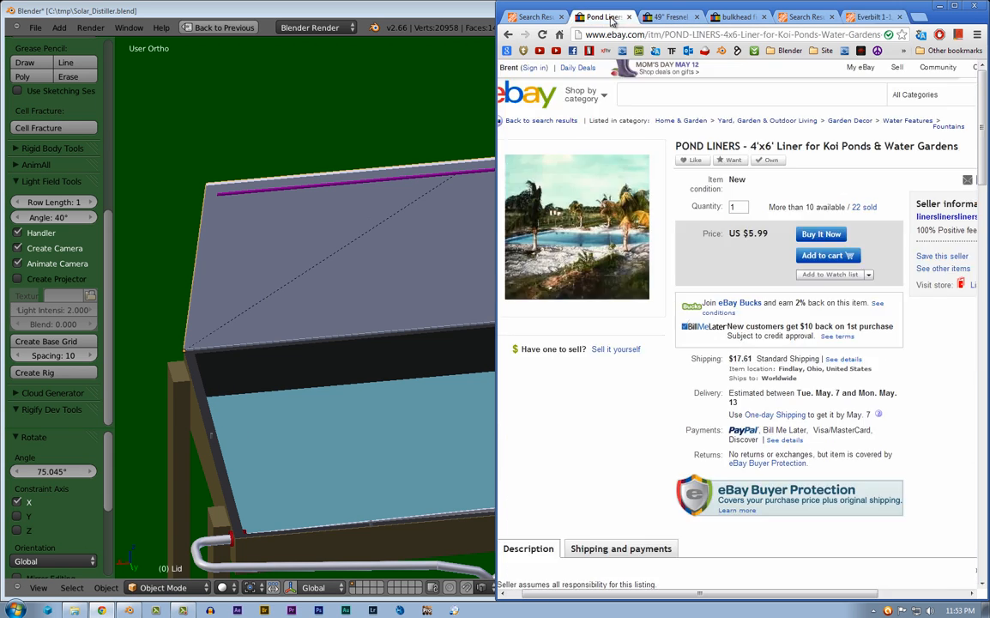
Scroll through the eBay 4 x 6 foot black PVC pond liner description
scroll("down", 3)
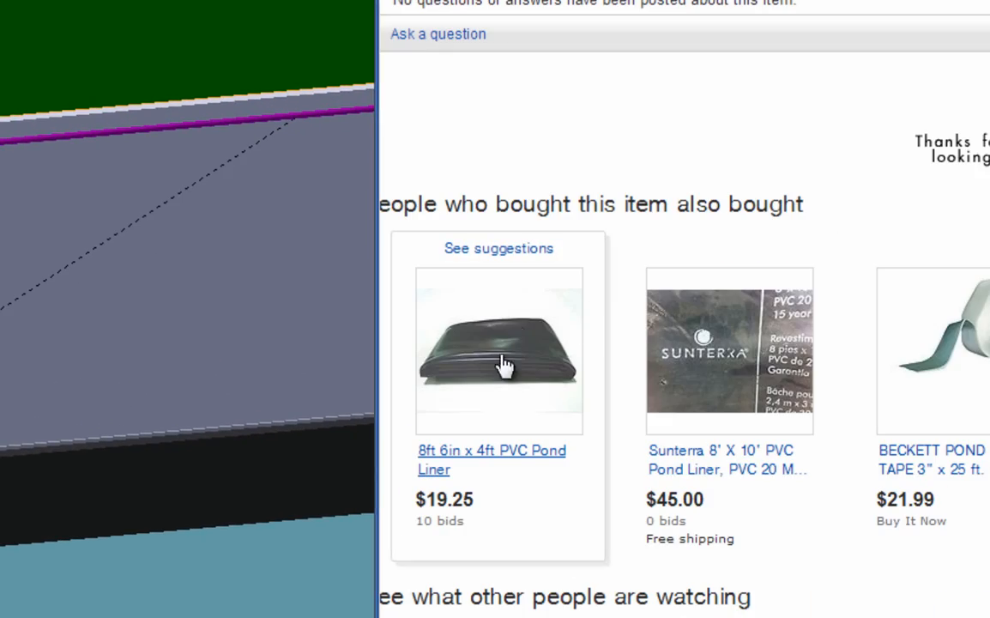
mouse_move(513, 374)
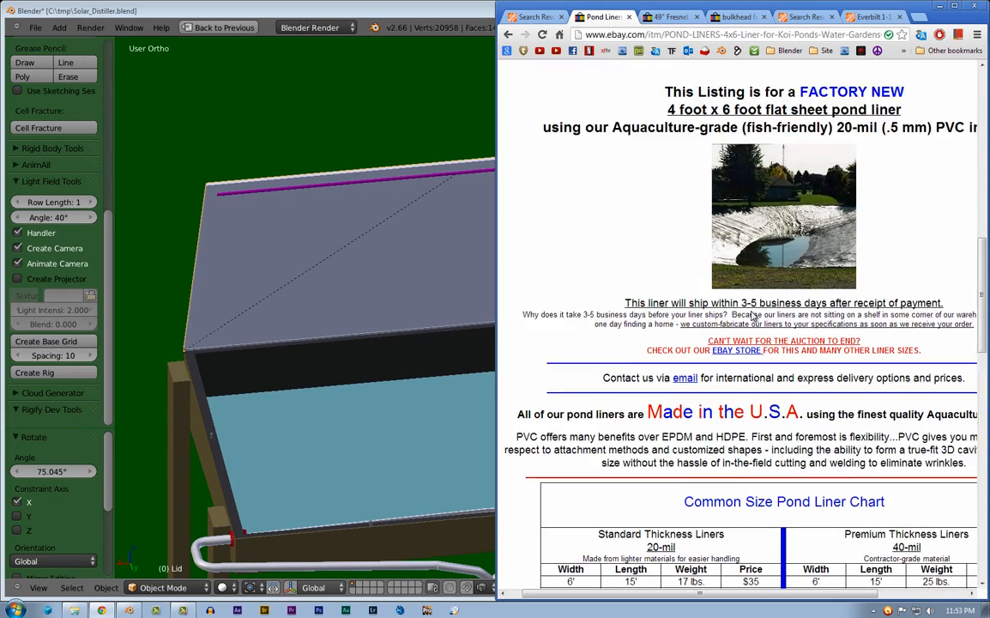
scroll("up", 3)
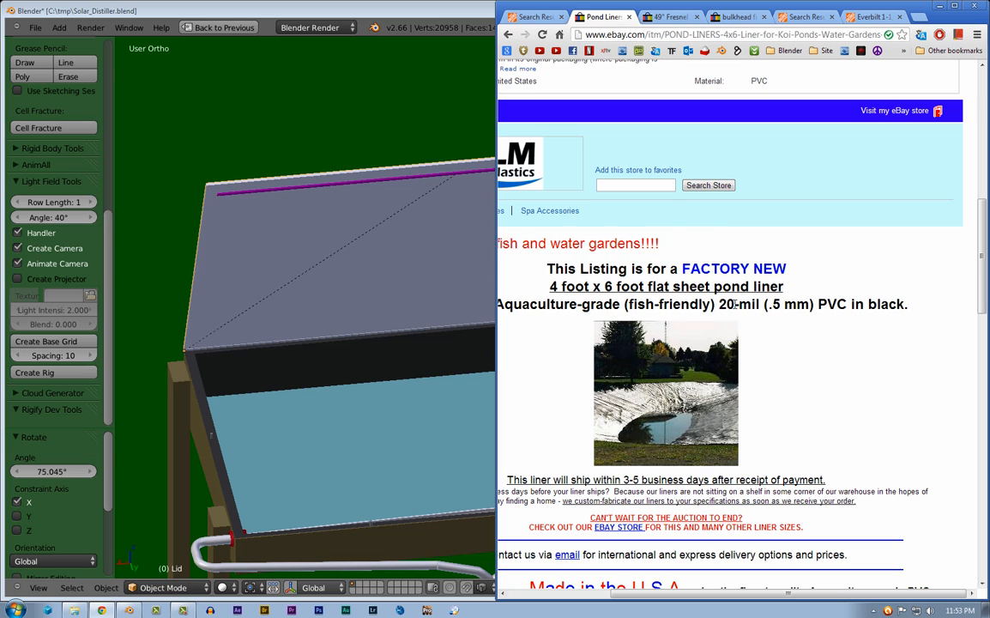
mouse_move(296, 326)
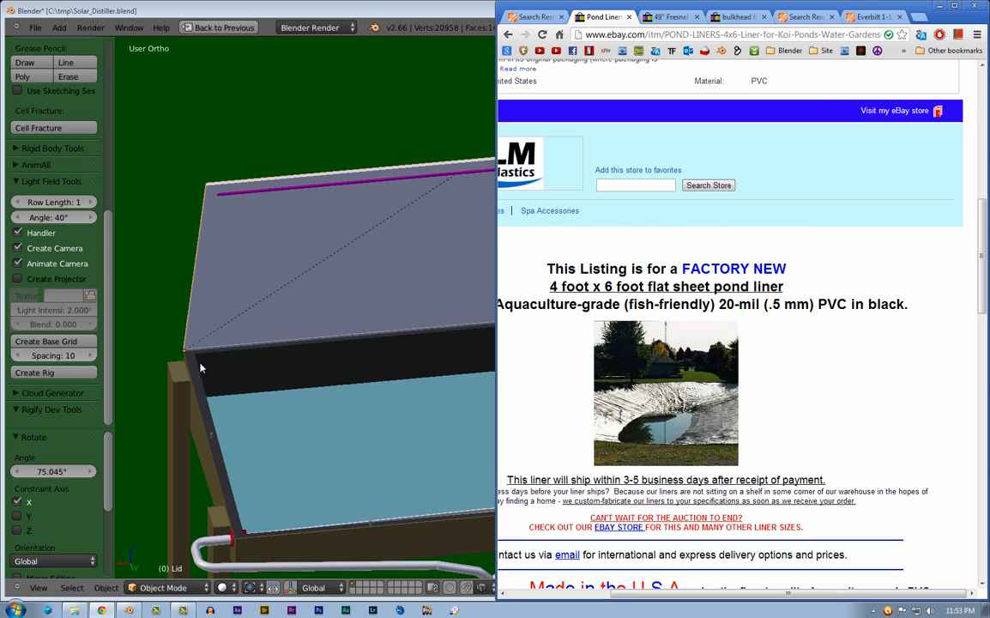
mouse_move(398, 409)
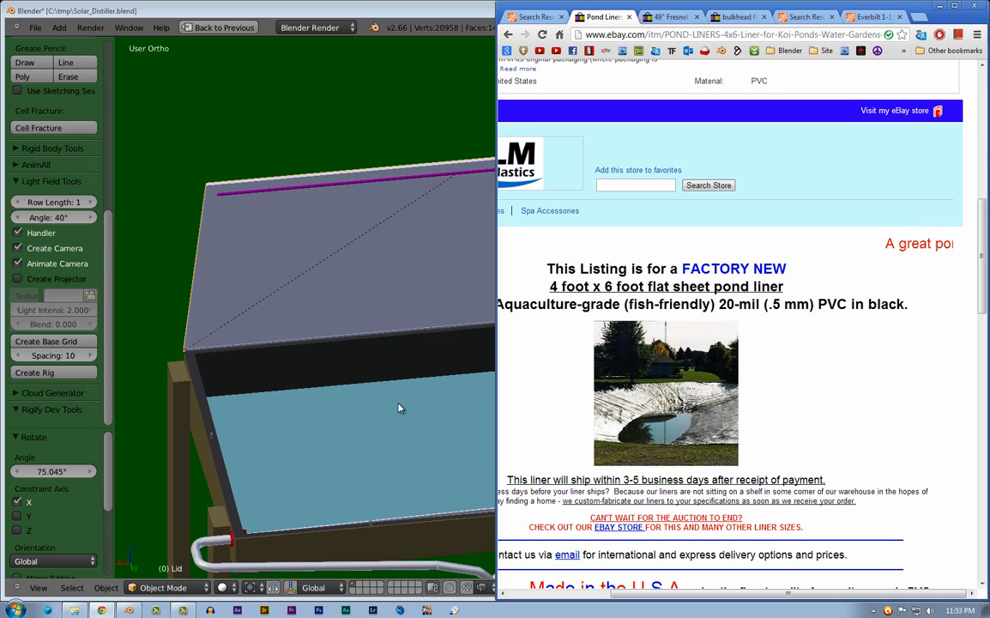
mouse_move(201, 435)
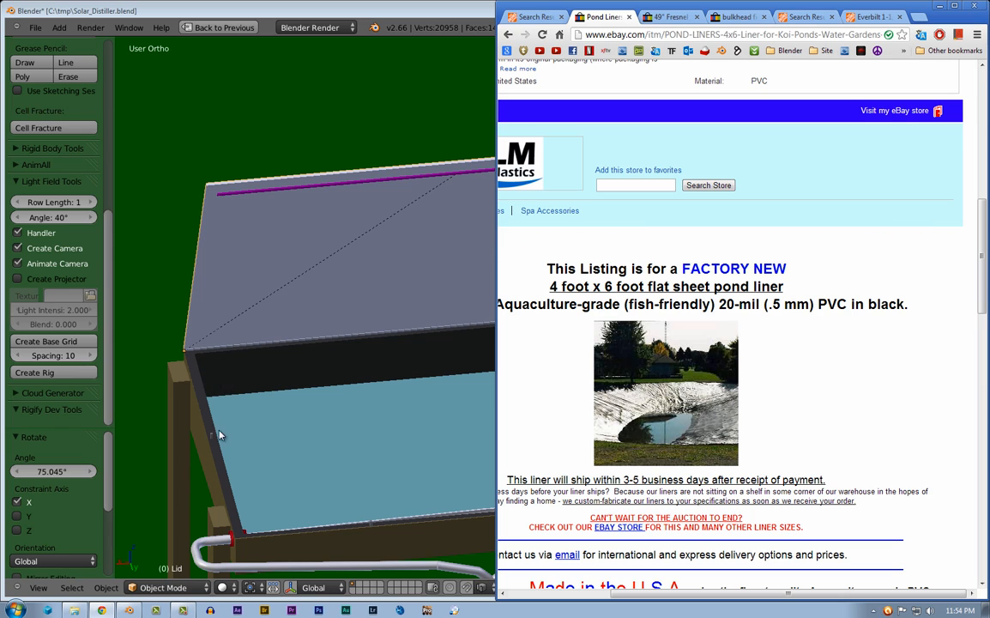
mouse_move(354, 408)
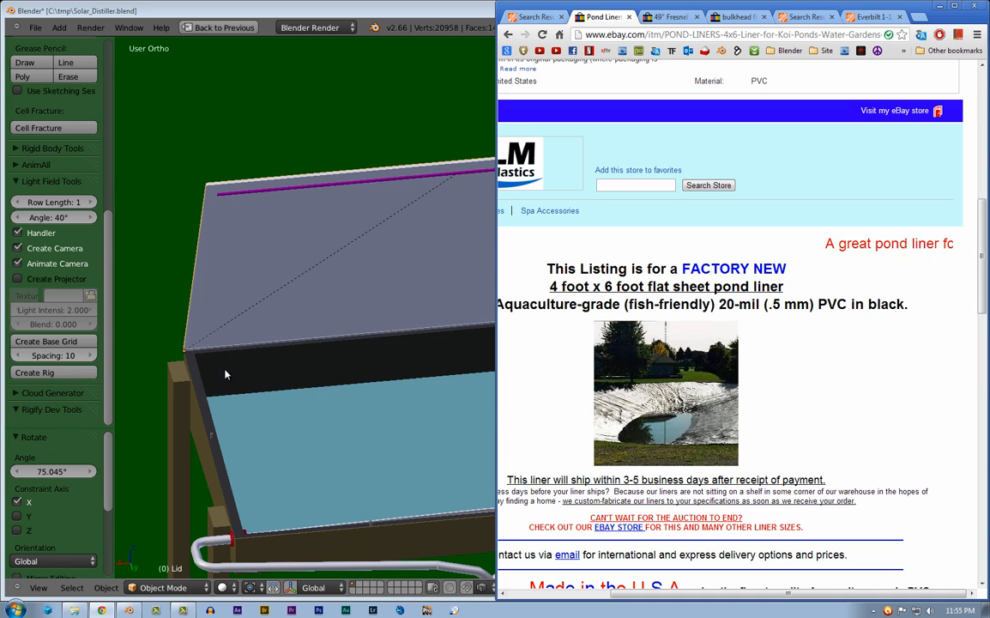
mouse_move(292, 460)
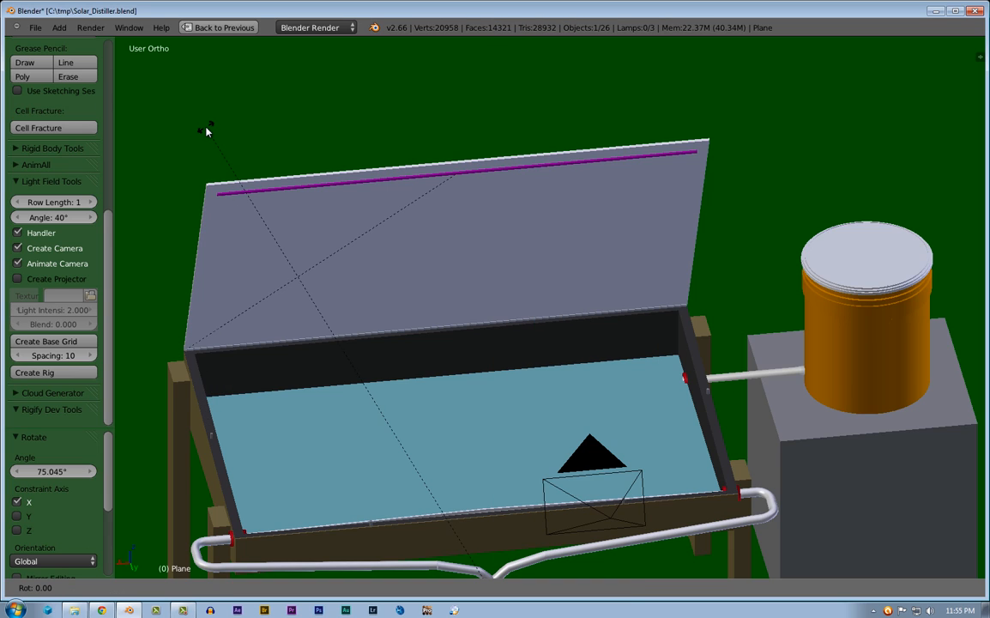
mouse_move(350, 287)
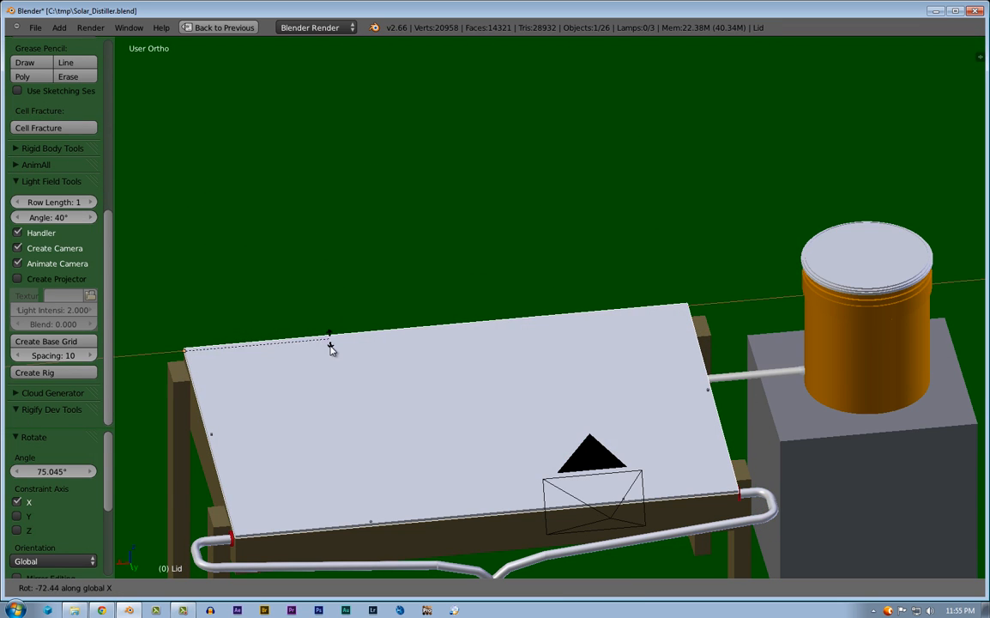
mouse_move(332, 352)
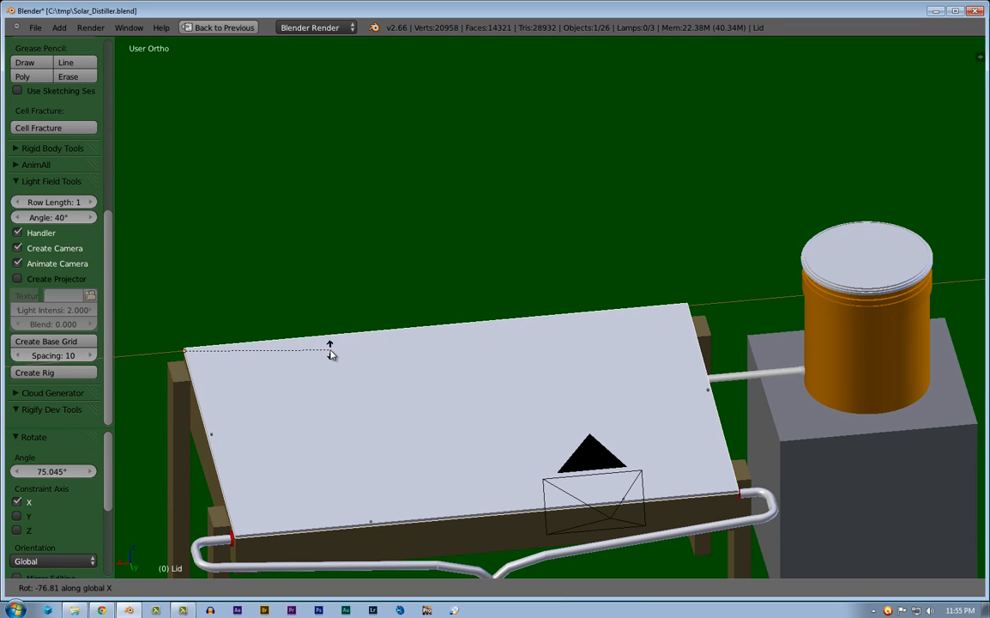
mouse_move(295, 249)
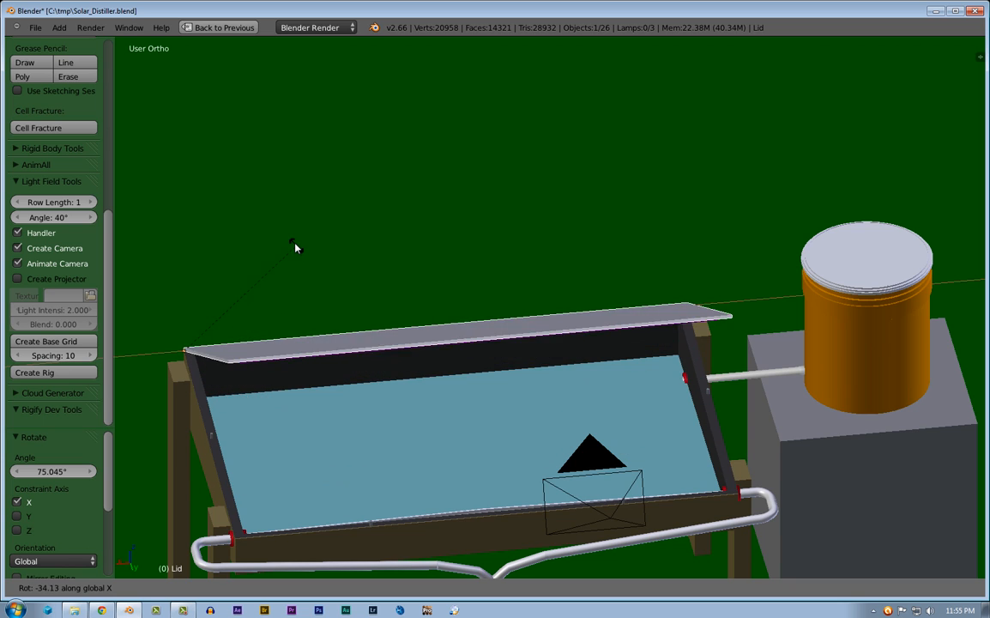
mouse_move(350, 233)
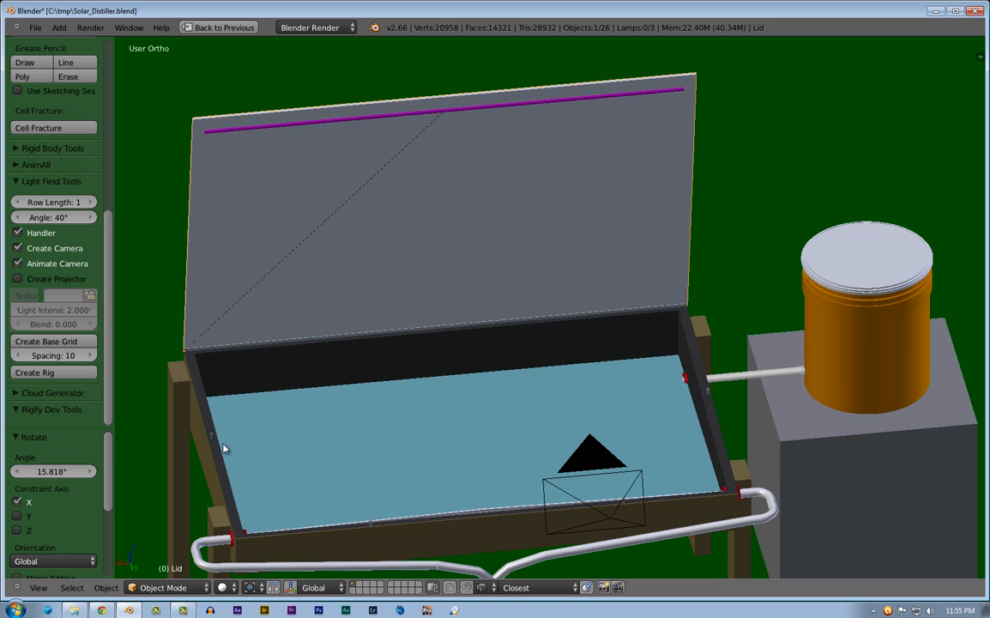
mouse_move(213, 439)
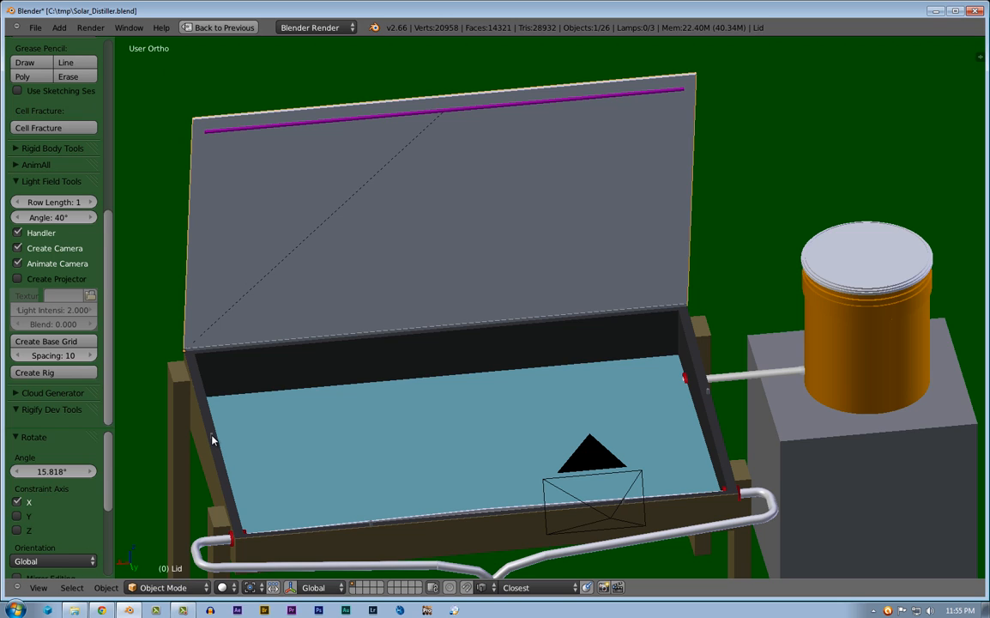
mouse_move(357, 520)
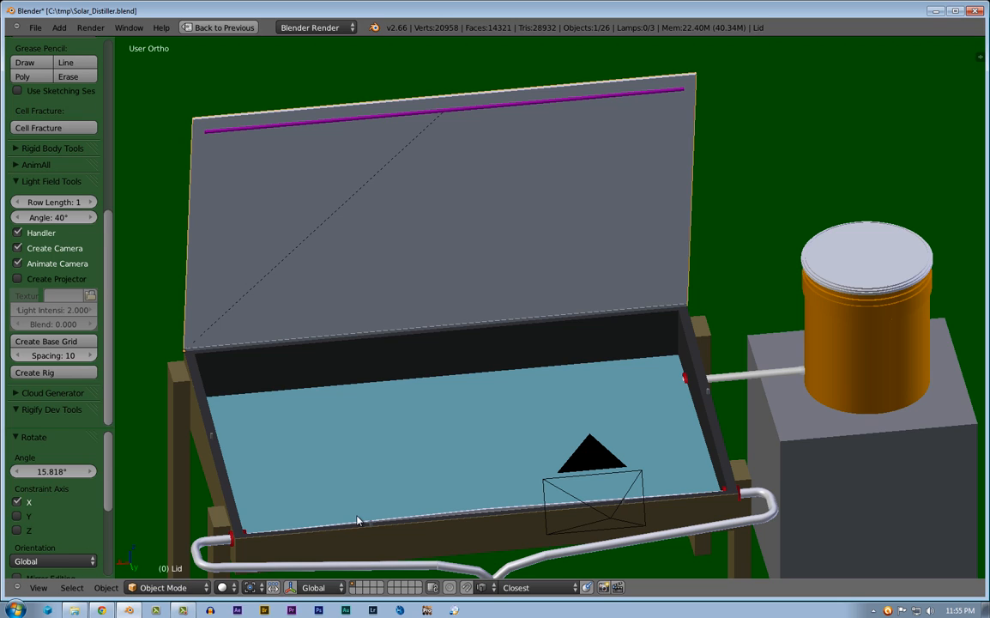
mouse_move(635, 502)
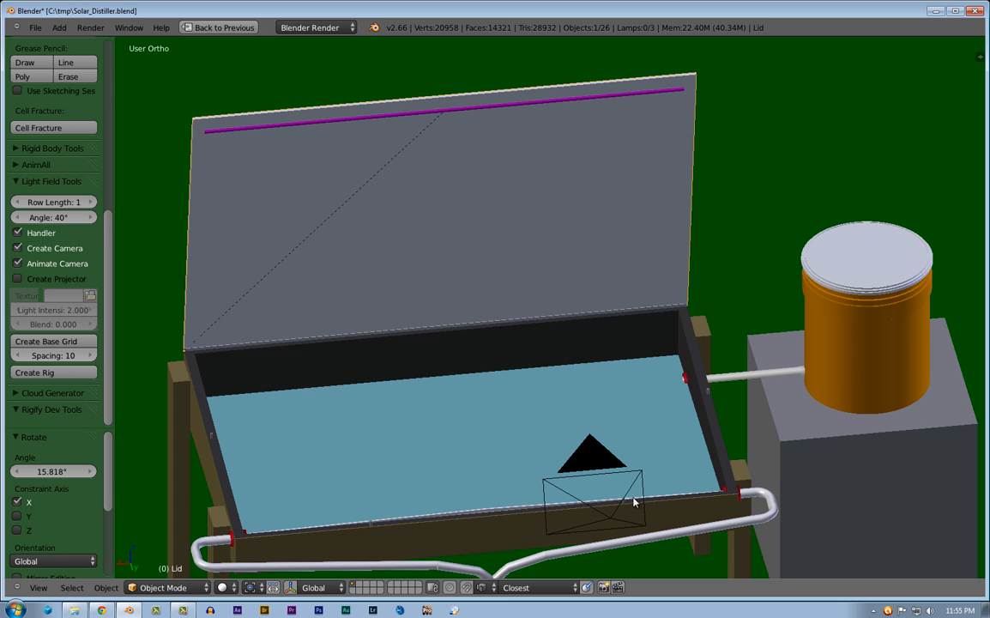
mouse_move(698, 526)
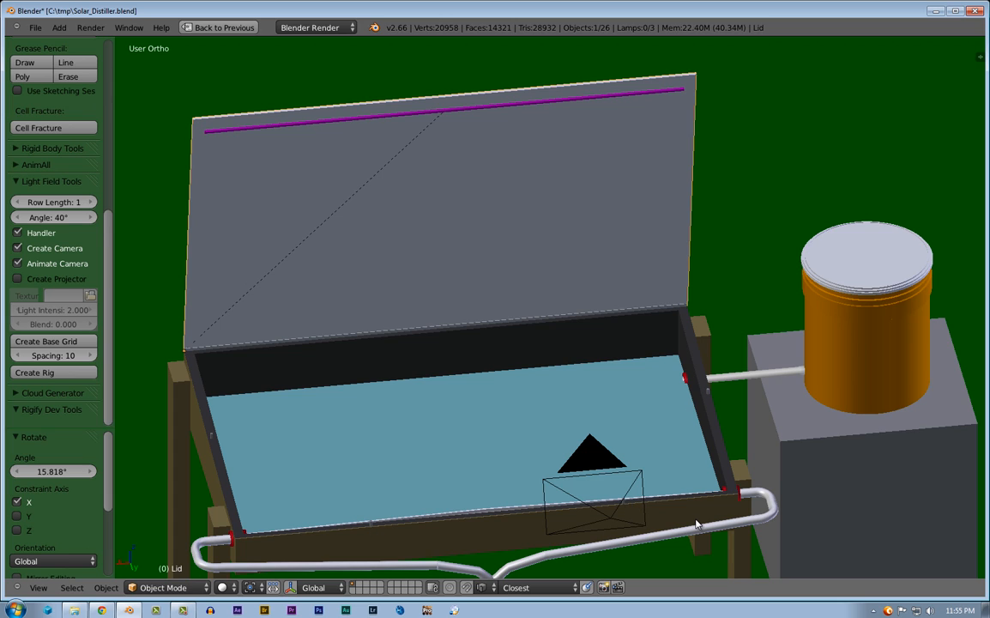
mouse_move(709, 398)
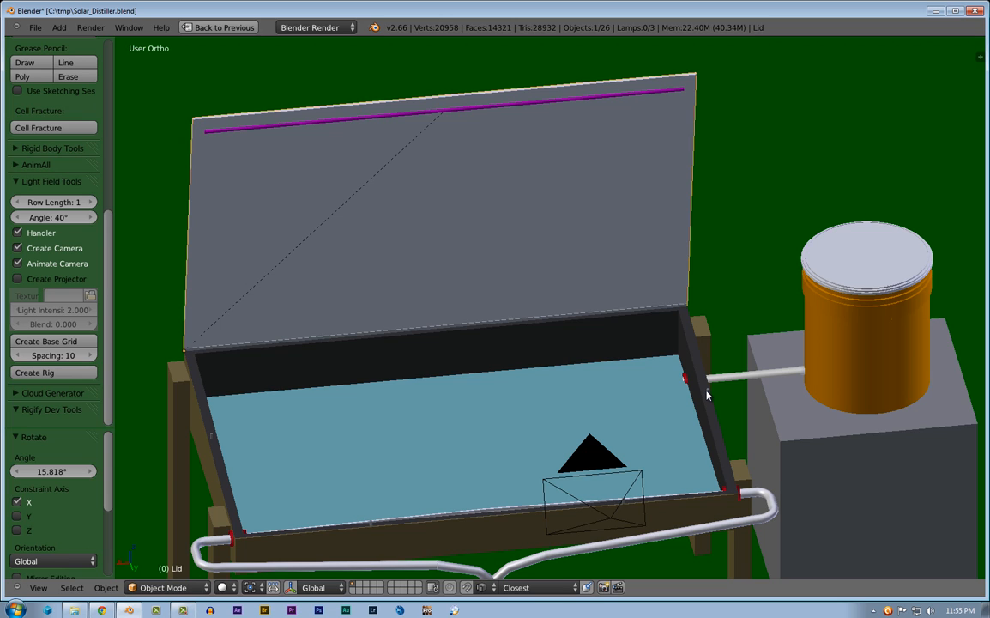
mouse_move(747, 408)
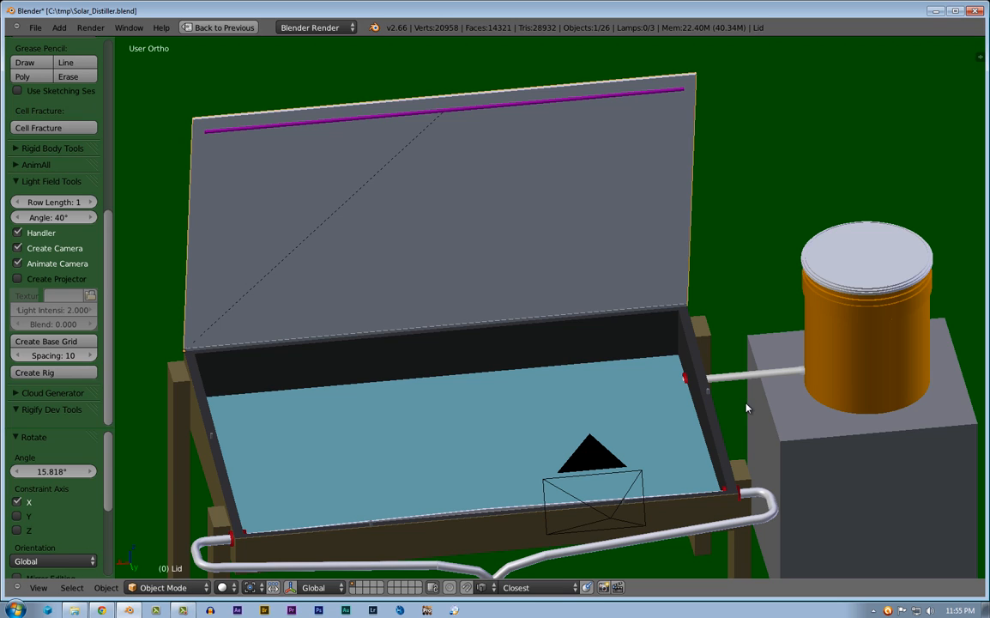
mouse_move(707, 395)
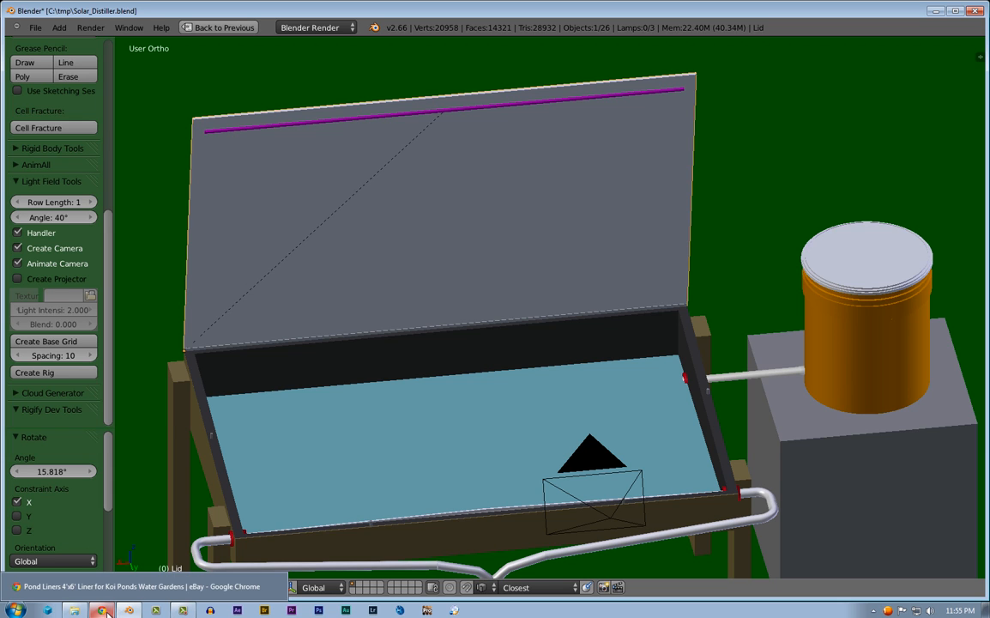
Restore Chrome and flip through the PVC cement, Fresnel lens and Home Depot tabs
left_click(103, 609)
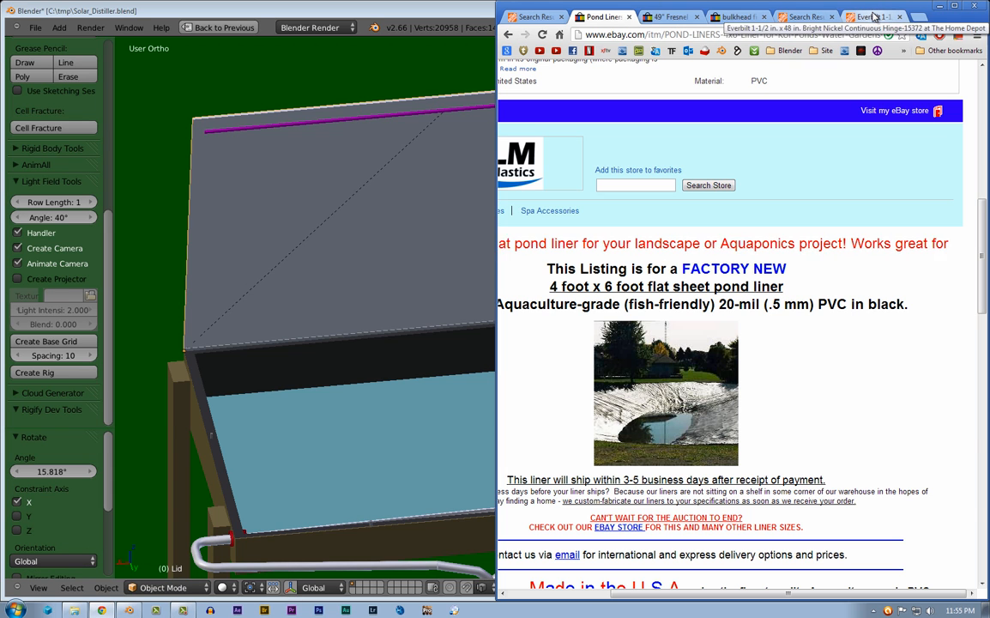
left_click(803, 17)
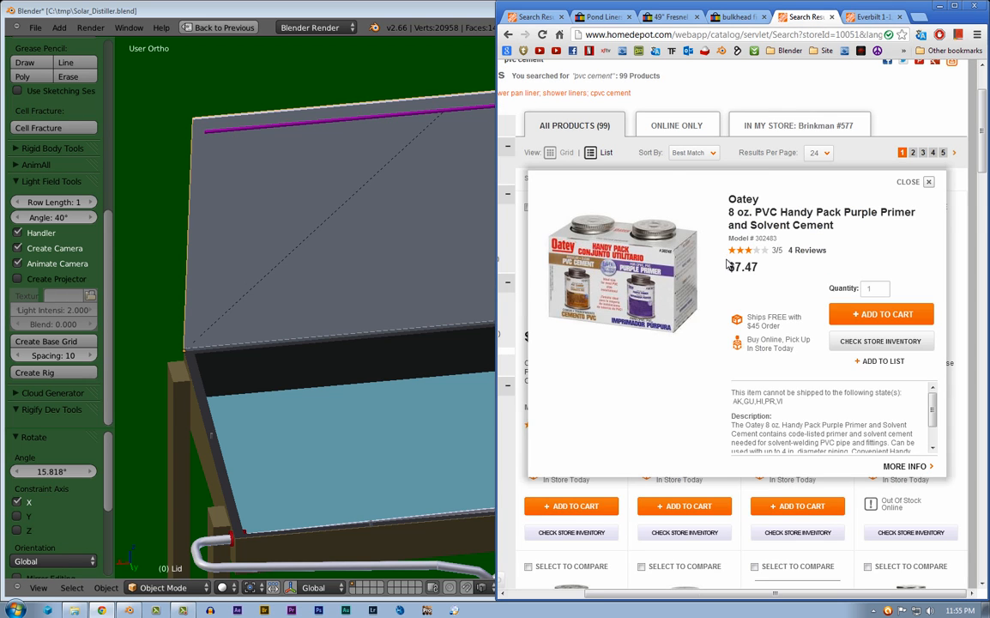
left_click(669, 17)
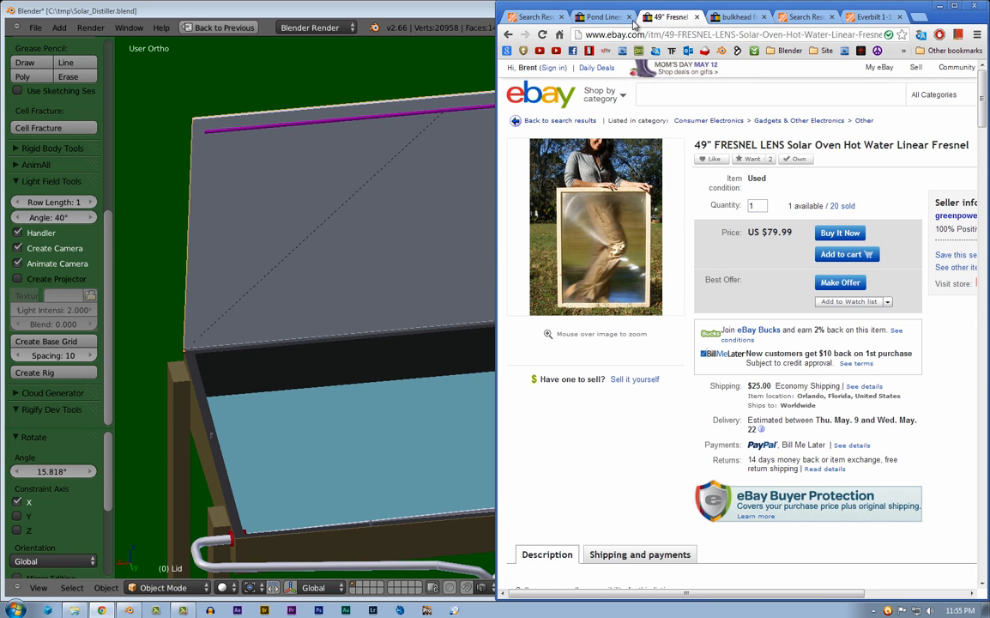
left_click(532, 17)
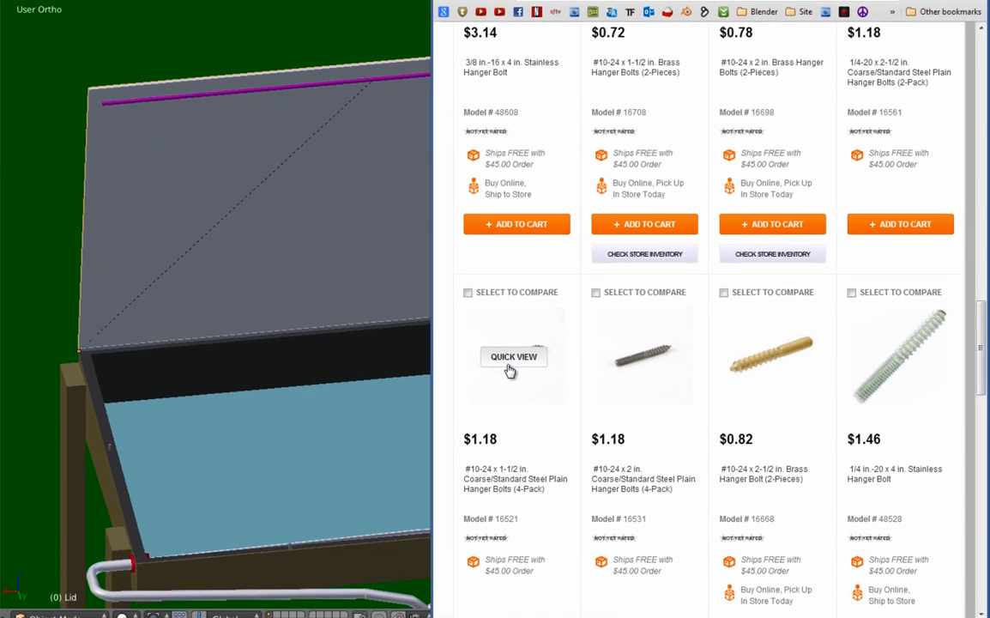
Show Quick View details for the #10-24 x 1-1/2 in. steel hanger bolts
left_click(513, 356)
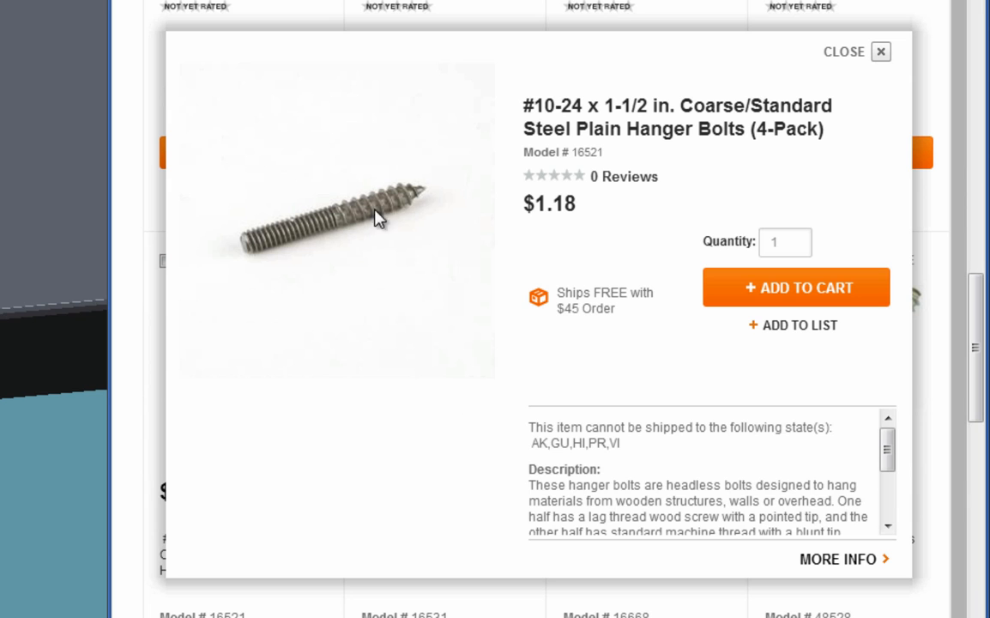
mouse_move(278, 250)
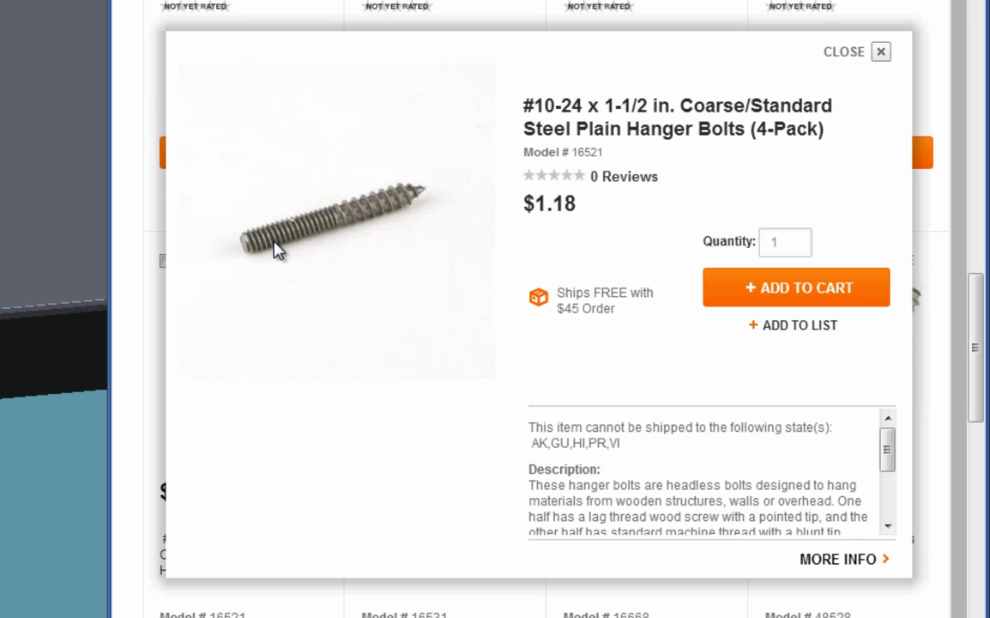
mouse_move(244, 250)
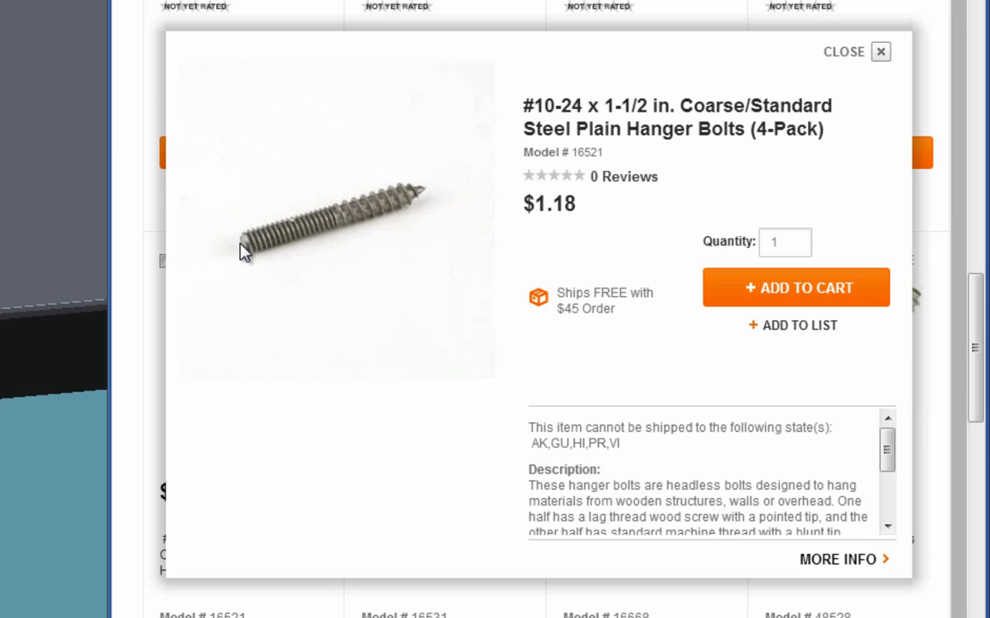
mouse_move(278, 244)
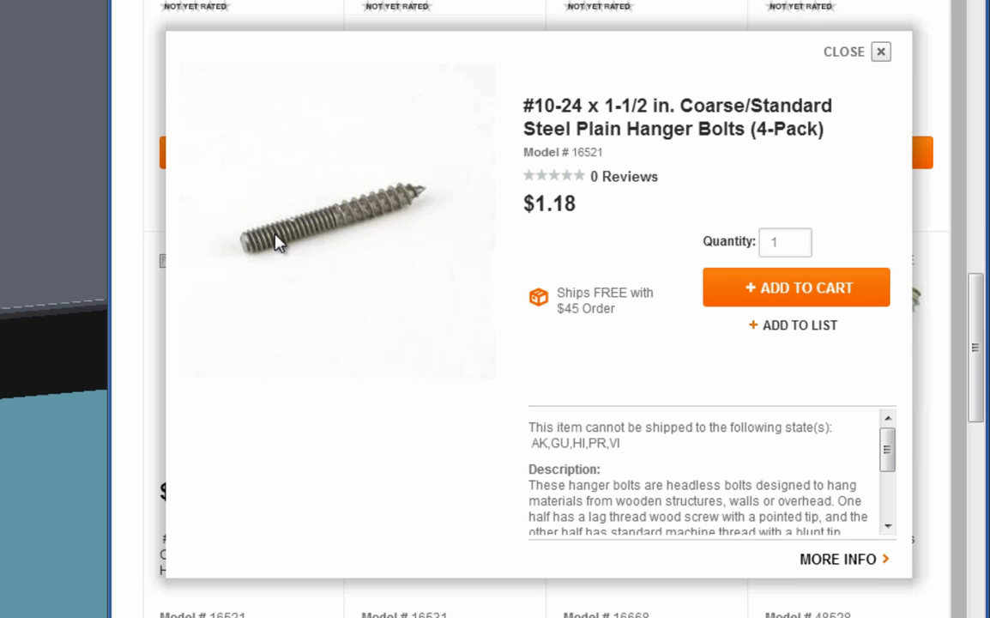
mouse_move(416, 199)
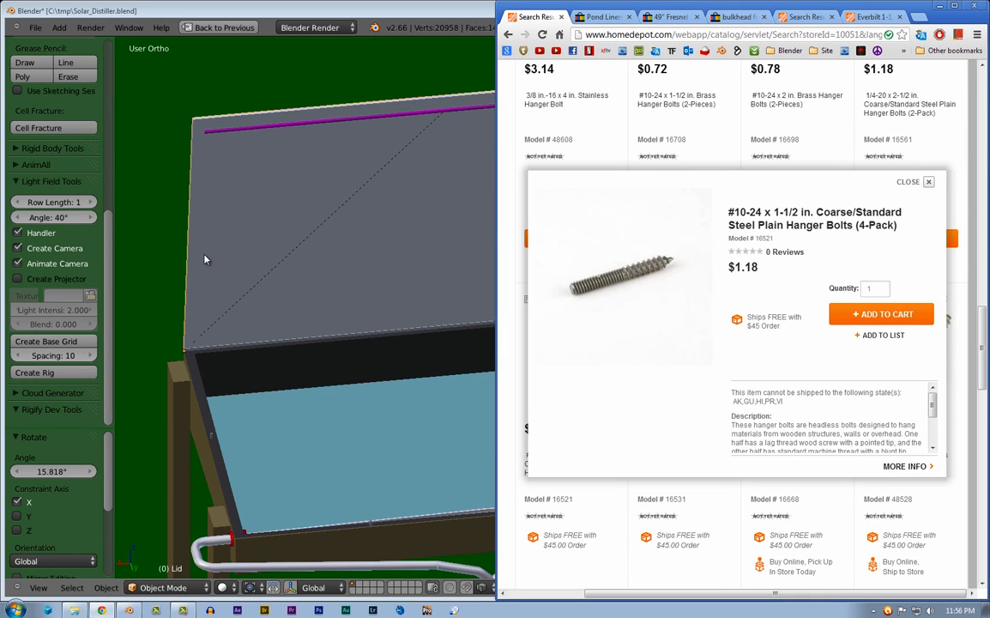
mouse_move(477, 573)
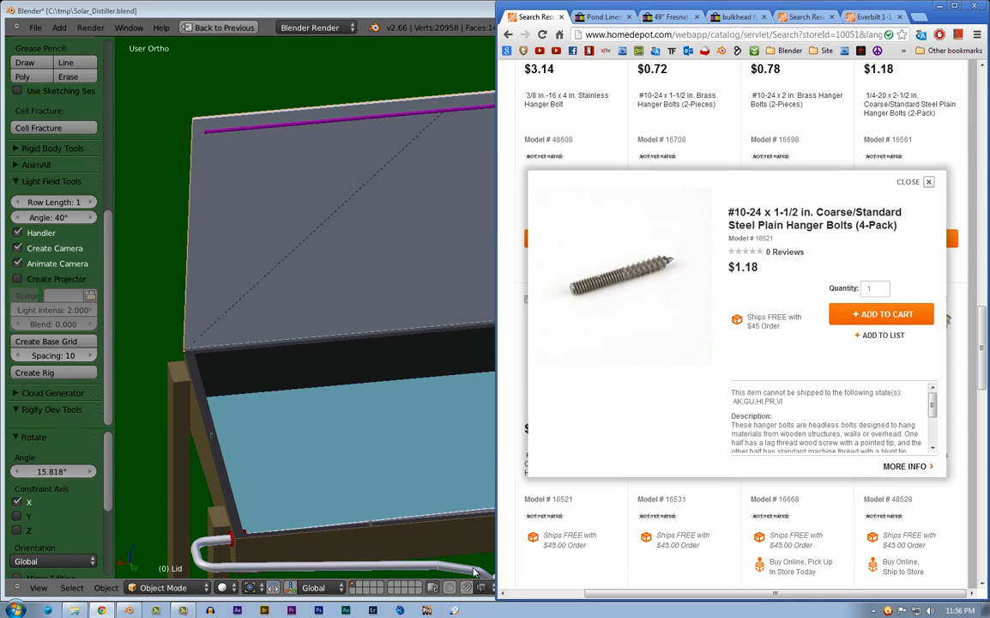
mouse_move(584, 293)
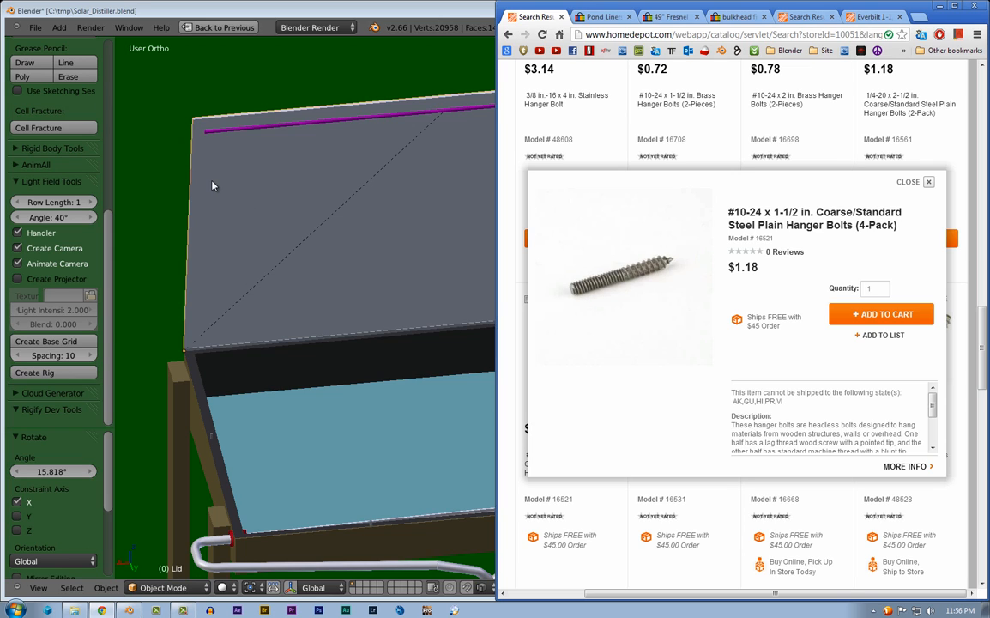
mouse_move(364, 208)
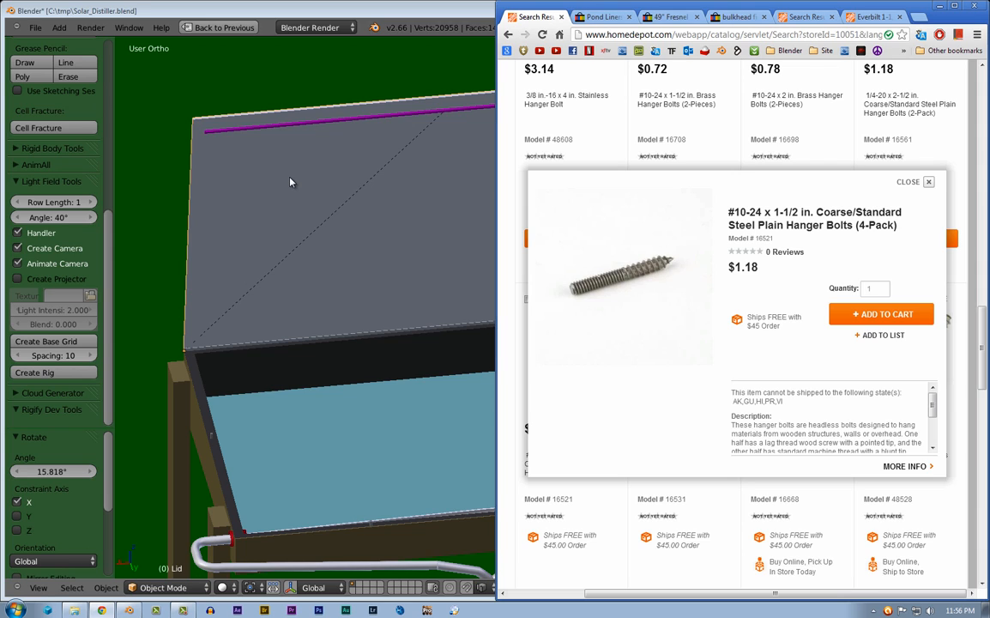
mouse_move(340, 163)
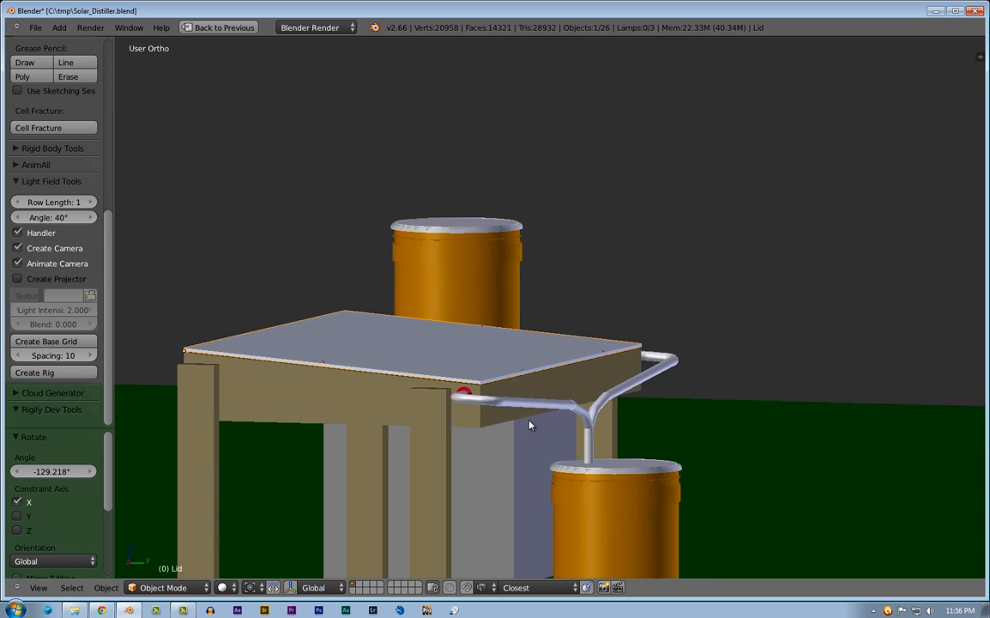
Rotate the lid about X toward the 92.636° open angle
left_click_drag(529, 425, 392, 381)
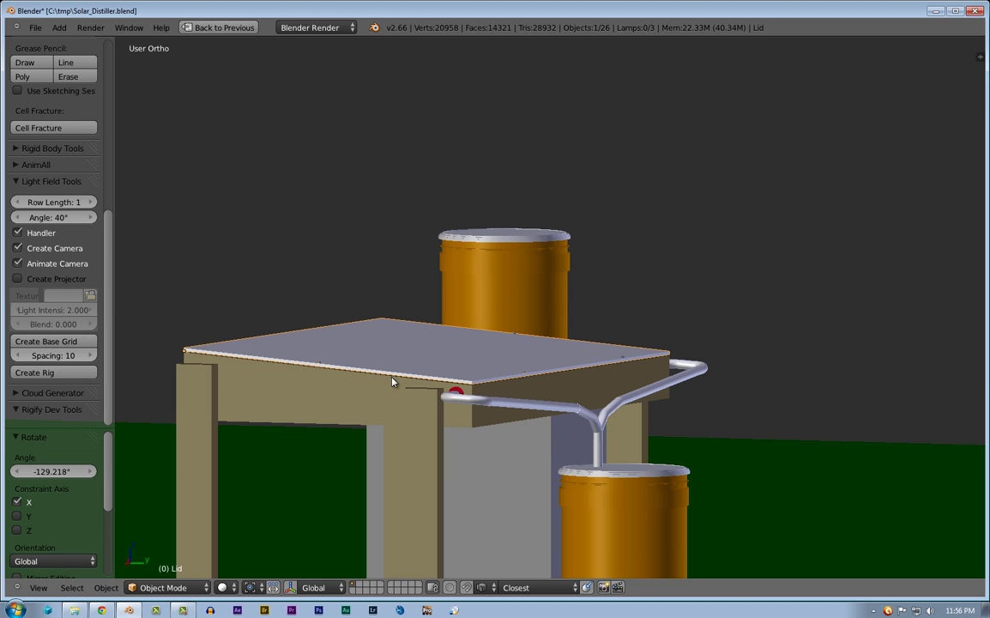
mouse_move(249, 384)
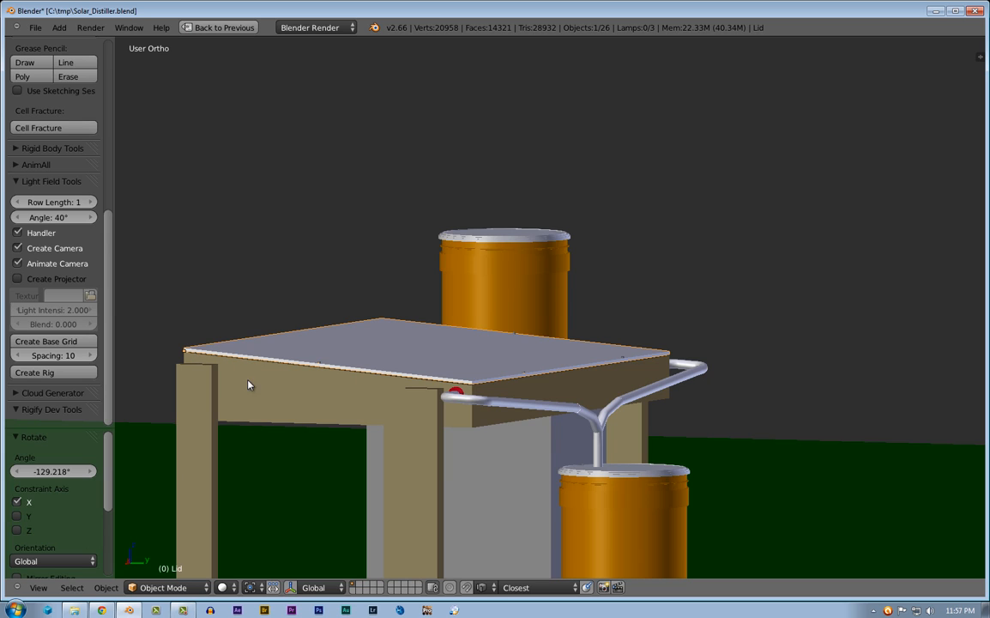
mouse_move(284, 356)
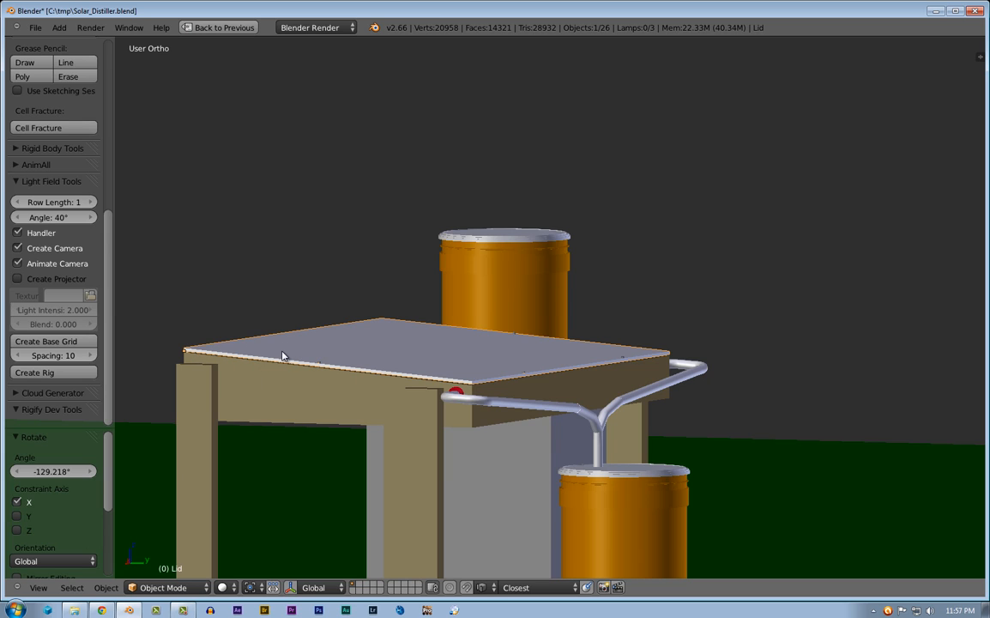
mouse_move(472, 380)
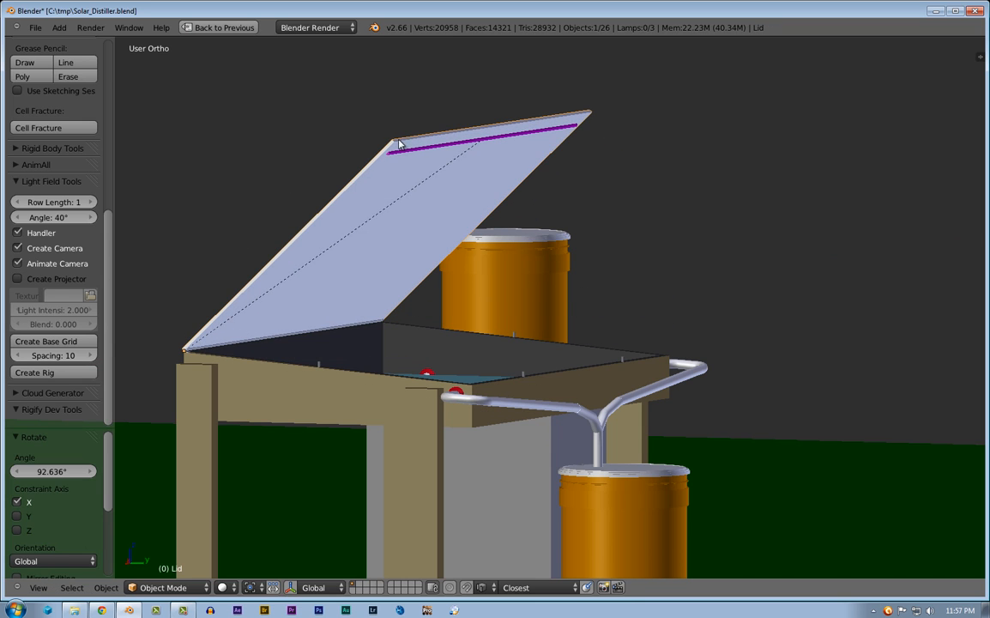
mouse_move(435, 151)
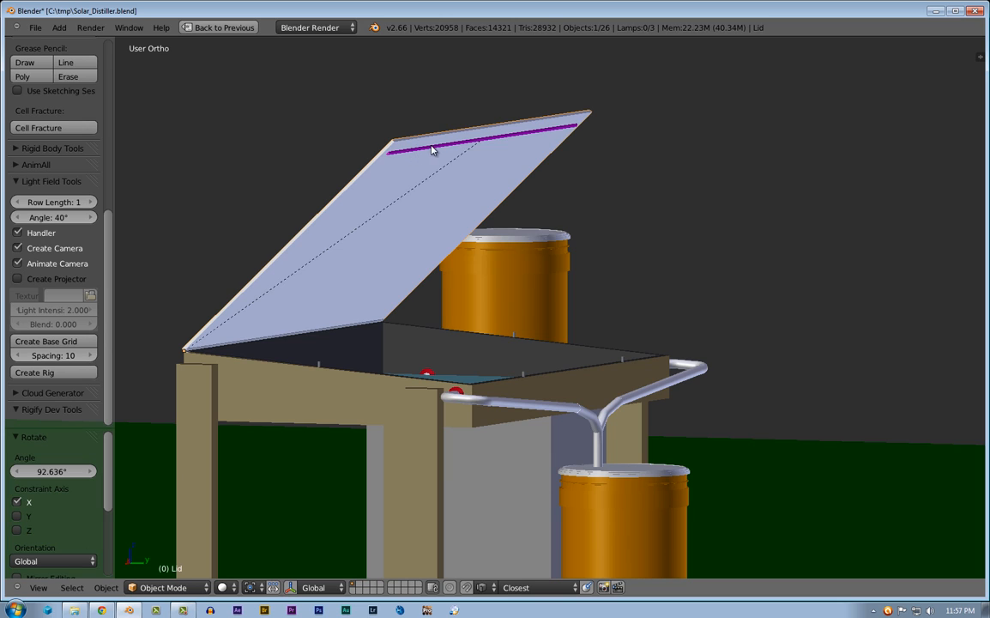
mouse_move(525, 137)
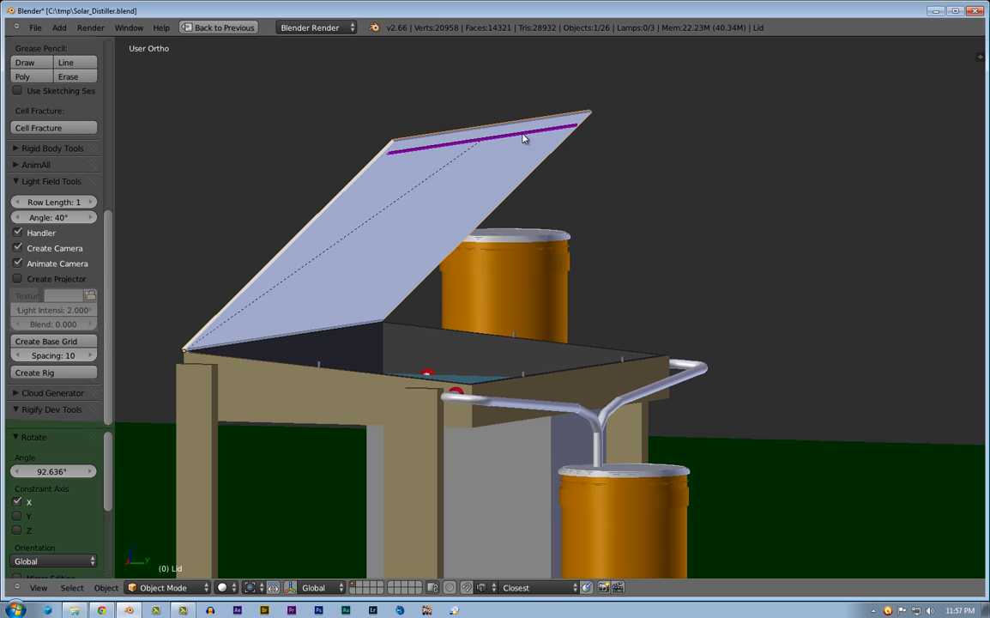
mouse_move(480, 147)
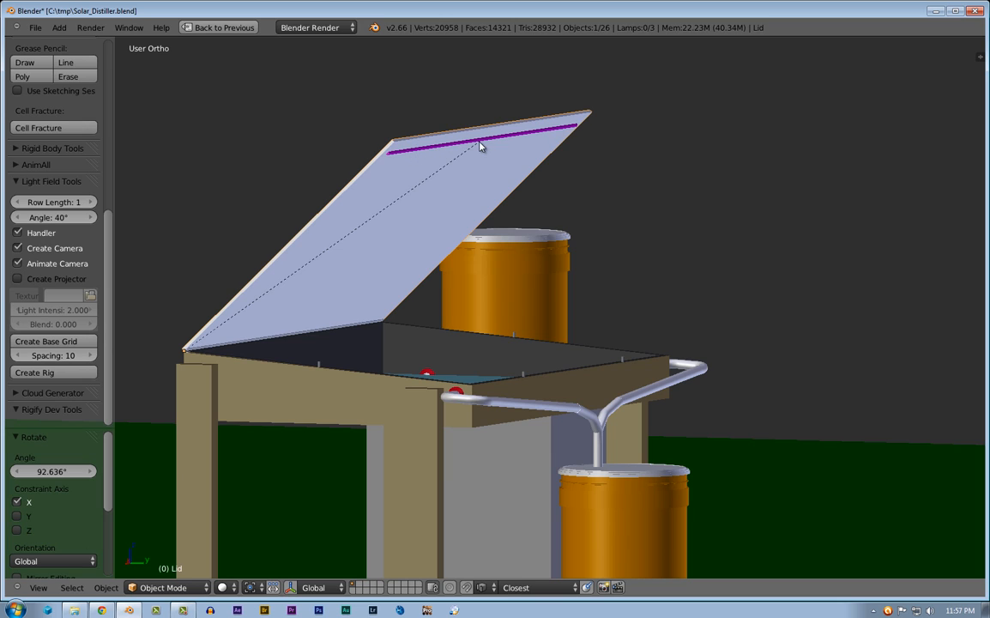
mouse_move(460, 144)
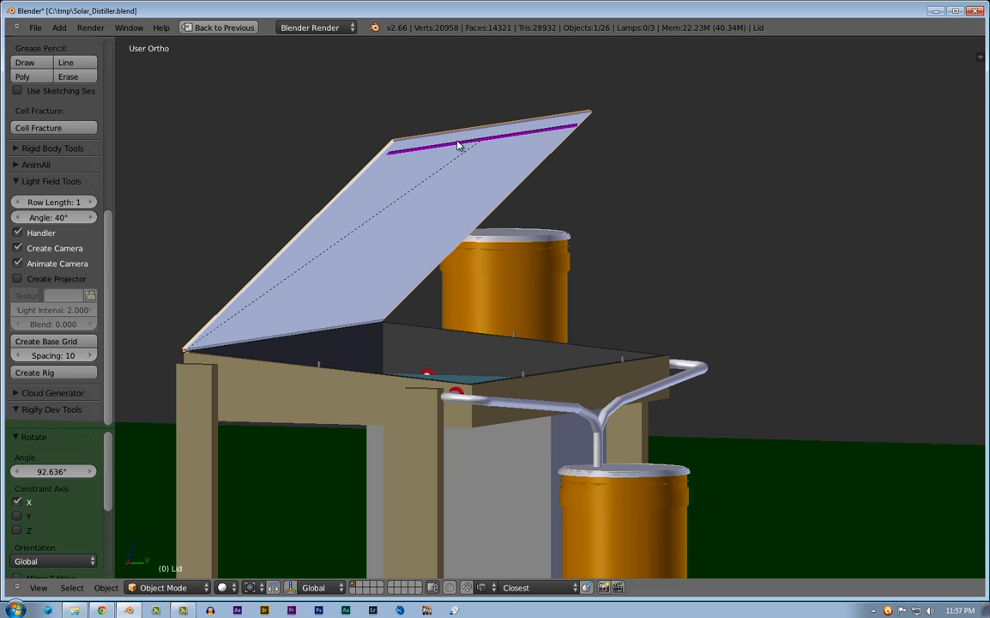
mouse_move(295, 340)
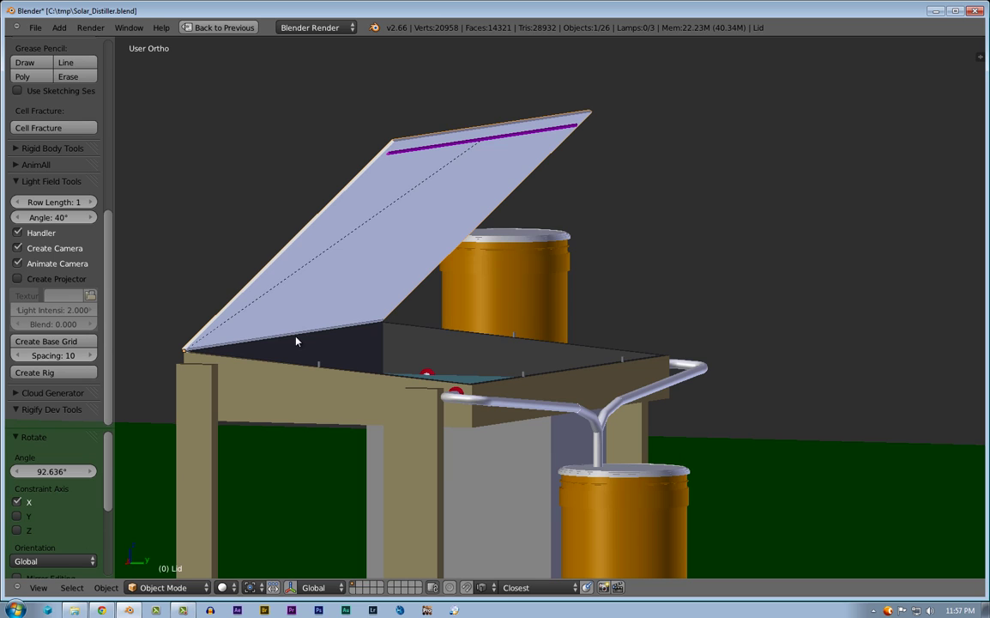
mouse_move(333, 232)
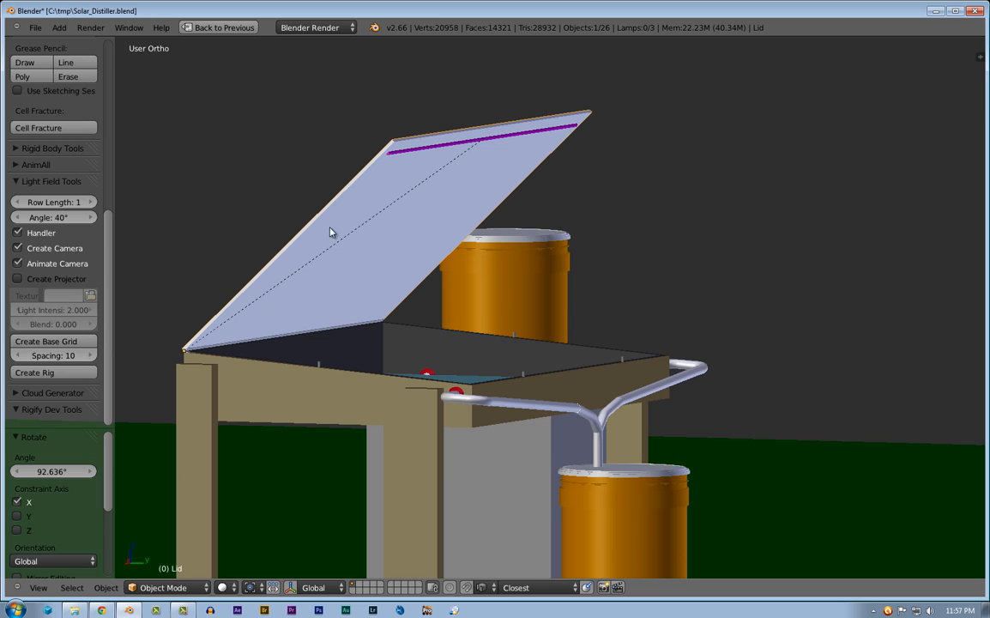
mouse_move(422, 141)
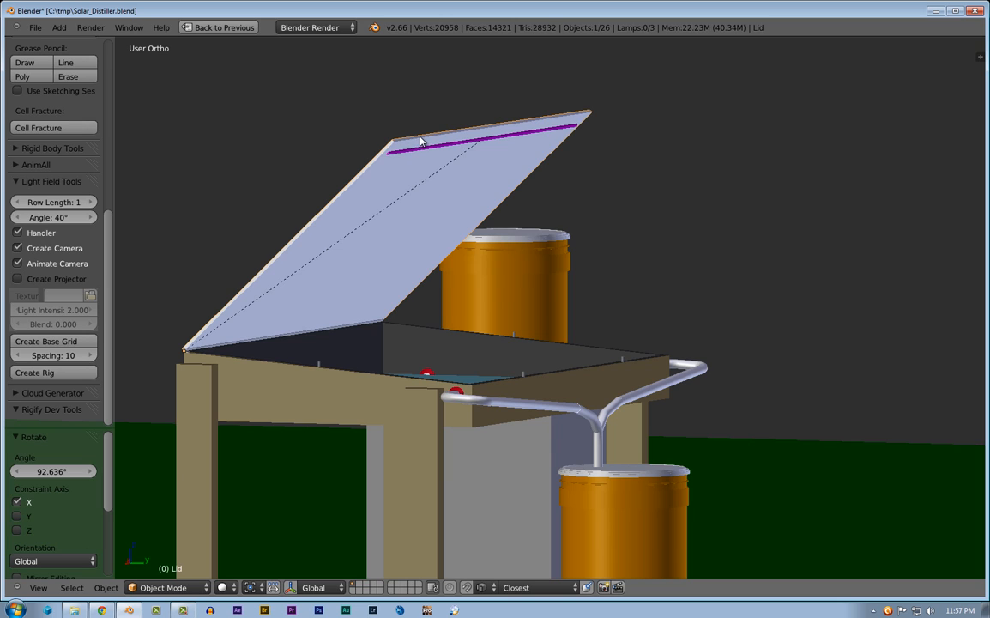
mouse_move(587, 369)
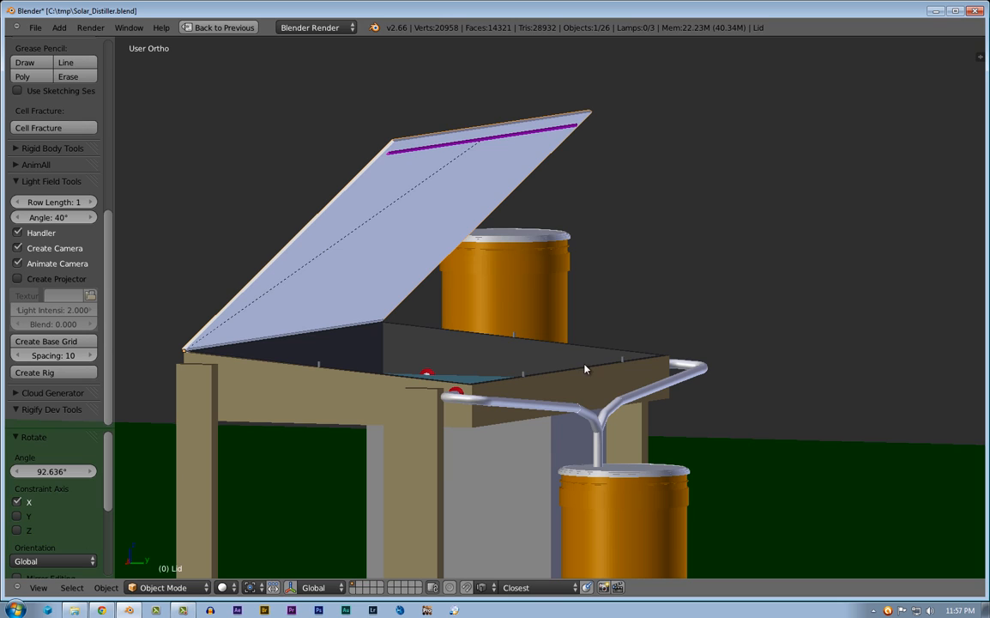
mouse_move(446, 391)
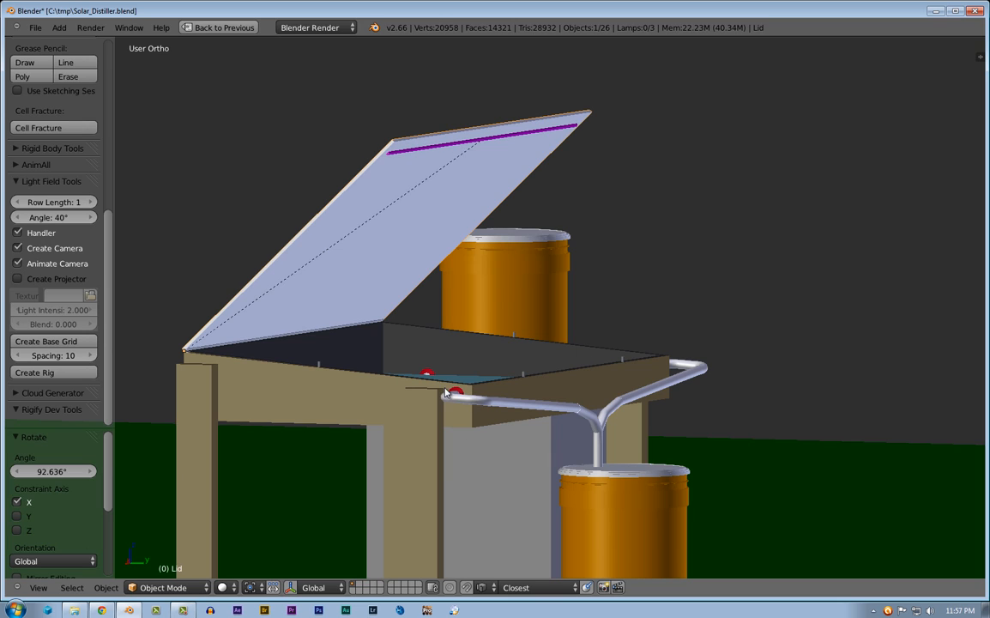
mouse_move(391, 179)
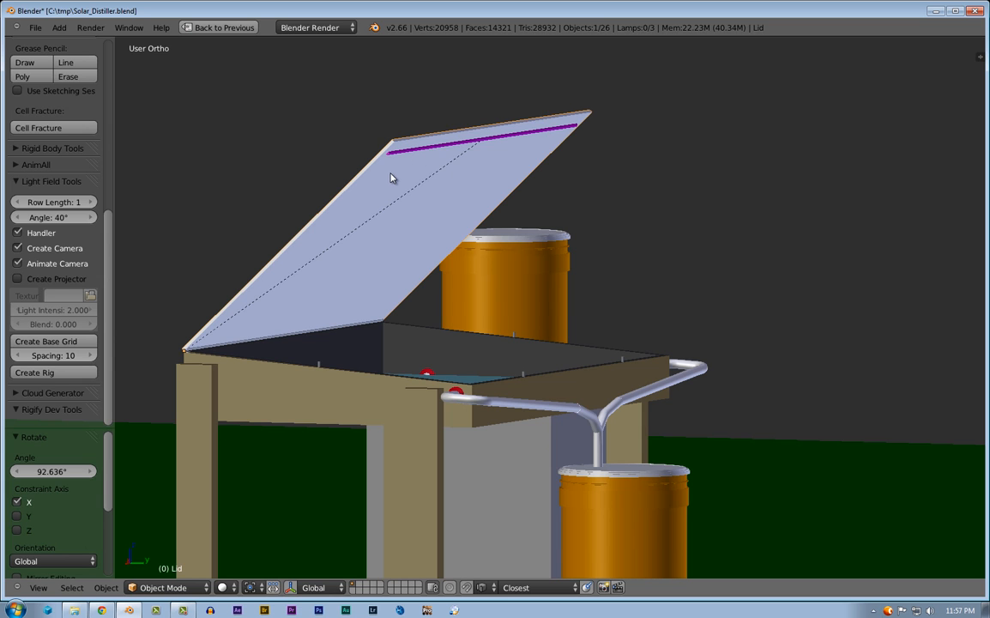
mouse_move(416, 156)
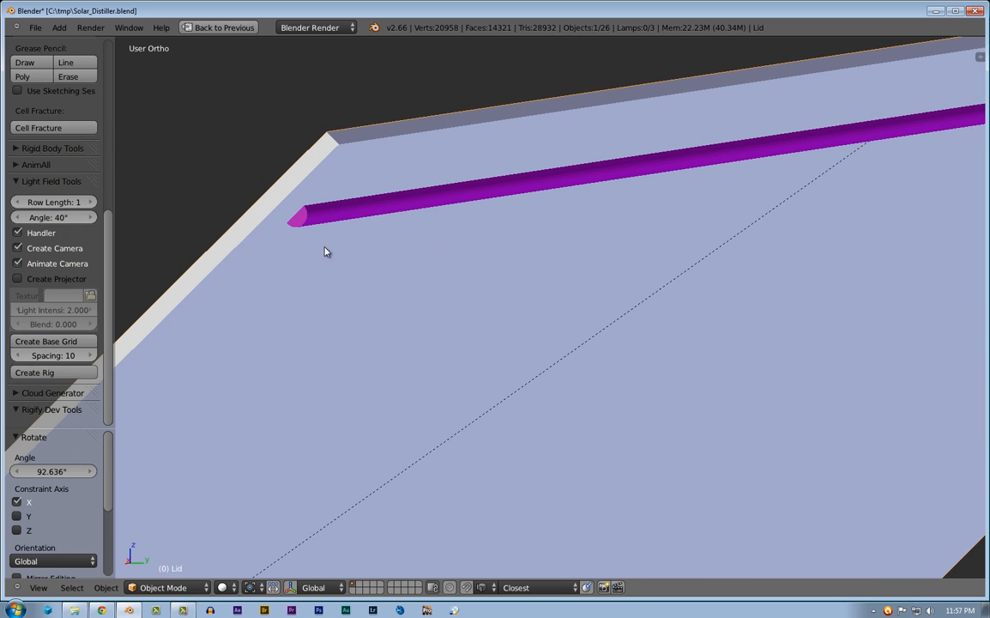
mouse_move(323, 227)
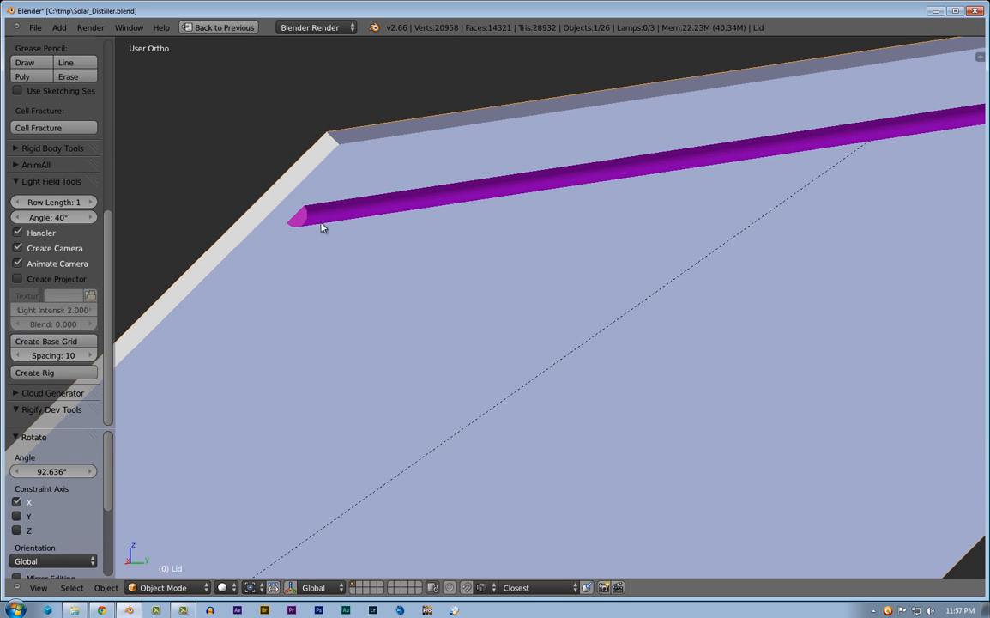
mouse_move(324, 223)
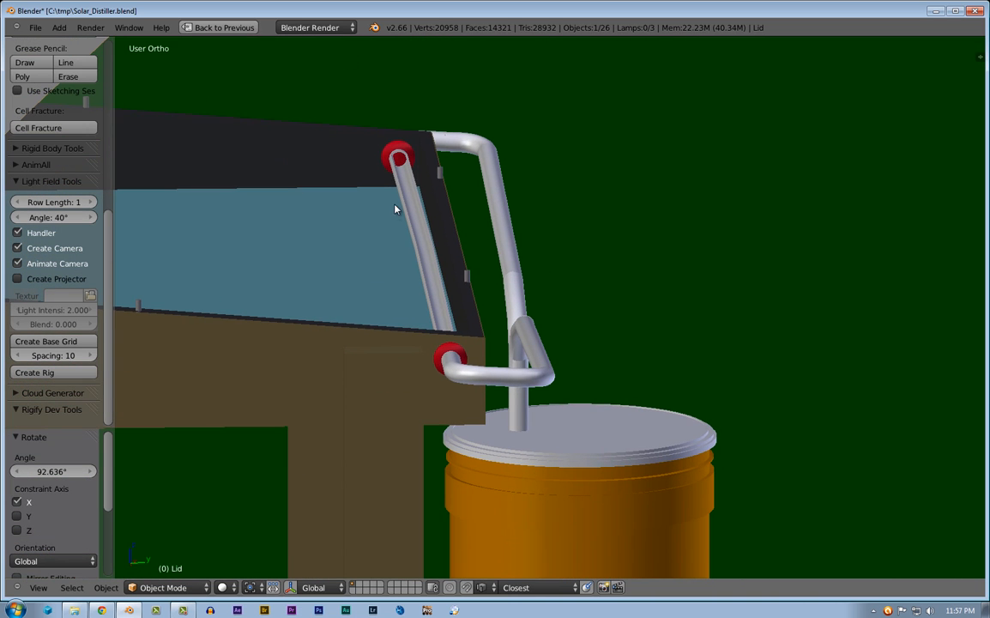
mouse_move(429, 273)
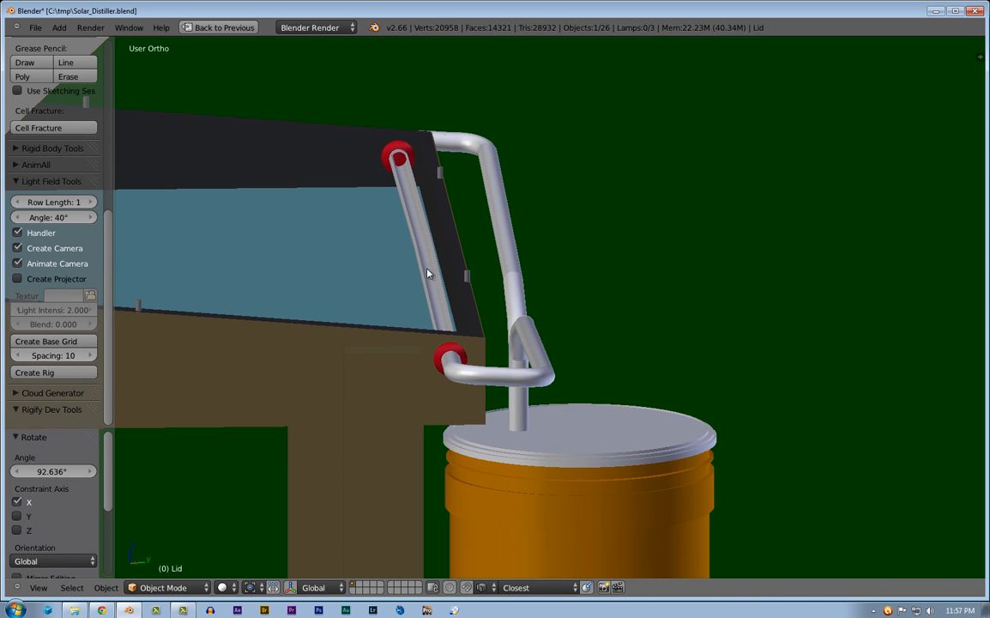
mouse_move(415, 202)
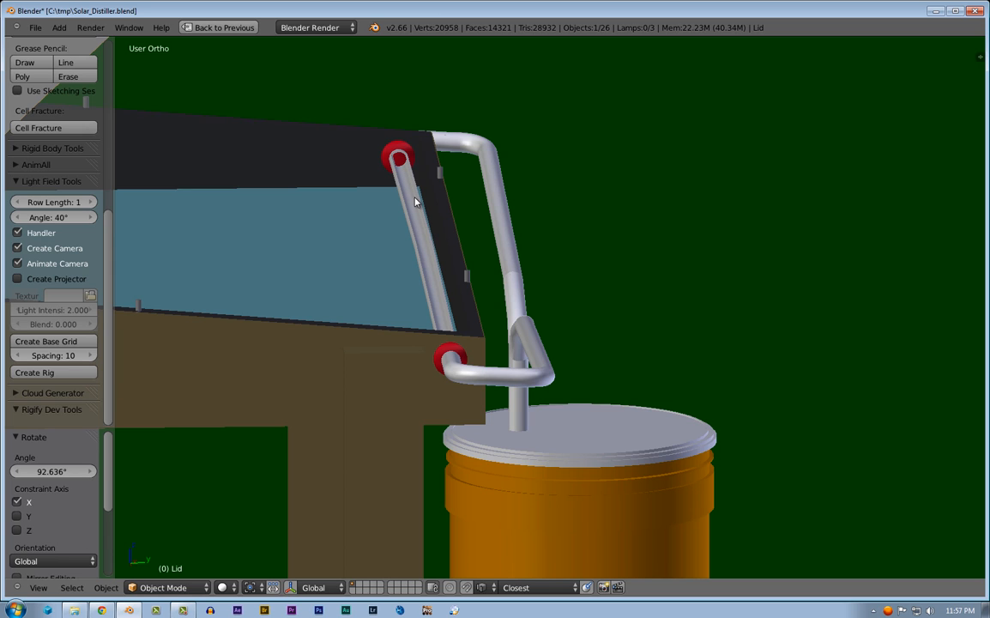
mouse_move(443, 238)
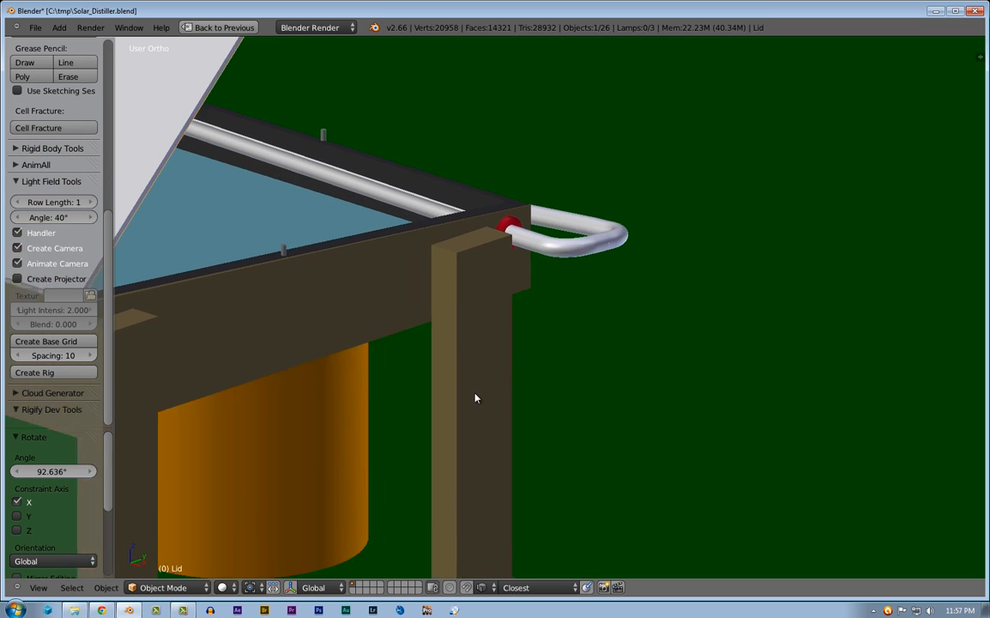
left_click_drag(477, 398, 577, 271)
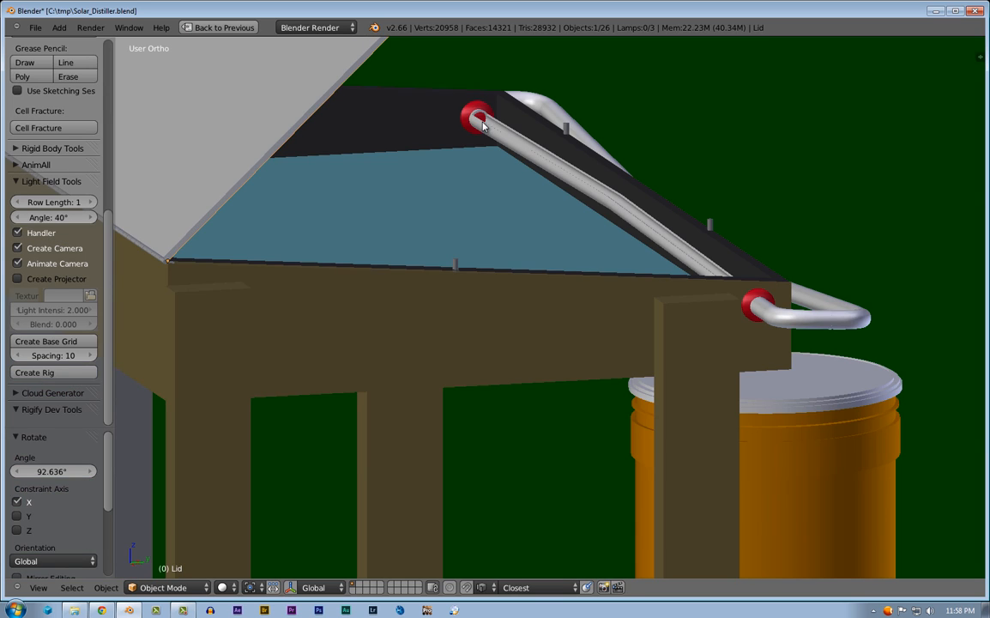
mouse_move(503, 46)
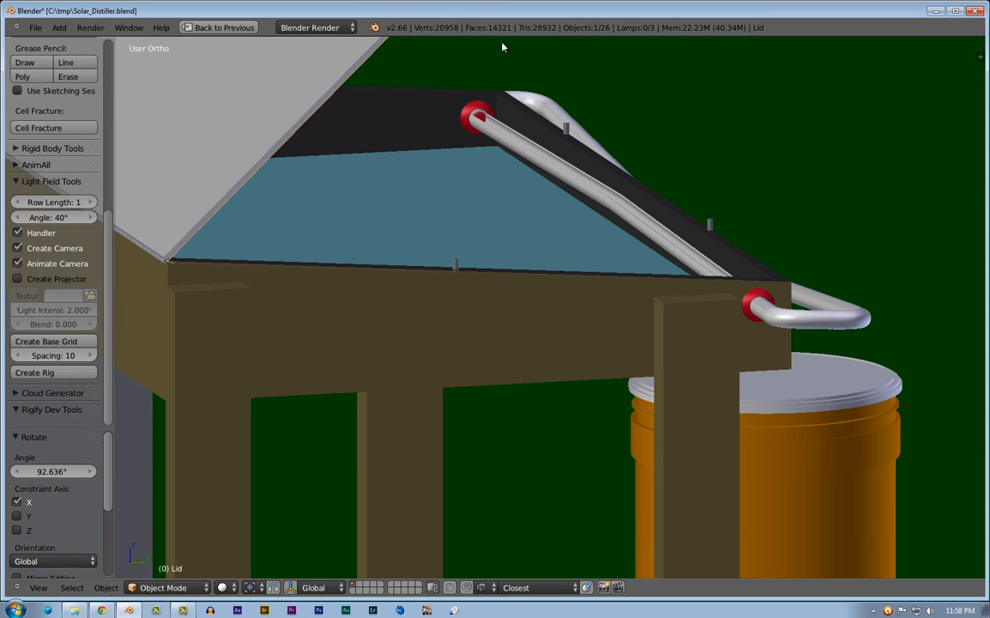
mouse_move(553, 164)
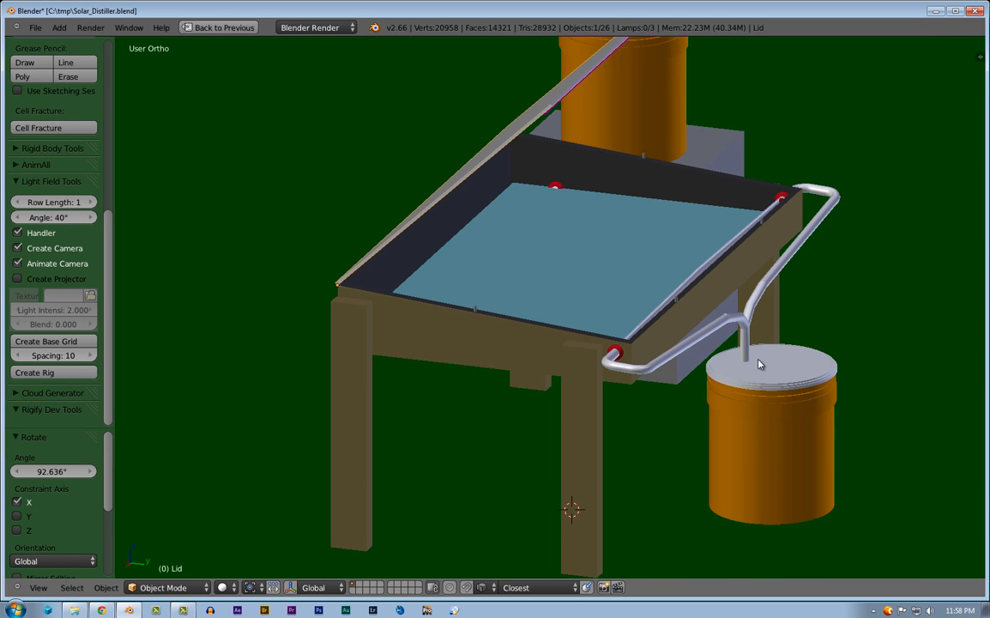
mouse_move(710, 429)
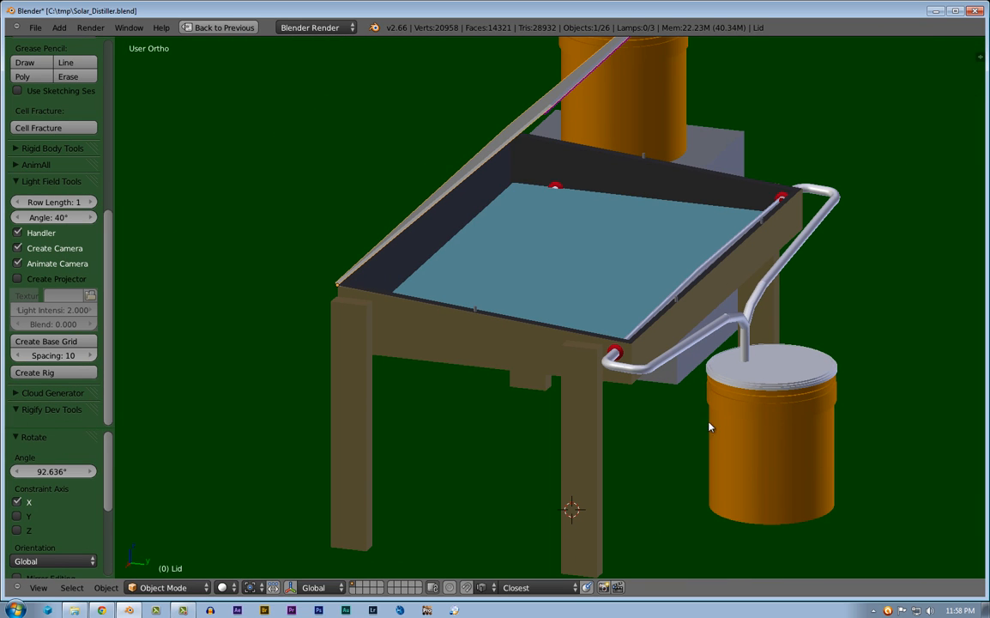
mouse_move(808, 426)
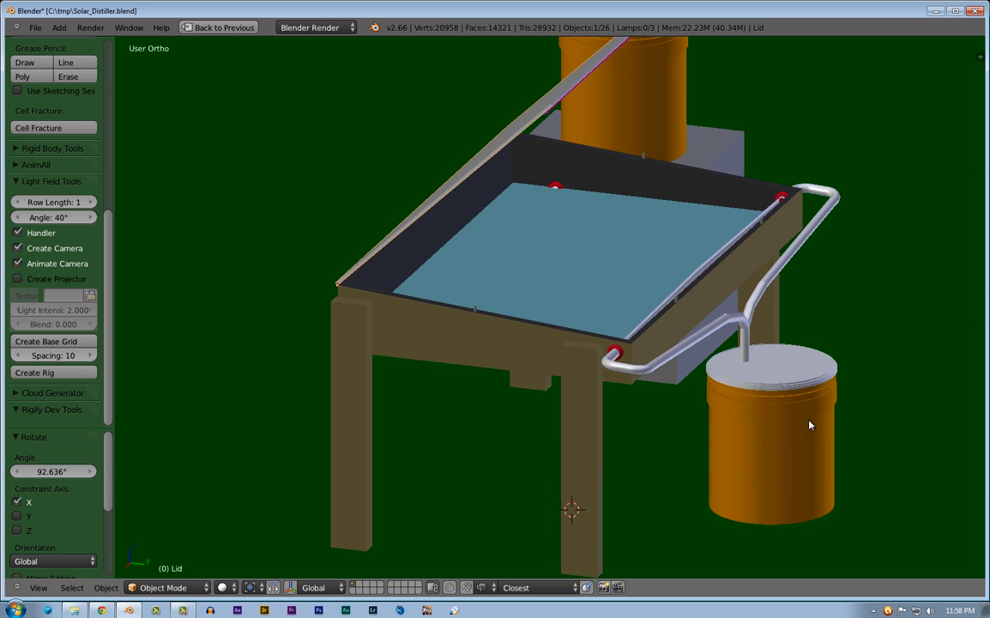
mouse_move(793, 369)
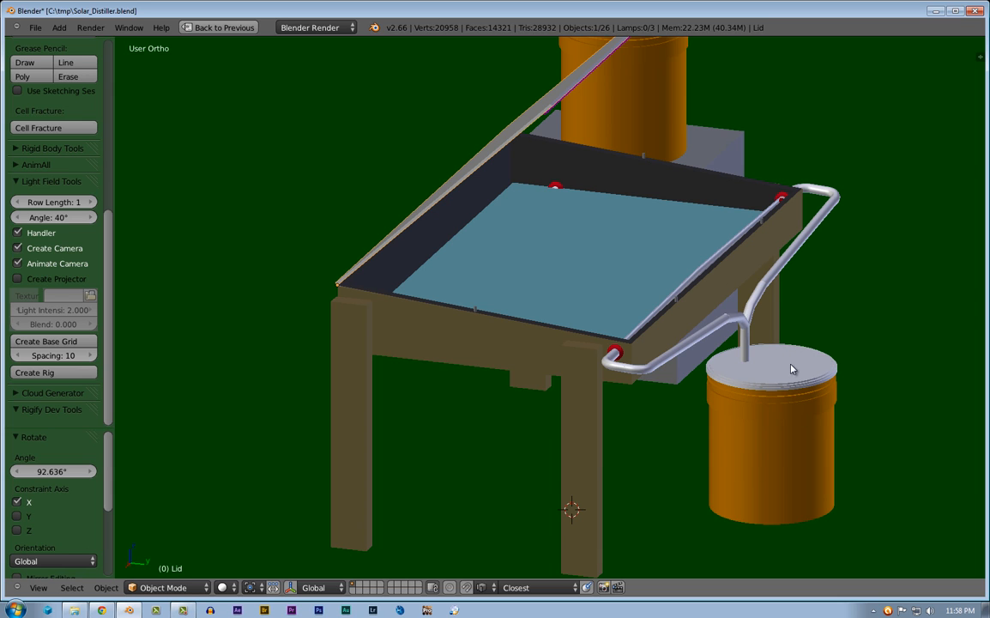
left_click_drag(789, 369, 570, 374)
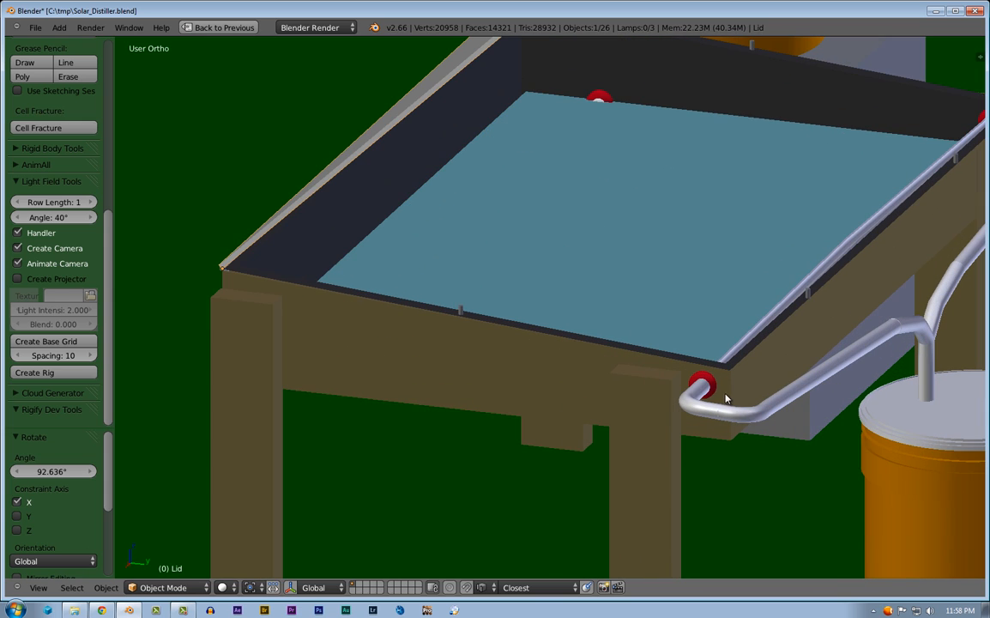
mouse_move(712, 387)
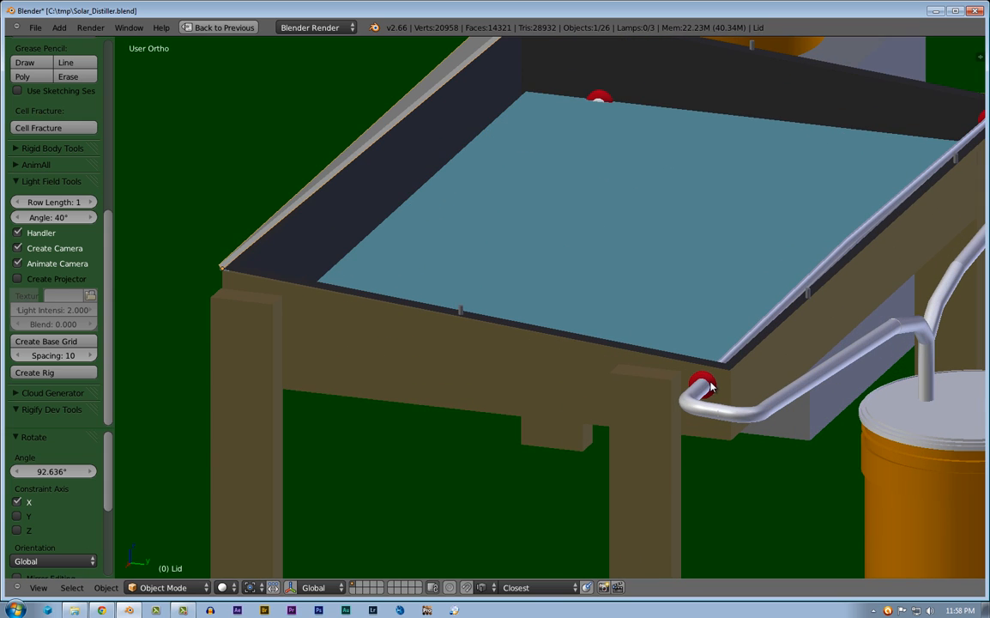
left_click_drag(703, 386, 591, 384)
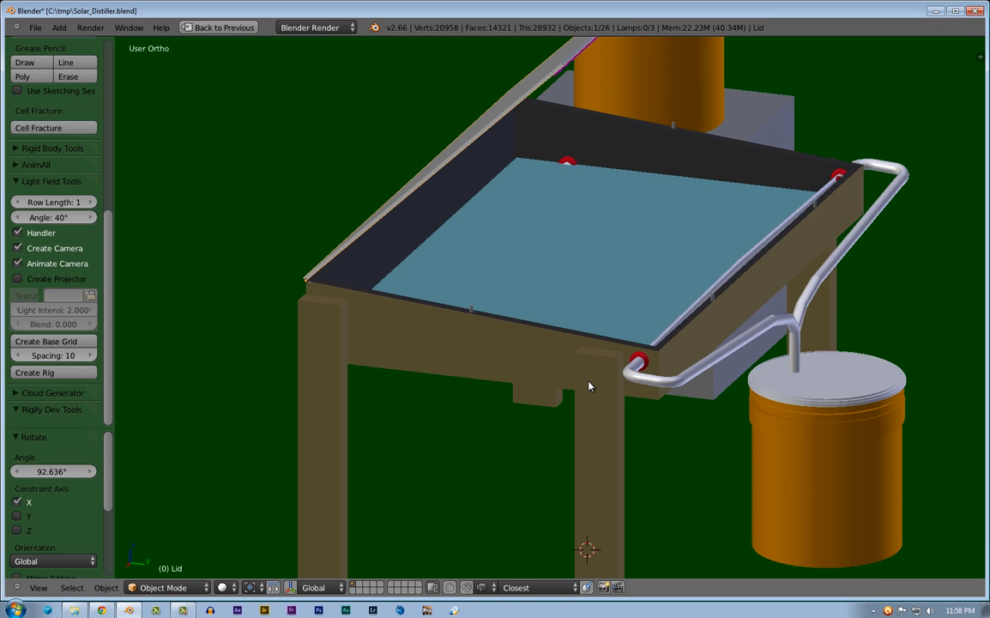
mouse_move(597, 422)
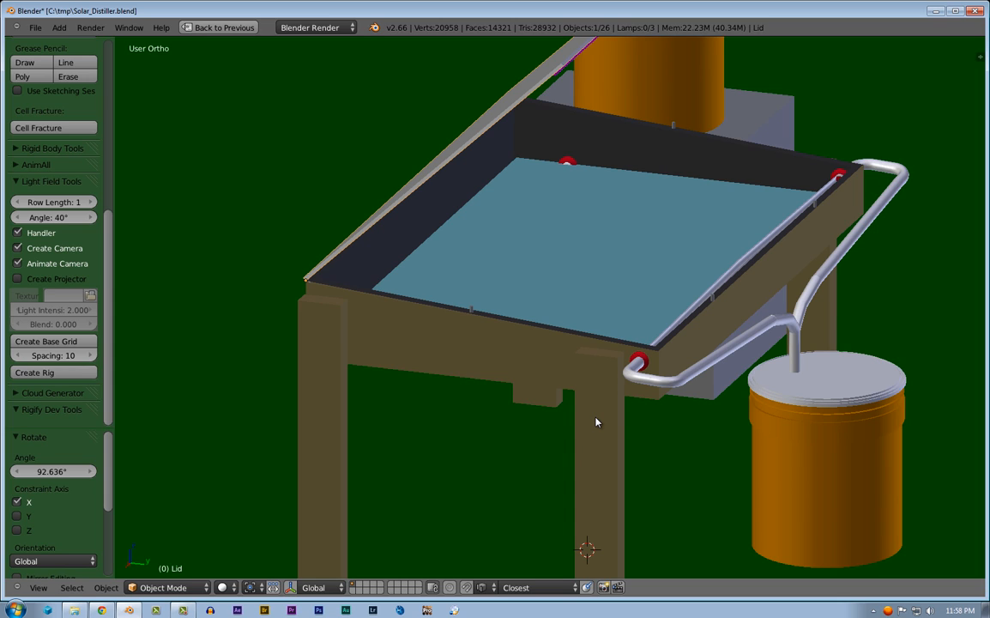
mouse_move(477, 431)
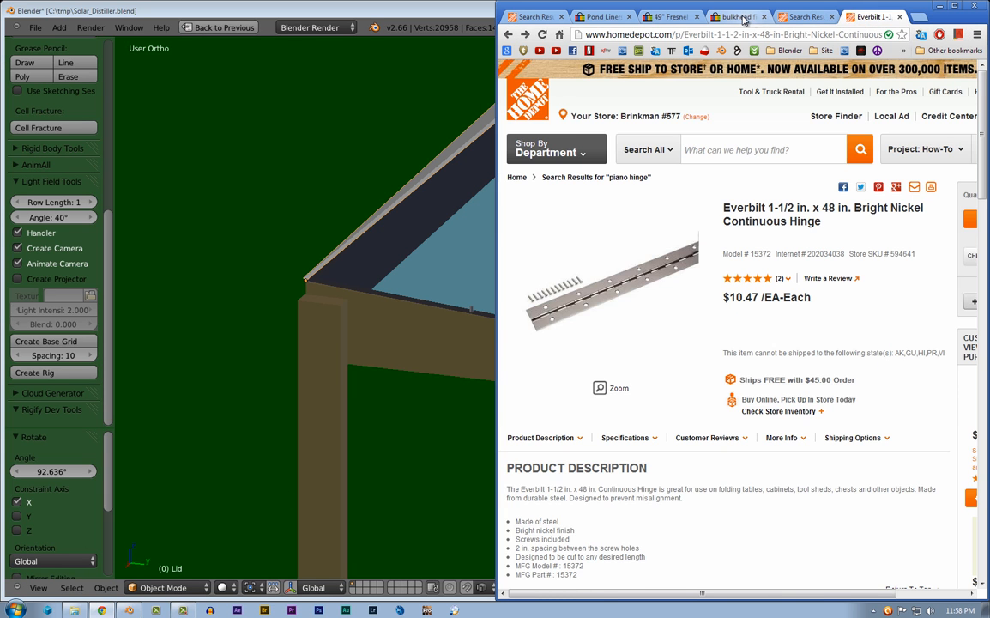
Switch to the eBay bulkhead fitting search results
left_click(738, 17)
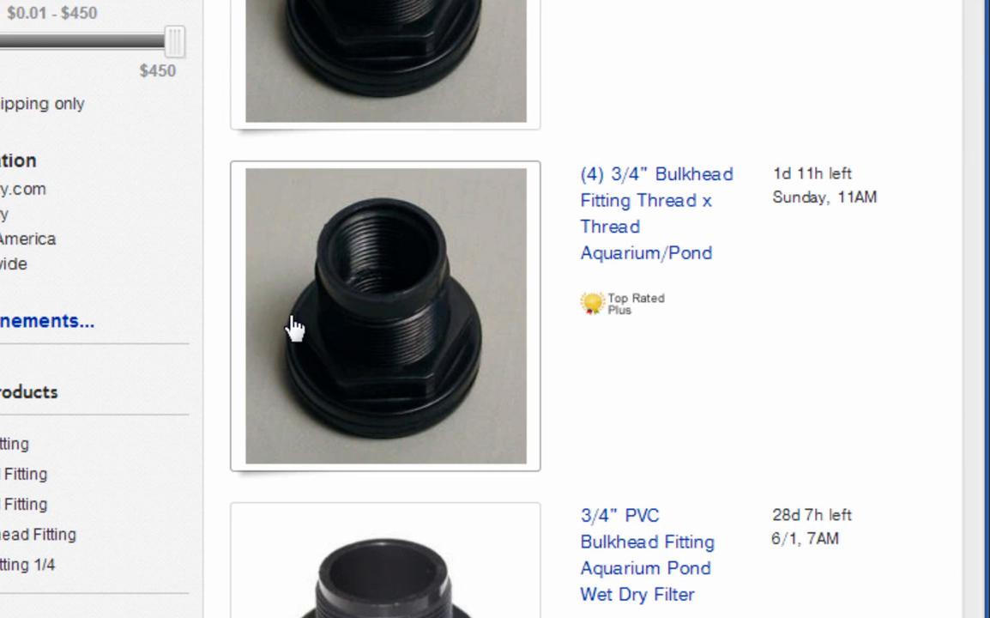
mouse_move(307, 390)
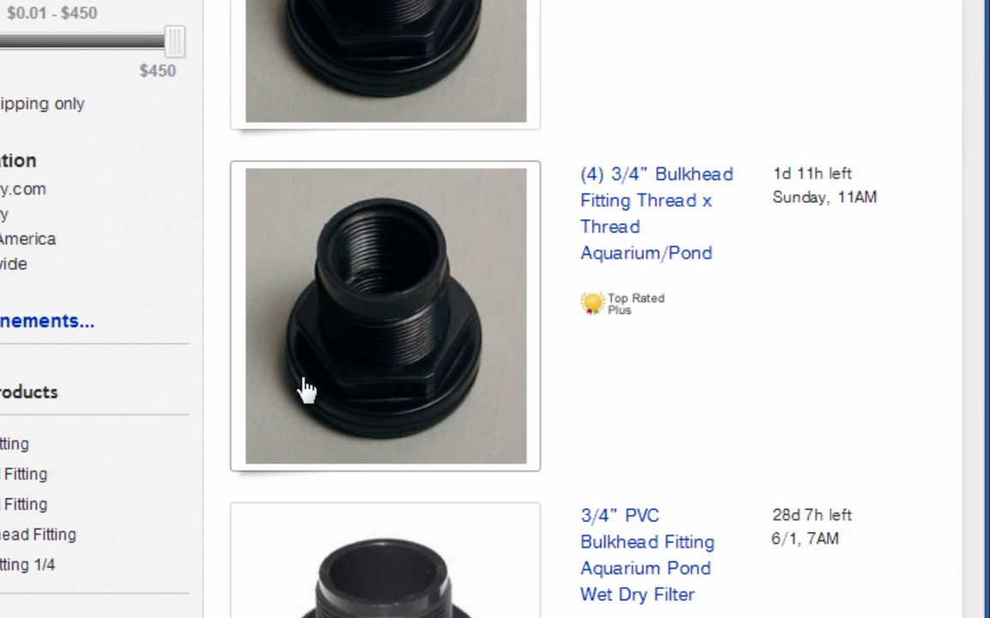
mouse_move(353, 392)
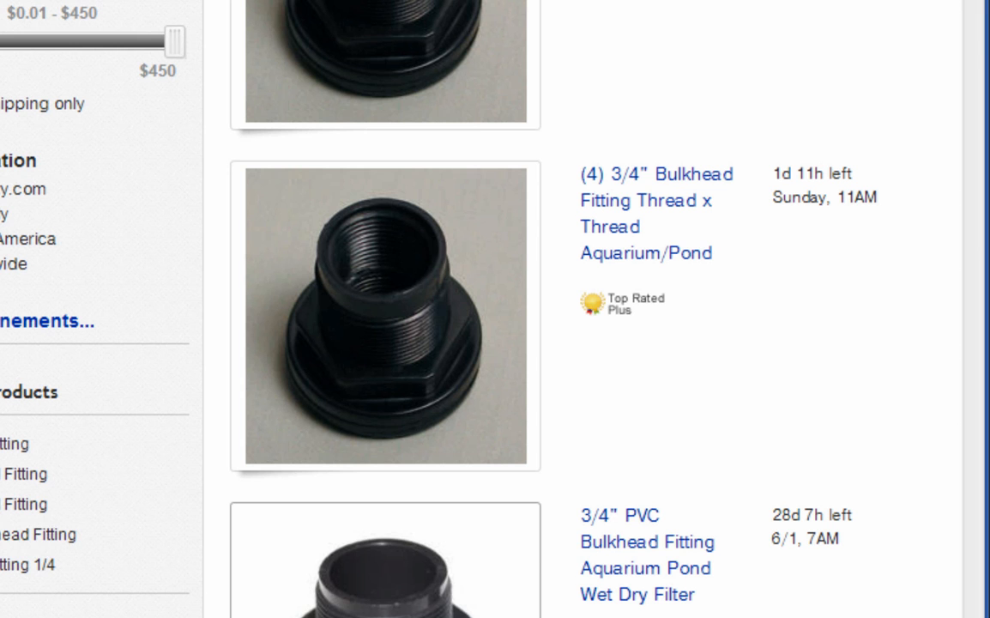
mouse_move(393, 553)
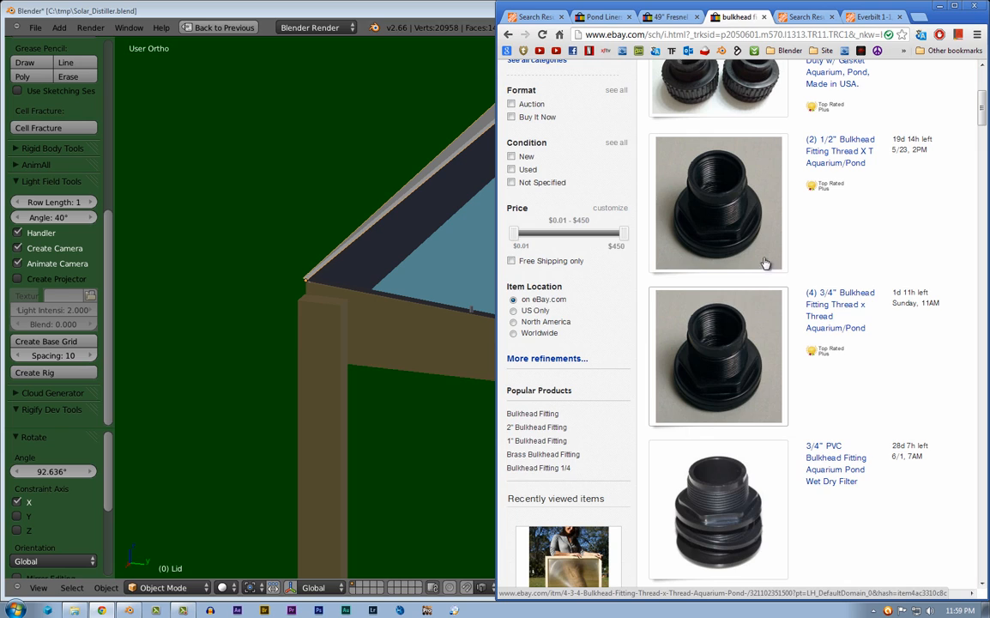
mouse_move(736, 197)
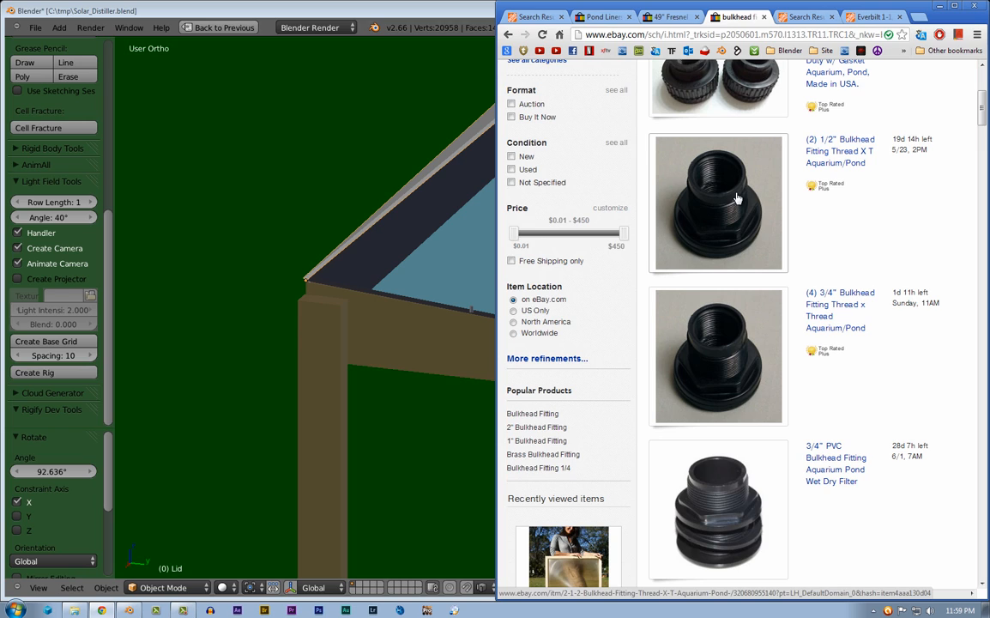
mouse_move(768, 215)
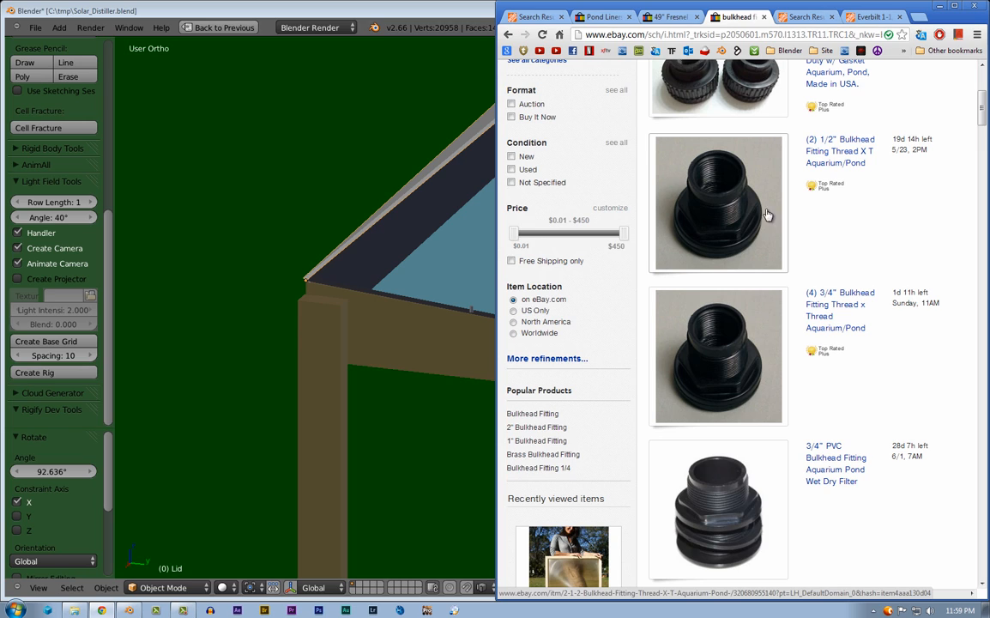
mouse_move(724, 208)
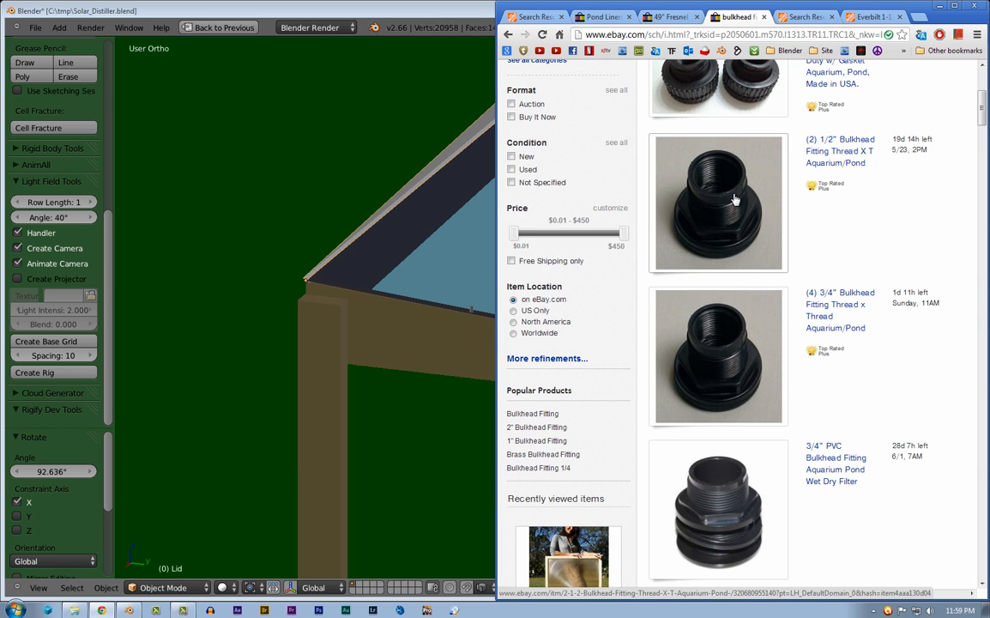
mouse_move(734, 207)
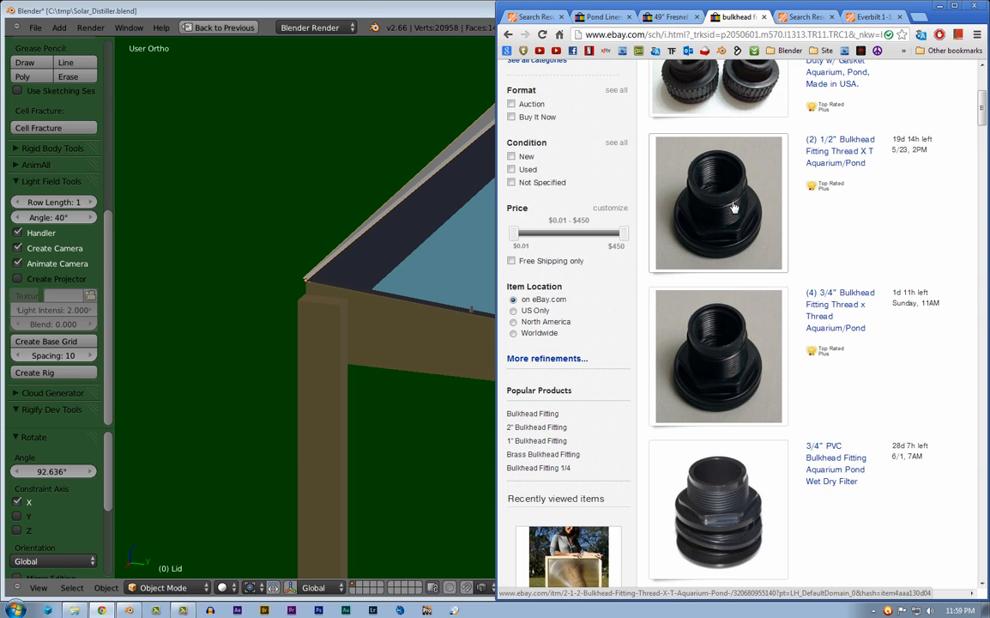
mouse_move(734, 190)
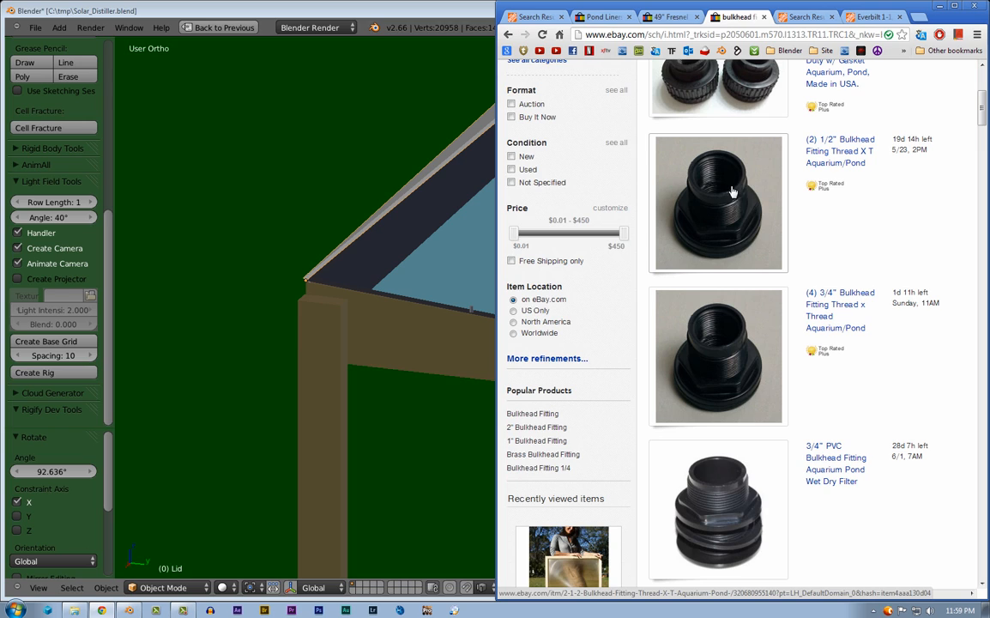
mouse_move(716, 209)
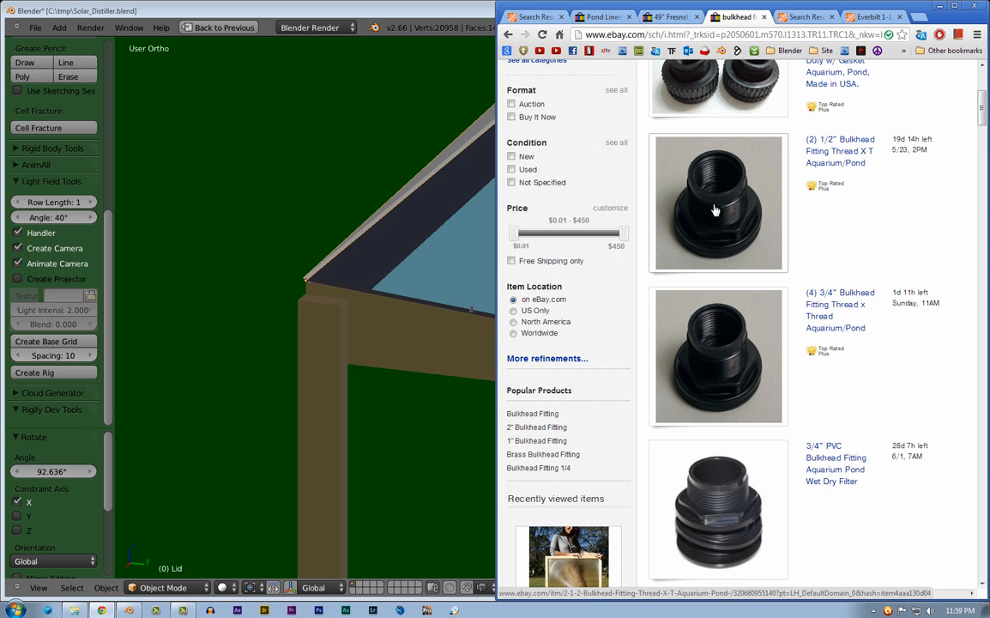
mouse_move(721, 194)
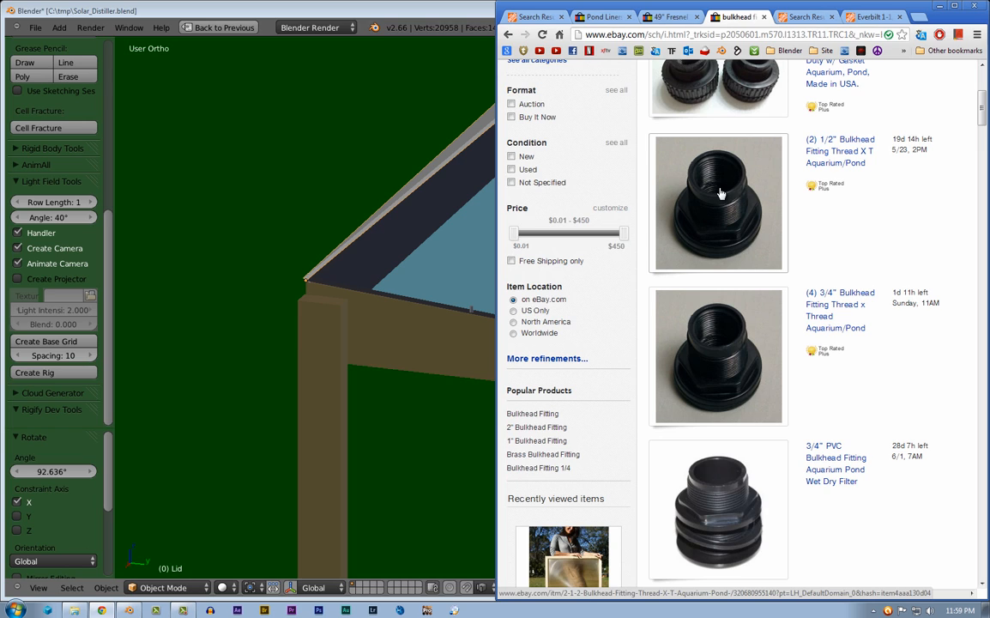
mouse_move(733, 237)
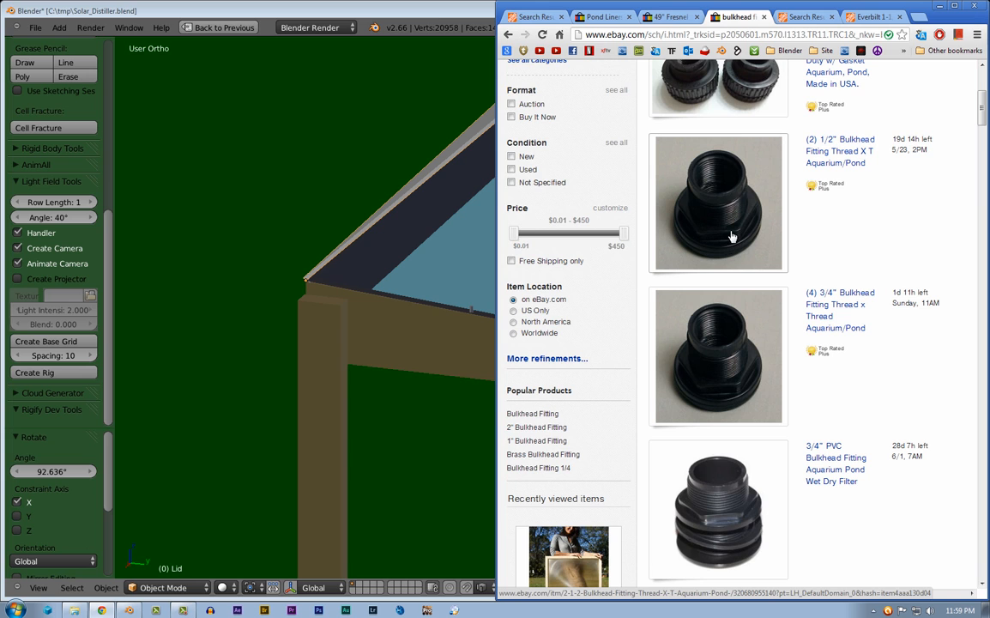
mouse_move(721, 206)
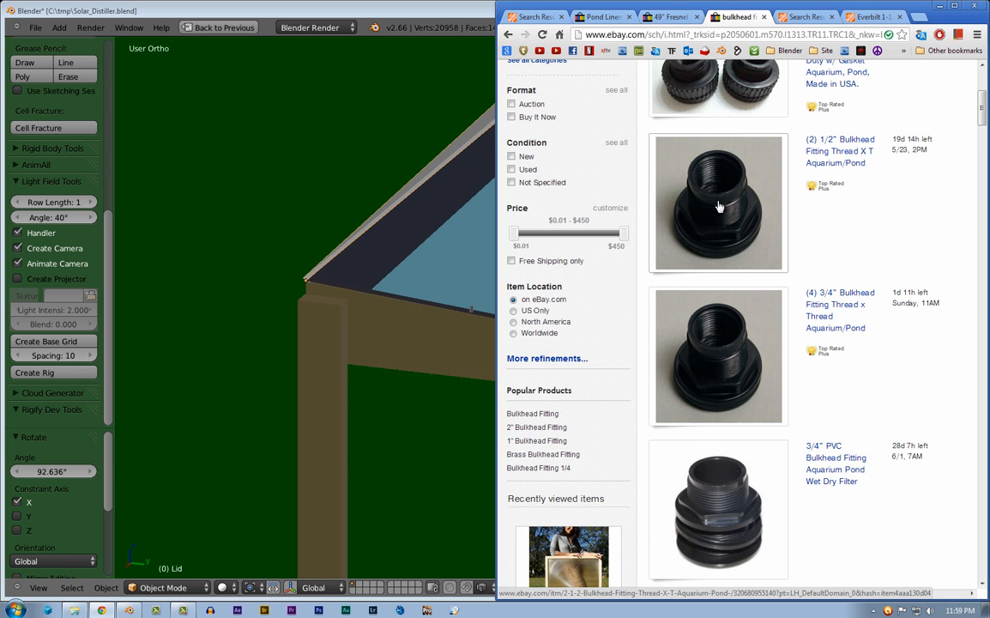
Scroll down through the bulkhead fitting listings
scroll("down", 3)
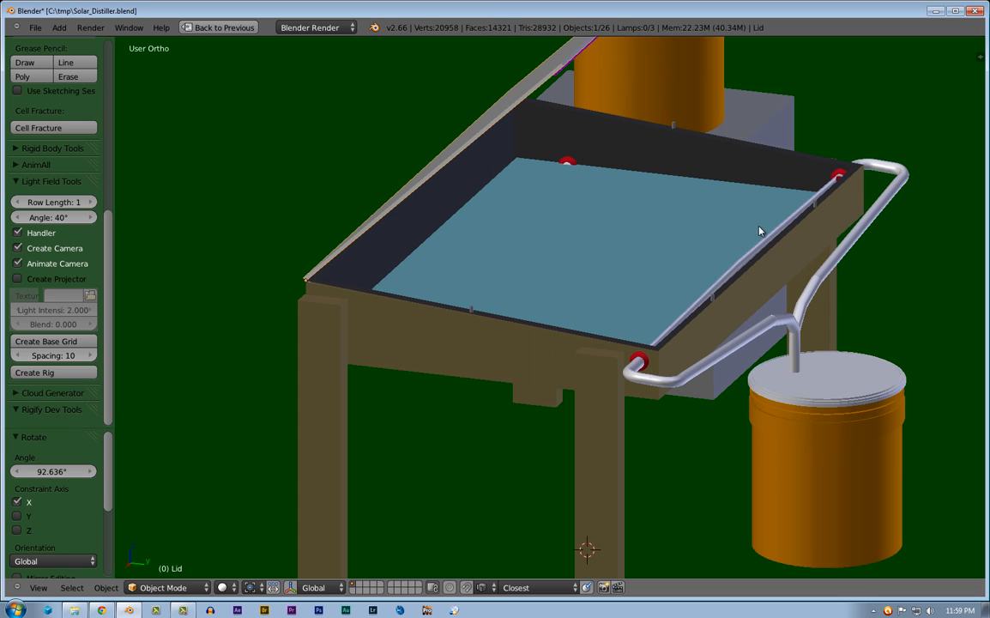
mouse_move(779, 233)
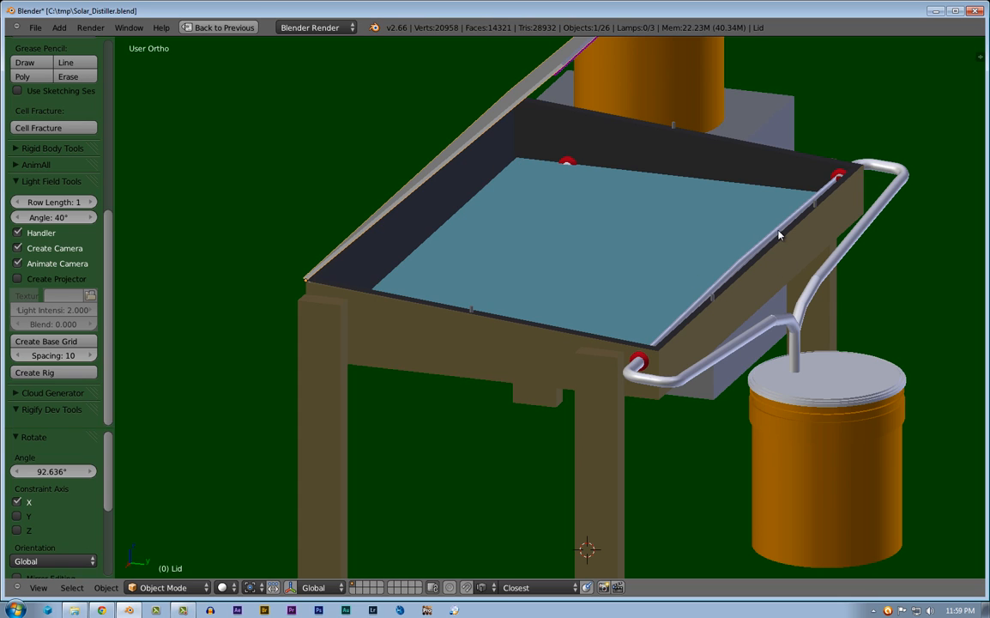
mouse_move(663, 340)
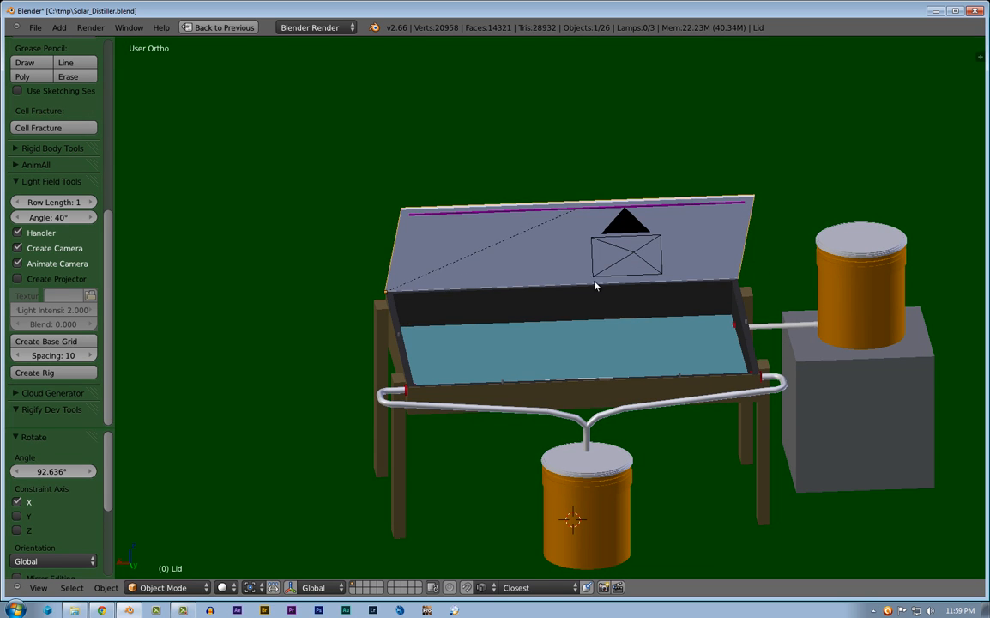
mouse_move(899, 367)
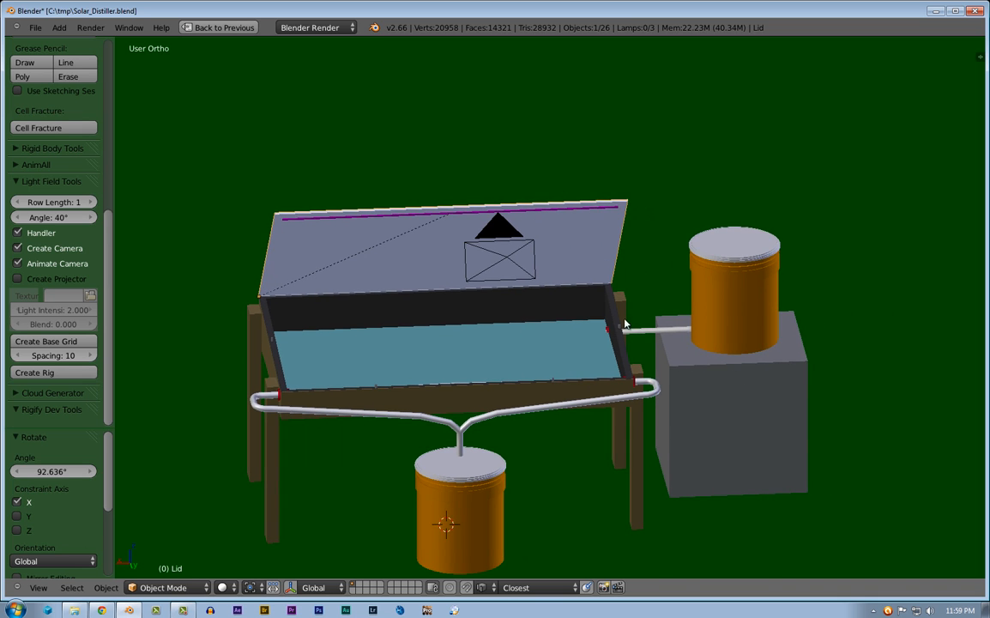
scroll("up", 3)
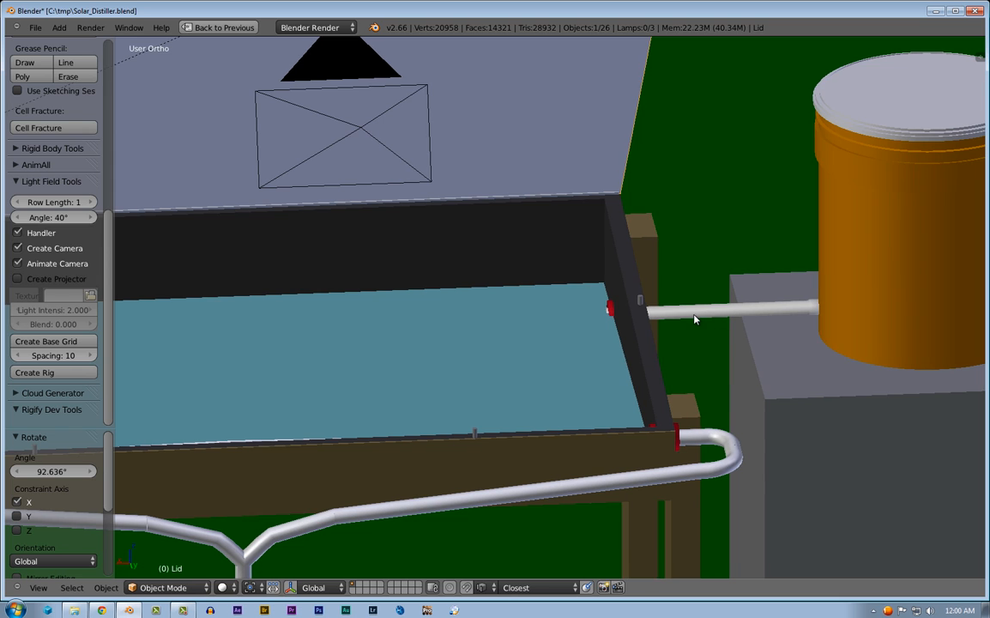
mouse_move(828, 295)
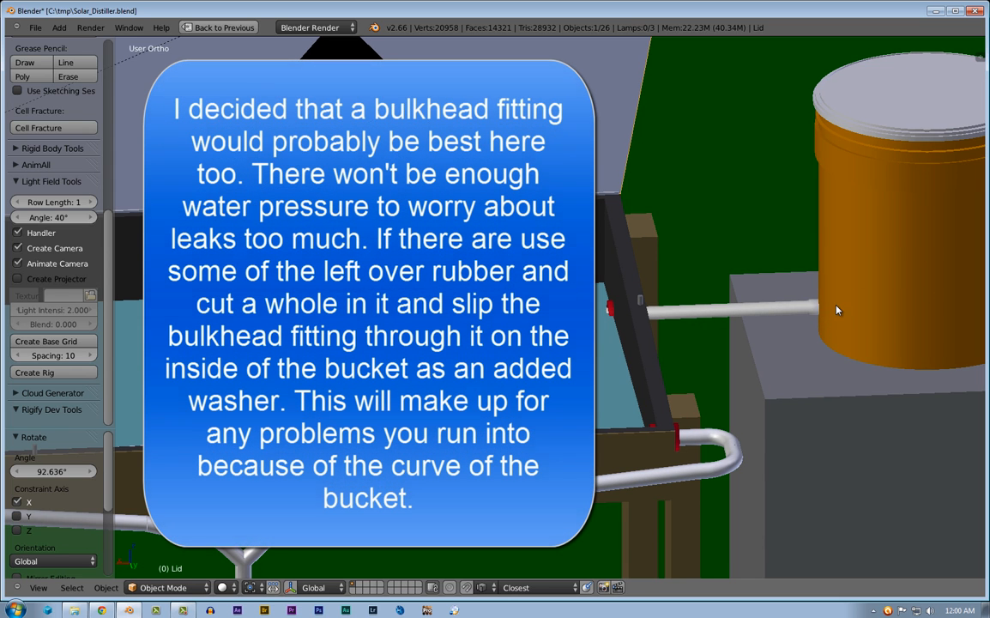
mouse_move(810, 316)
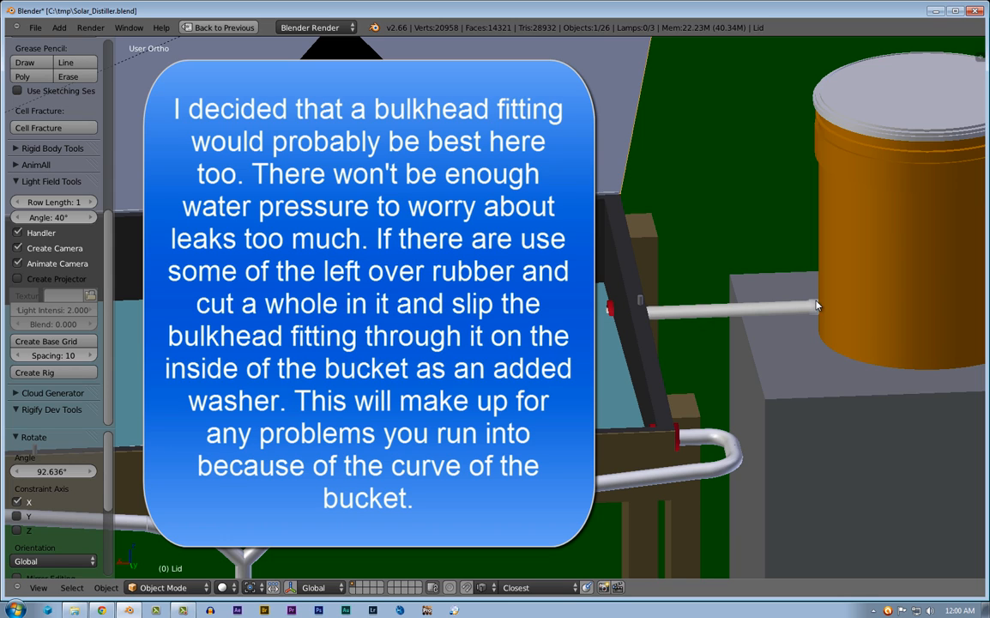
left_click_drag(817, 306, 683, 333)
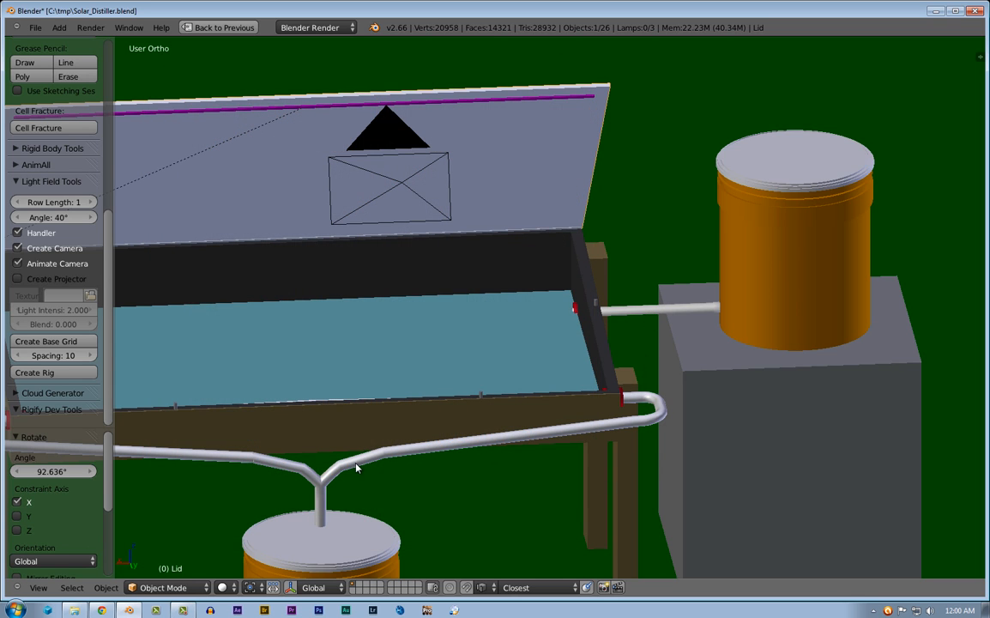
mouse_move(686, 312)
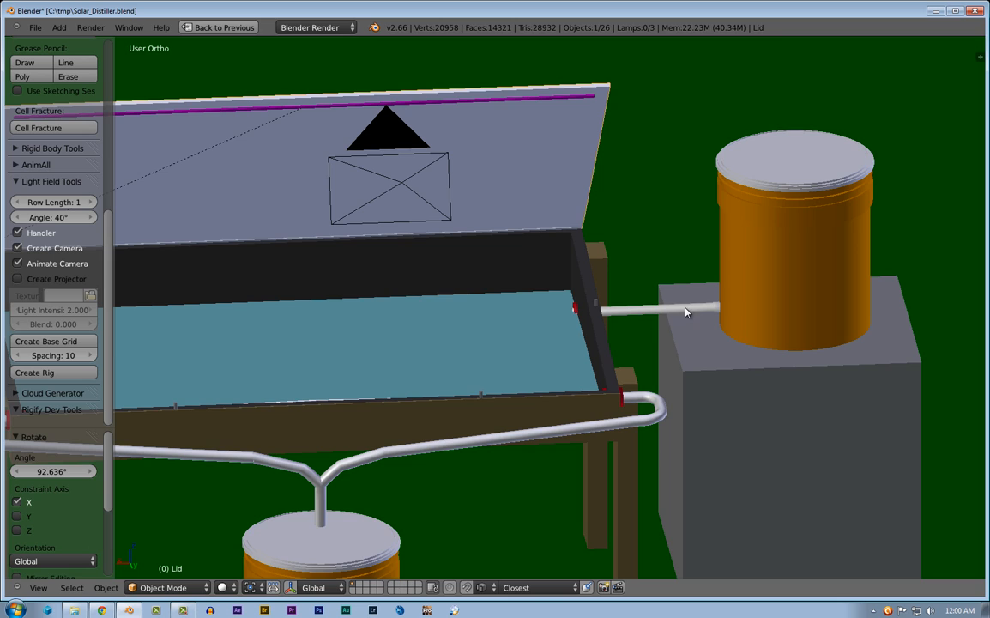
mouse_move(668, 281)
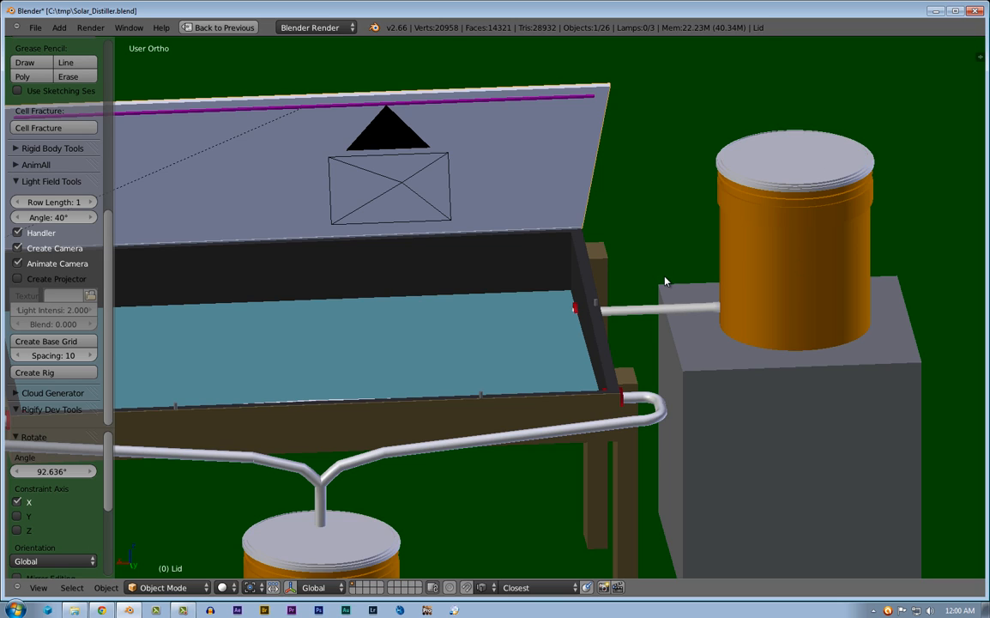
mouse_move(743, 175)
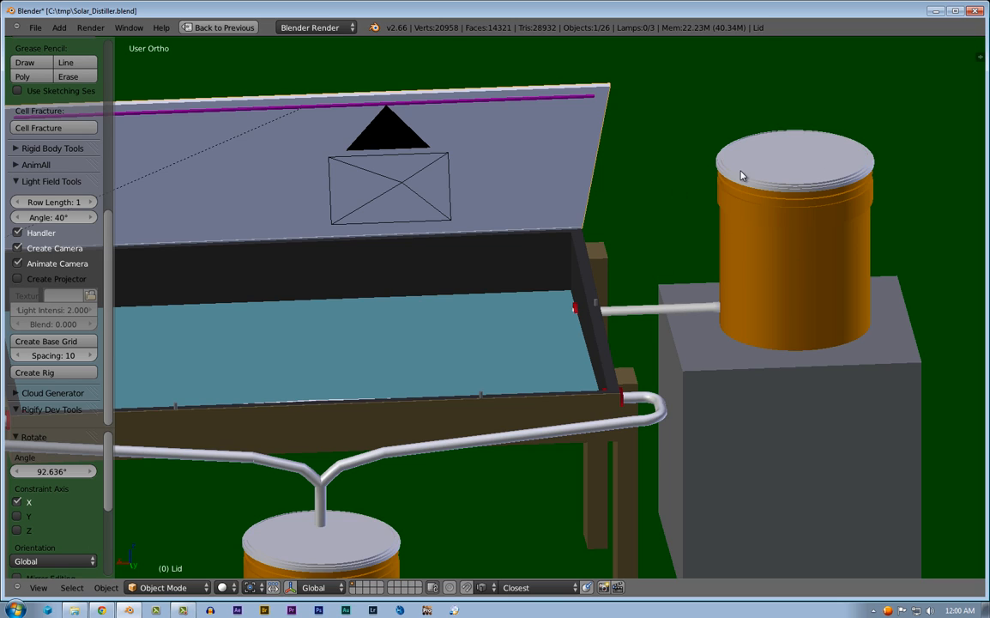
mouse_move(532, 343)
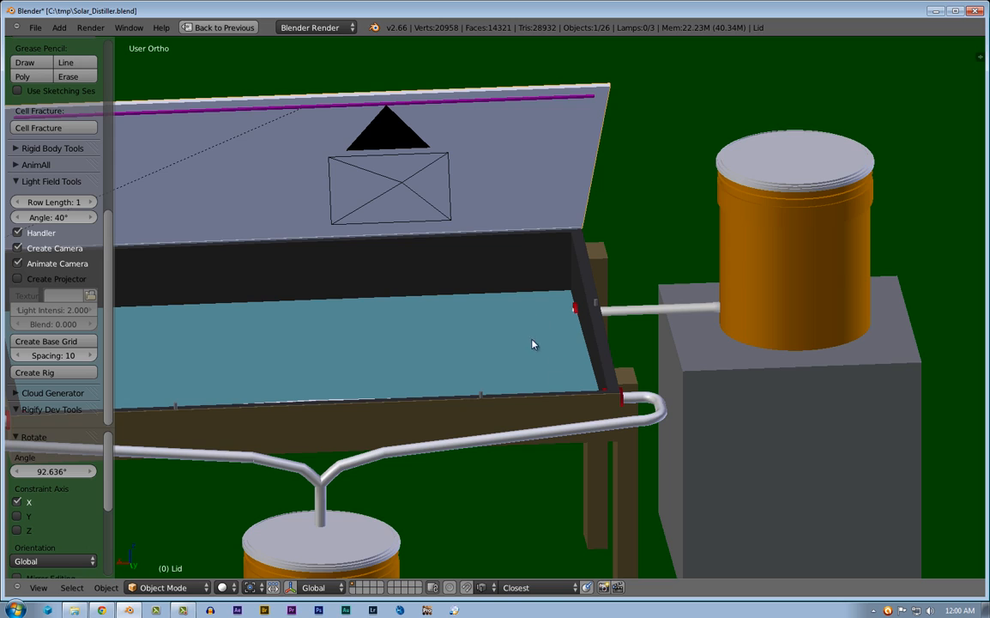
mouse_move(525, 327)
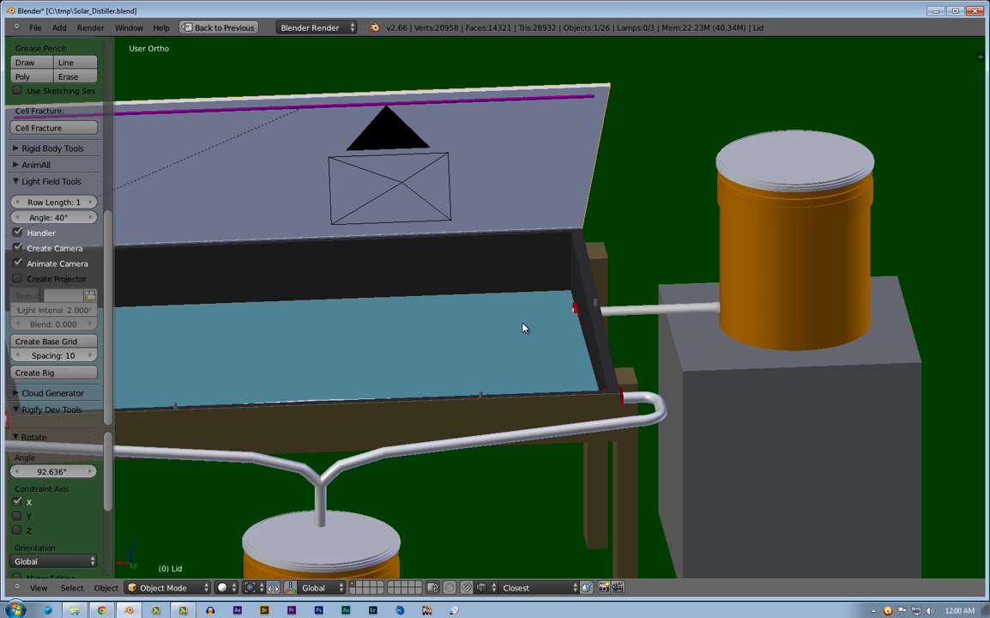
mouse_move(503, 302)
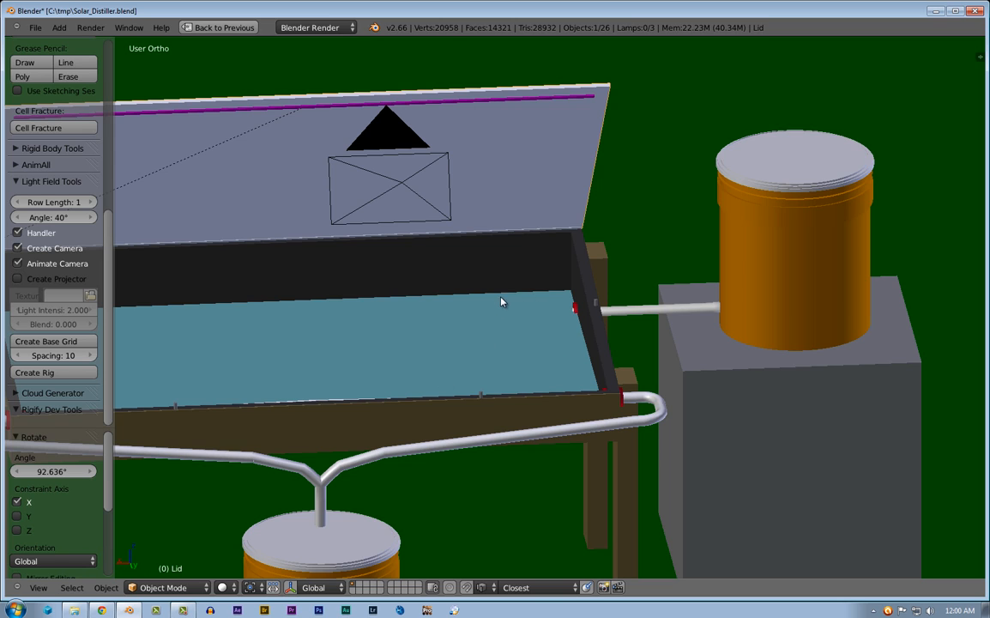
mouse_move(518, 175)
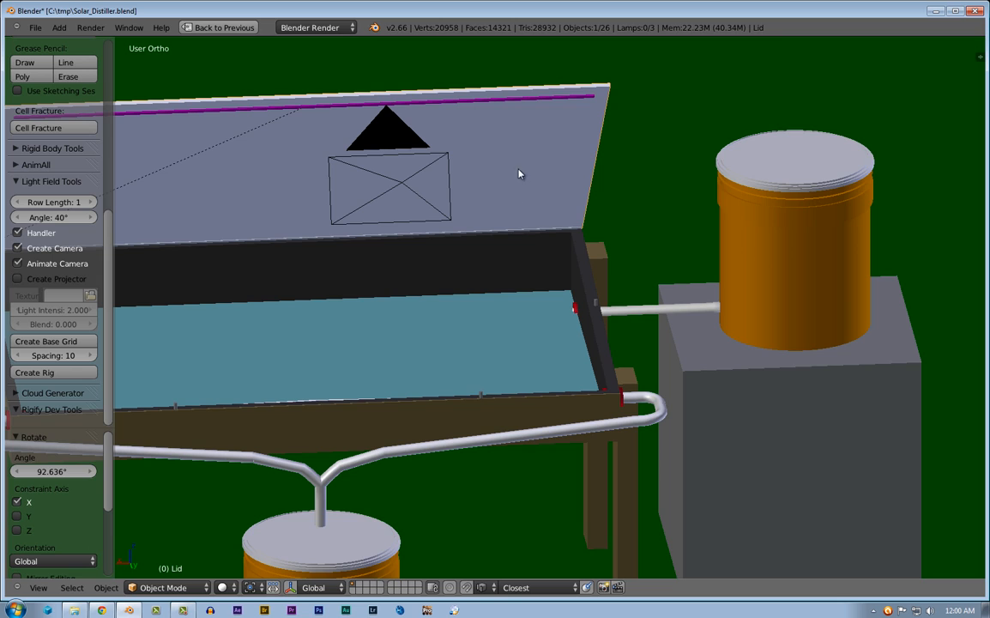
mouse_move(488, 159)
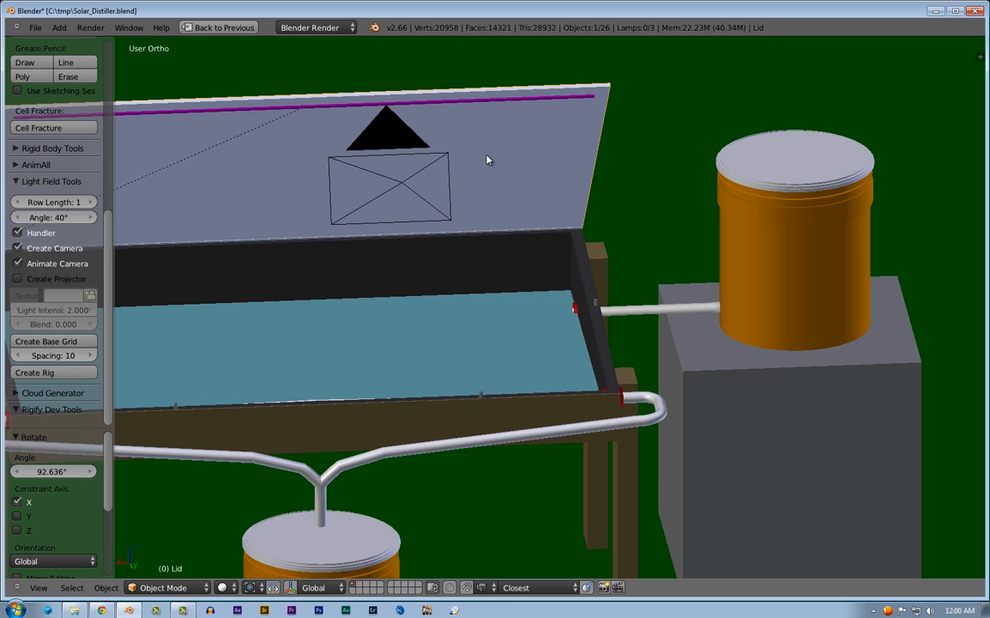
mouse_move(494, 335)
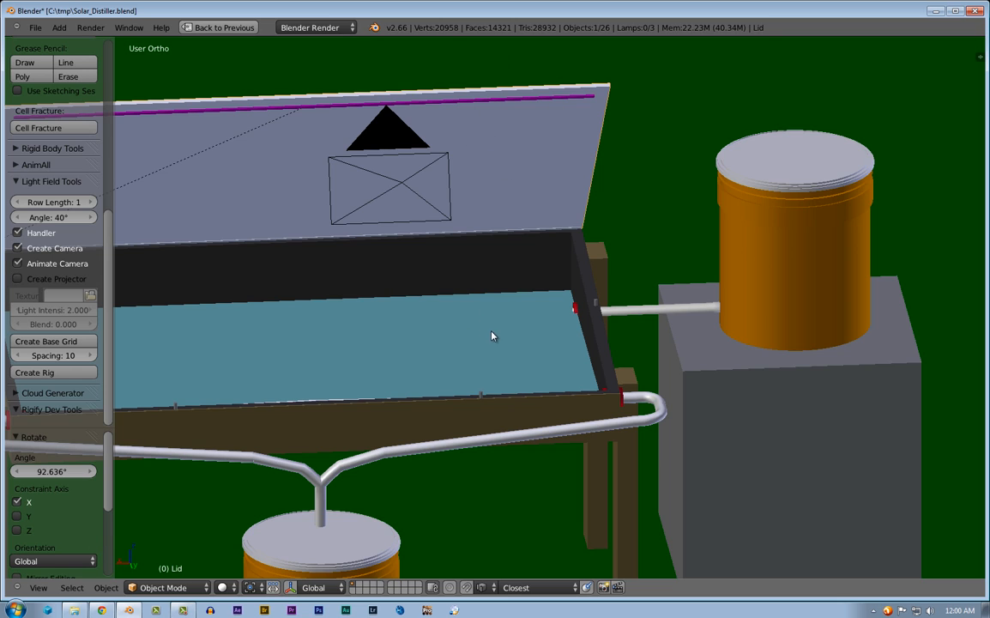
mouse_move(672, 307)
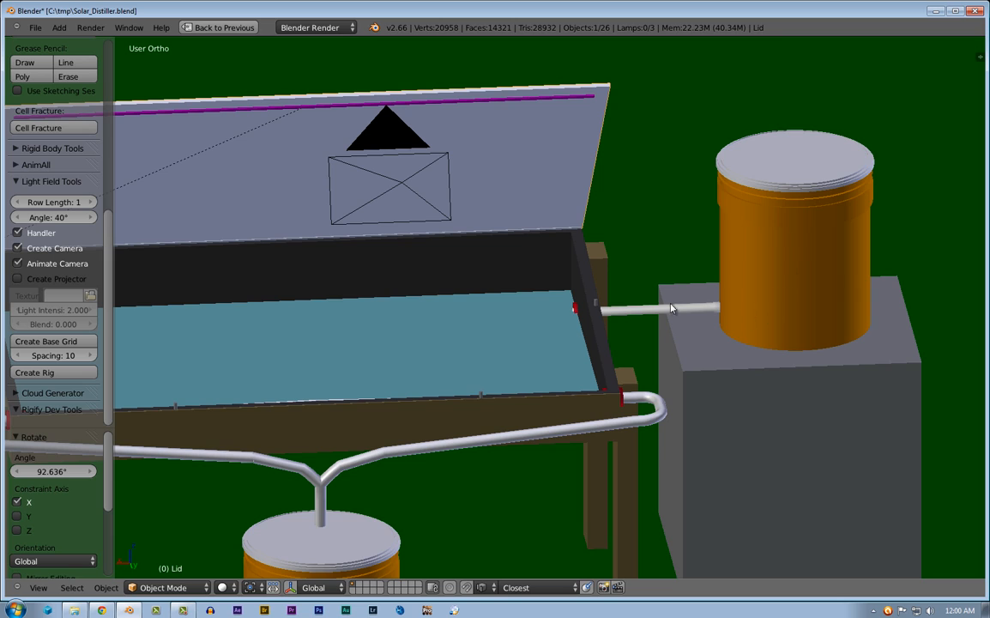
mouse_move(728, 288)
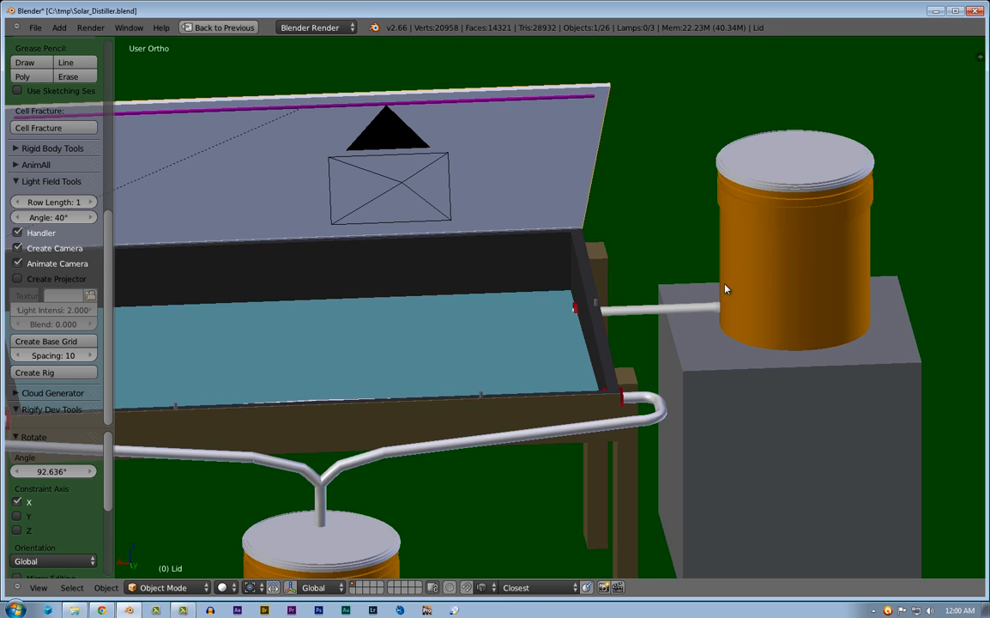
mouse_move(575, 323)
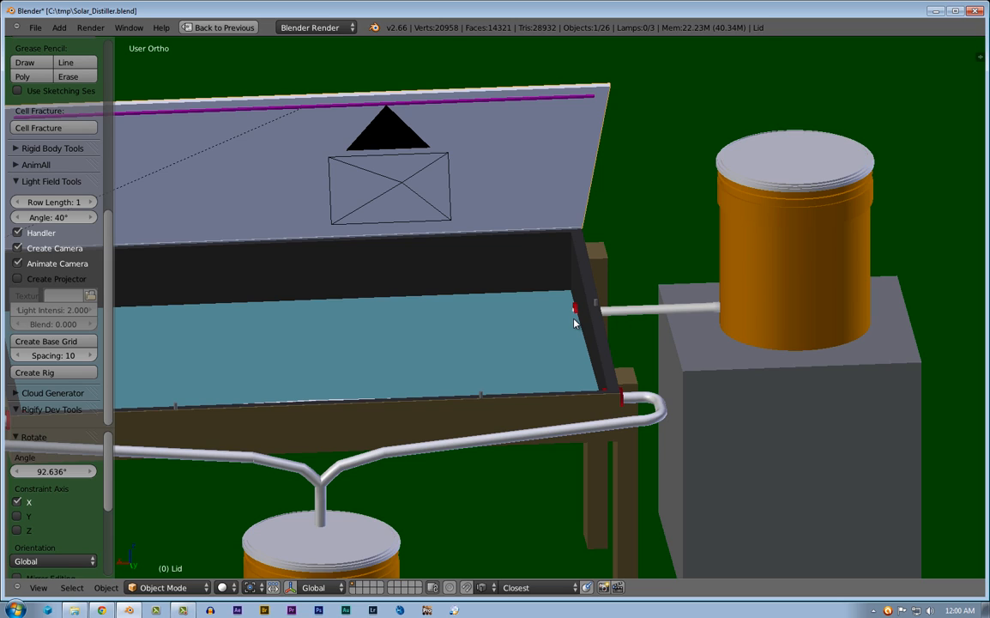
mouse_move(574, 311)
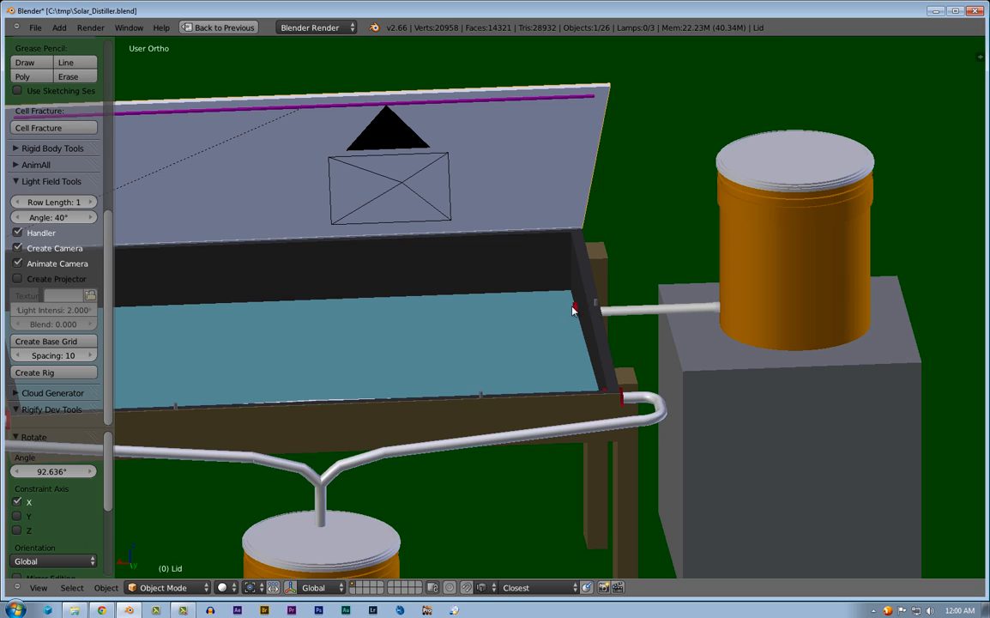
mouse_move(570, 313)
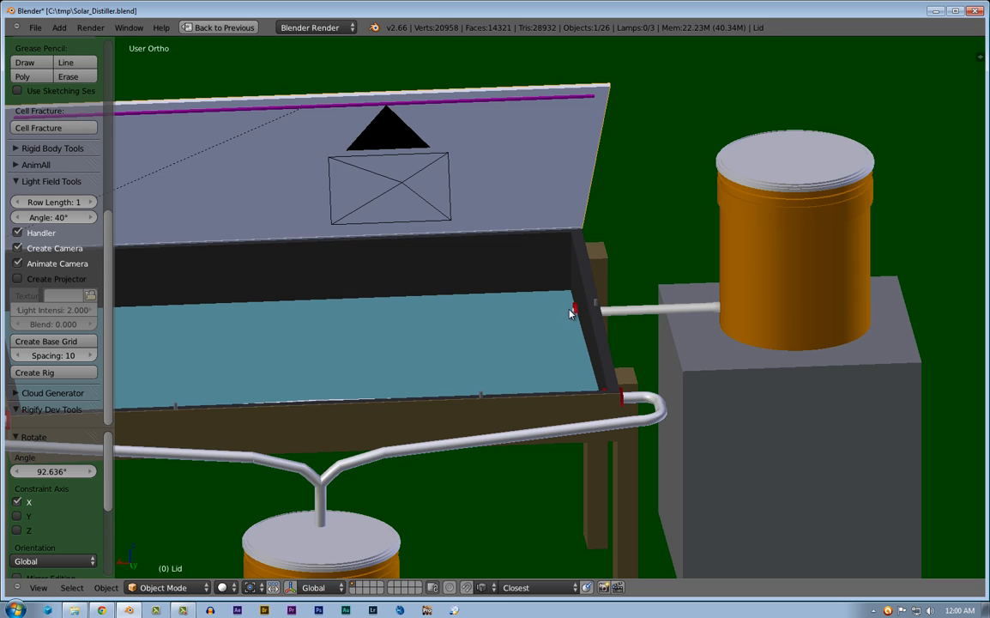
mouse_move(563, 247)
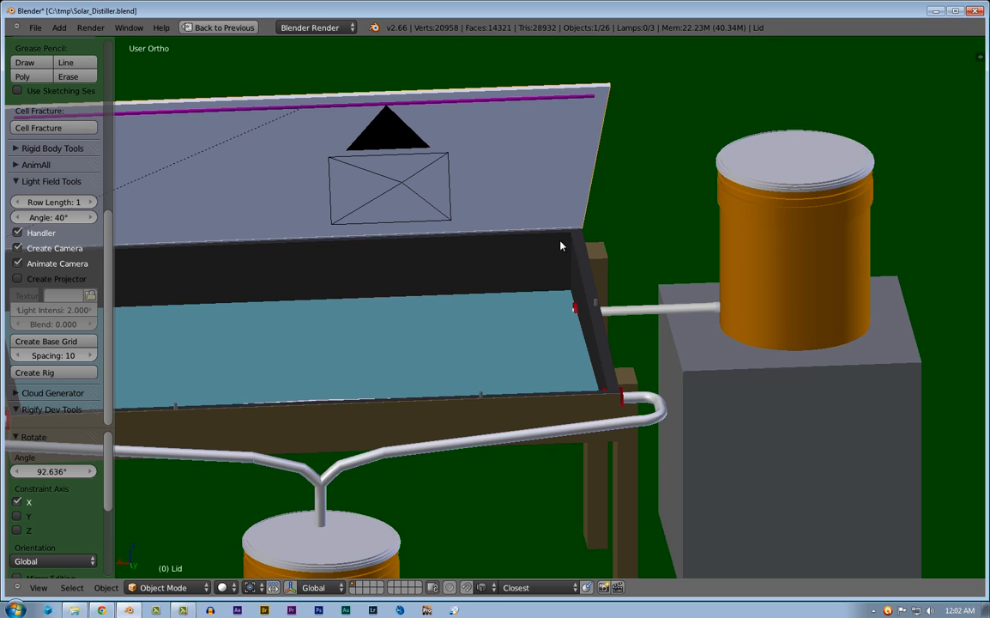
mouse_move(590, 181)
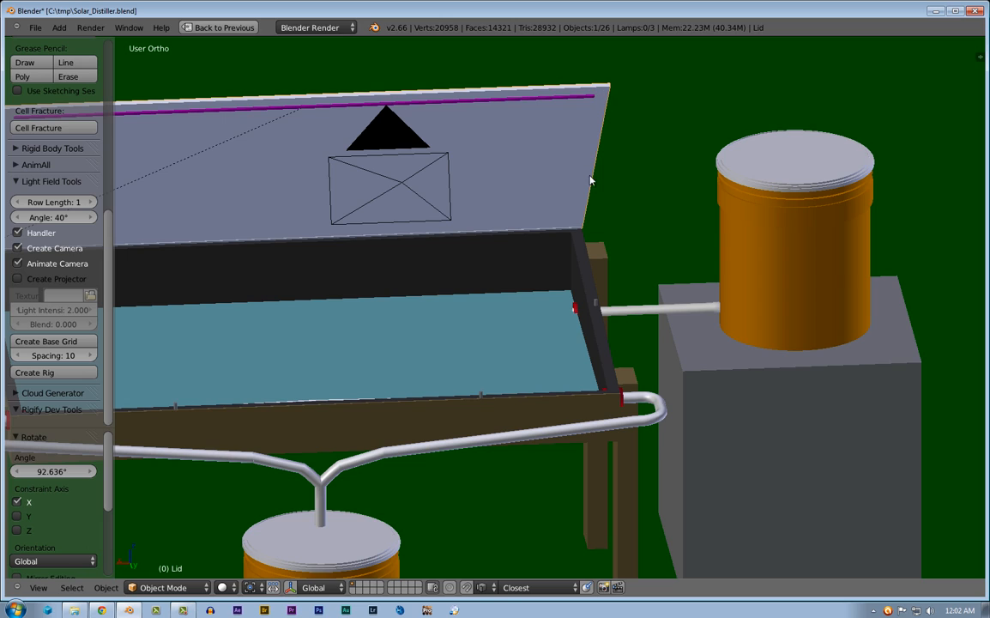
mouse_move(627, 313)
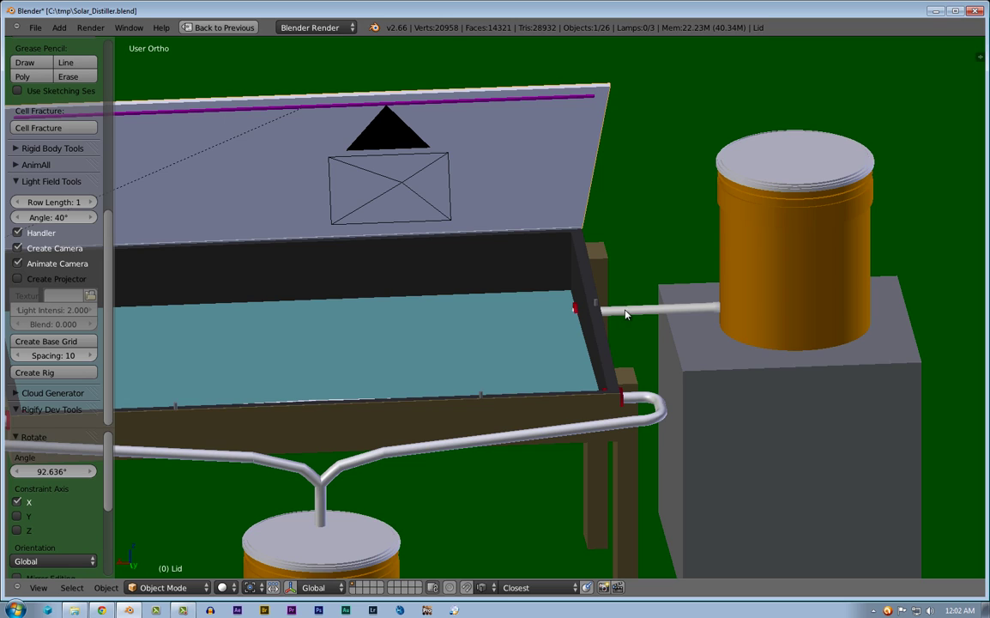
mouse_move(567, 164)
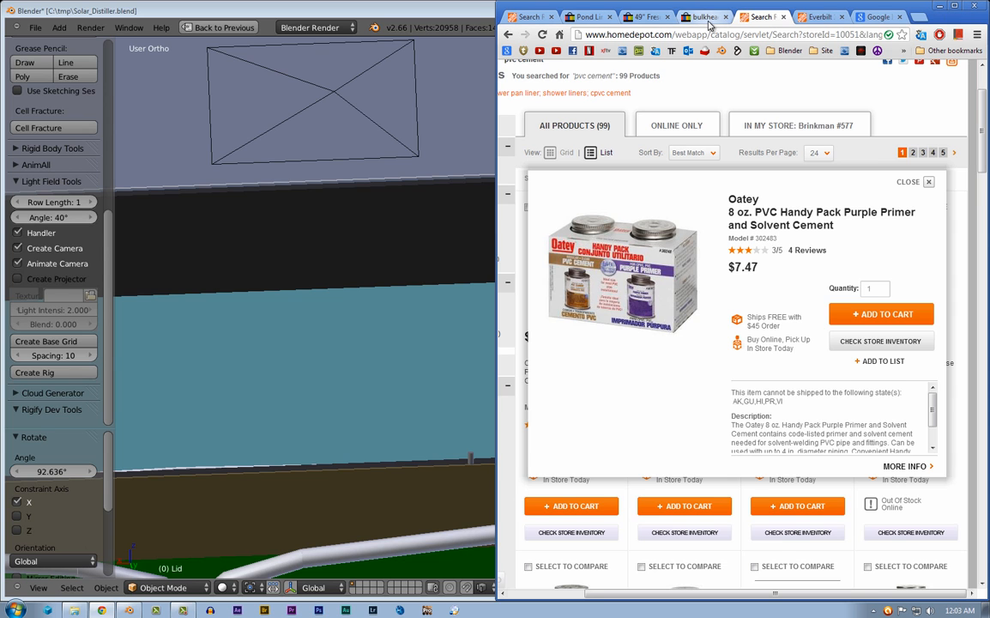
Show the eBay pond liner listing and scroll back to its top
left_click(645, 17)
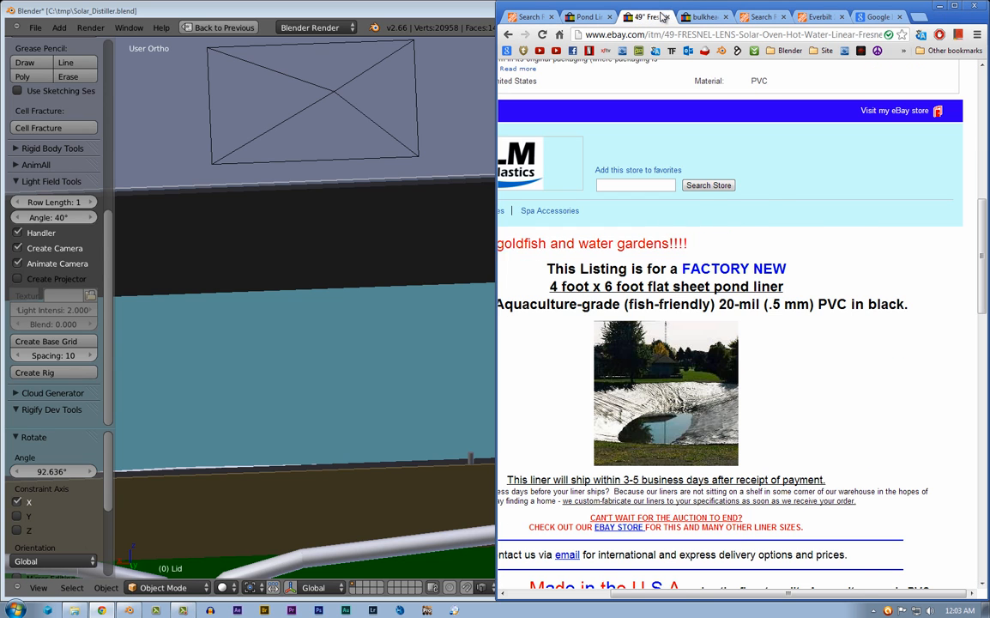
scroll("up", 3)
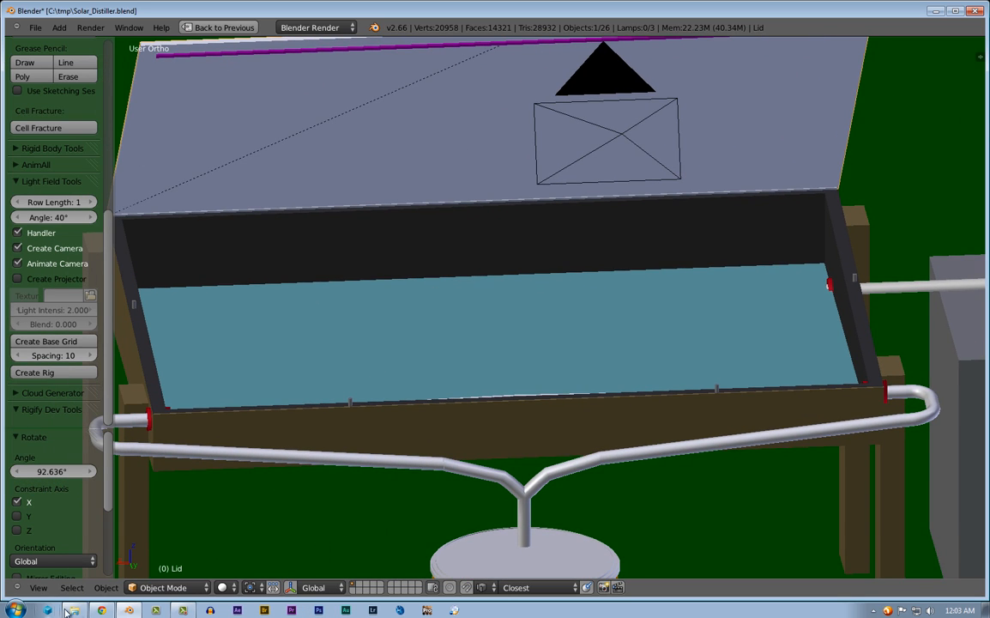
View the enlarged Everbilt 1-1/2 in. x 48 in. continuous hinge photo in Chrome, then return to Blender
left_click(103, 611)
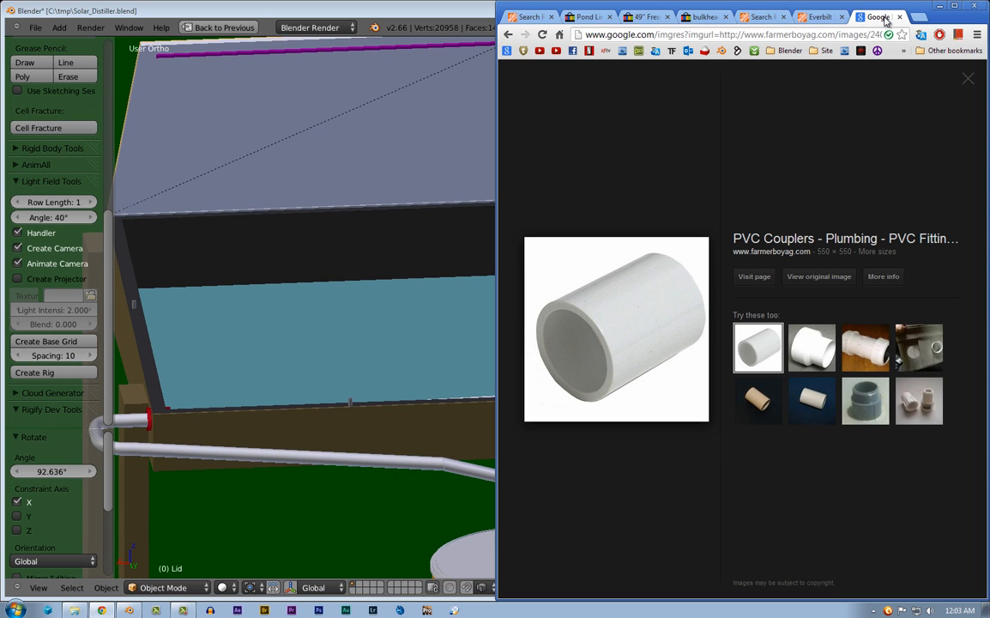
left_click(821, 18)
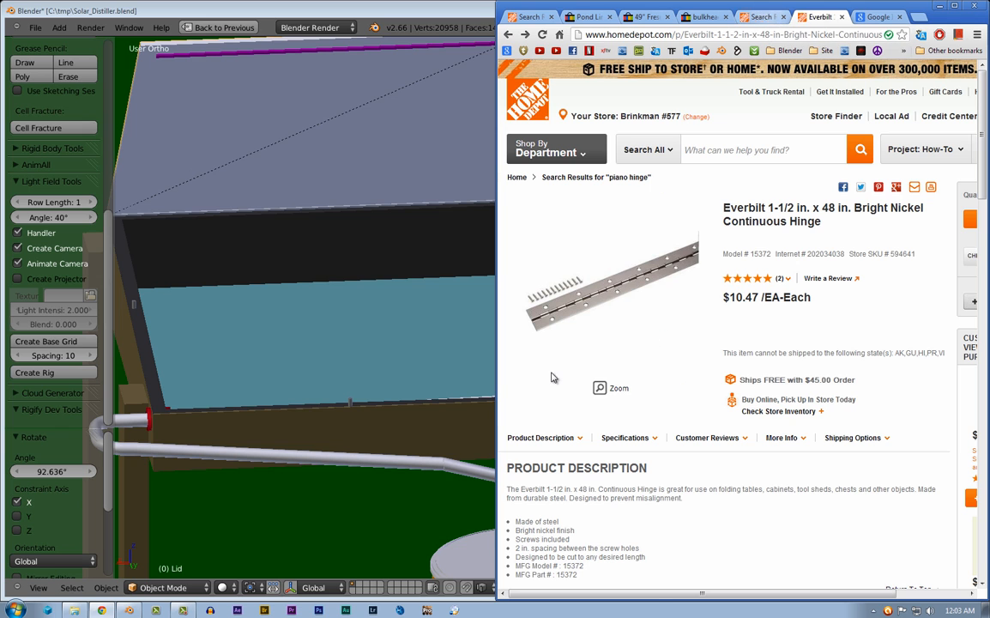
left_click(611, 388)
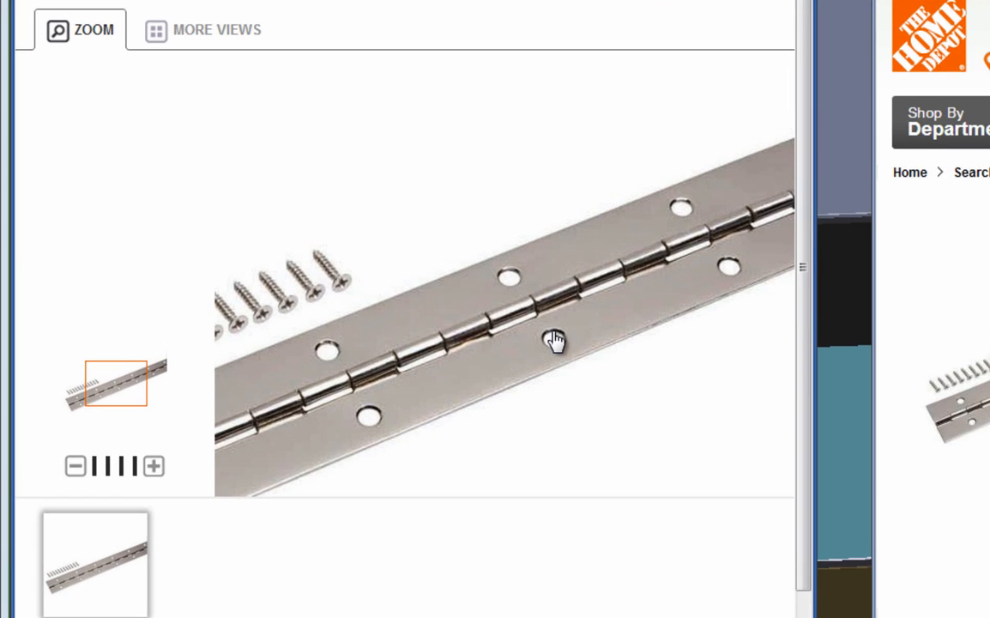
scroll("down", 3)
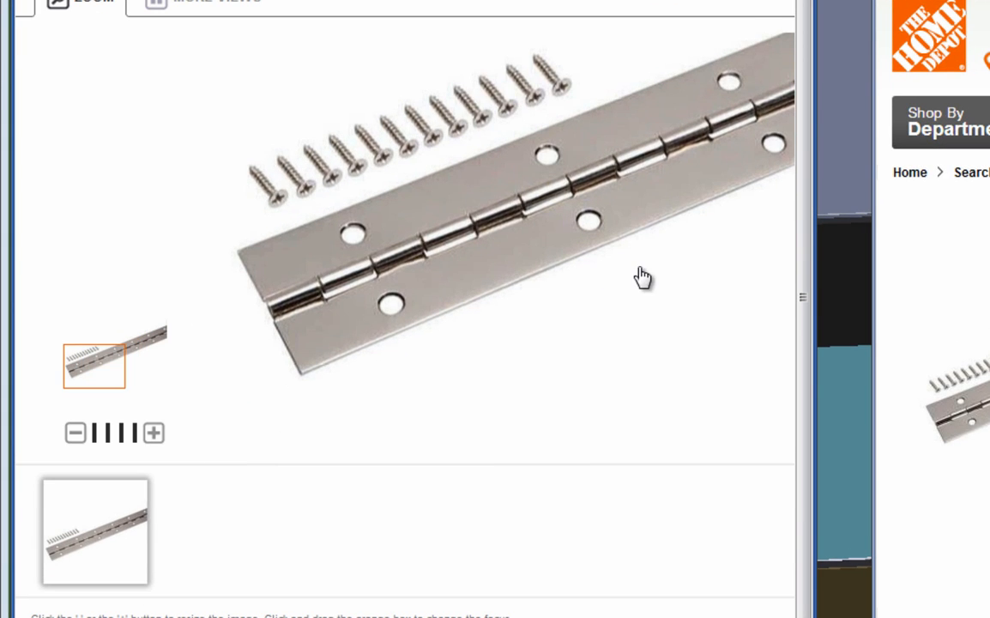
mouse_move(481, 233)
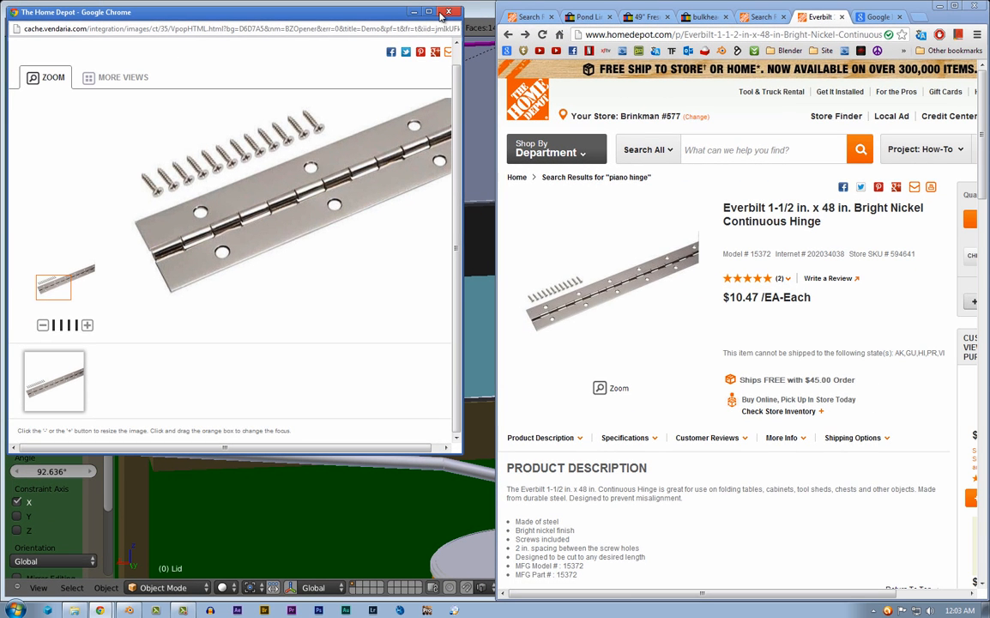
left_click(448, 12)
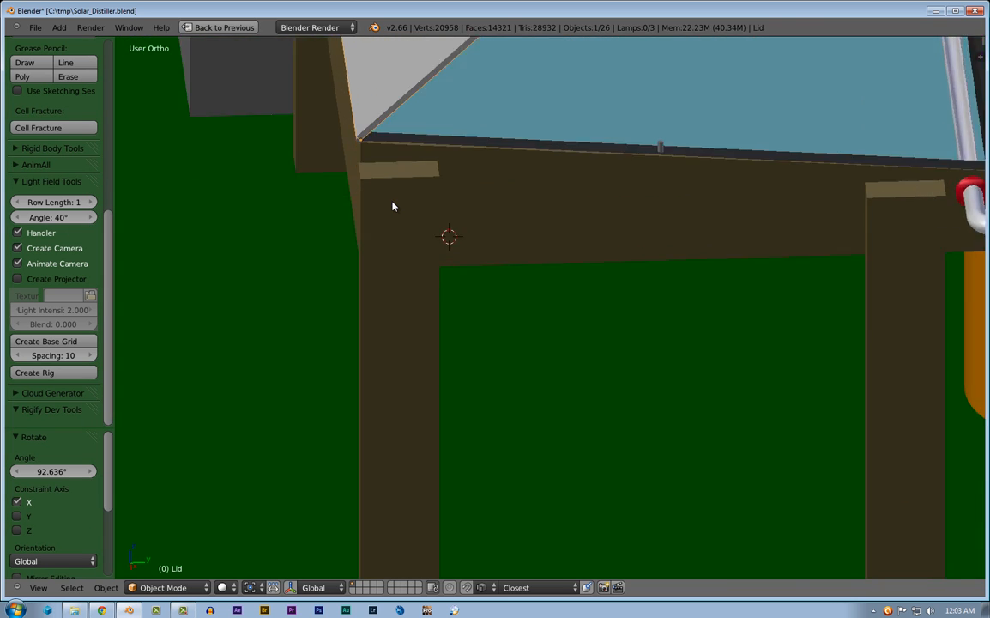
left_click_drag(395, 206, 508, 172)
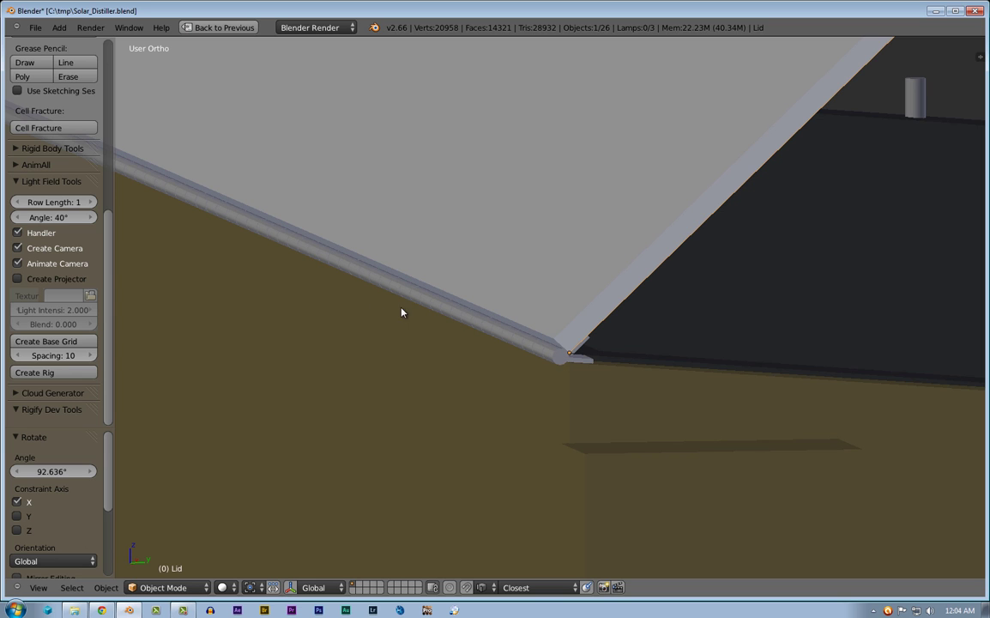
mouse_move(625, 374)
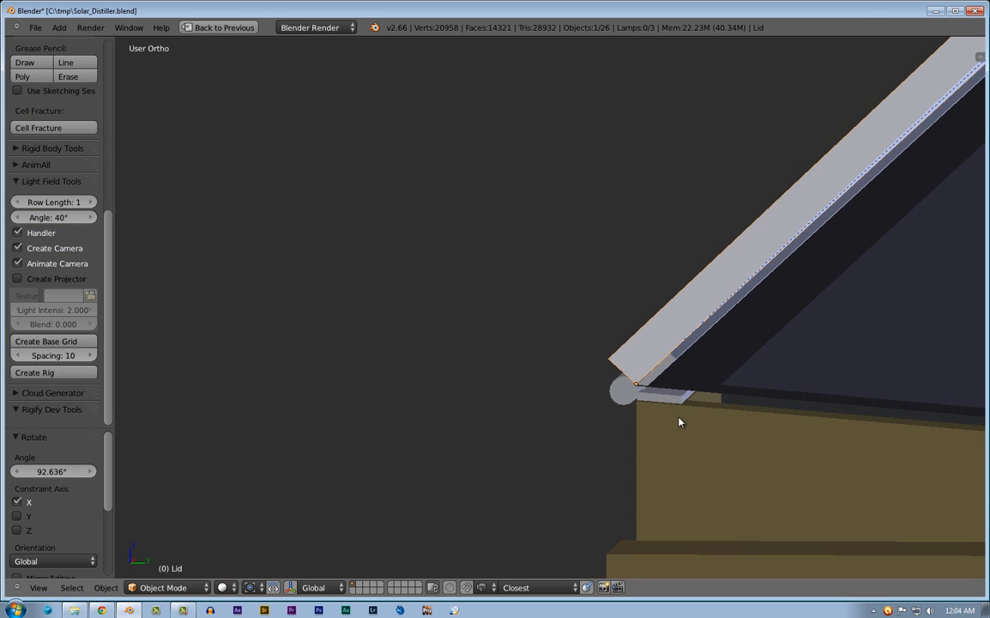
mouse_move(699, 314)
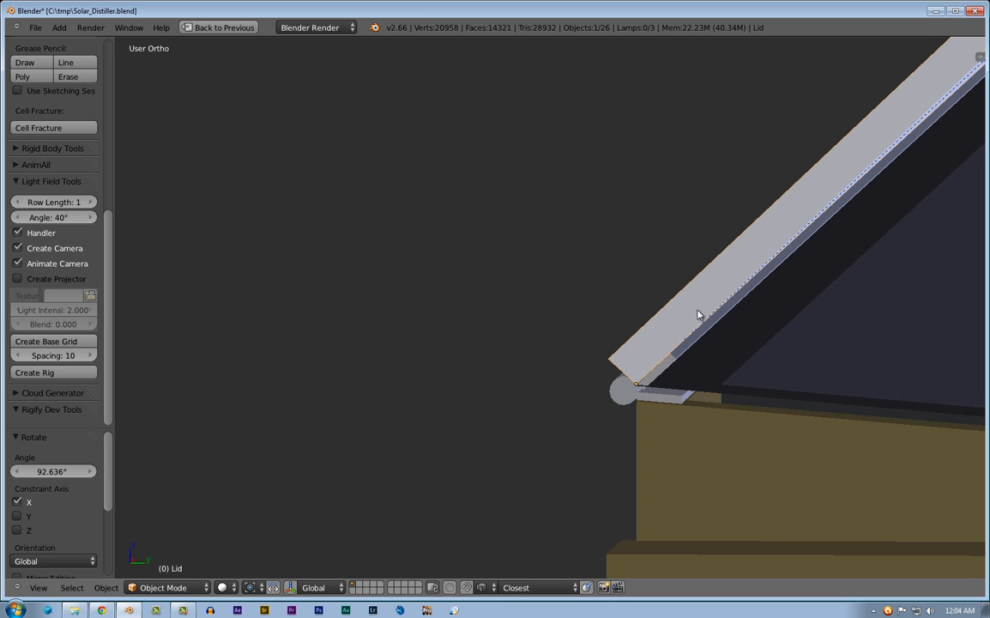
mouse_move(651, 366)
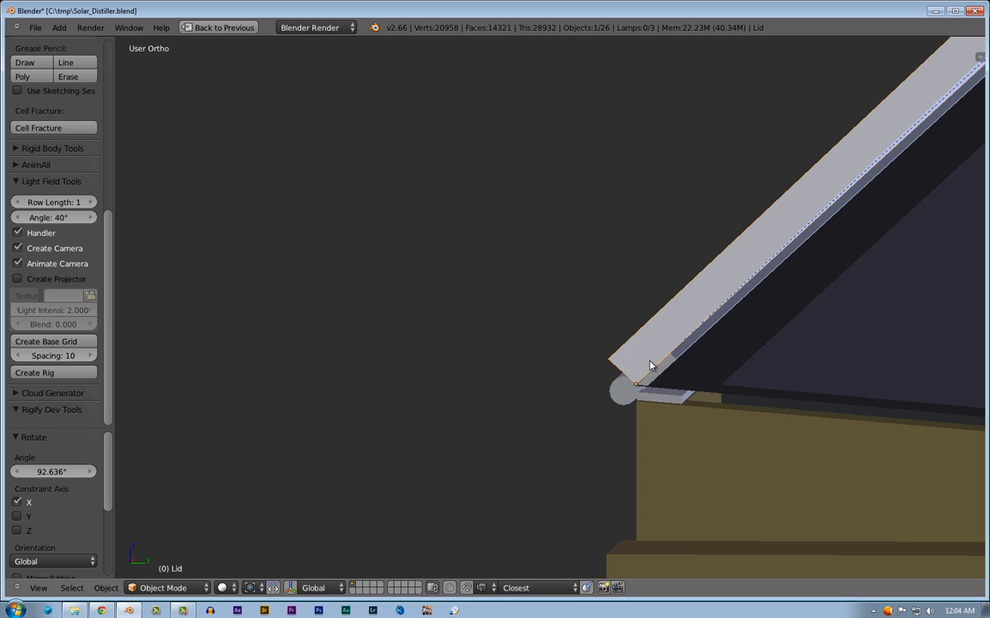
mouse_move(644, 360)
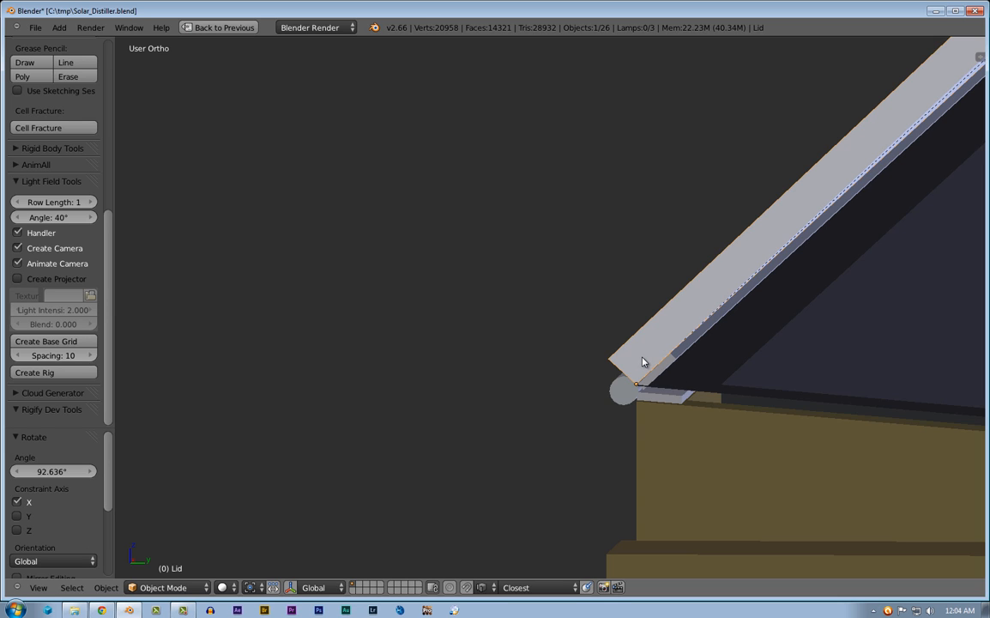
mouse_move(701, 371)
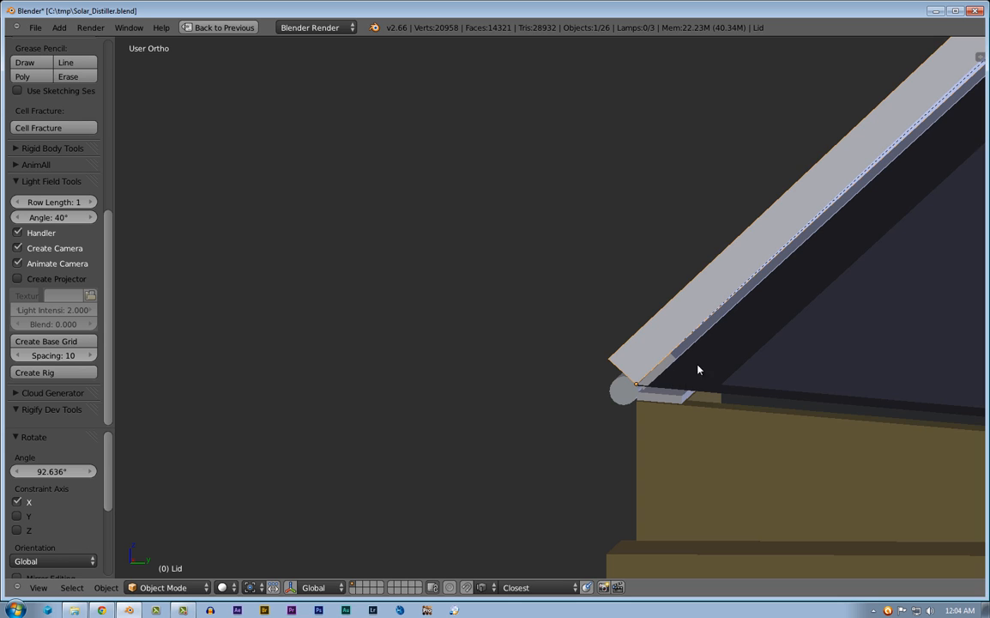
mouse_move(677, 408)
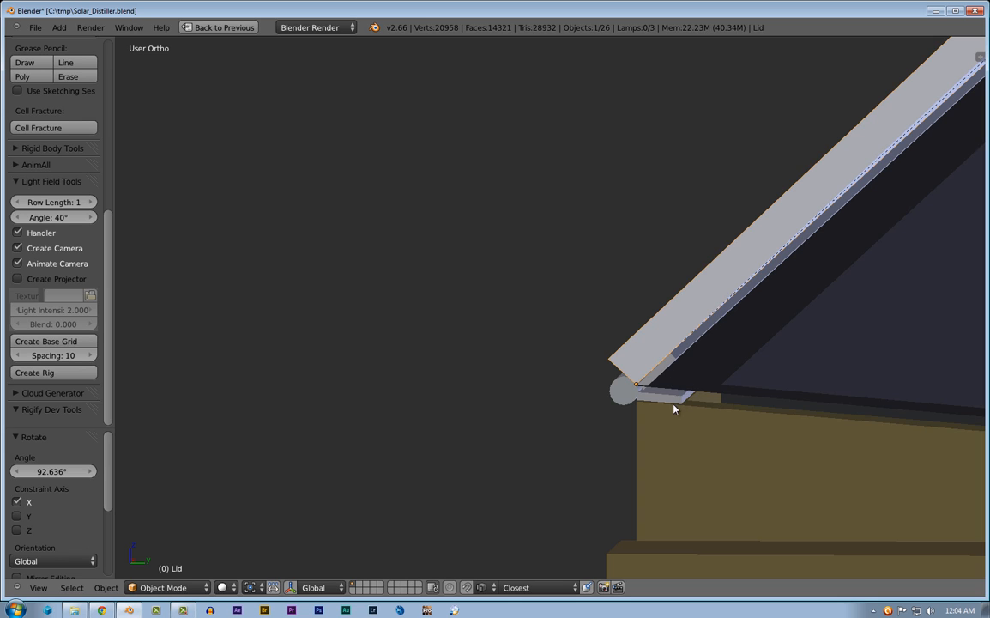
mouse_move(666, 422)
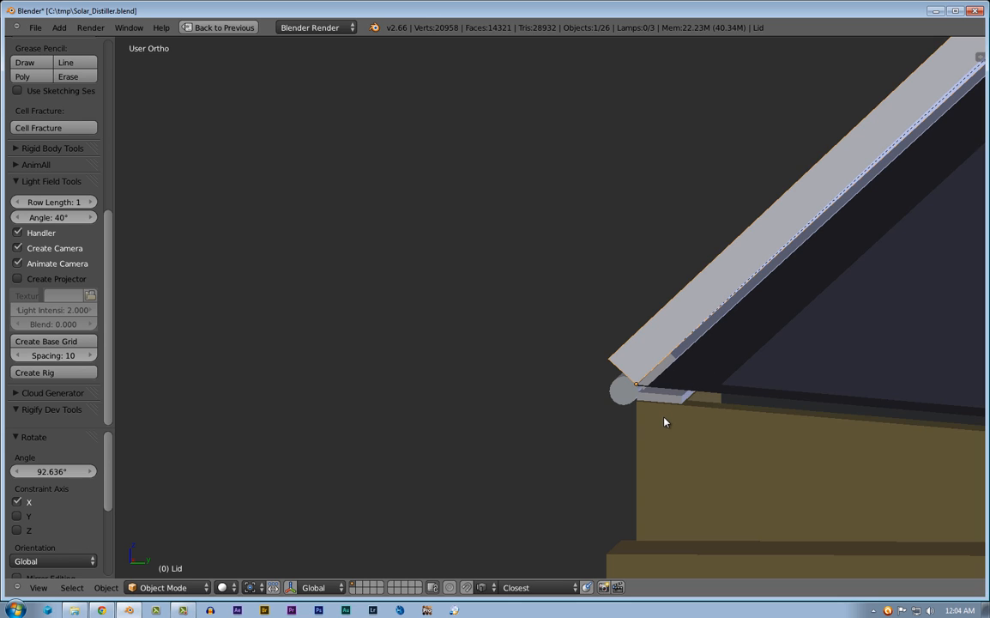
mouse_move(747, 424)
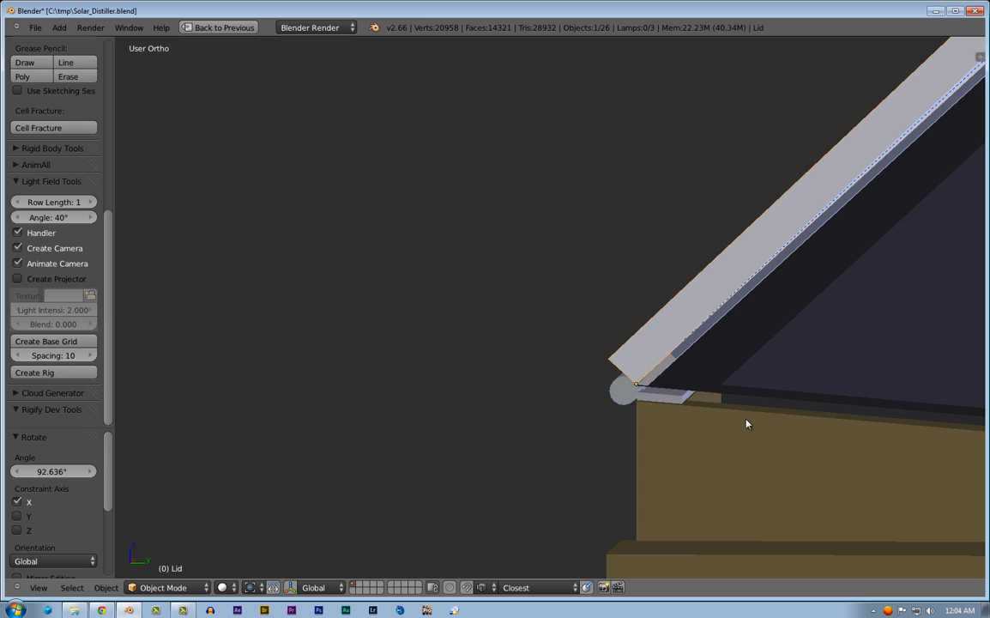
mouse_move(765, 460)
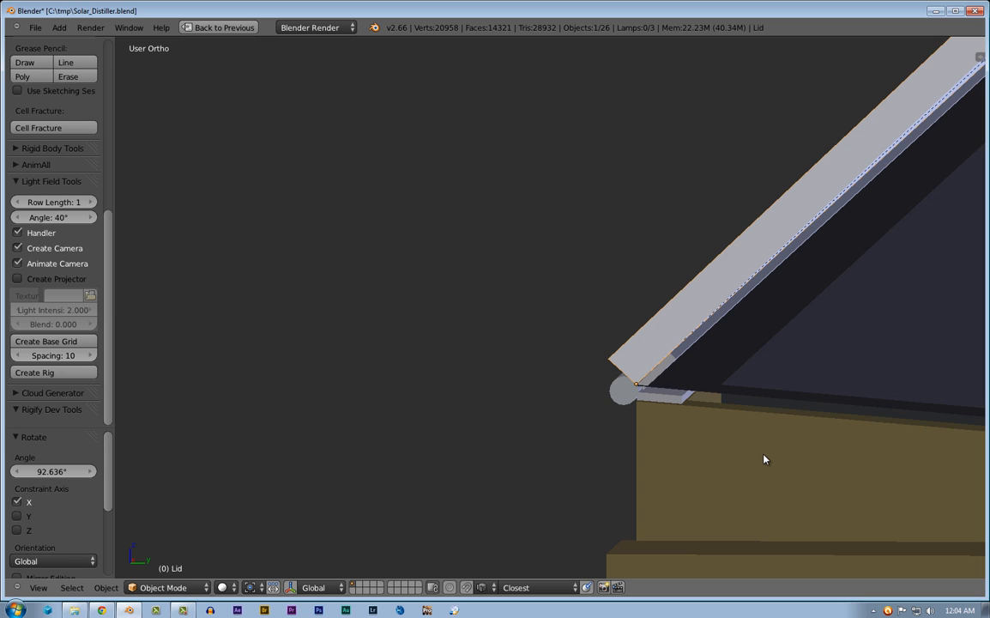
mouse_move(648, 380)
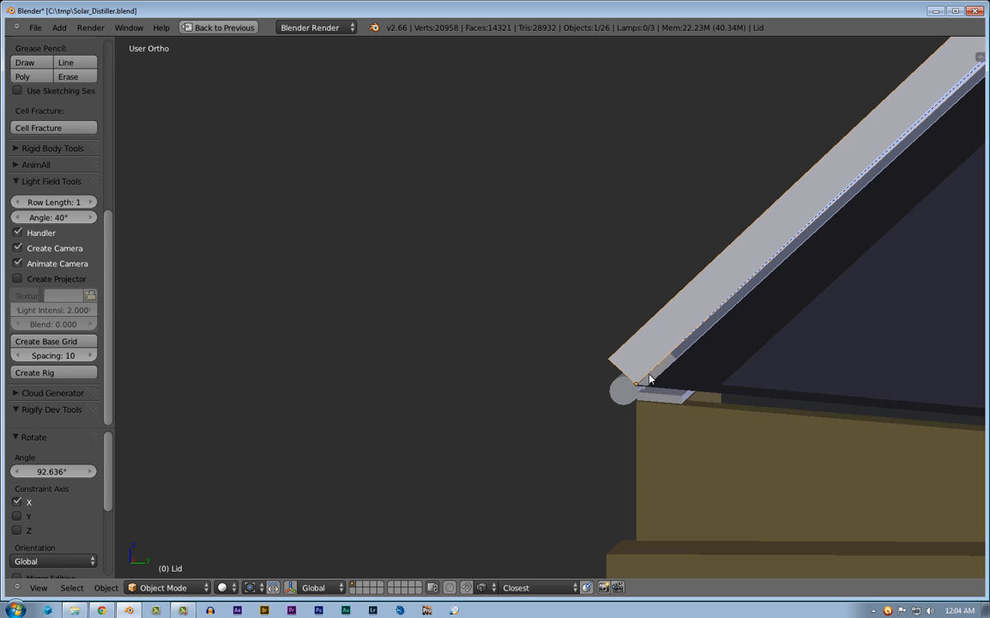
mouse_move(686, 370)
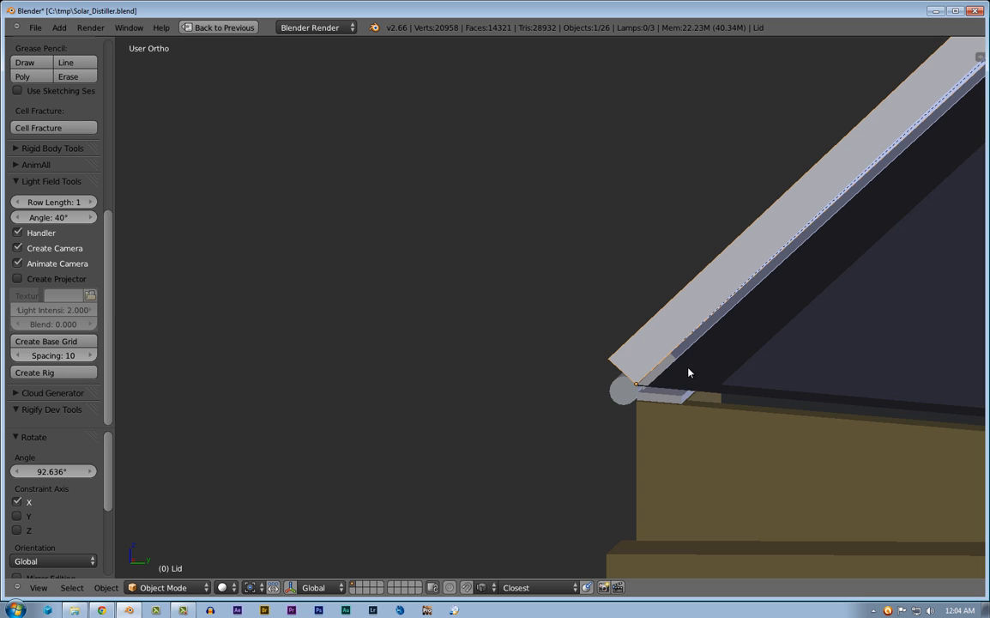
mouse_move(678, 378)
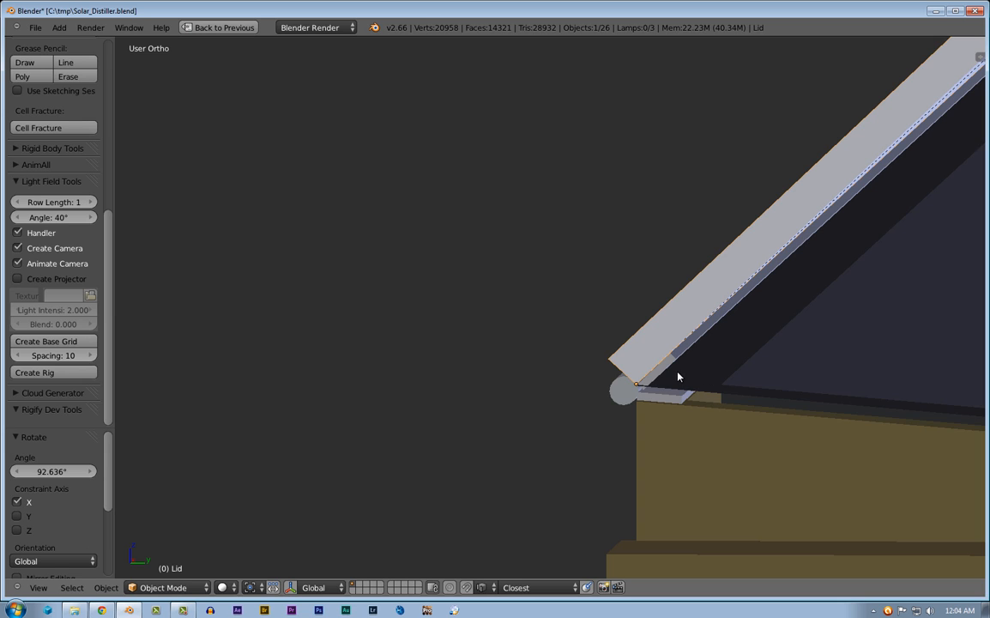
mouse_move(694, 384)
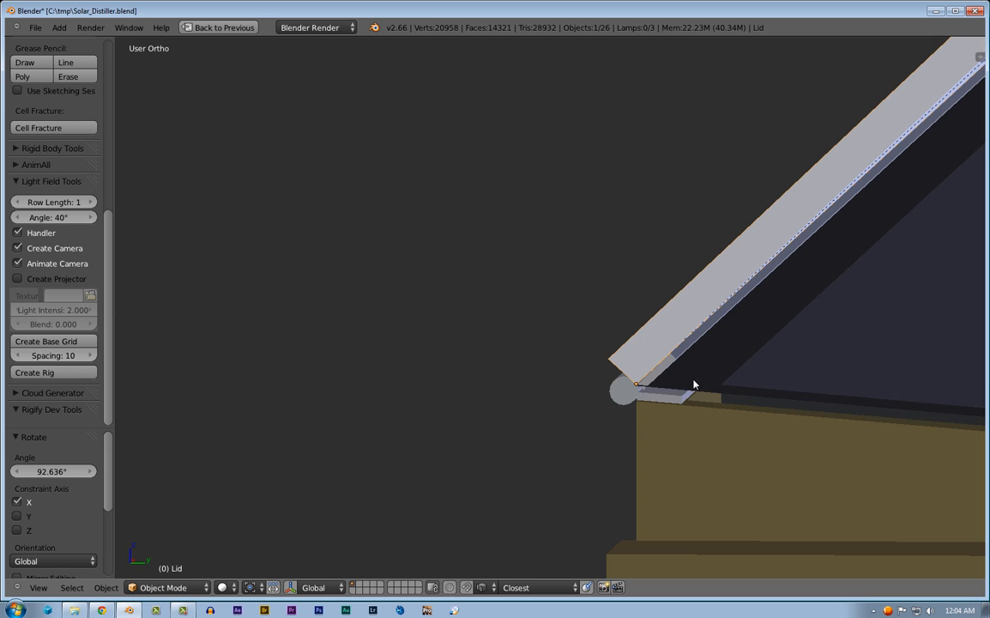
mouse_move(879, 419)
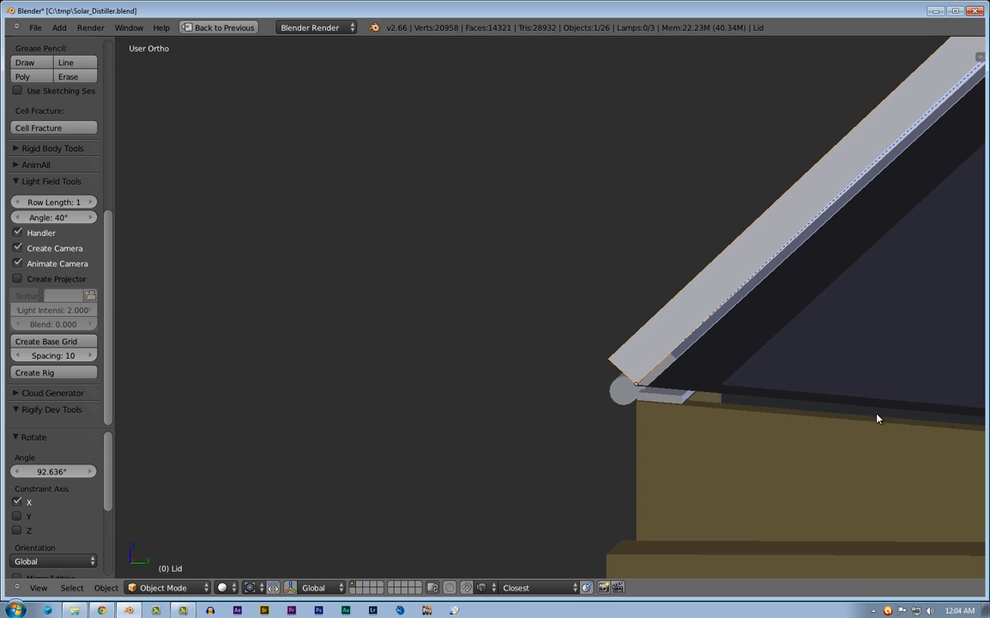
mouse_move(838, 418)
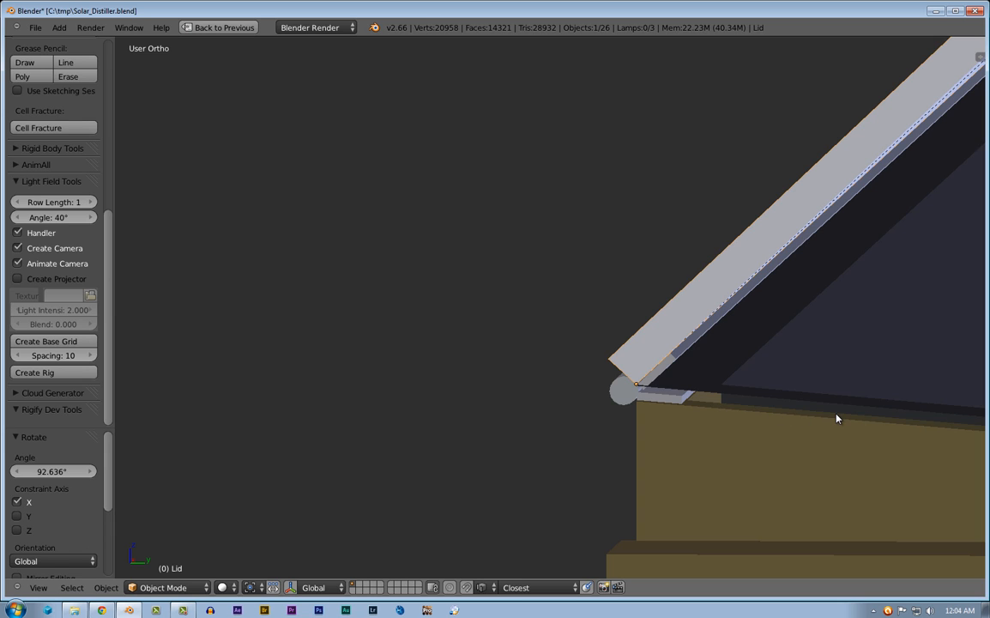
mouse_move(709, 391)
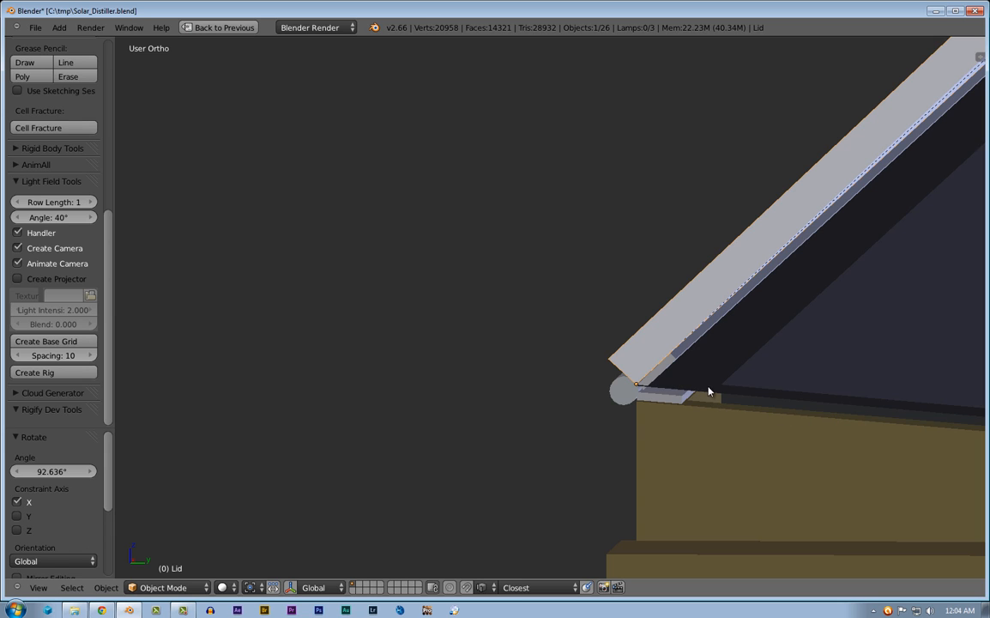
mouse_move(687, 360)
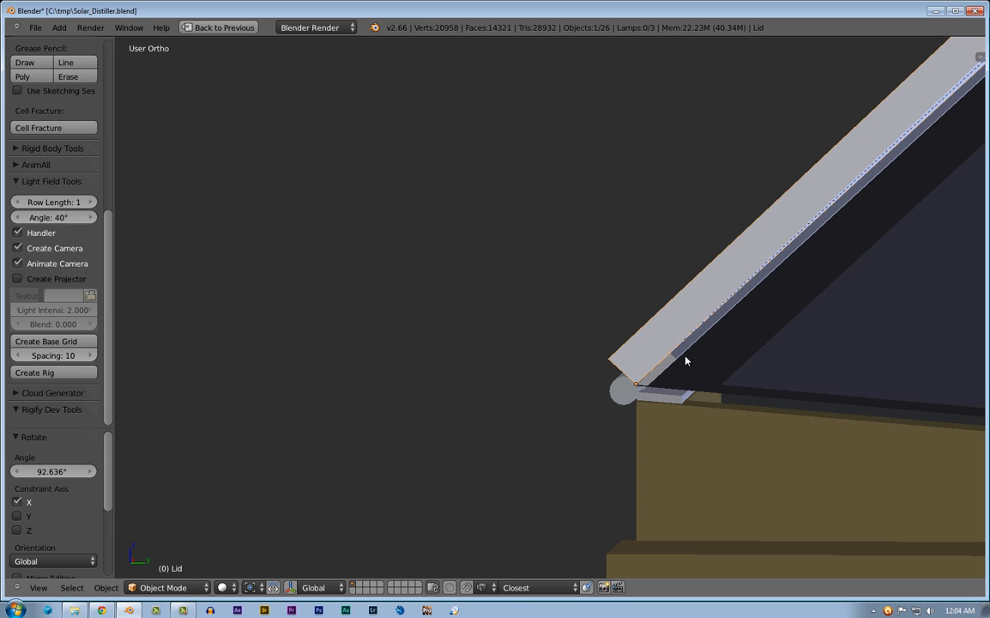
mouse_move(686, 376)
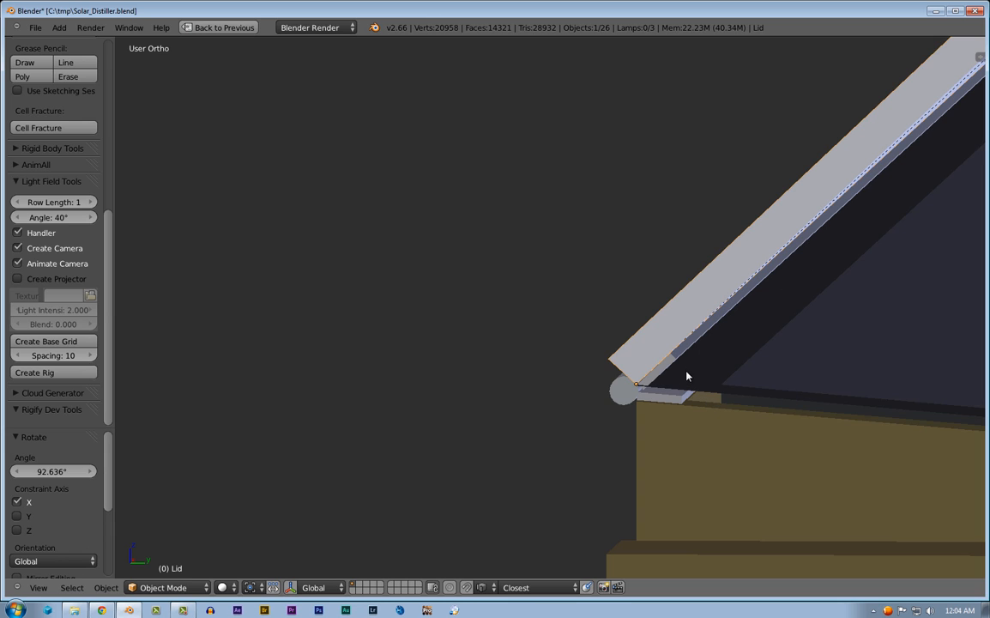
mouse_move(903, 412)
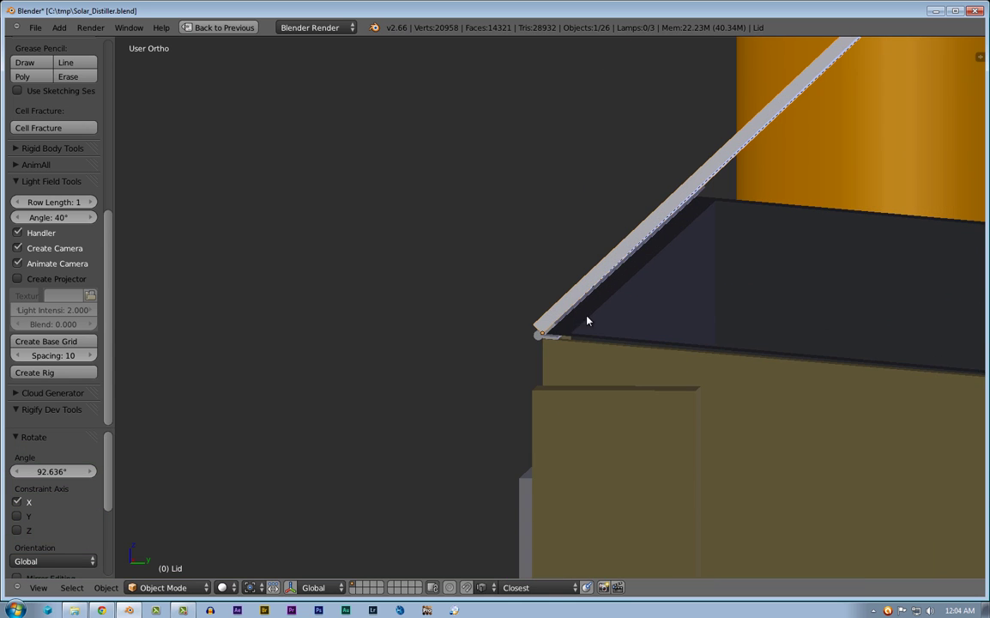
mouse_move(612, 333)
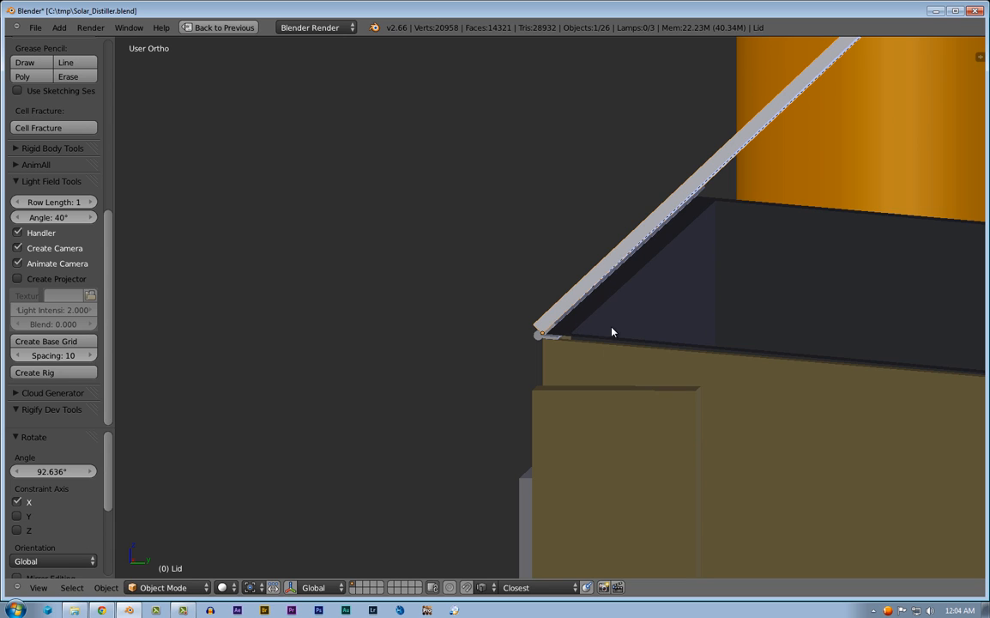
mouse_move(635, 345)
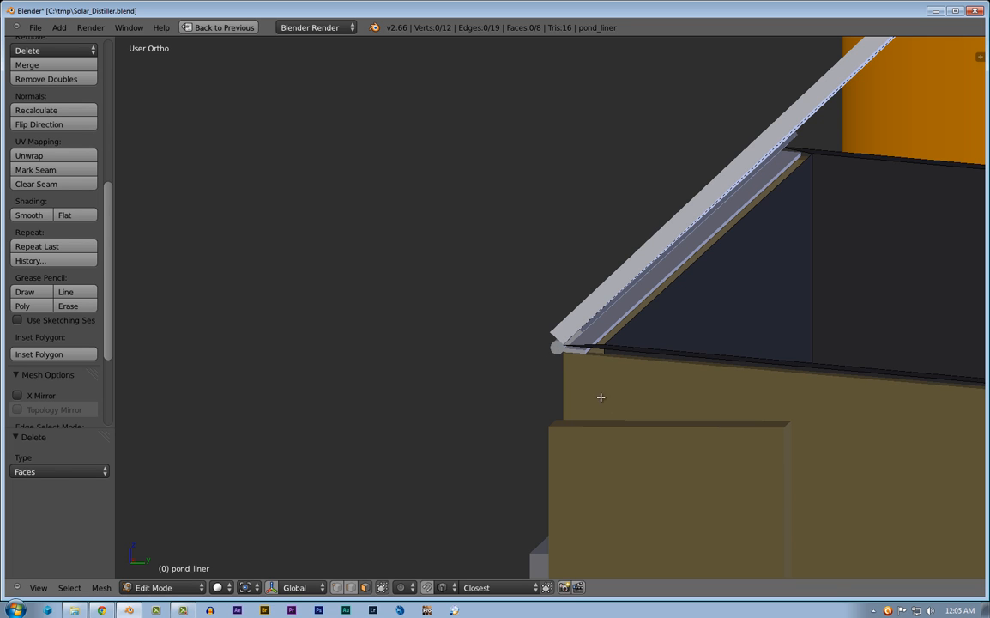
mouse_move(676, 363)
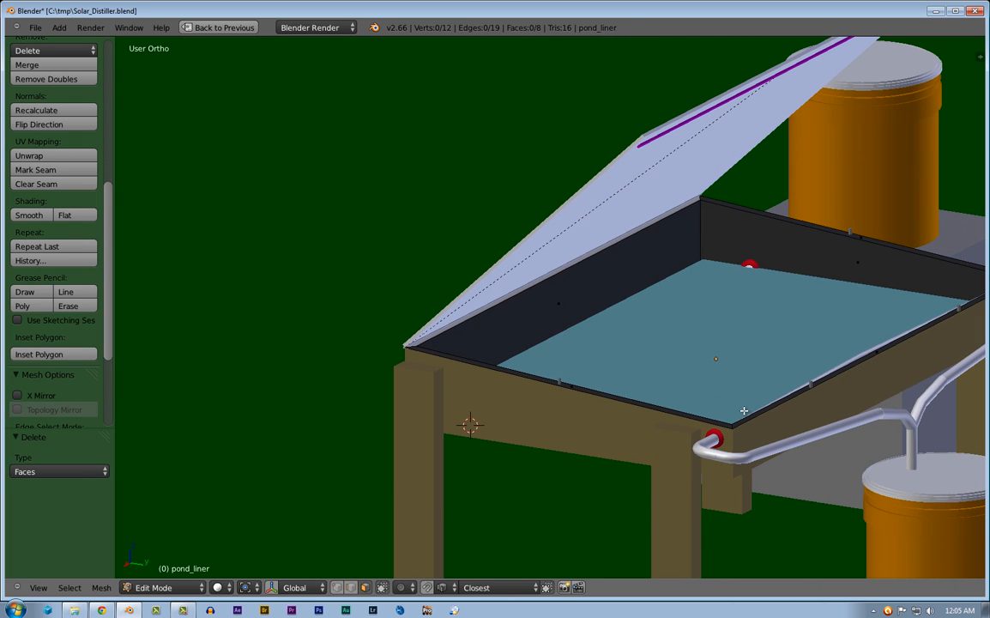
mouse_move(767, 411)
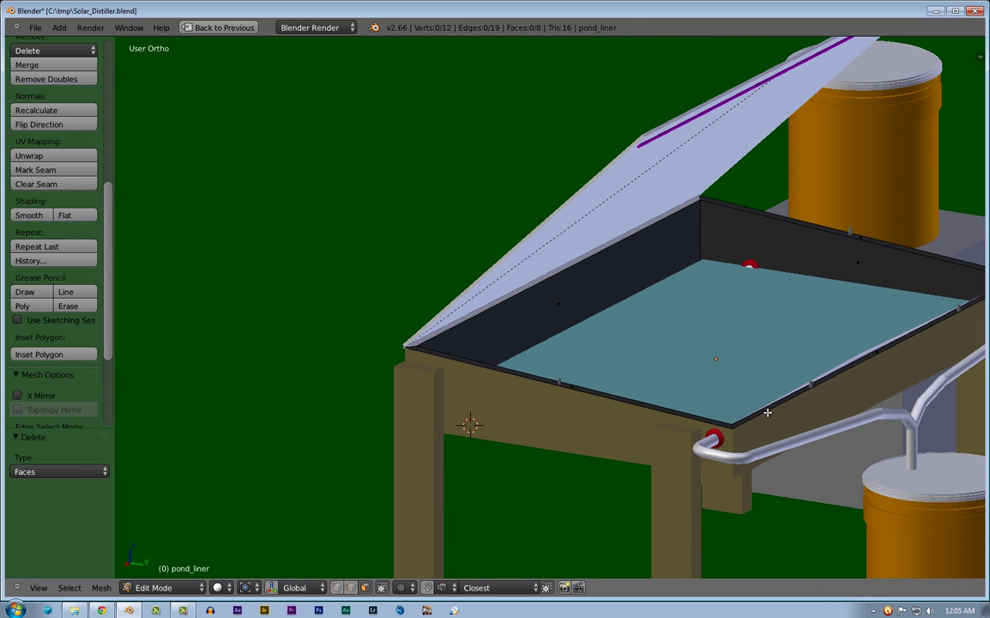
mouse_move(790, 261)
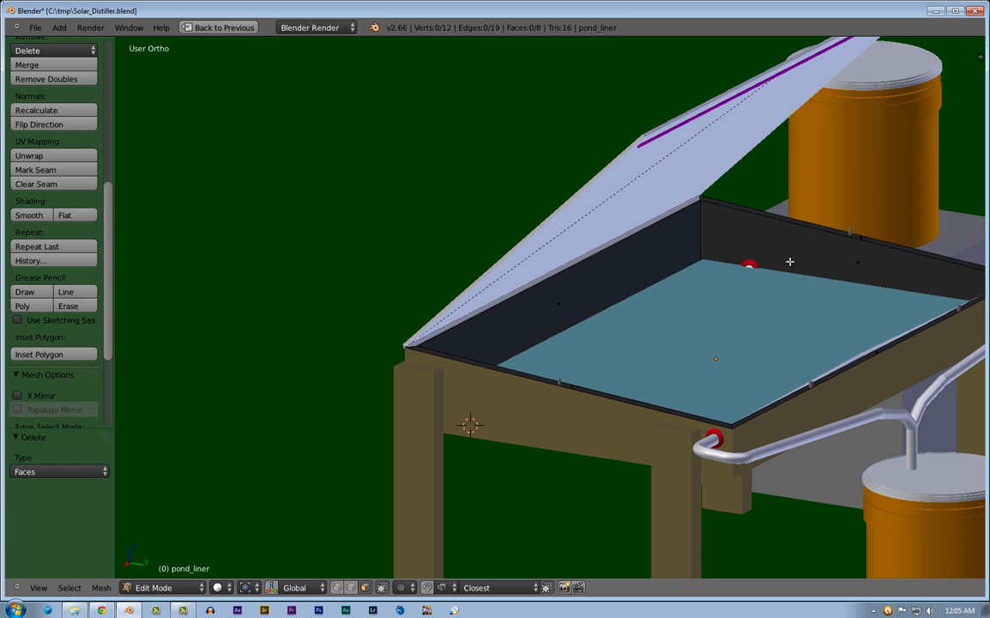
mouse_move(597, 171)
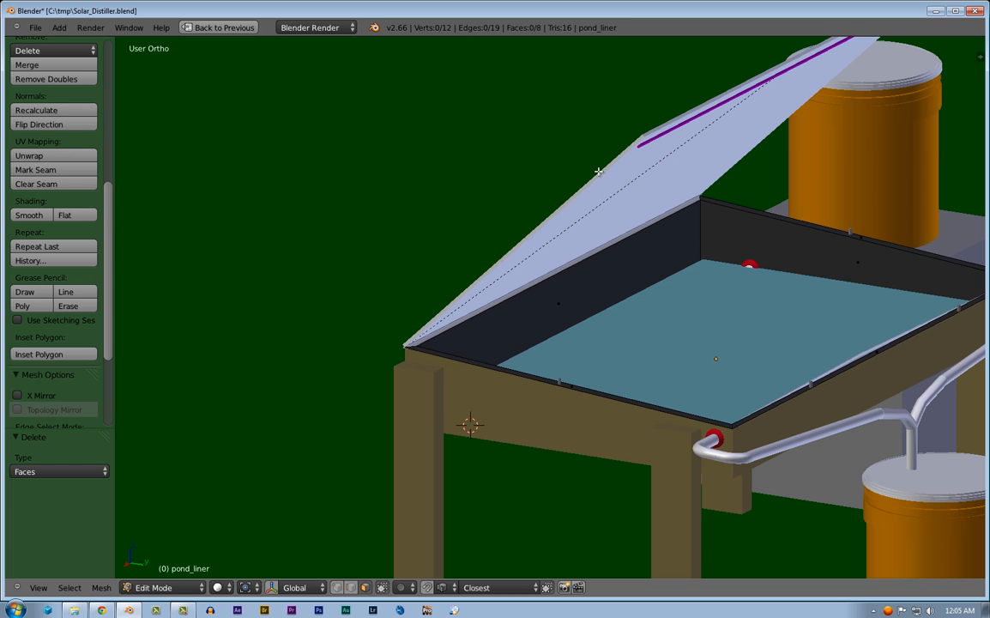
mouse_move(637, 152)
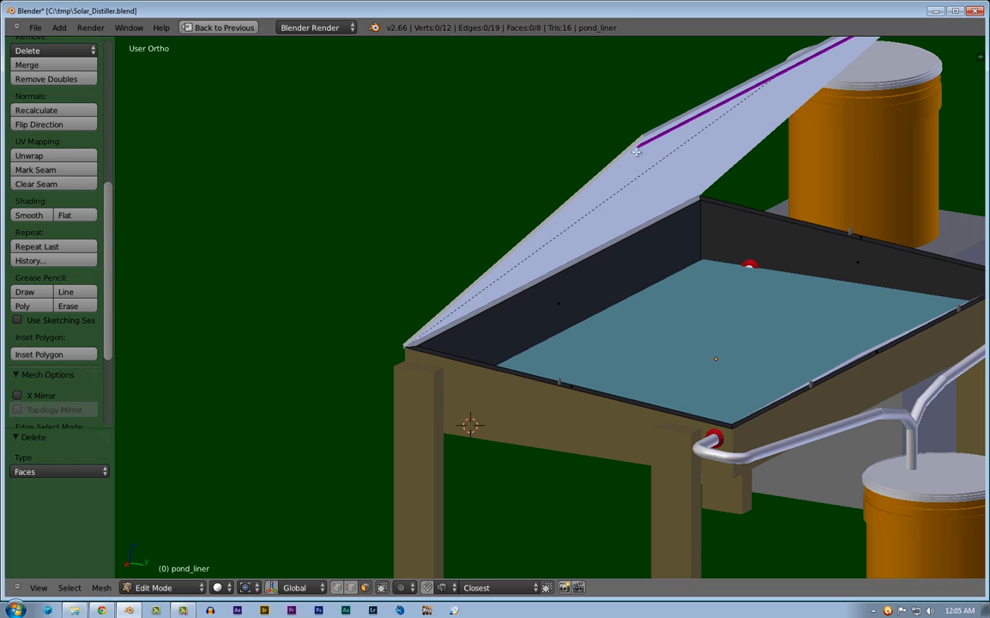
mouse_move(622, 160)
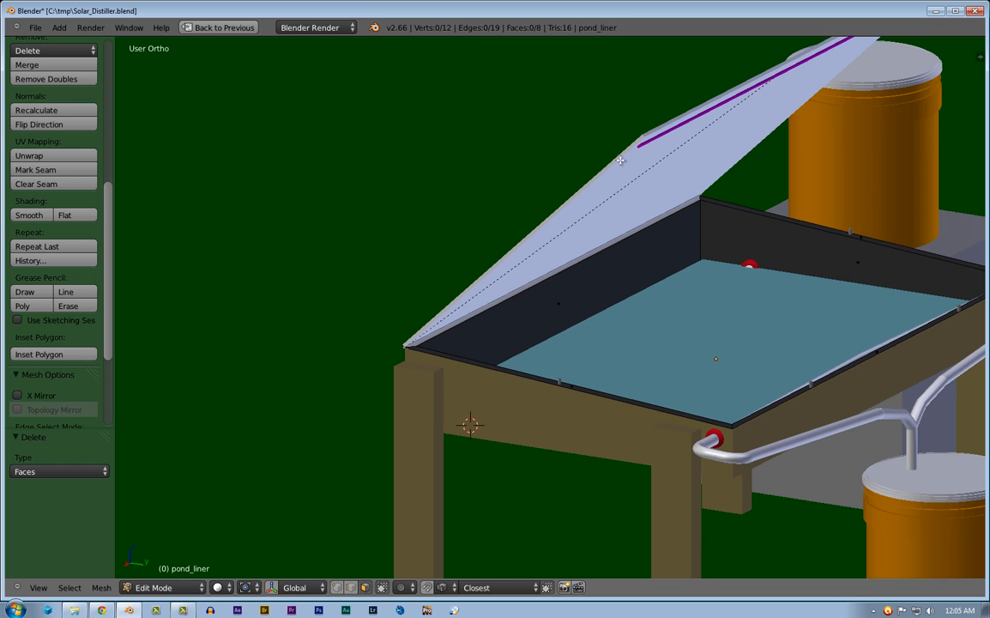
mouse_move(686, 128)
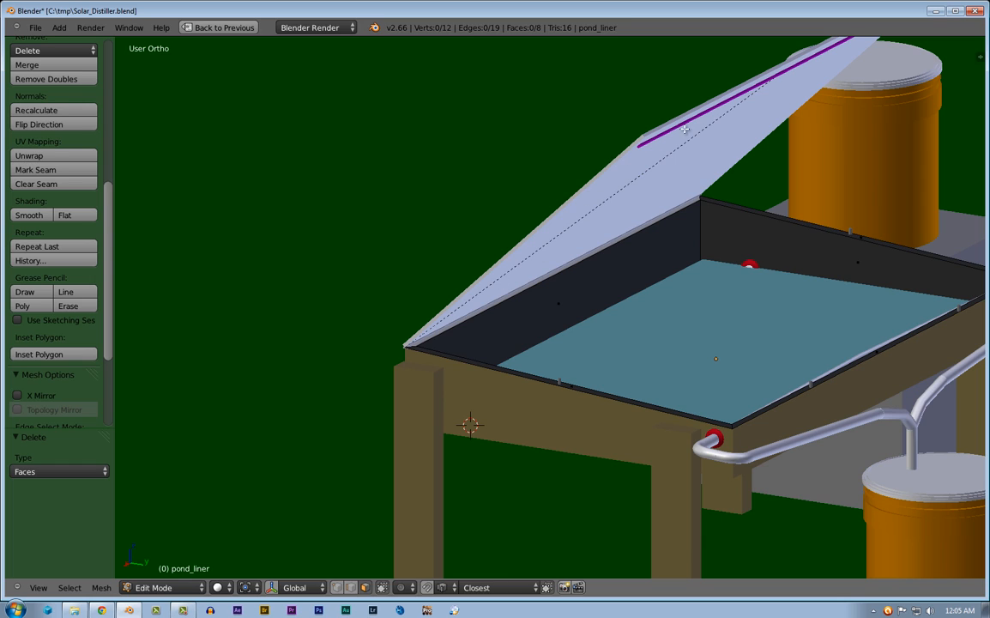
mouse_move(759, 206)
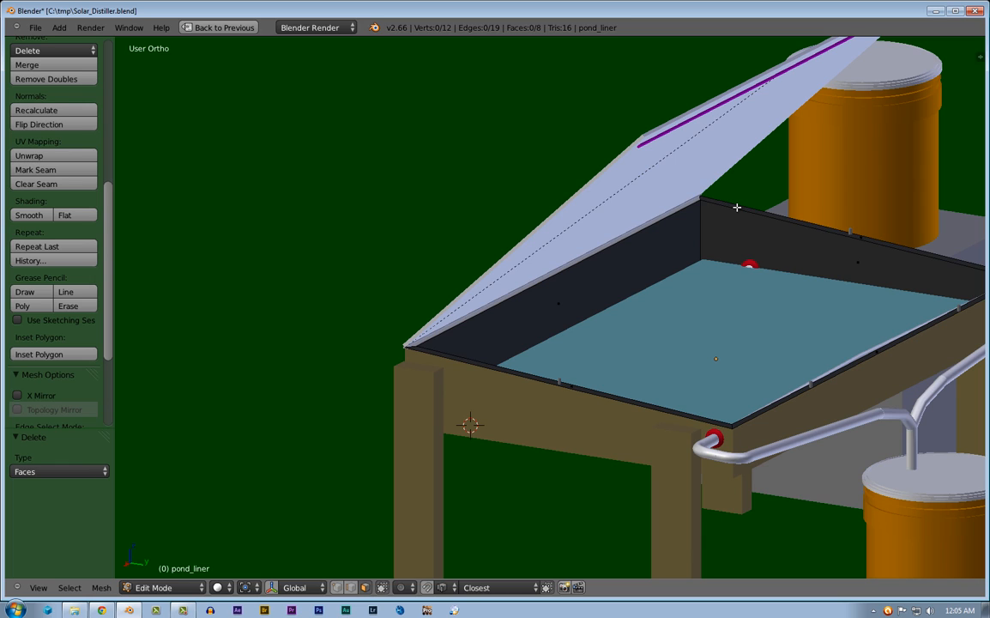
mouse_move(724, 188)
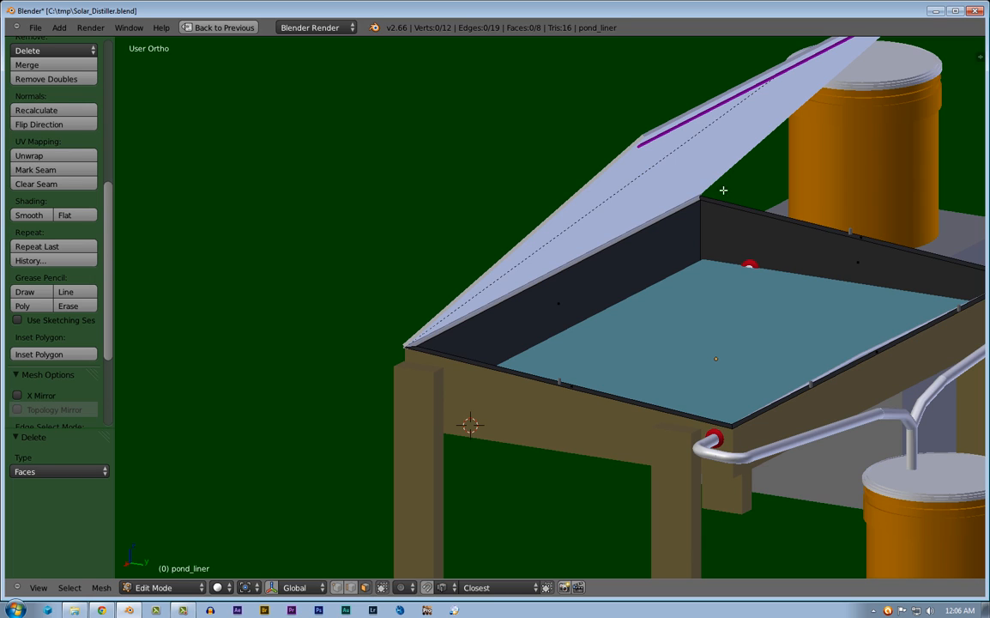
mouse_move(642, 137)
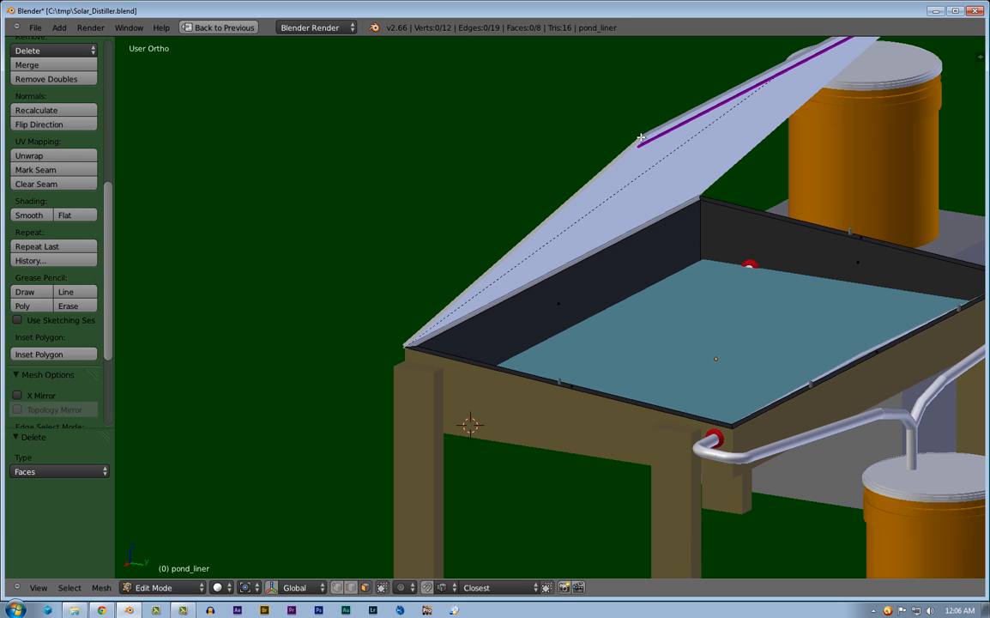
mouse_move(649, 131)
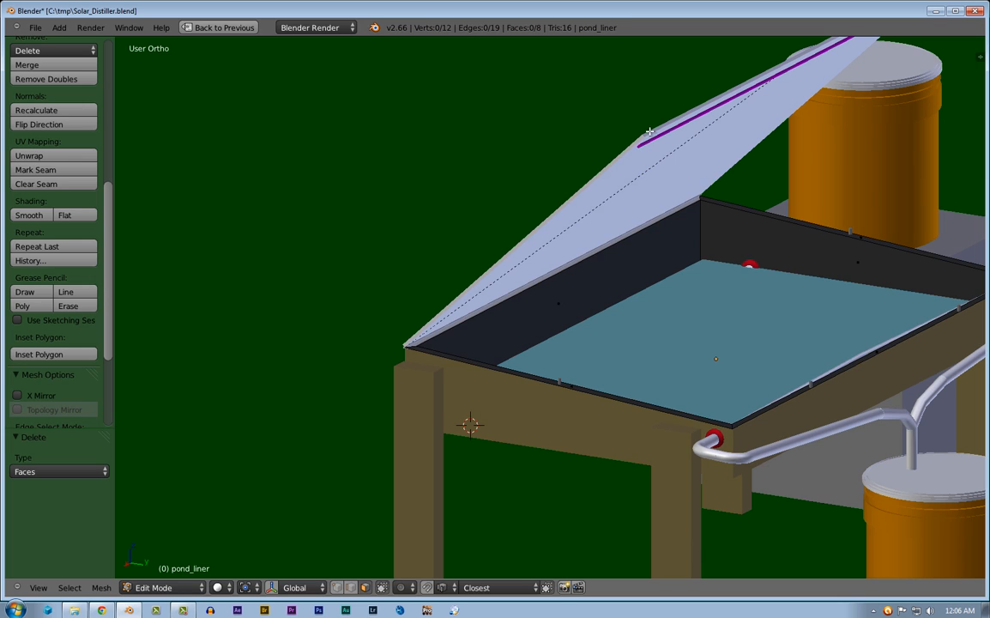
mouse_move(718, 206)
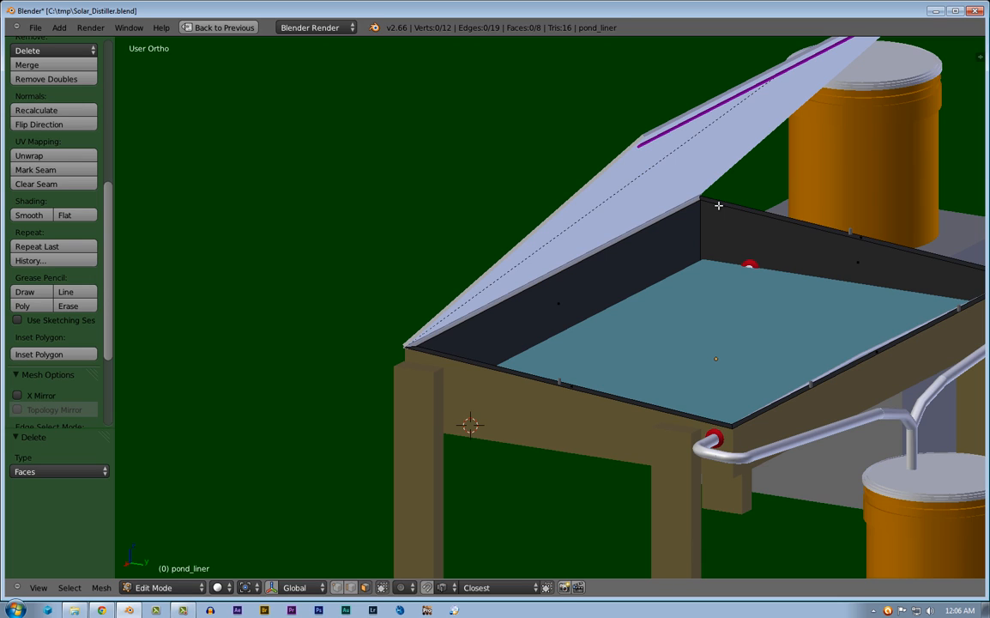
mouse_move(971, 309)
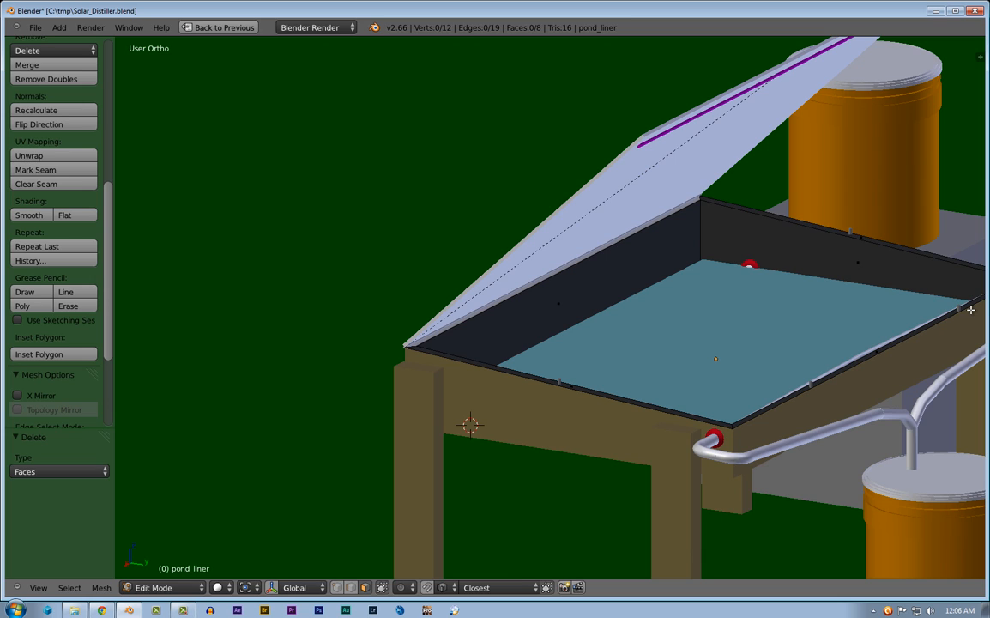
mouse_move(663, 127)
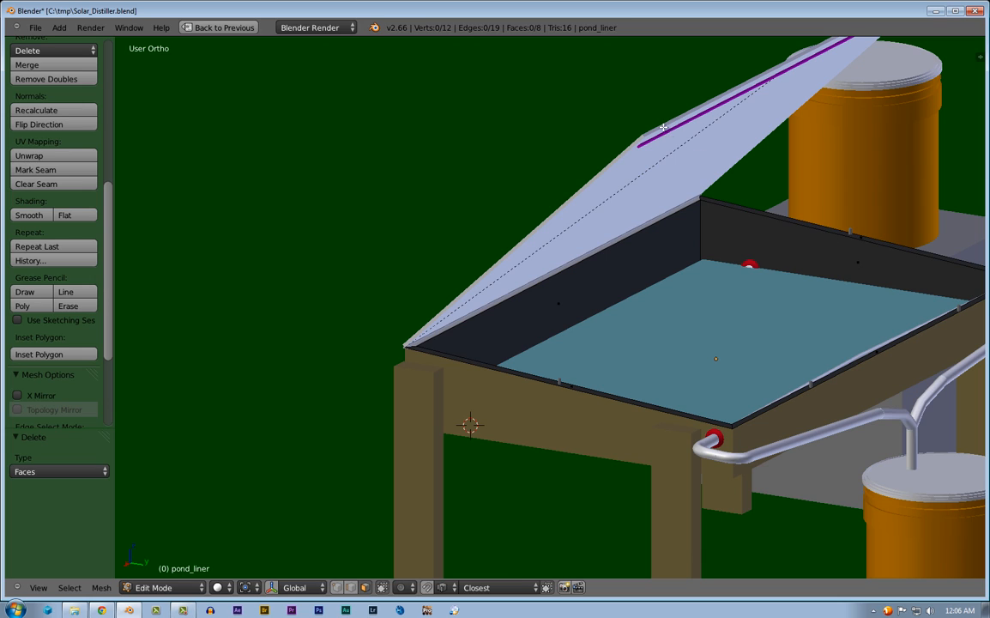
mouse_move(774, 86)
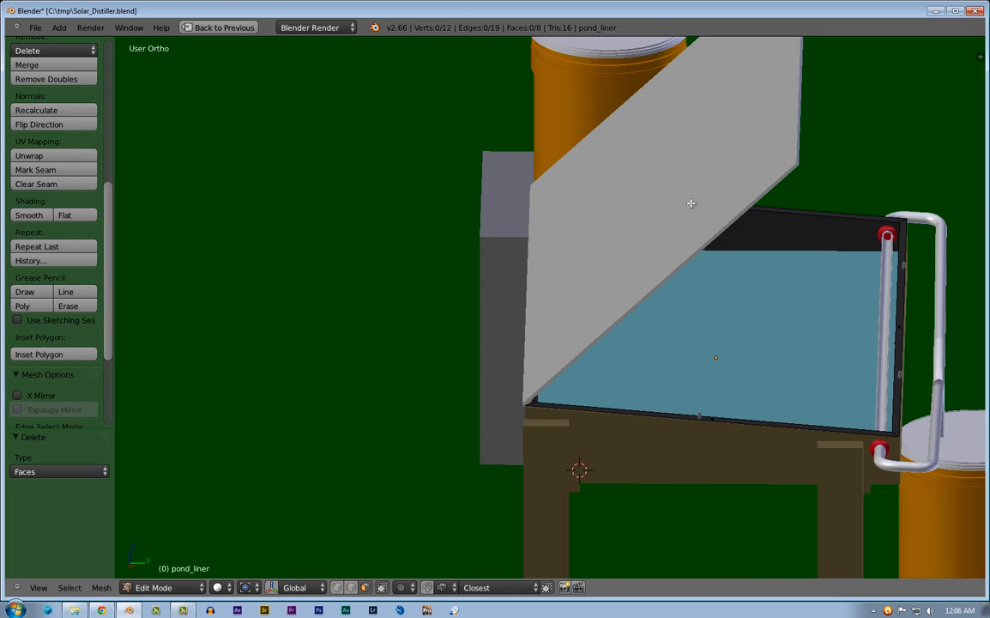
mouse_move(741, 192)
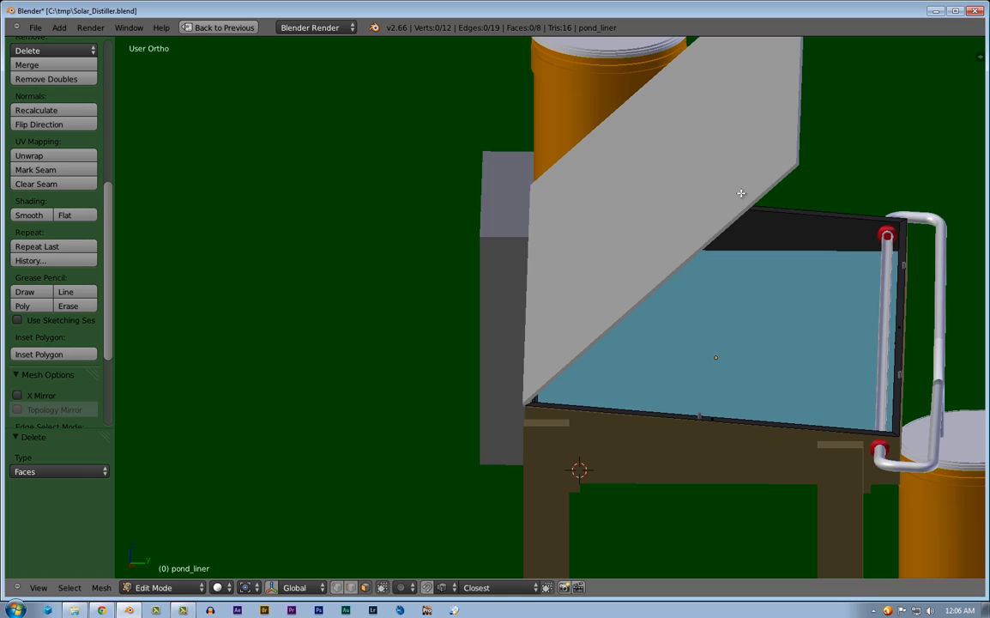
mouse_move(820, 175)
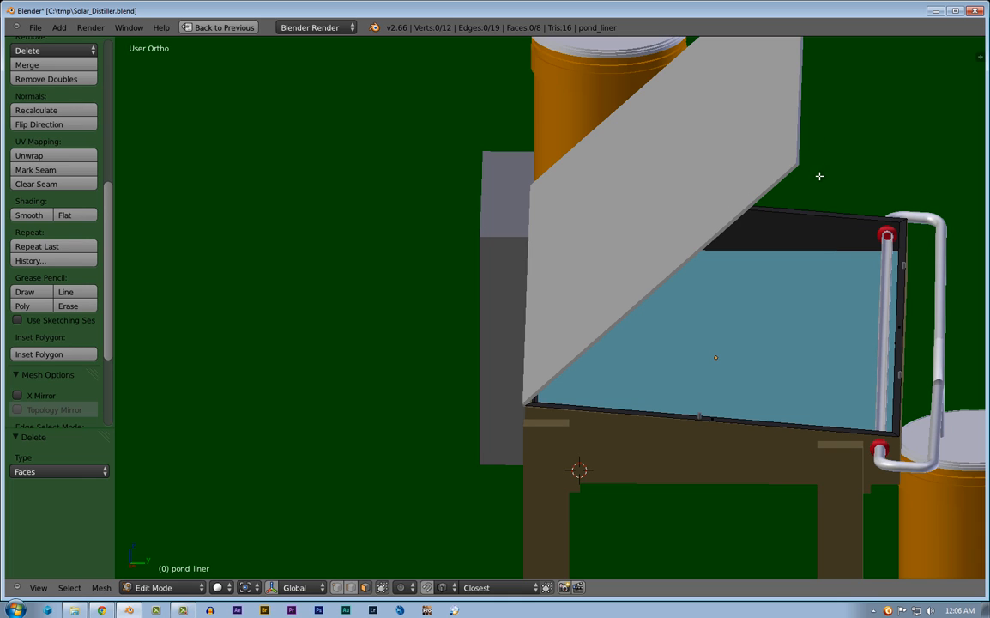
mouse_move(697, 278)
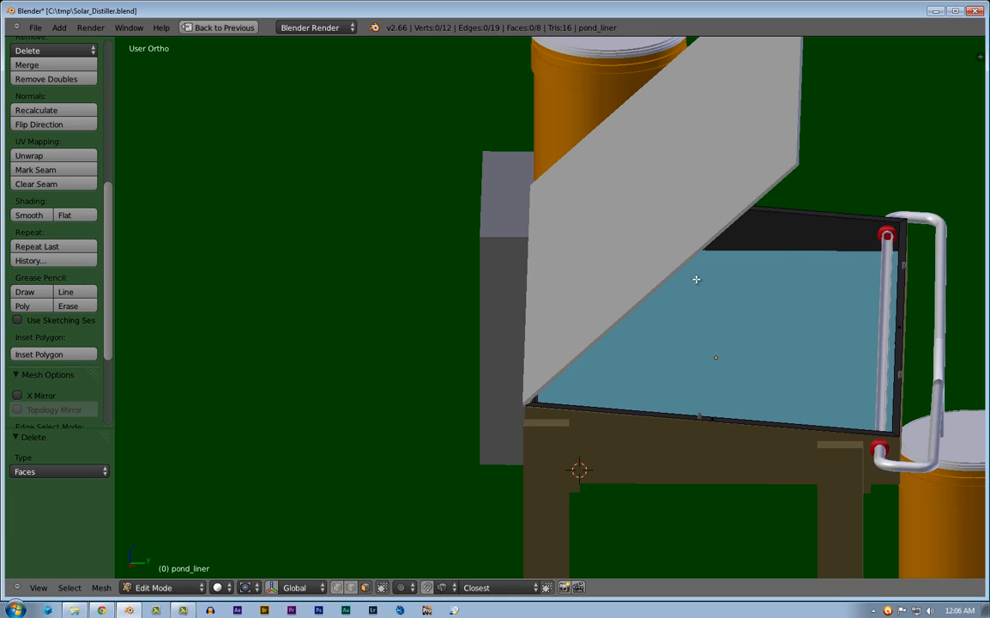
mouse_move(887, 223)
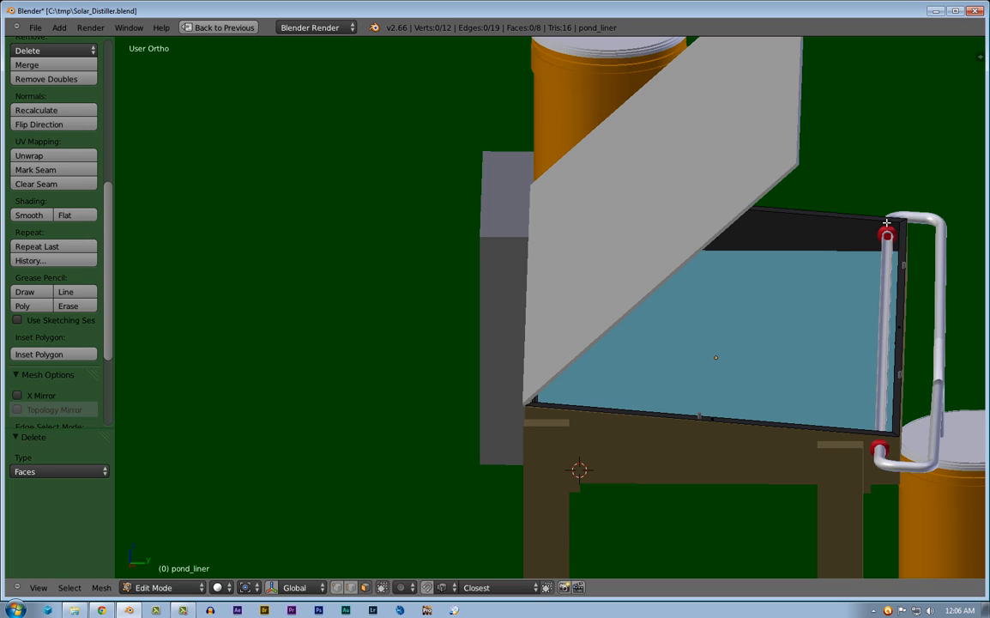
mouse_move(889, 219)
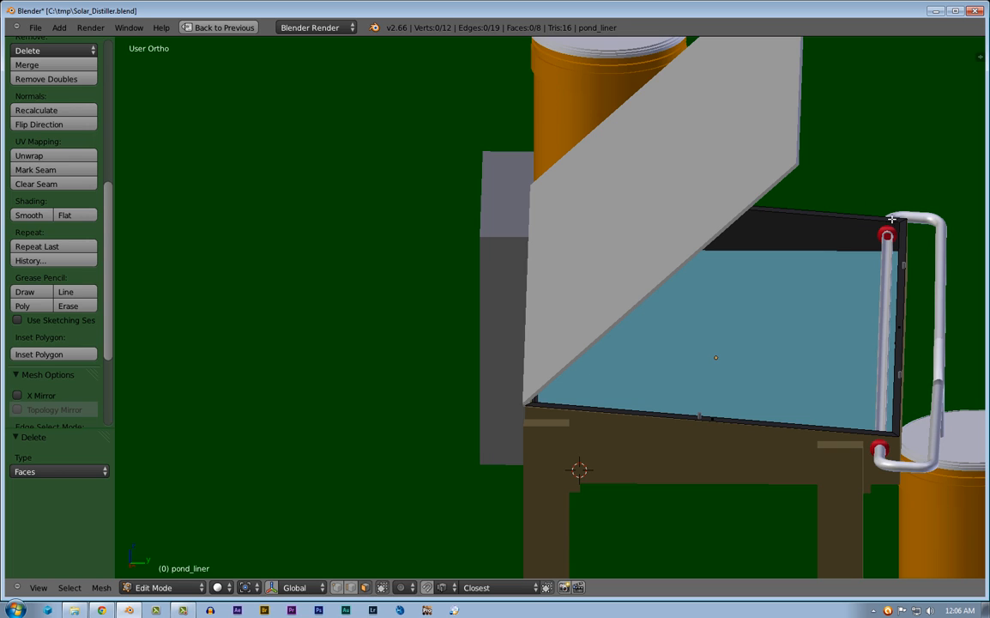
mouse_move(886, 216)
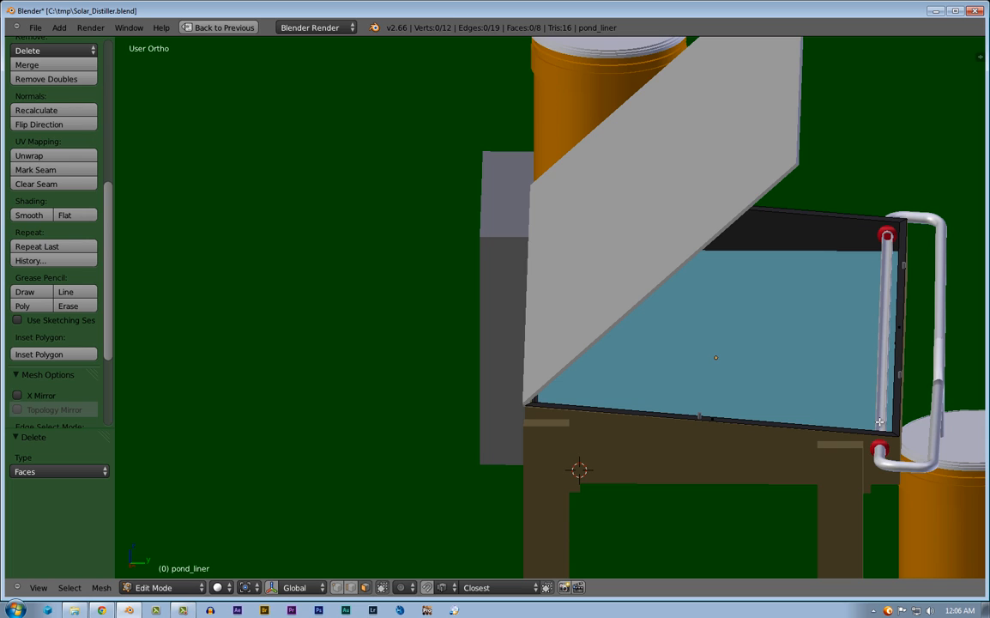
mouse_move(875, 254)
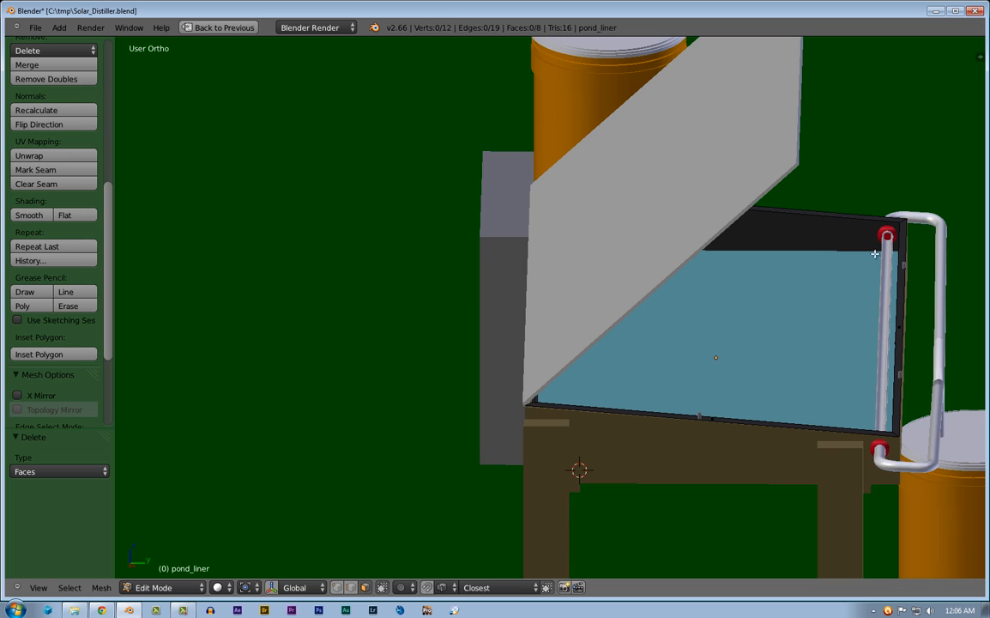
mouse_move(878, 285)
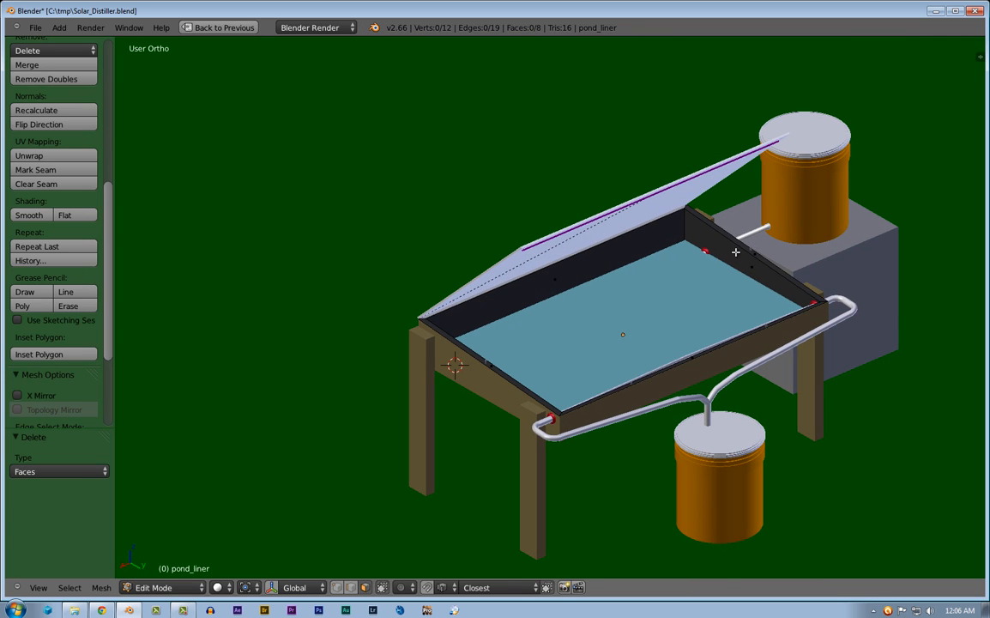
mouse_move(779, 273)
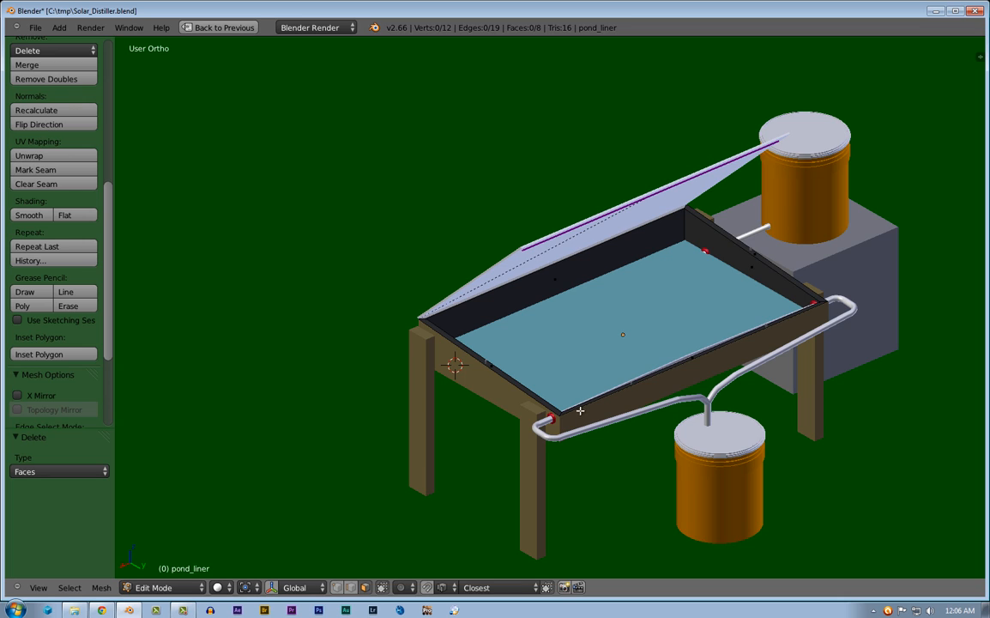
mouse_move(508, 413)
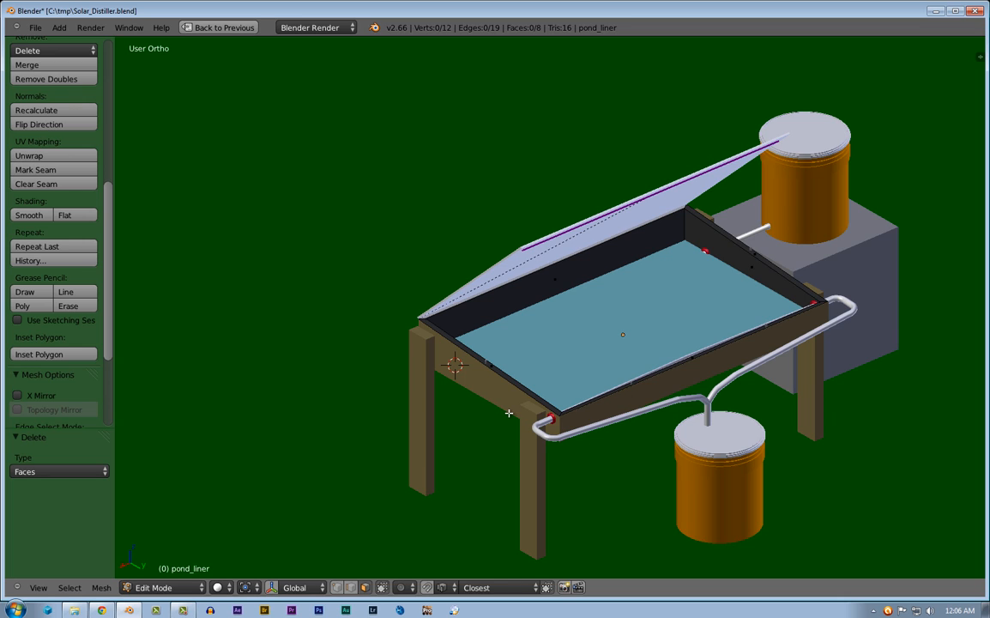
mouse_move(590, 407)
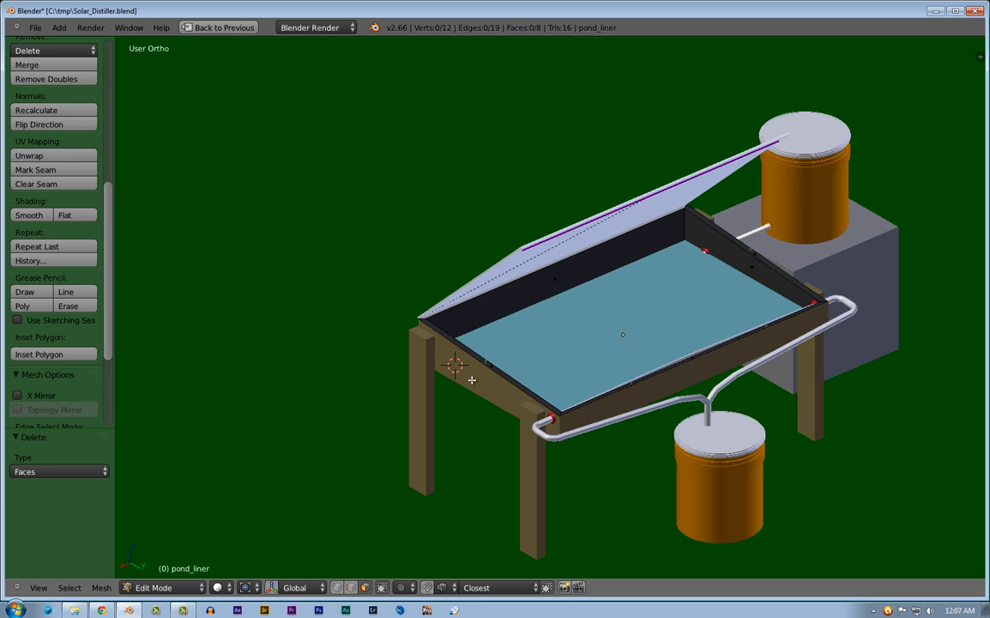
mouse_move(453, 380)
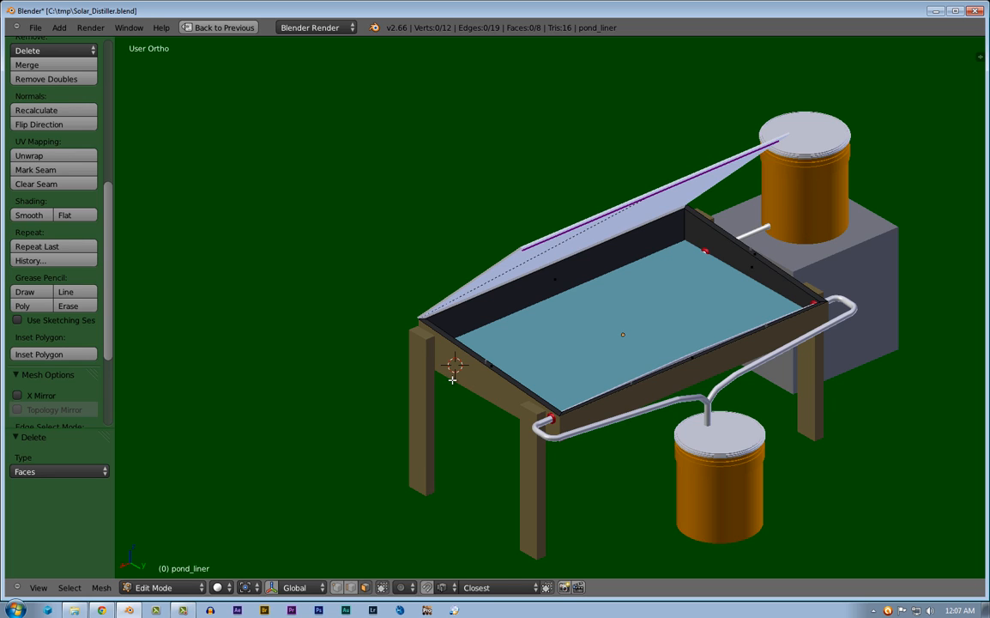
mouse_move(791, 350)
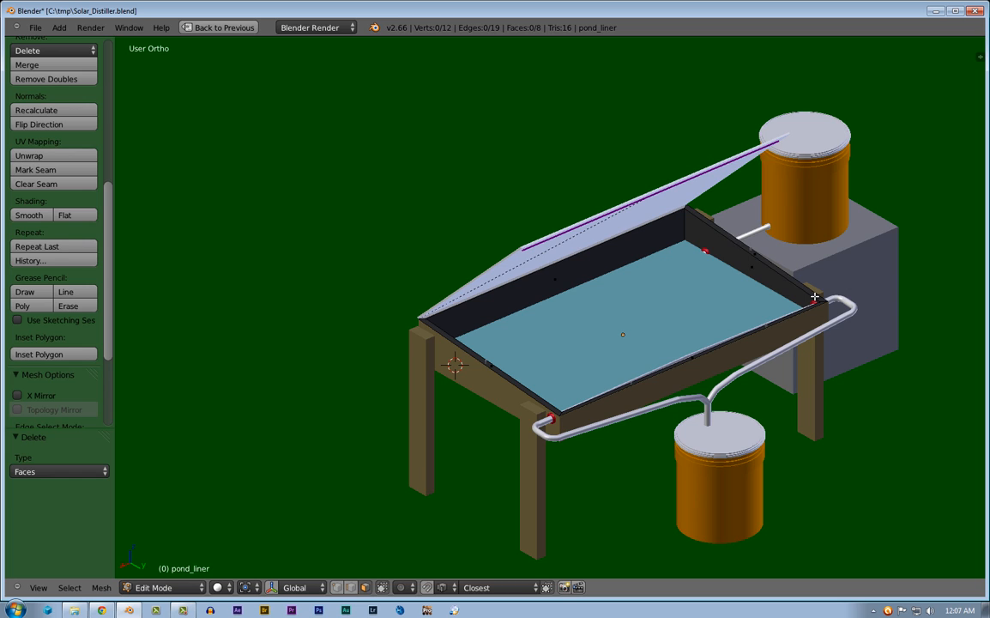
mouse_move(780, 257)
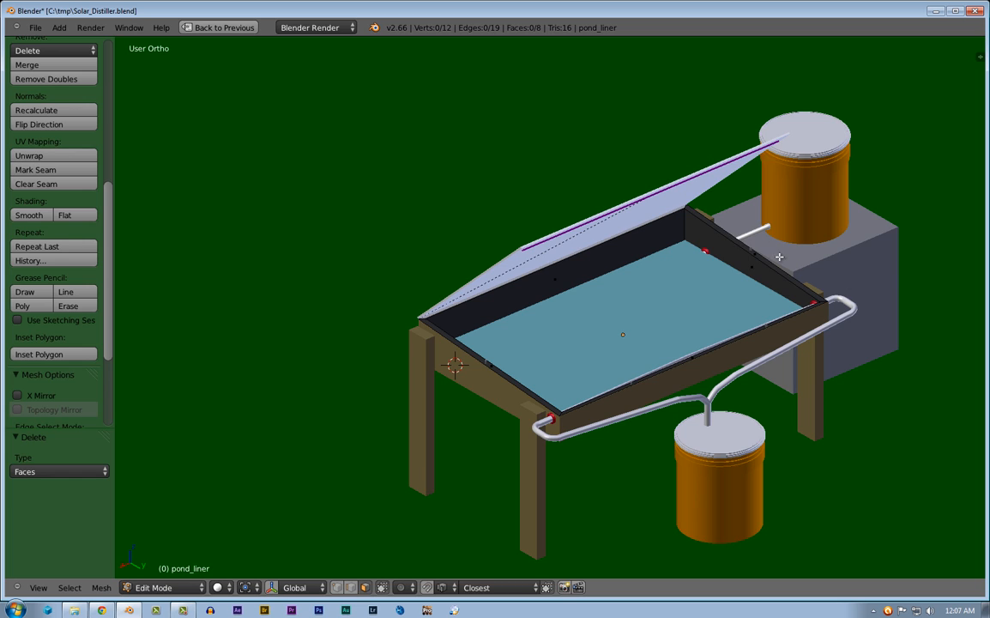
mouse_move(511, 423)
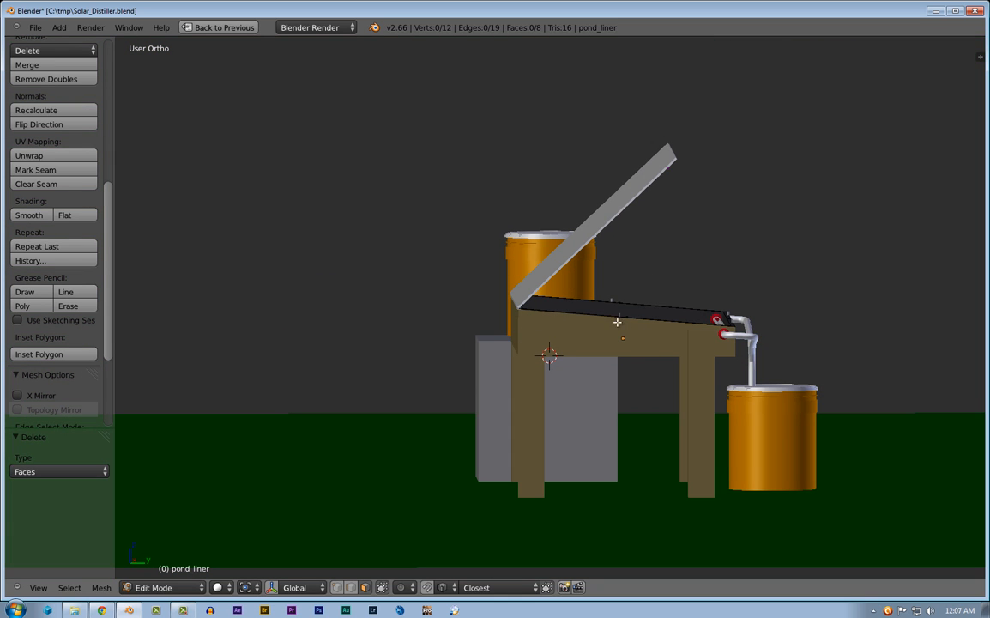
mouse_move(546, 364)
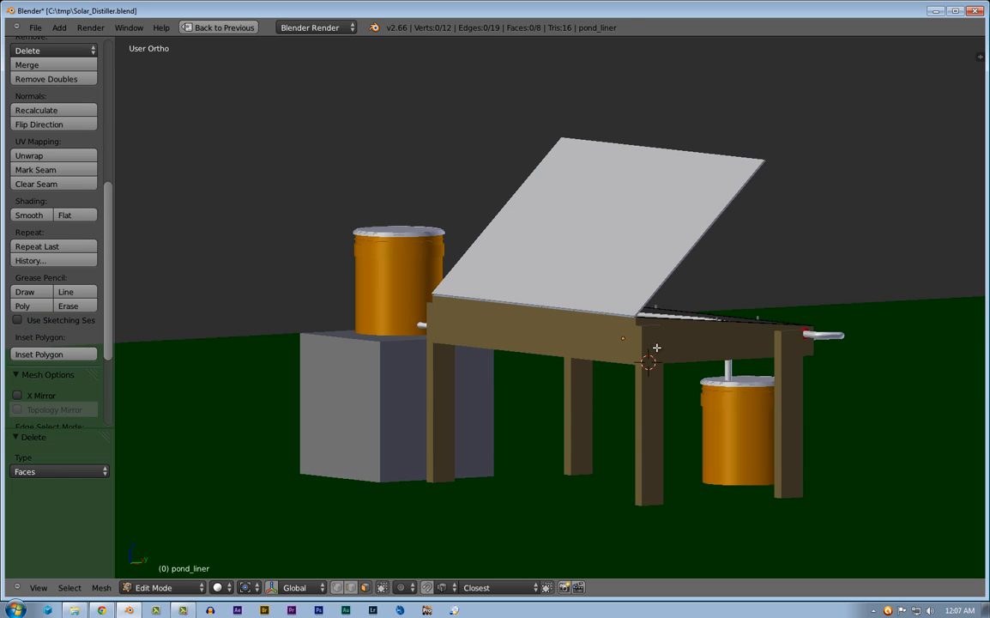
mouse_move(671, 412)
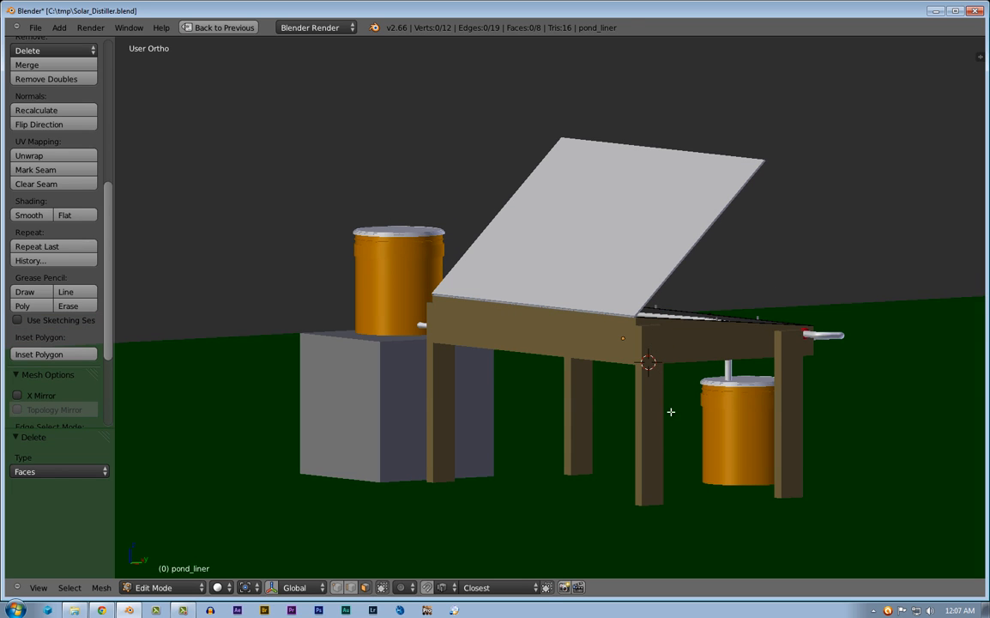
mouse_move(761, 330)
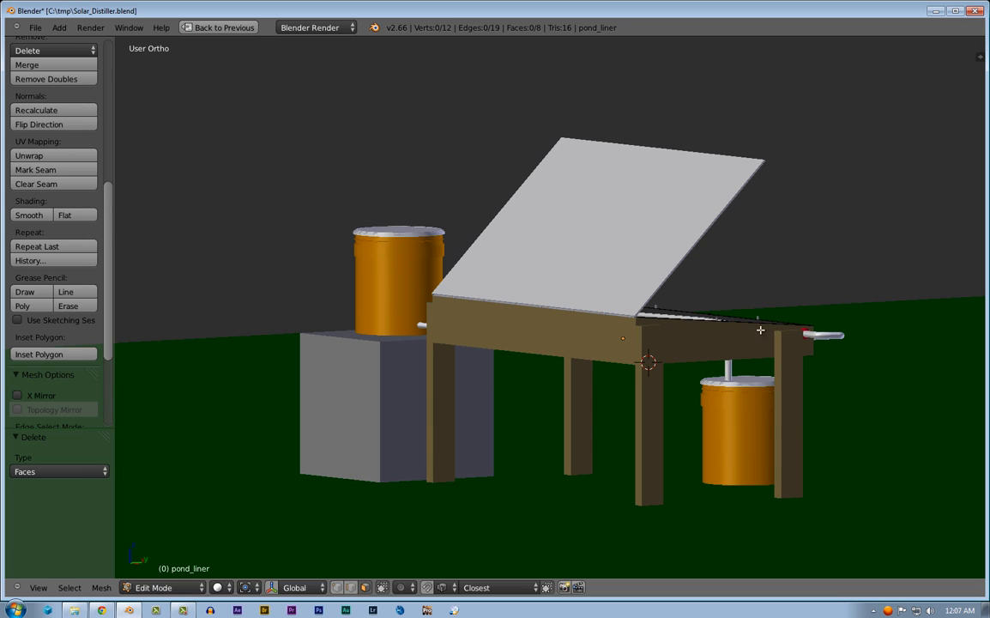
mouse_move(628, 295)
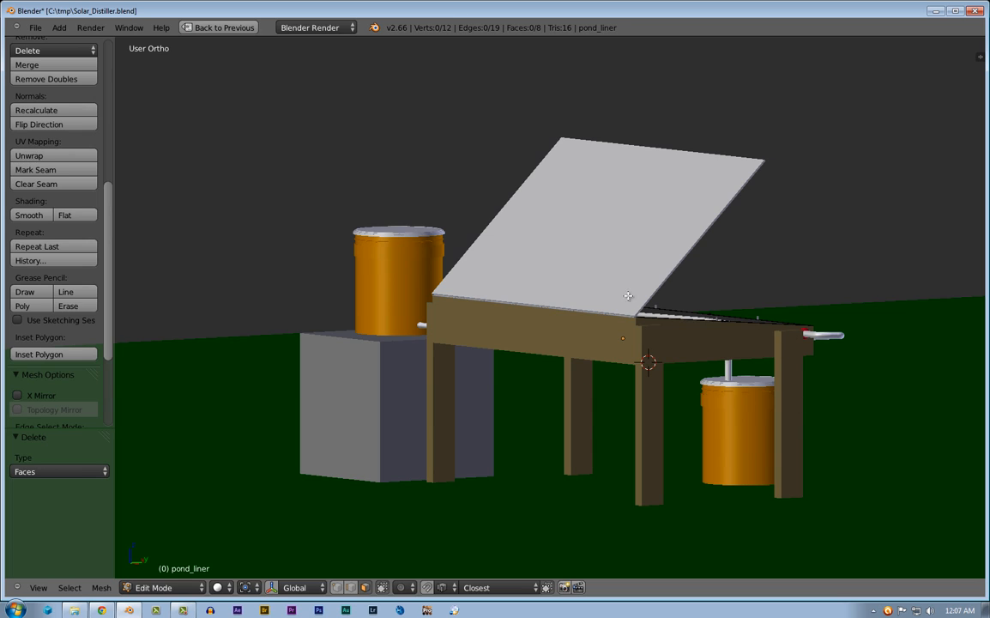
mouse_move(654, 347)
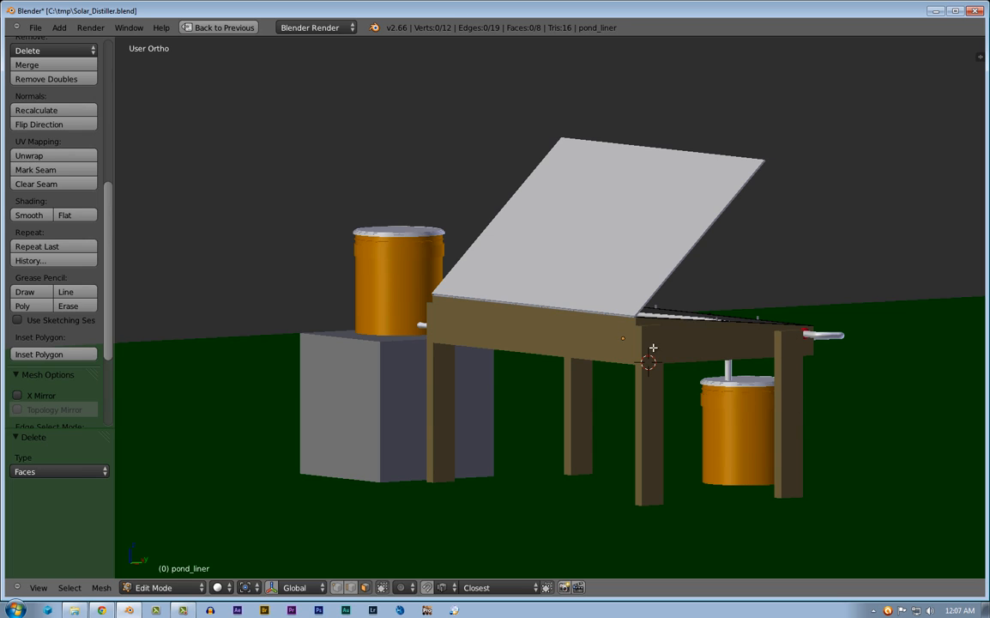
mouse_move(709, 316)
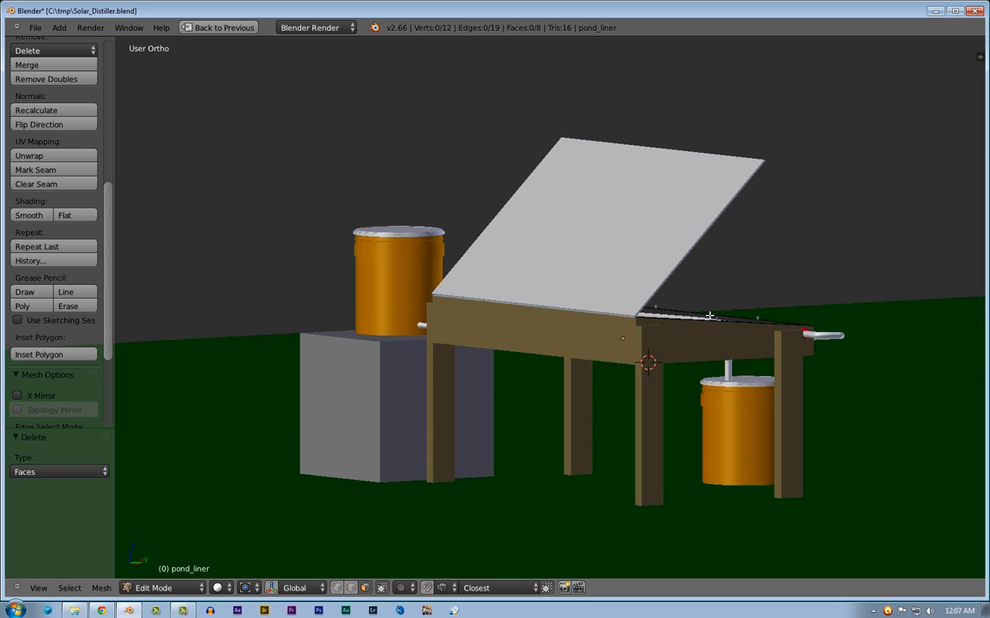
mouse_move(628, 343)
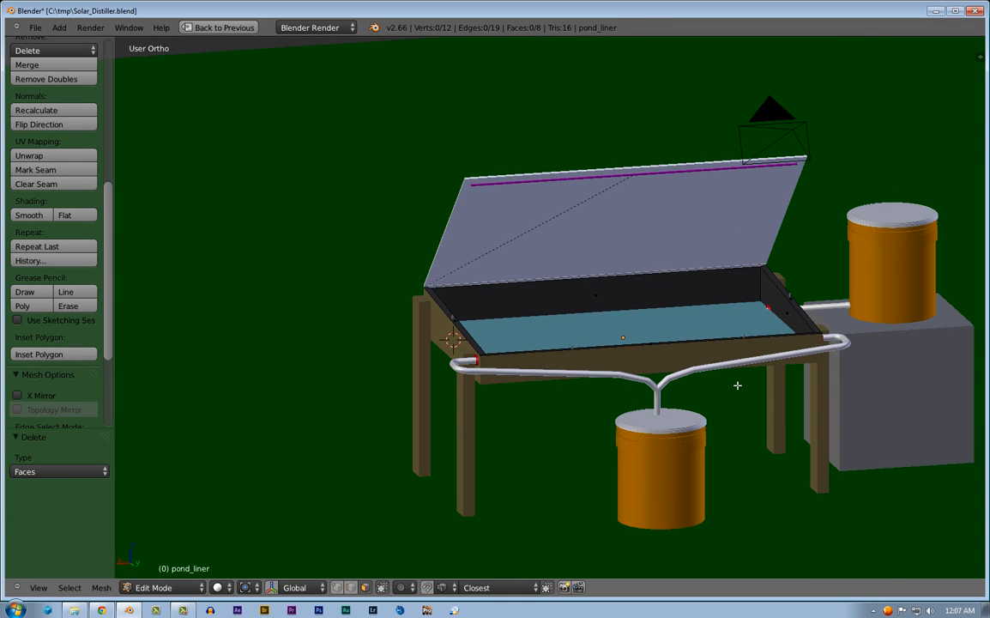
mouse_move(724, 377)
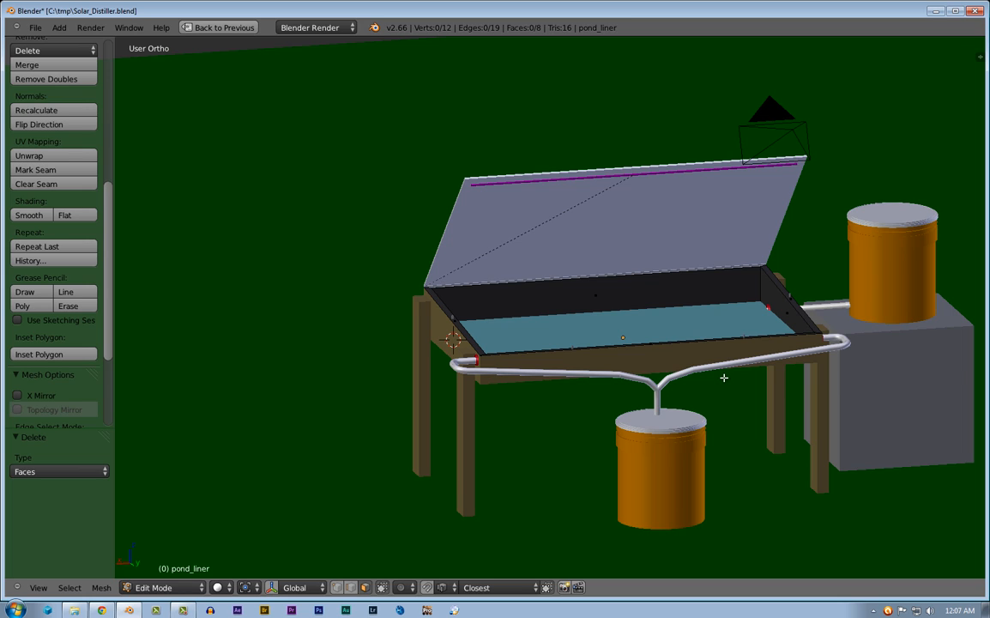
mouse_move(738, 363)
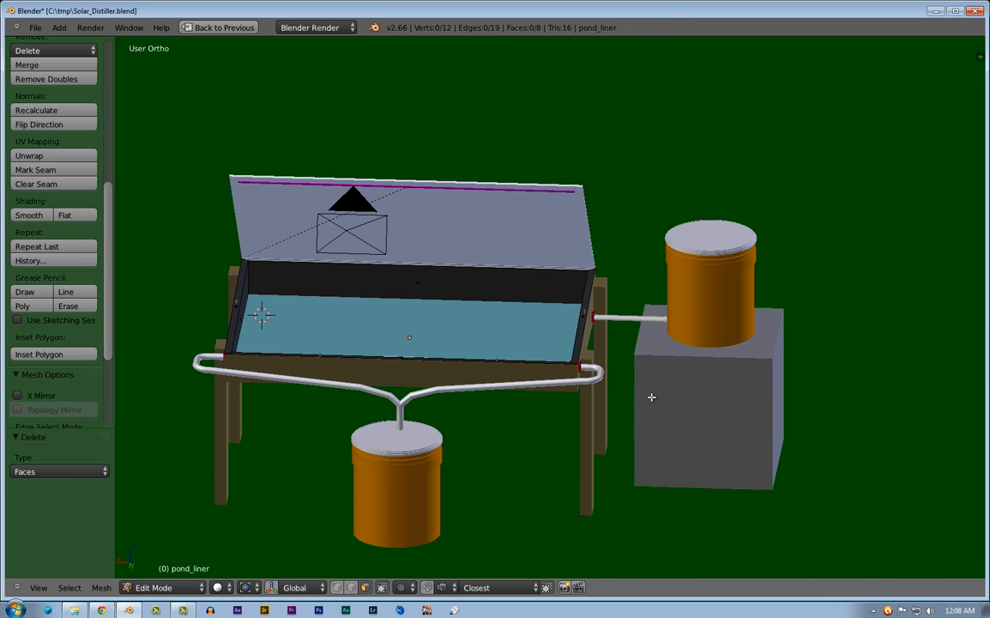
mouse_move(594, 318)
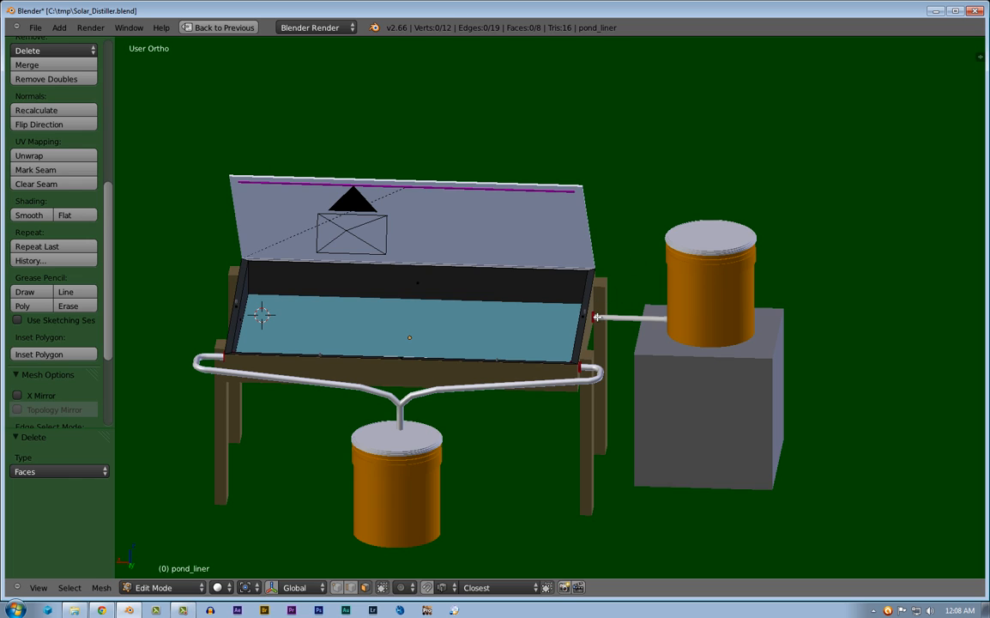
mouse_move(648, 220)
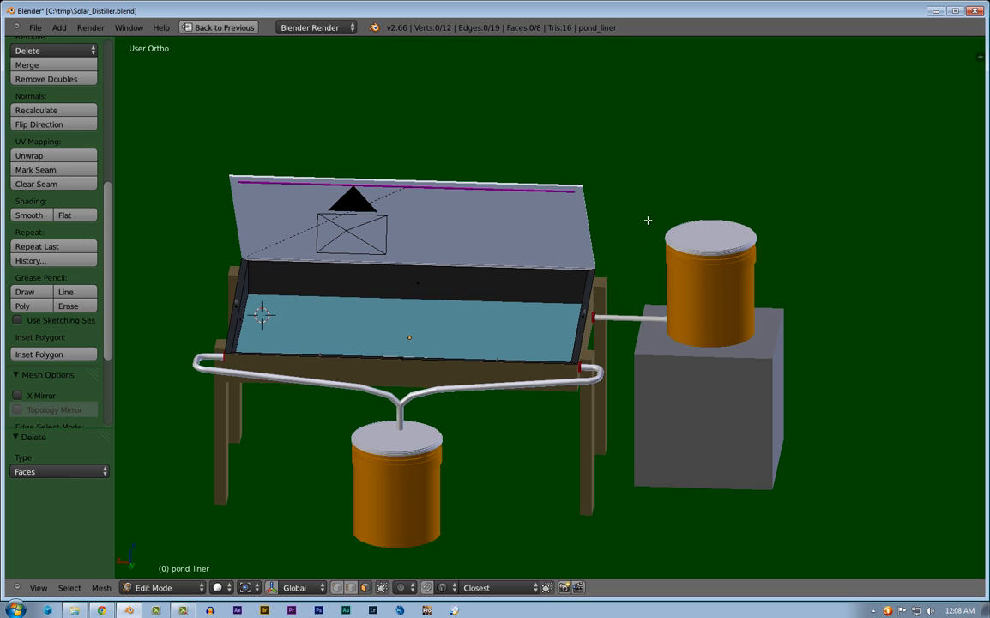
mouse_move(624, 323)
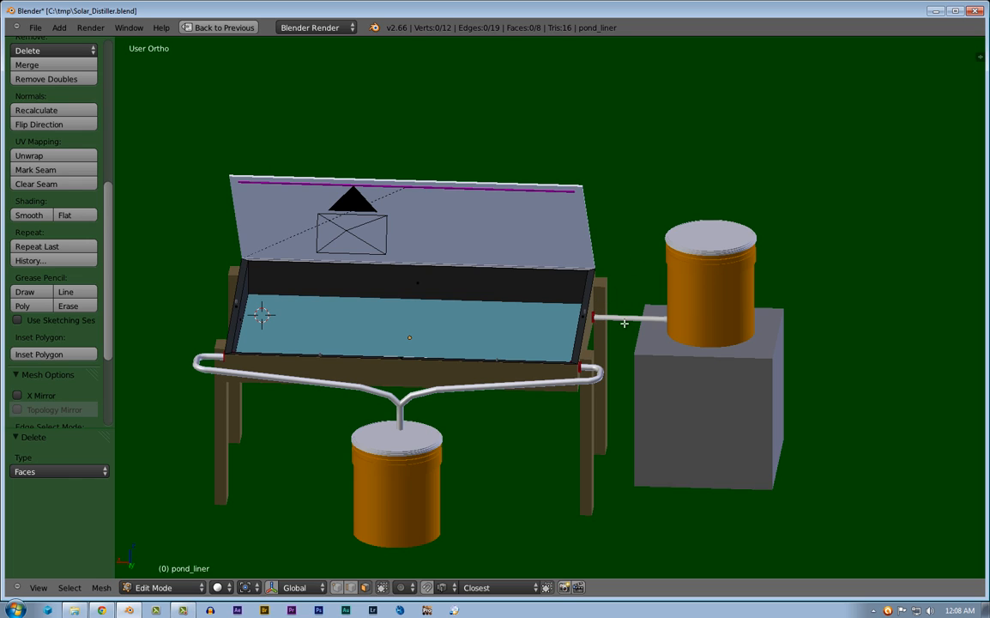
mouse_move(698, 483)
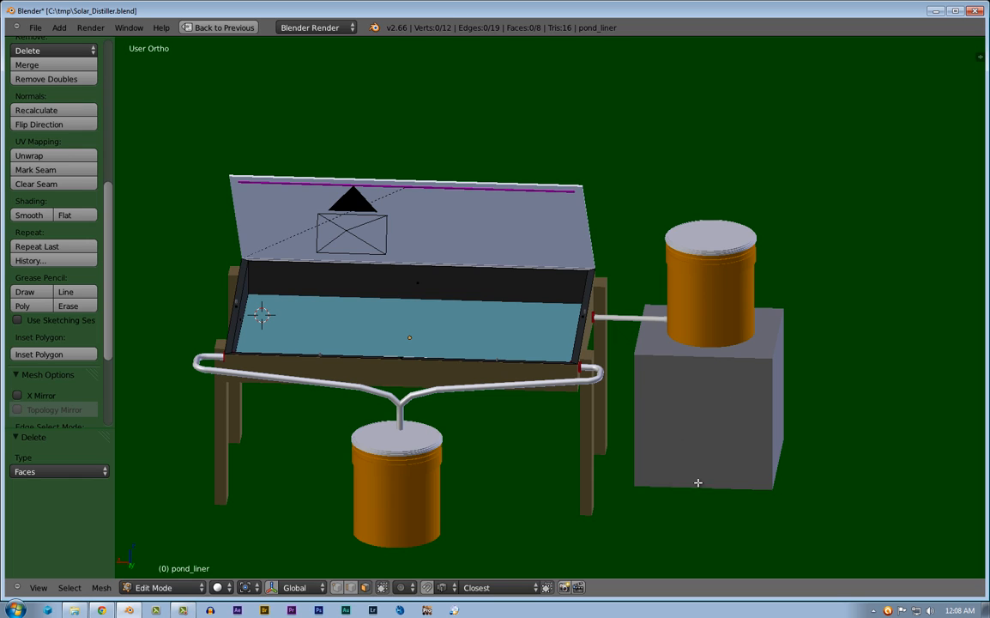
mouse_move(721, 405)
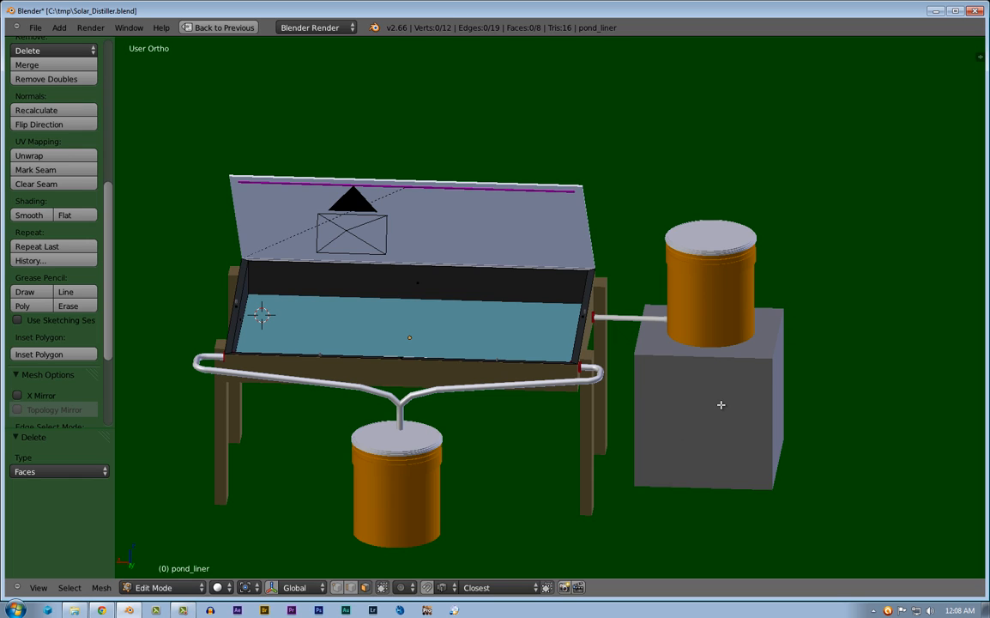
mouse_move(716, 375)
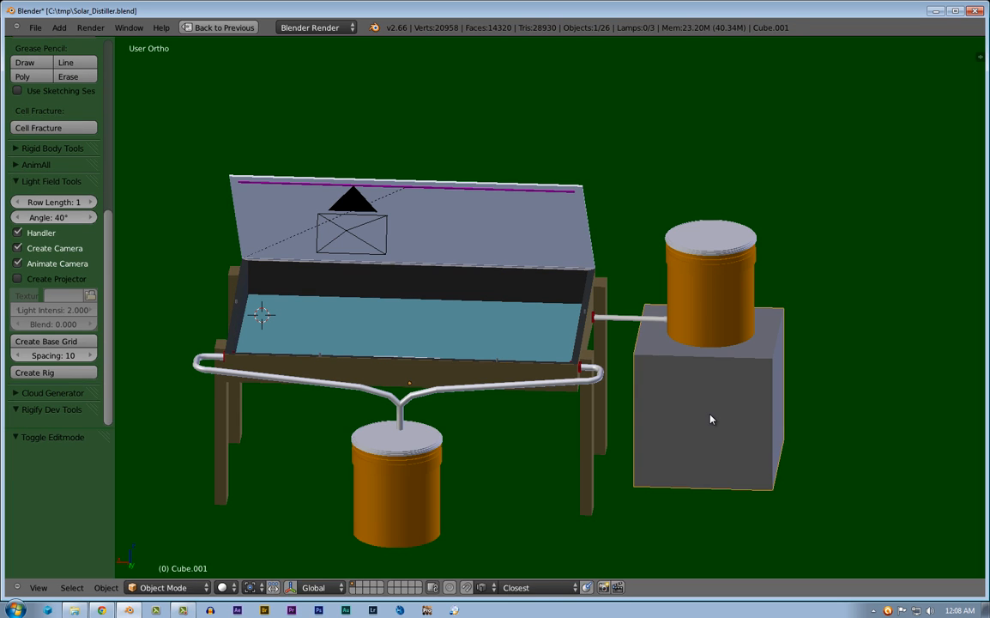
mouse_move(781, 288)
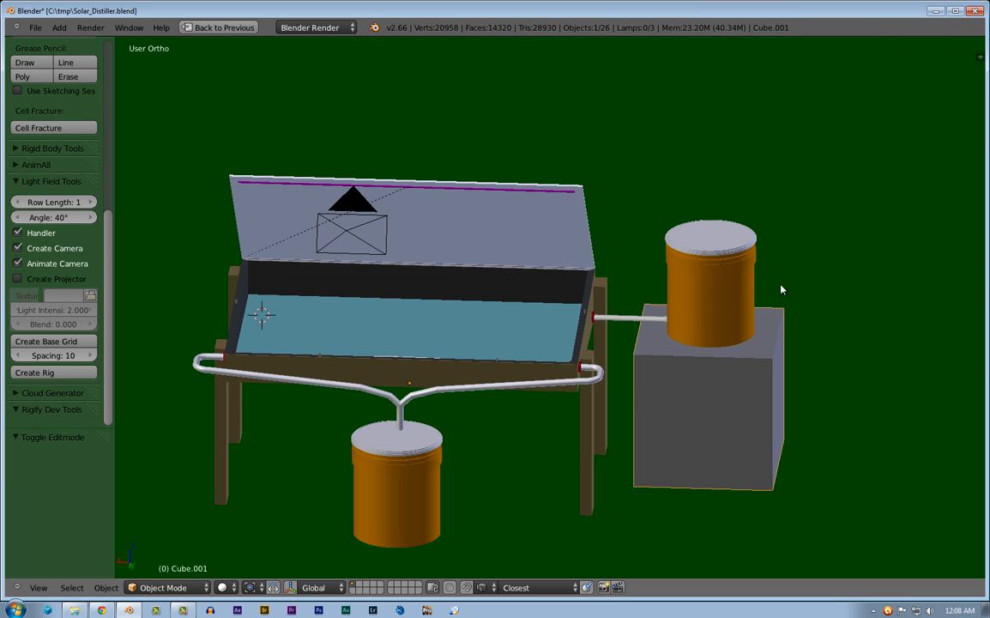
mouse_move(740, 363)
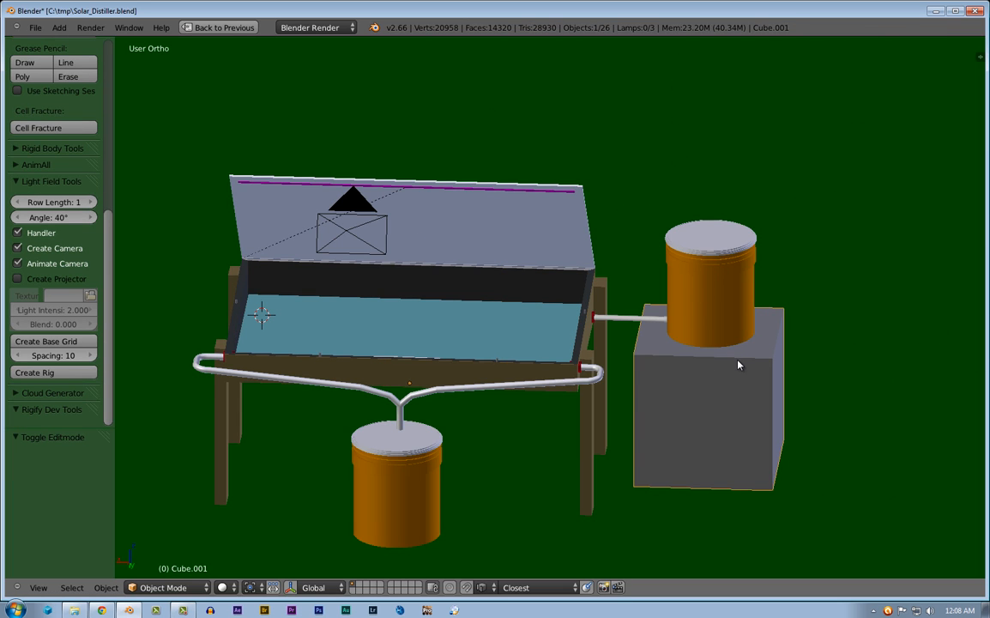
mouse_move(655, 319)
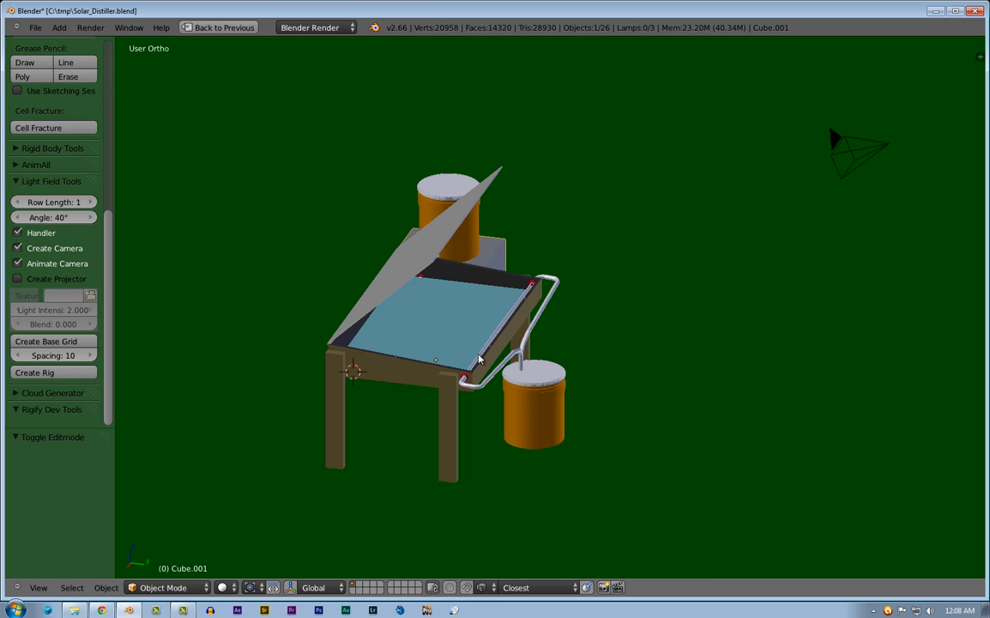
mouse_move(525, 374)
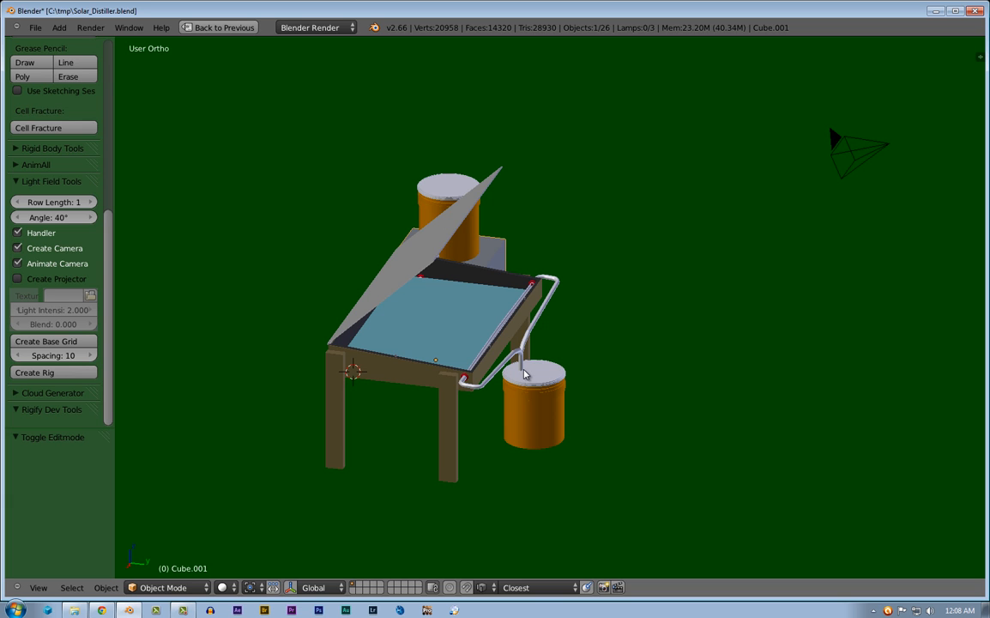
mouse_move(446, 216)
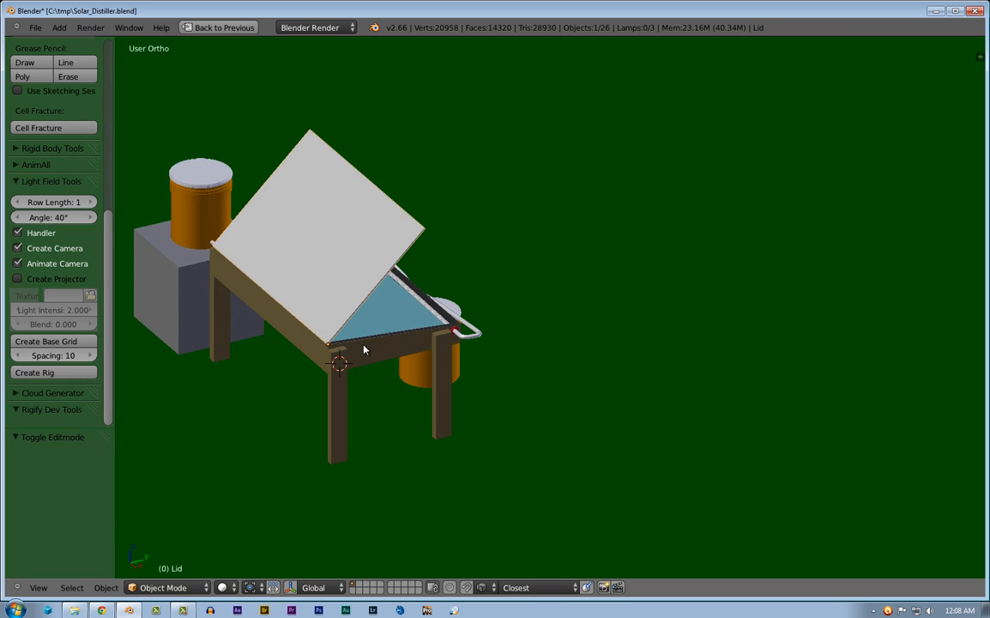
mouse_move(388, 259)
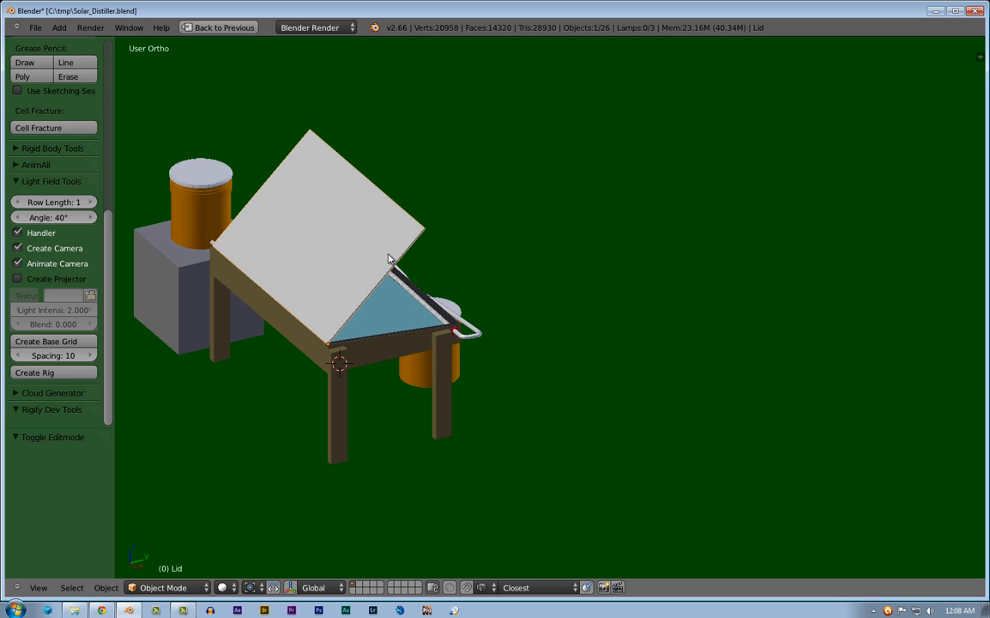
mouse_move(369, 245)
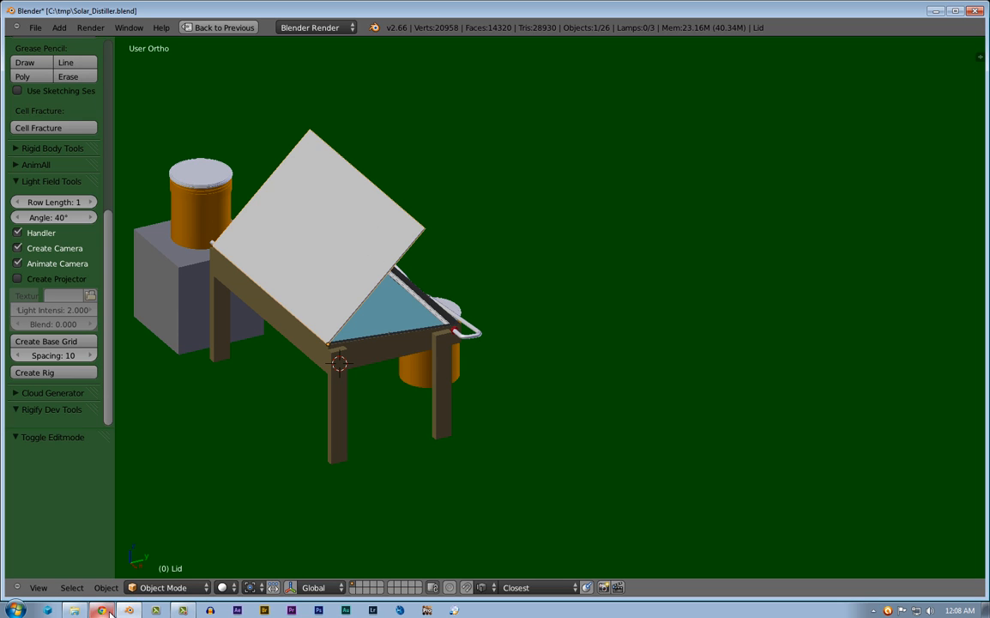
Bring Chrome up beside the model and switch to the eBay 49-inch Fresnel lens listing
left_click(103, 612)
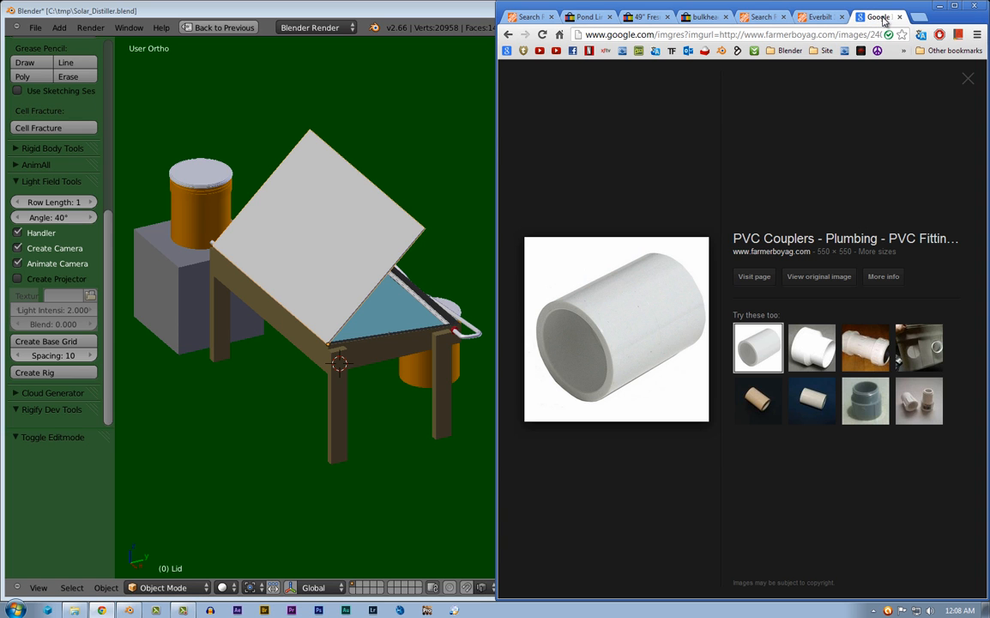
left_click(759, 17)
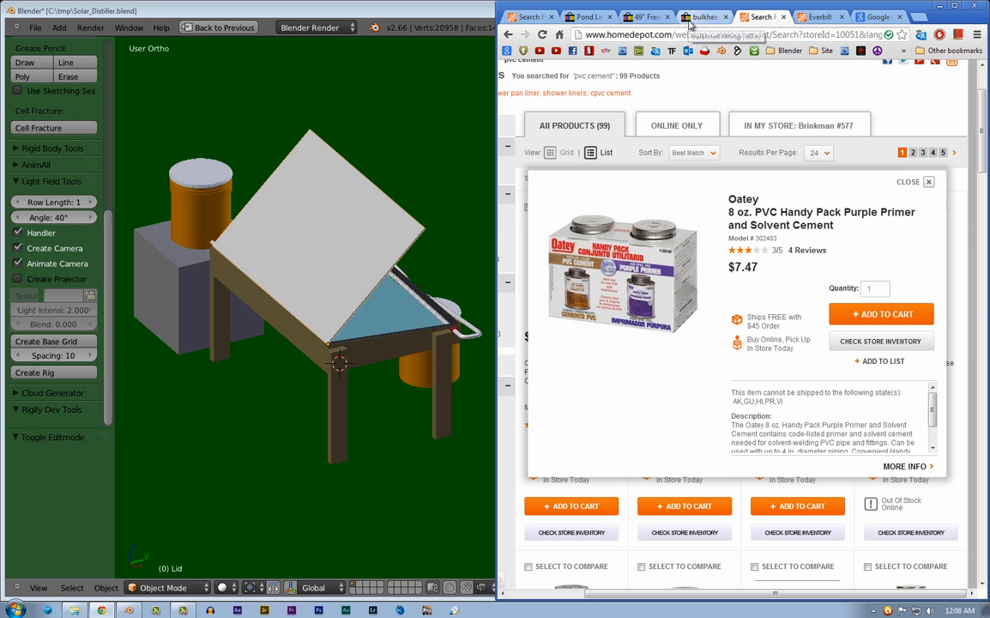
left_click(645, 17)
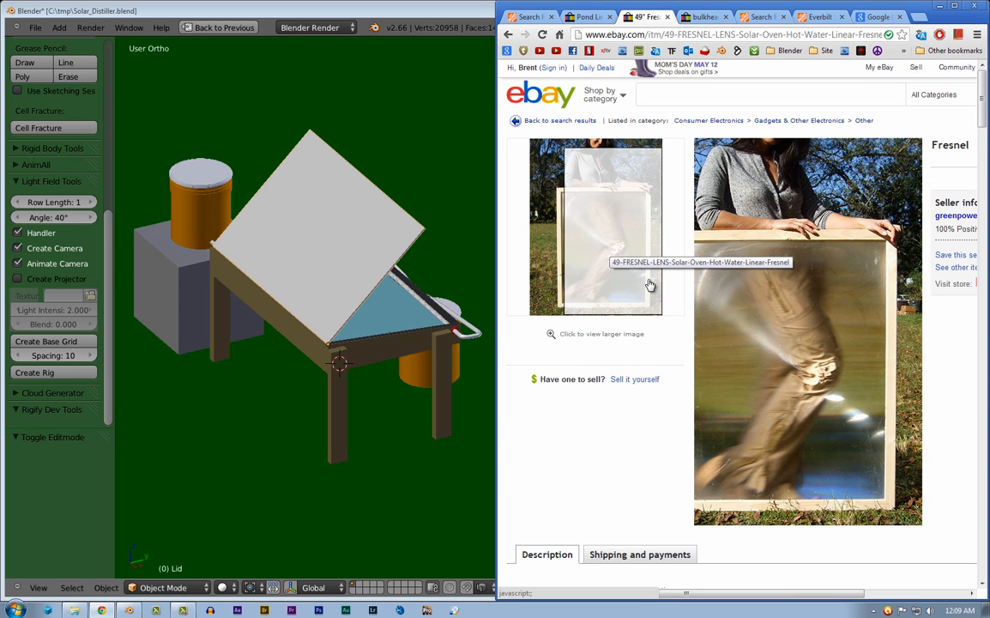
mouse_move(597, 168)
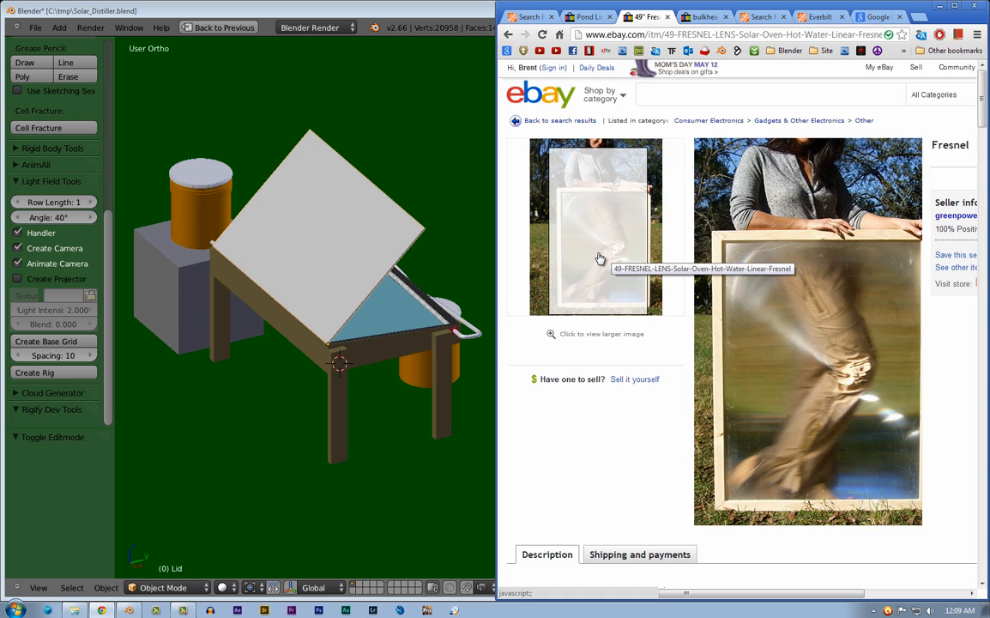
mouse_move(601, 258)
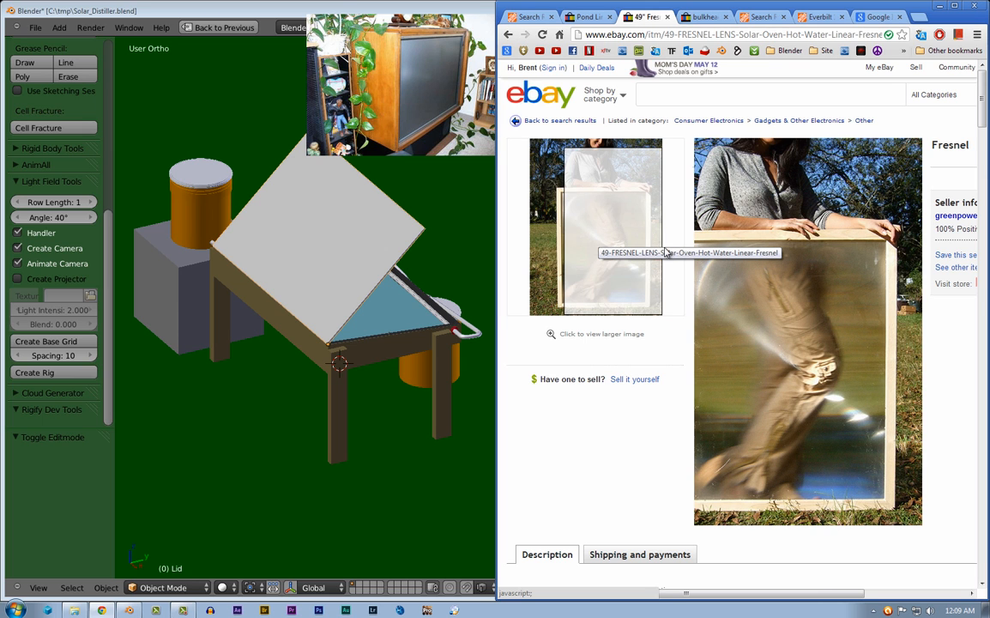
mouse_move(590, 244)
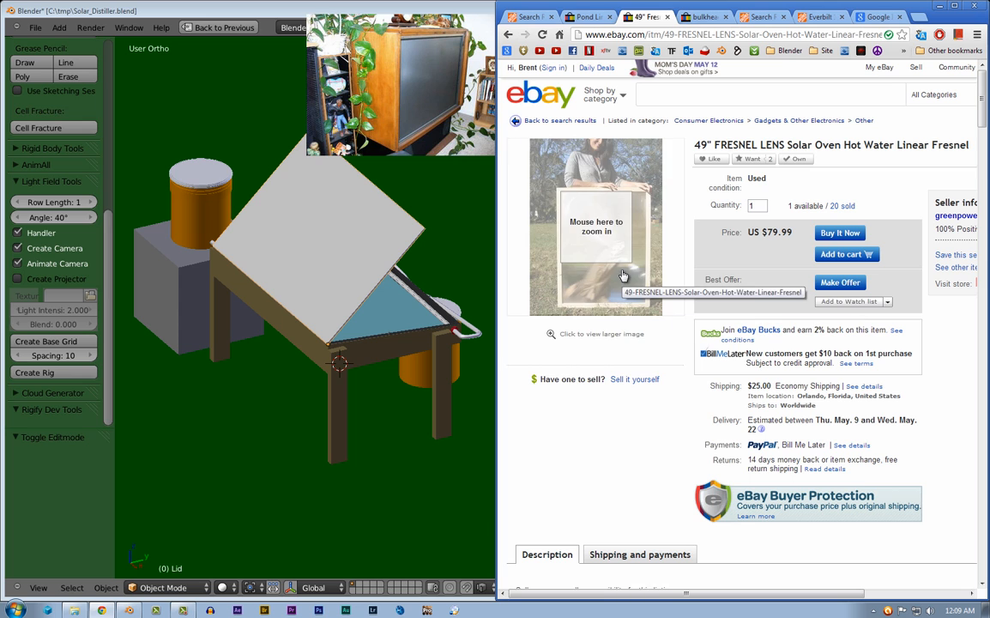
mouse_move(596, 247)
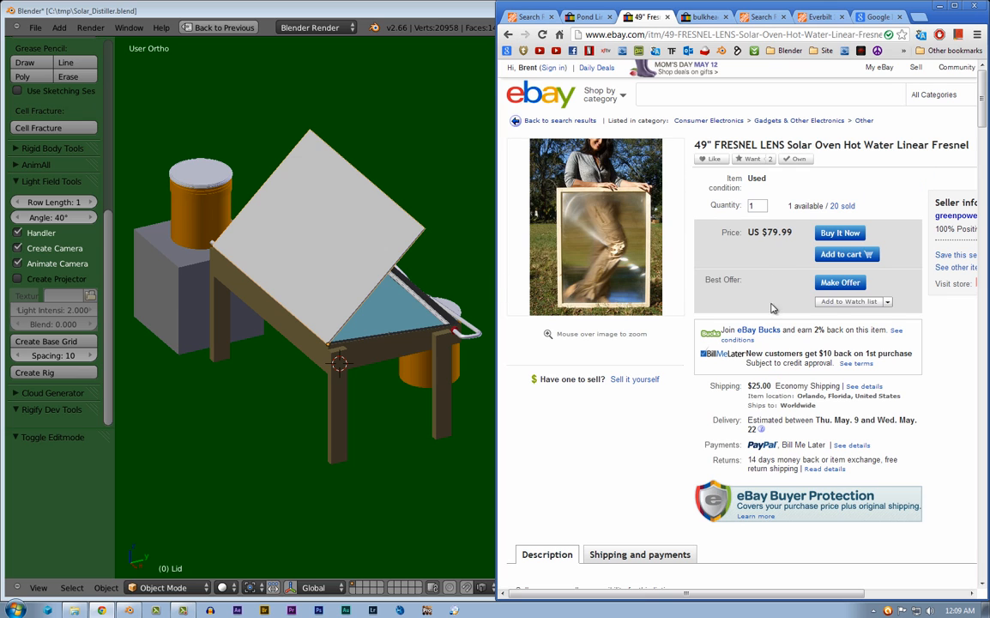
mouse_move(790, 247)
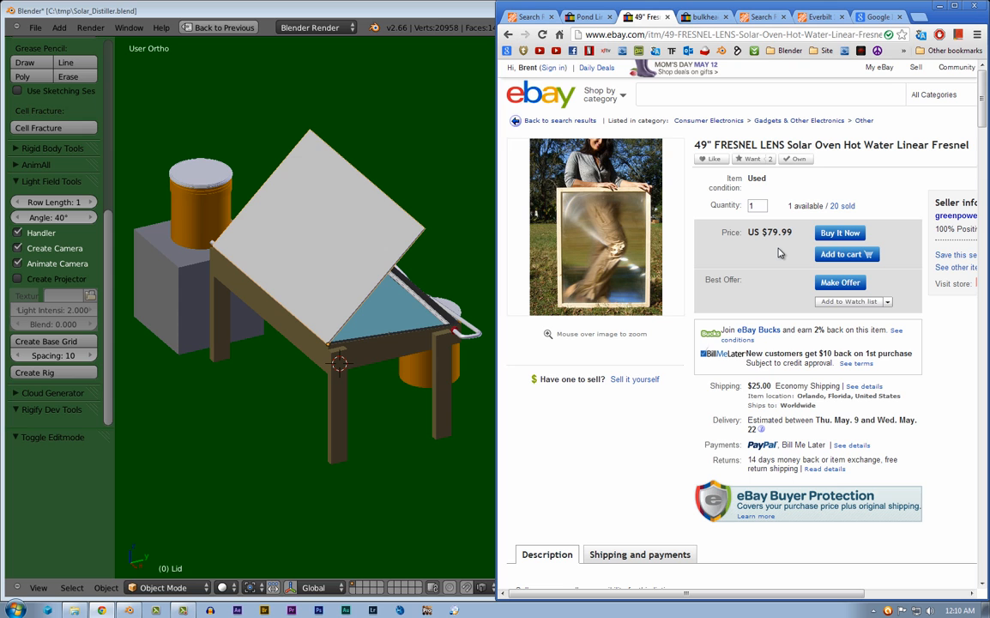
mouse_move(481, 324)
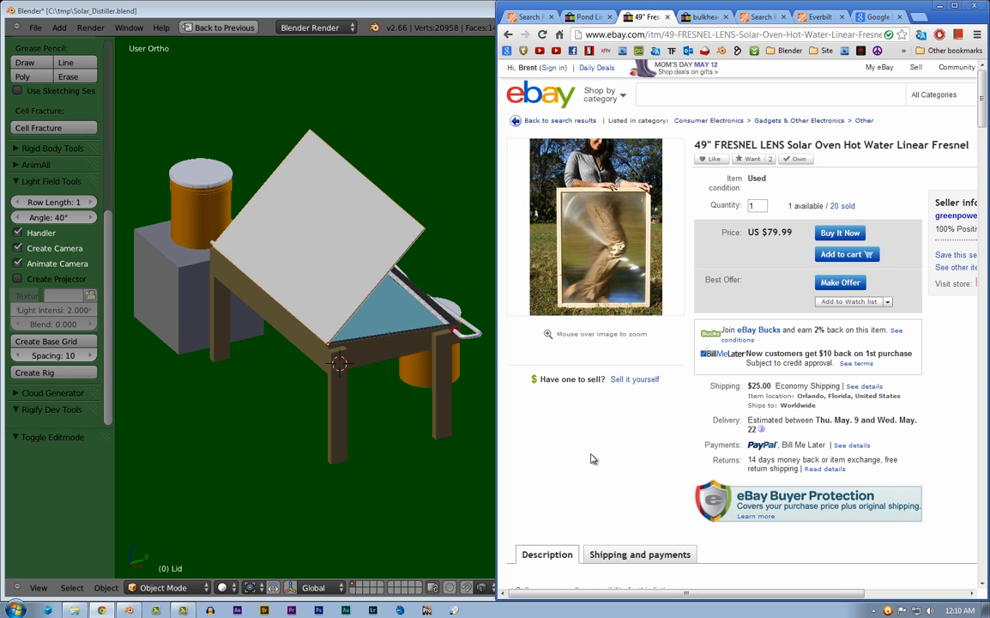
mouse_move(597, 215)
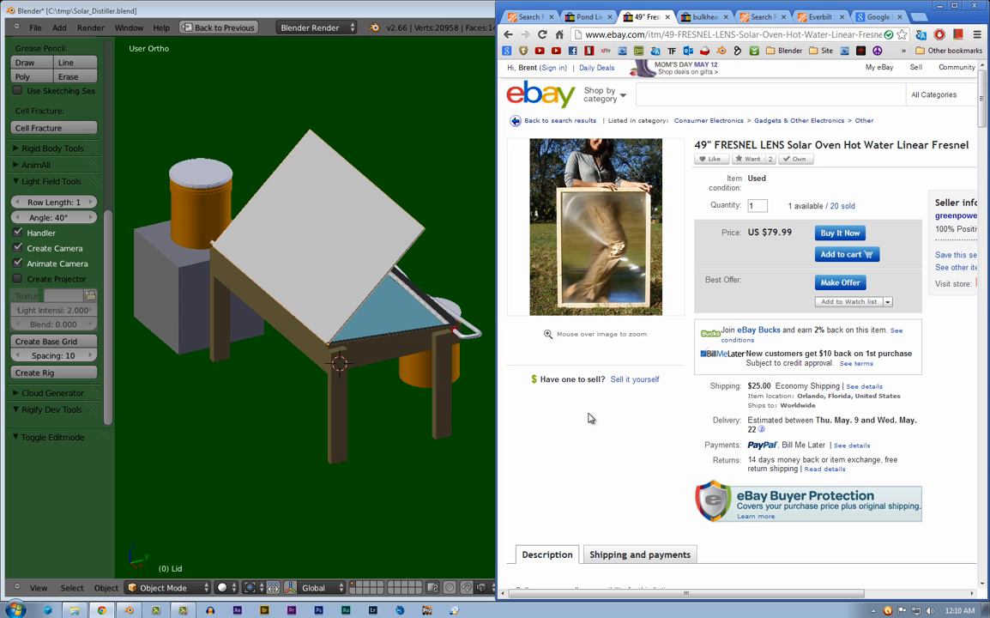
mouse_move(596, 292)
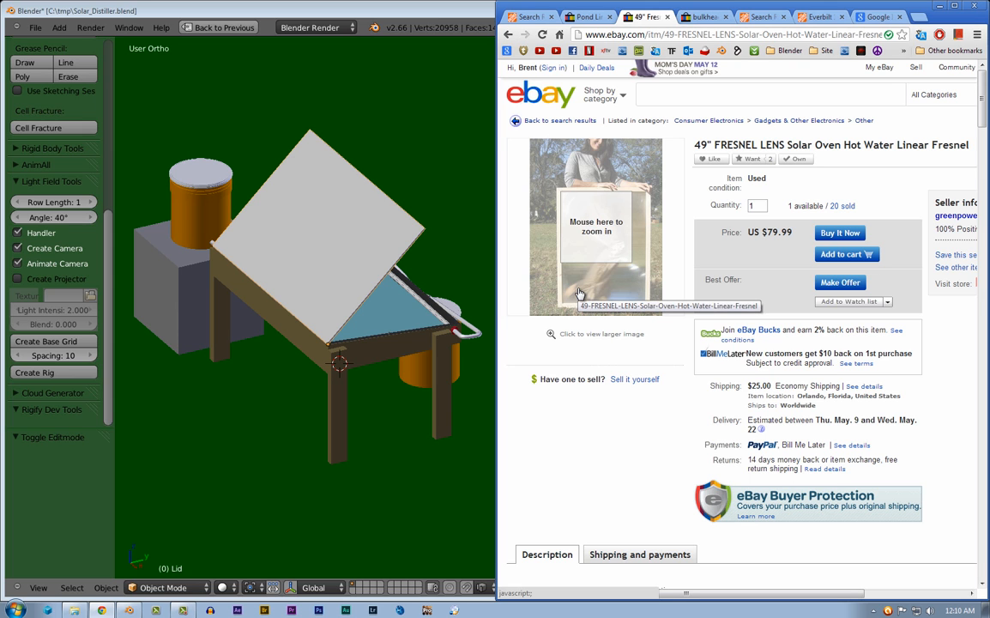
mouse_move(597, 240)
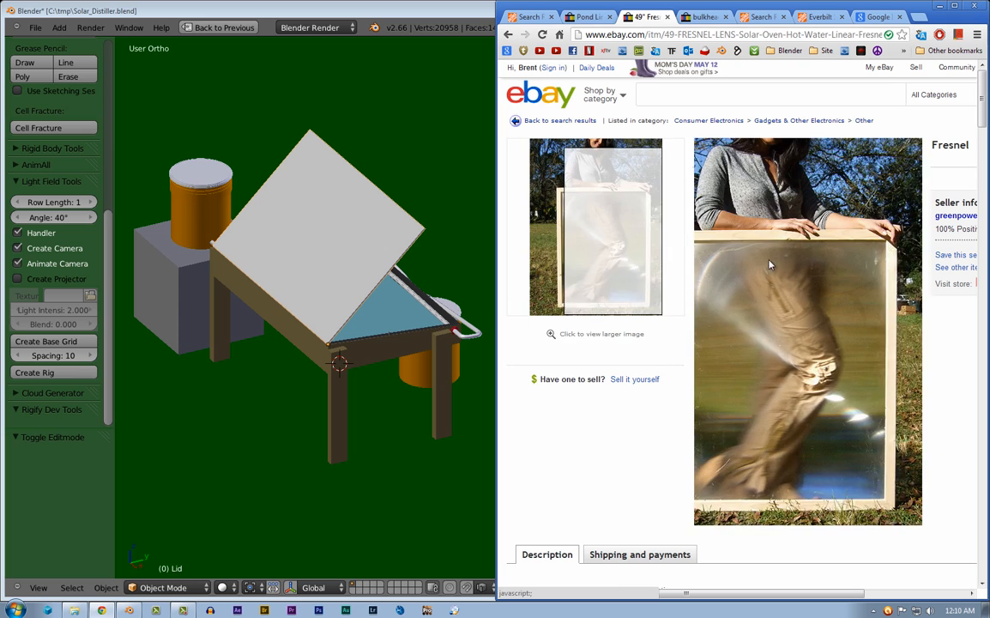
mouse_move(617, 228)
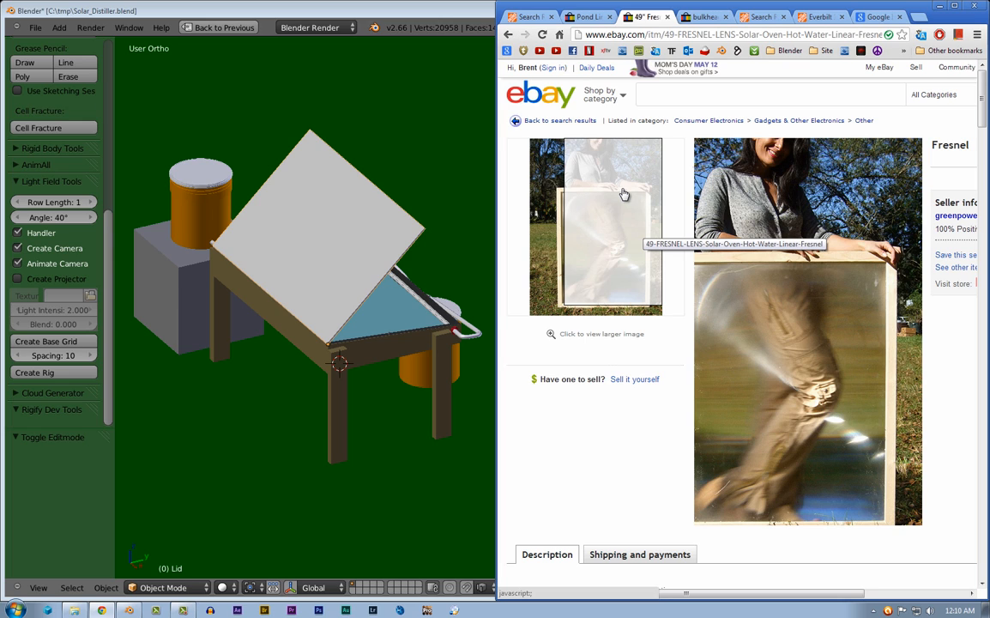
mouse_move(618, 193)
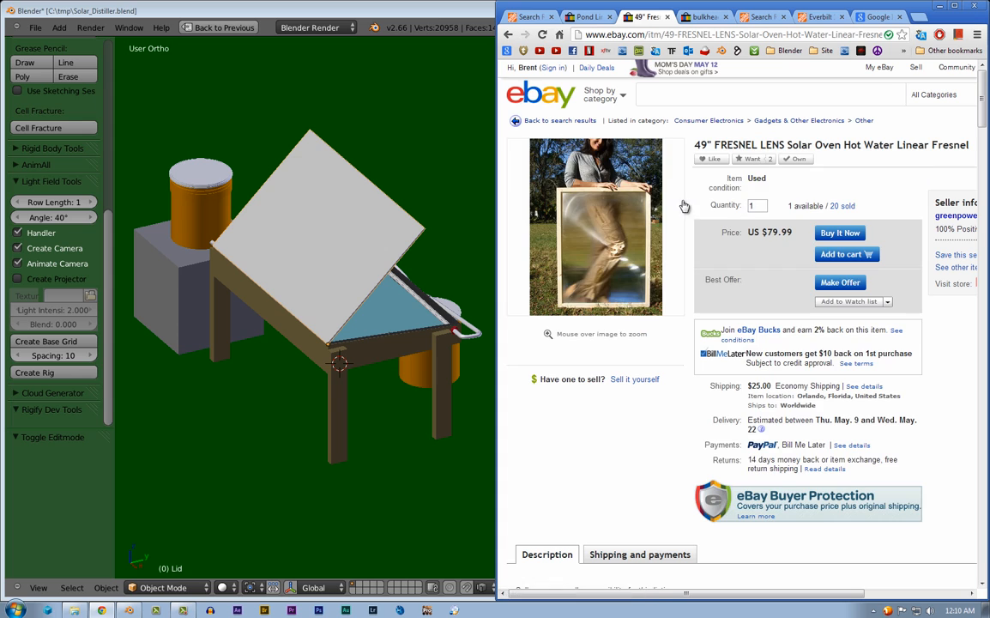
mouse_move(385, 329)
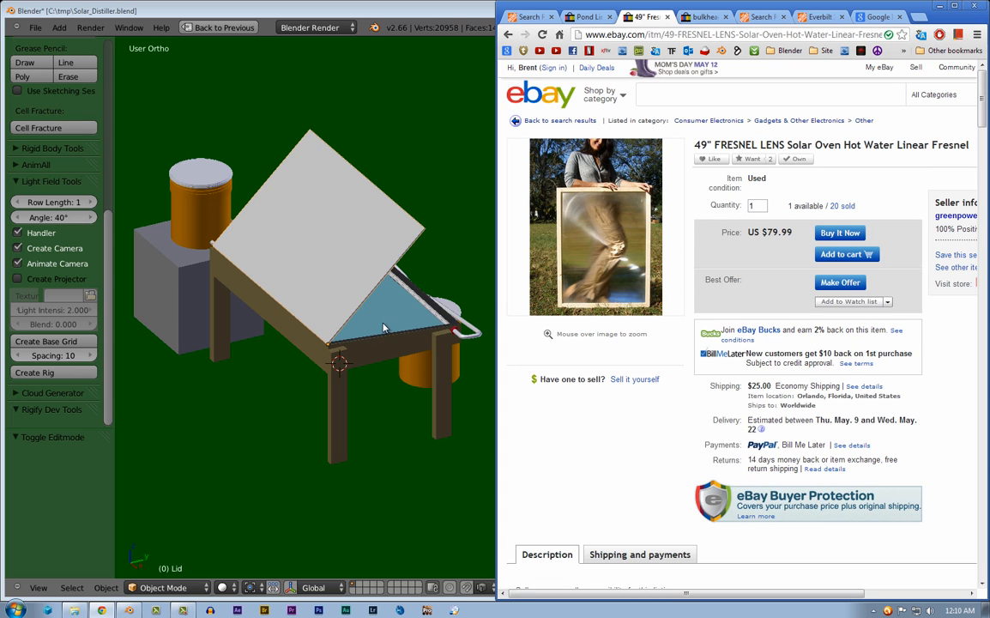
mouse_move(652, 249)
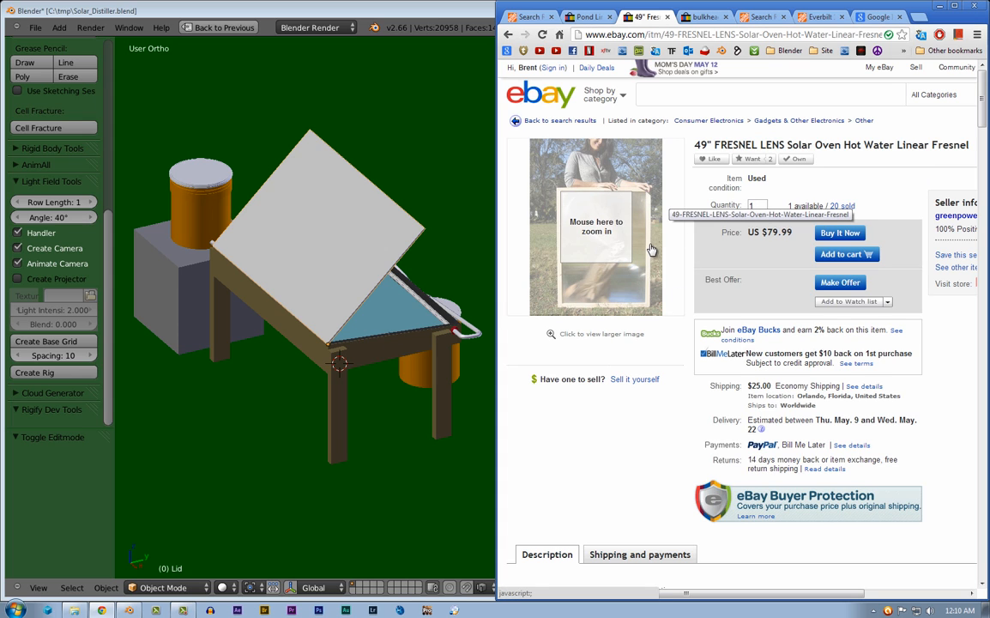
mouse_move(655, 199)
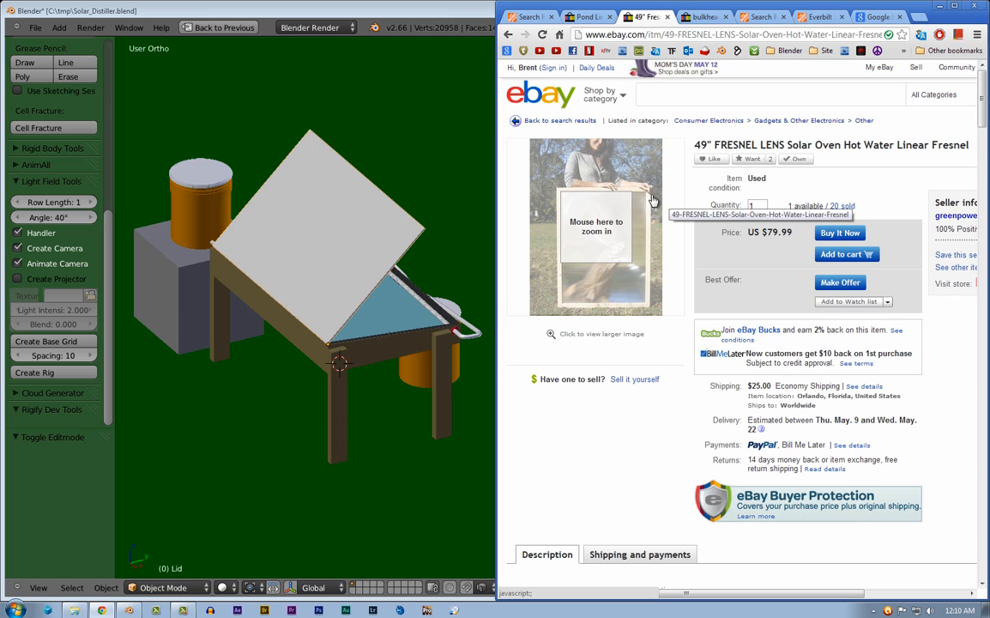
mouse_move(653, 197)
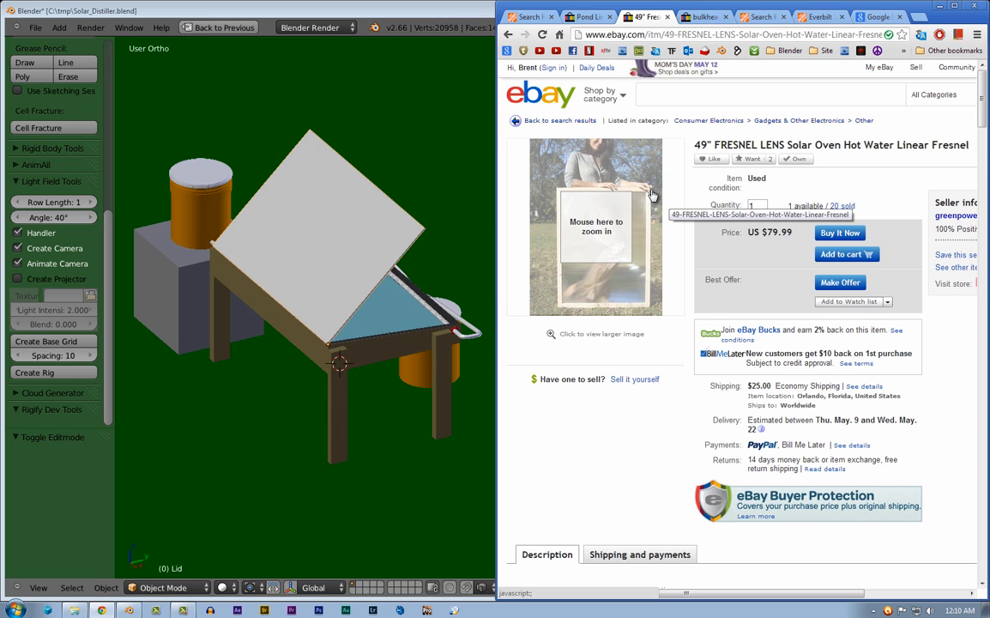
mouse_move(652, 264)
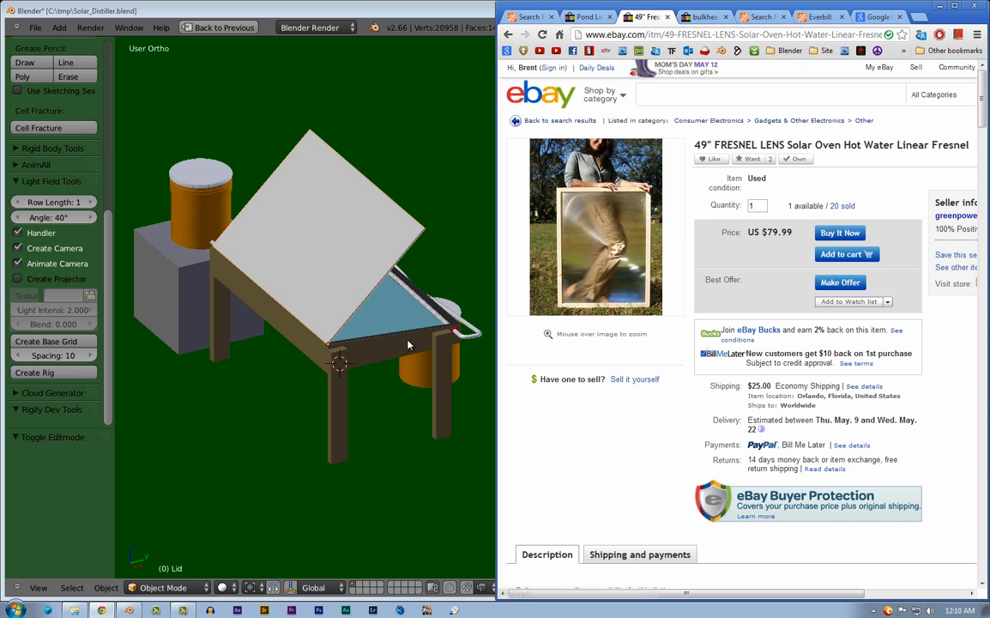
mouse_move(427, 335)
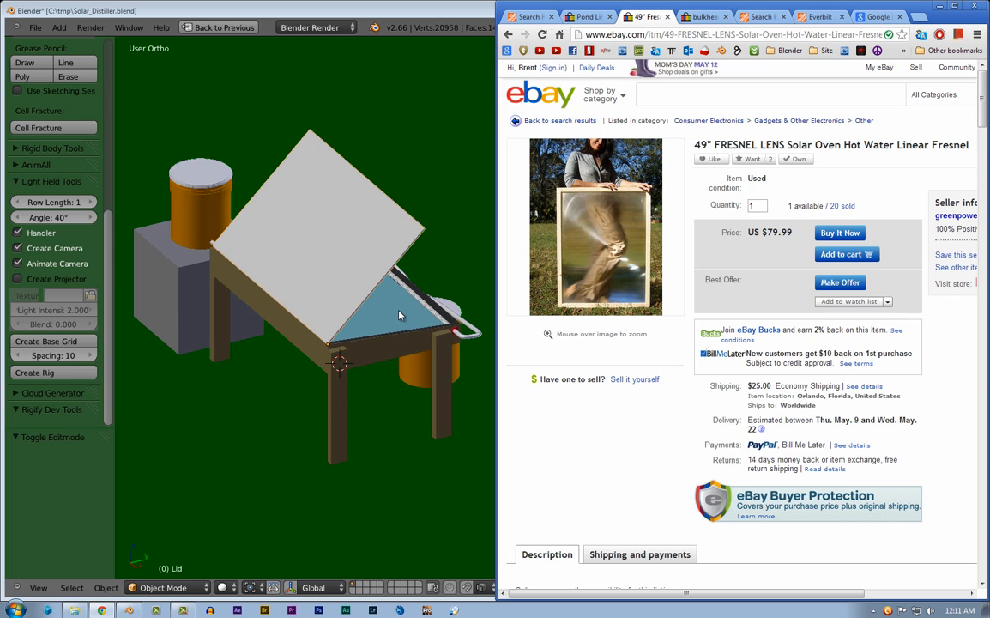
mouse_move(398, 311)
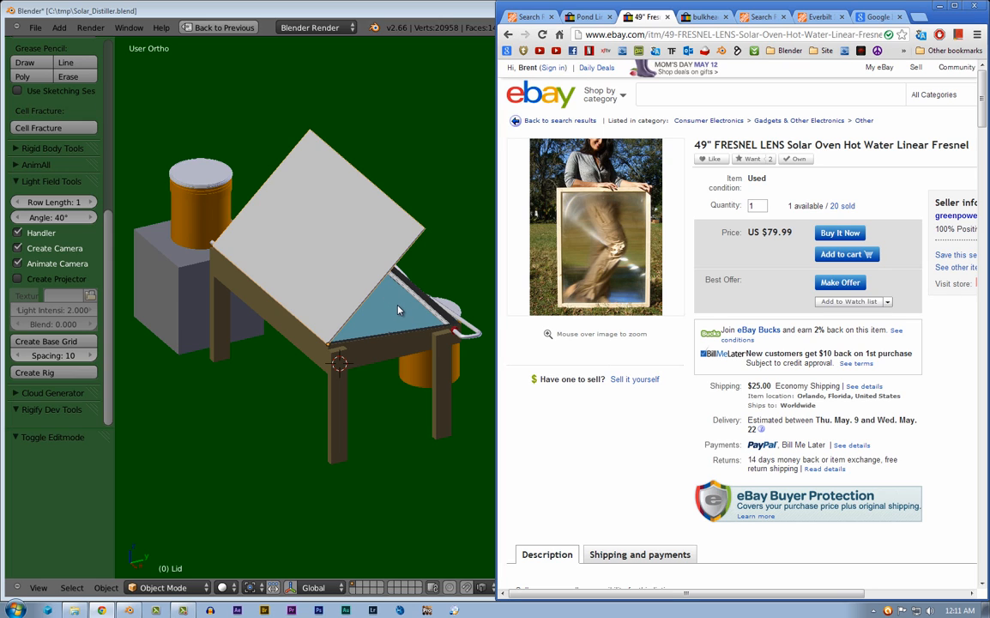
mouse_move(371, 340)
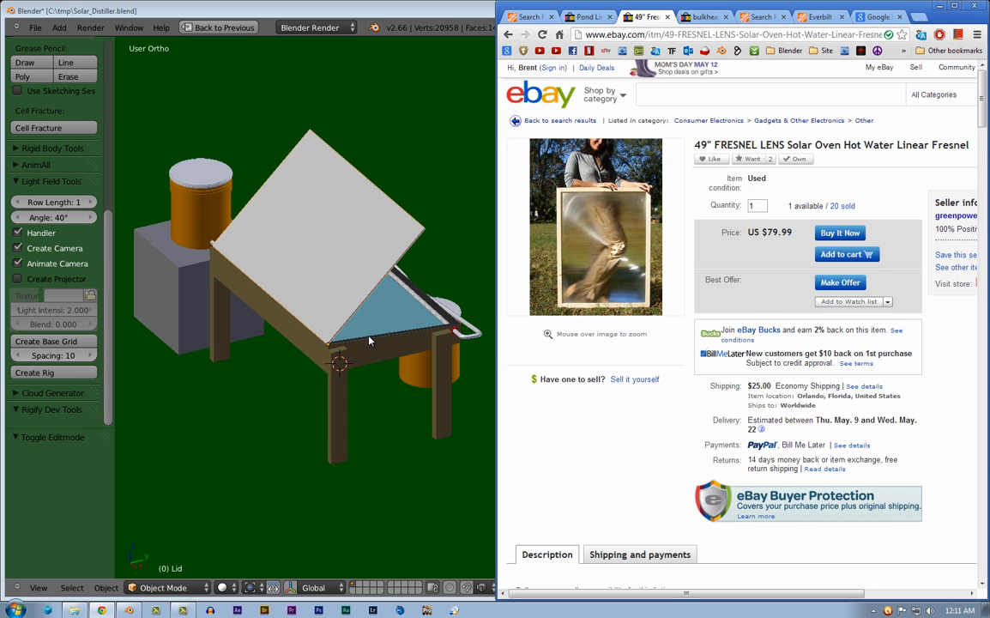
mouse_move(397, 352)
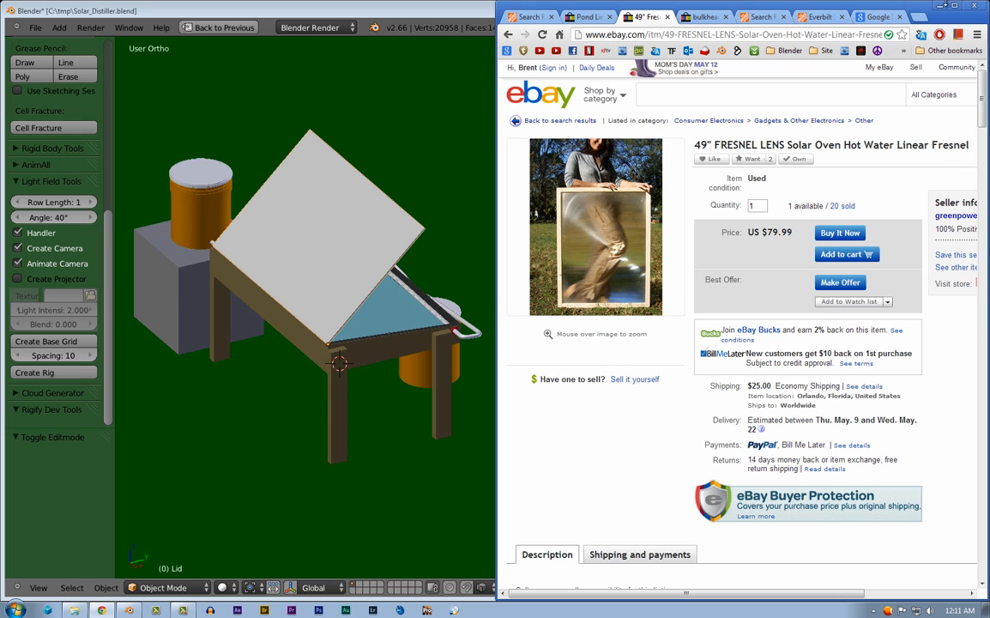
mouse_move(735, 9)
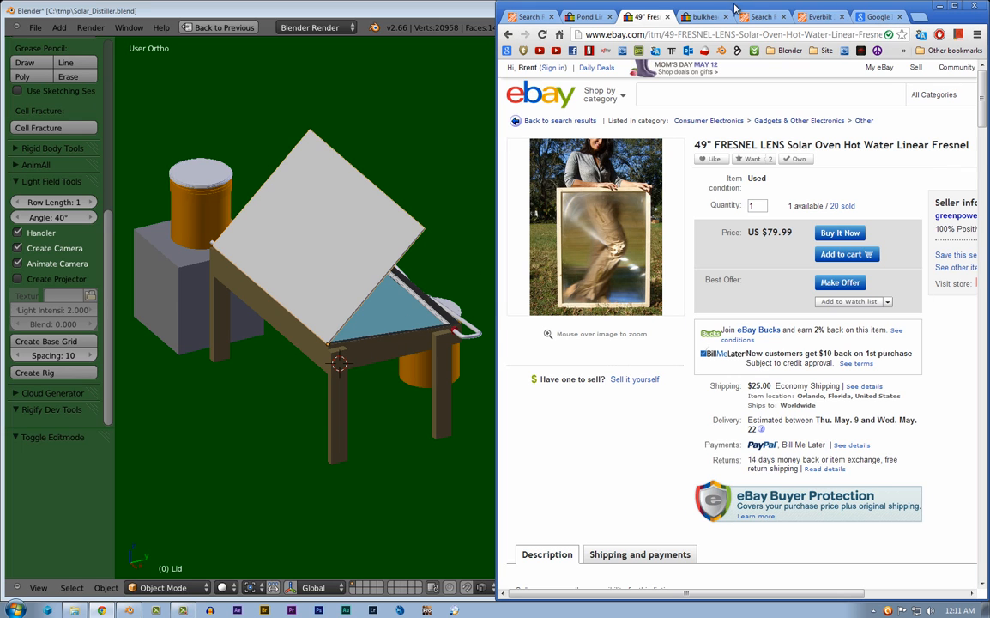
mouse_move(724, 9)
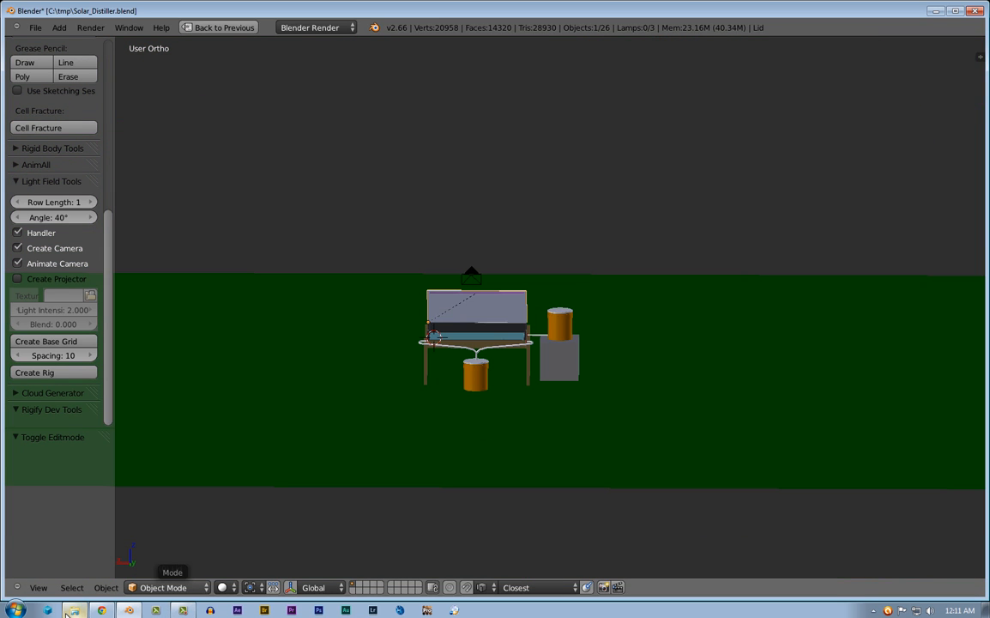
Select solarDistiller_front.jpg in the C:\tmp\SolarDistiller folder of rendered views
left_click(73, 611)
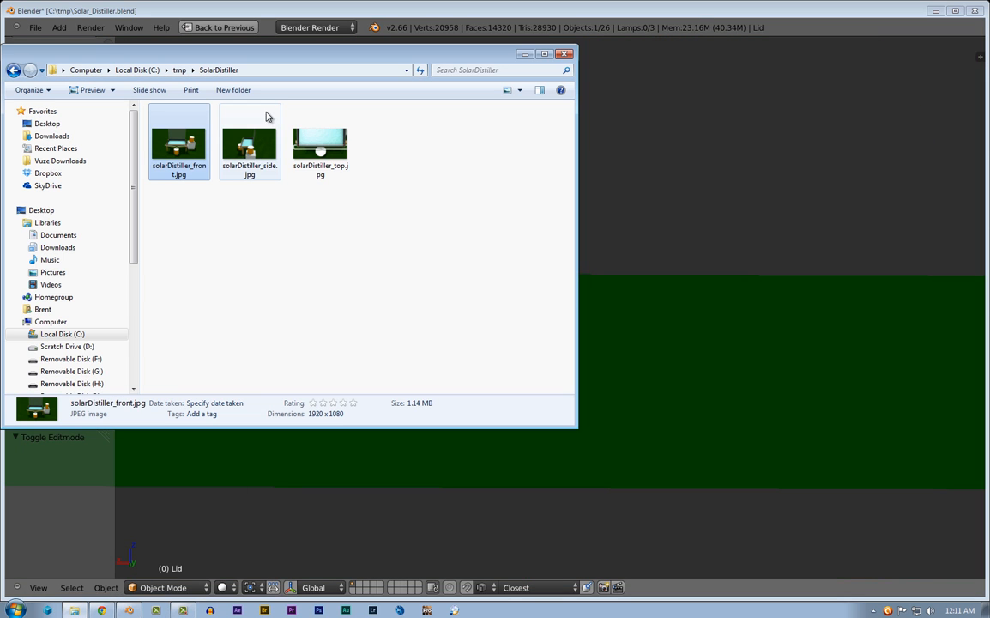
Show solarDistiller_side.jpg in Windows Photo Viewer
double_click(249, 141)
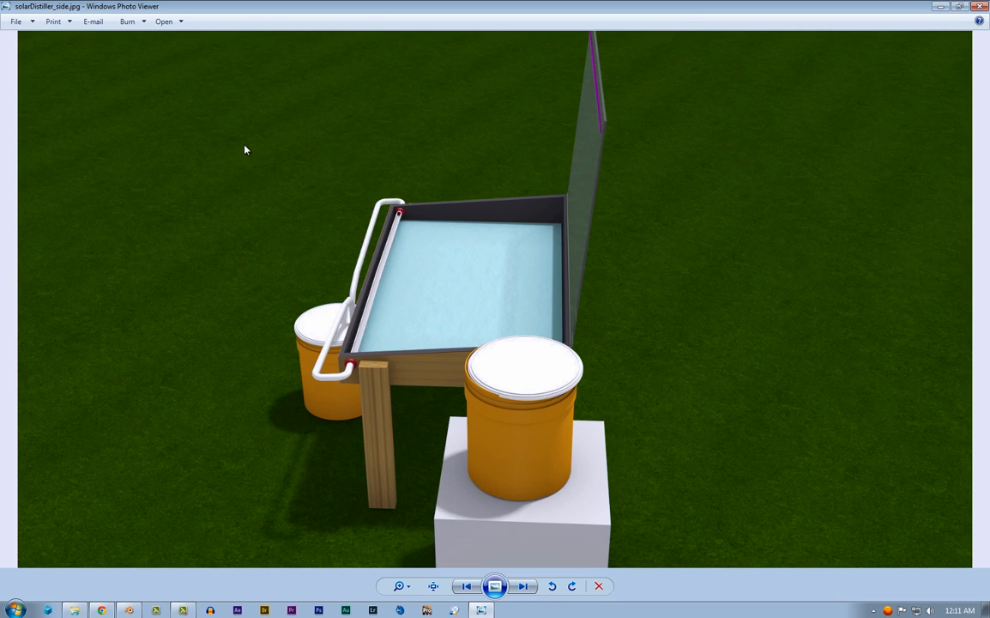
mouse_move(528, 393)
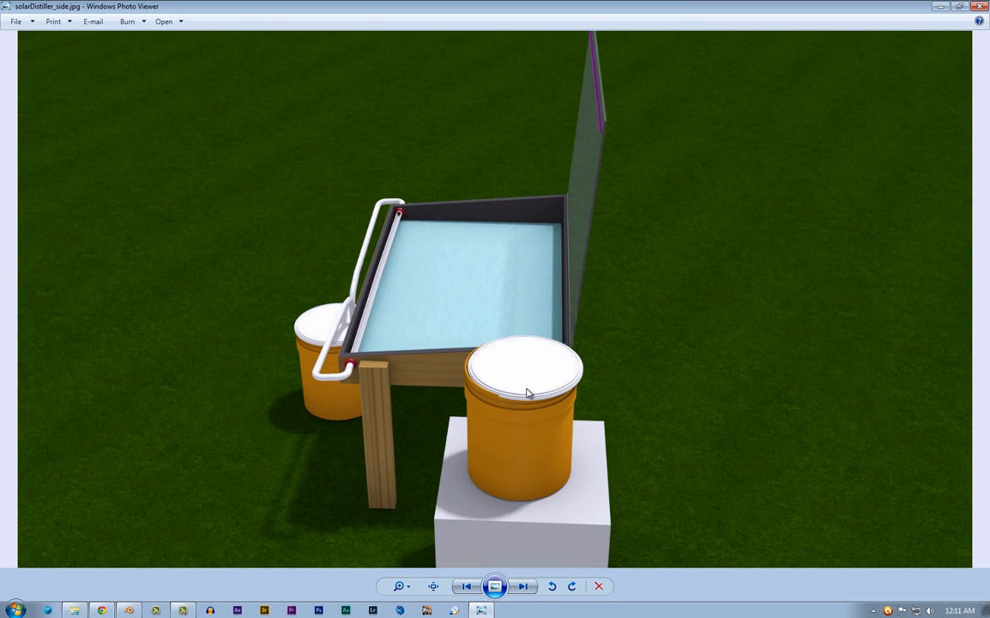
mouse_move(518, 426)
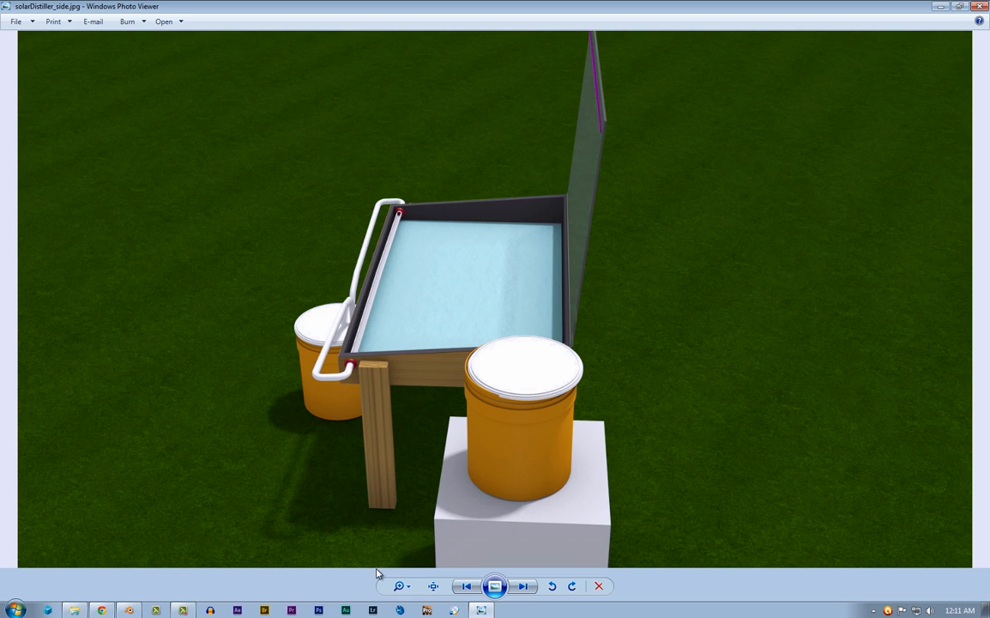
Advance Windows Photo Viewer to solarDistiller_top.jpg, the overhead basin render
left_click(523, 587)
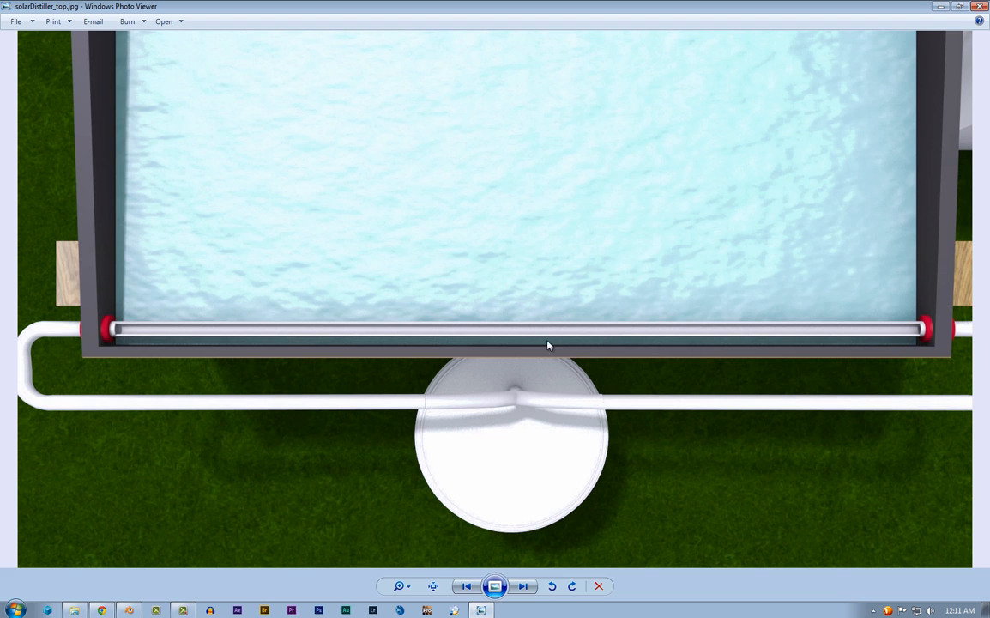
mouse_move(505, 340)
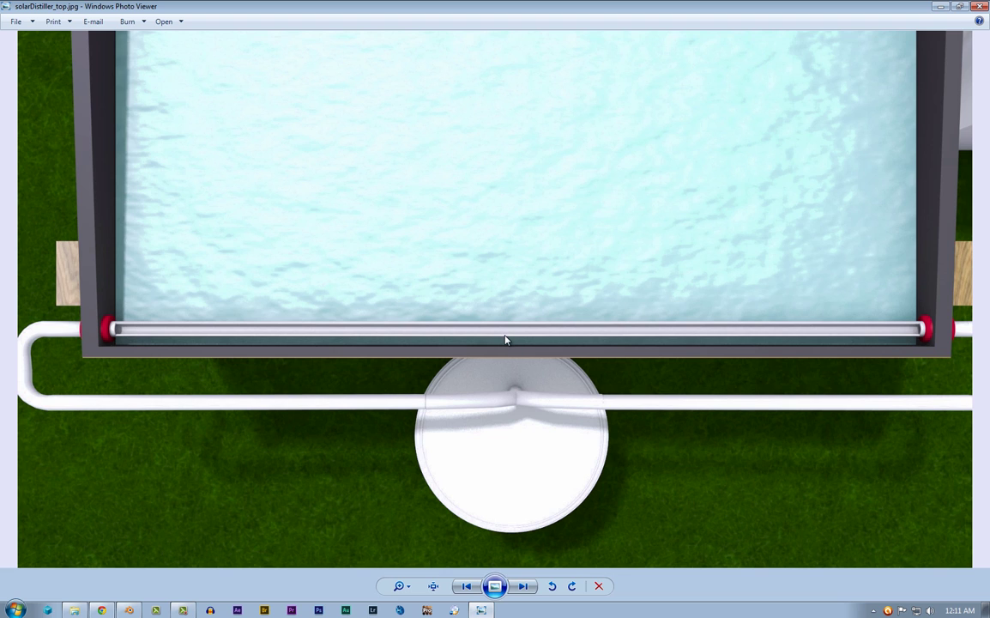
mouse_move(511, 336)
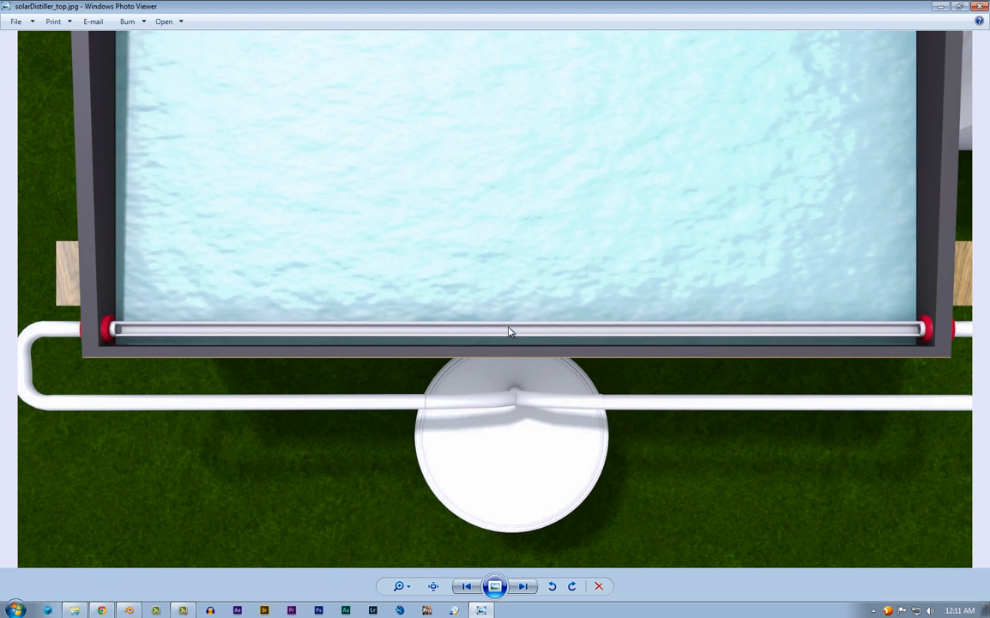
mouse_move(509, 334)
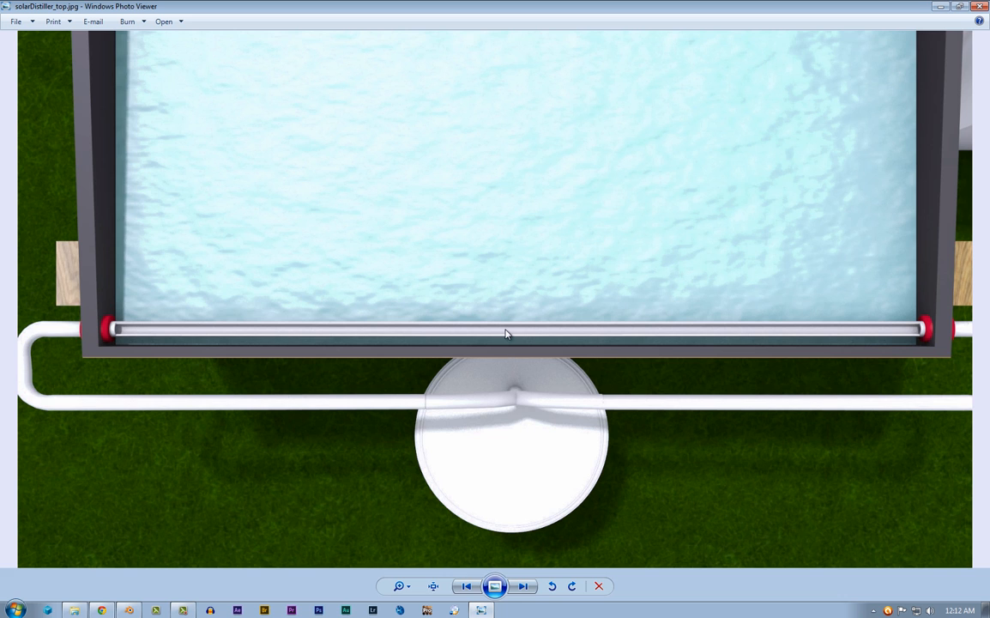
mouse_move(506, 343)
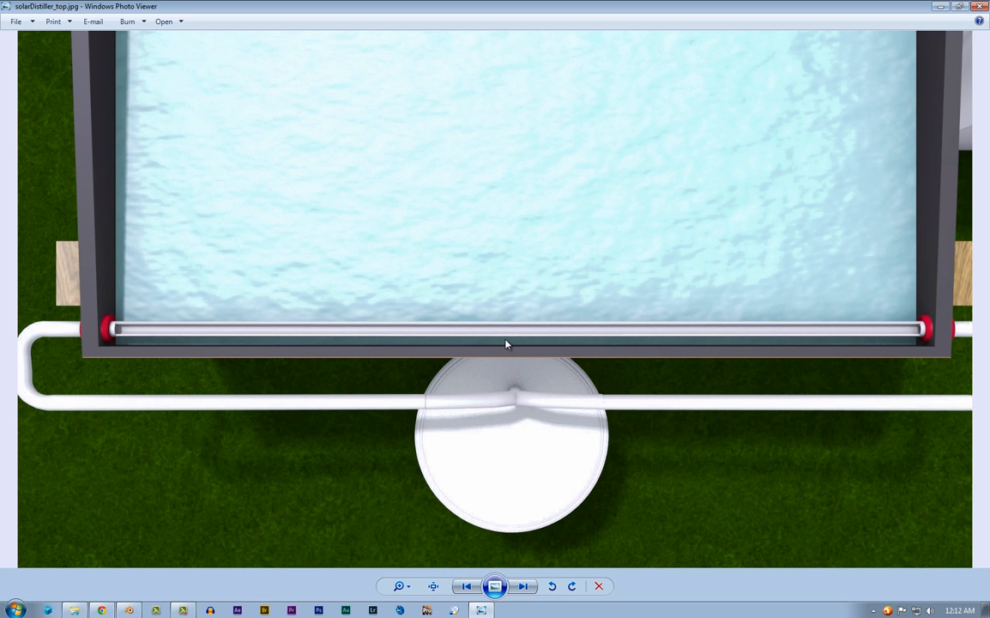
mouse_move(529, 319)
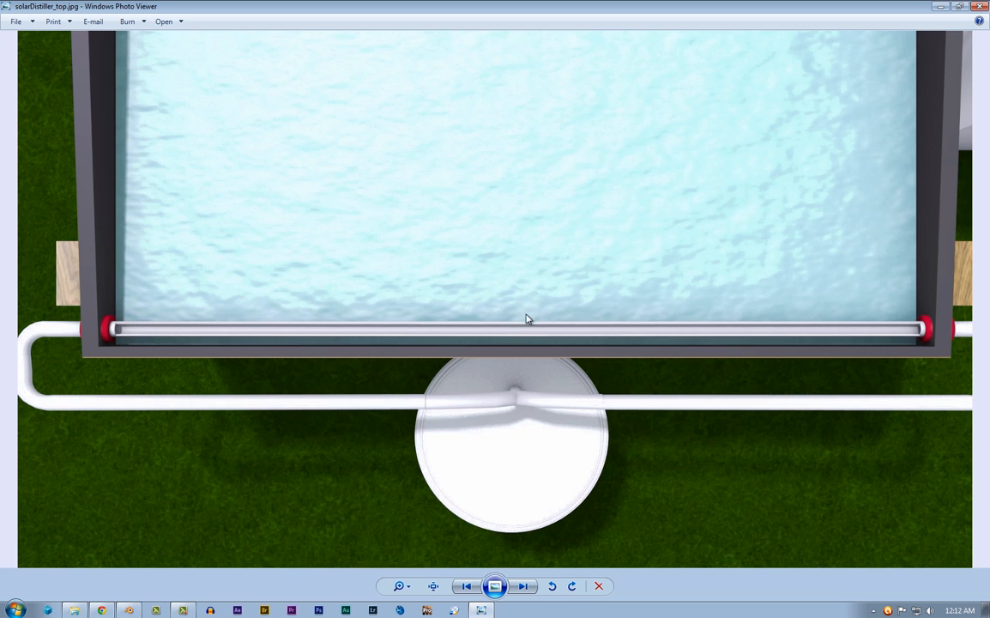
mouse_move(461, 69)
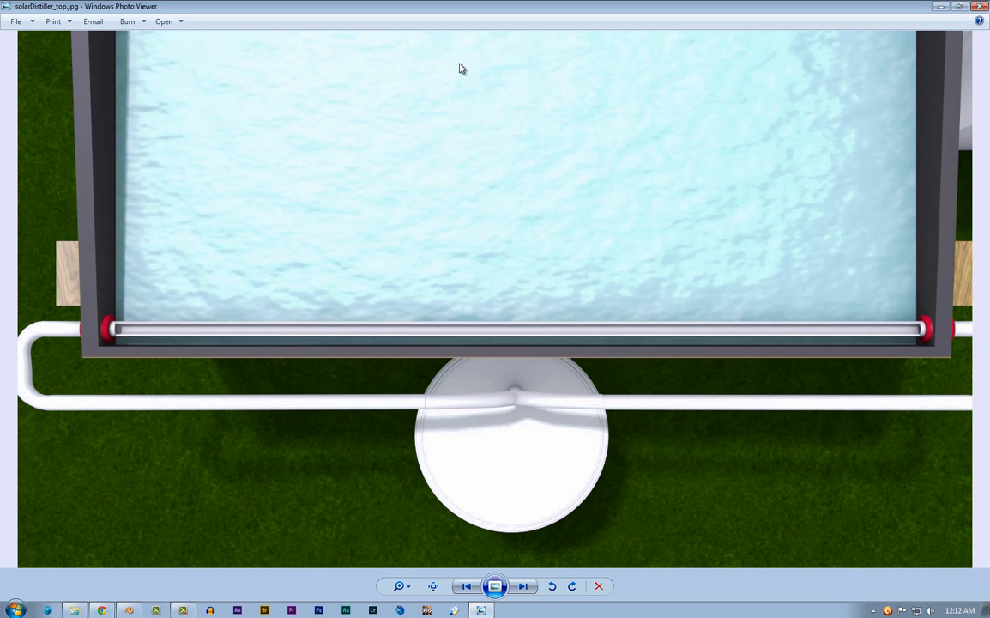
mouse_move(350, 13)
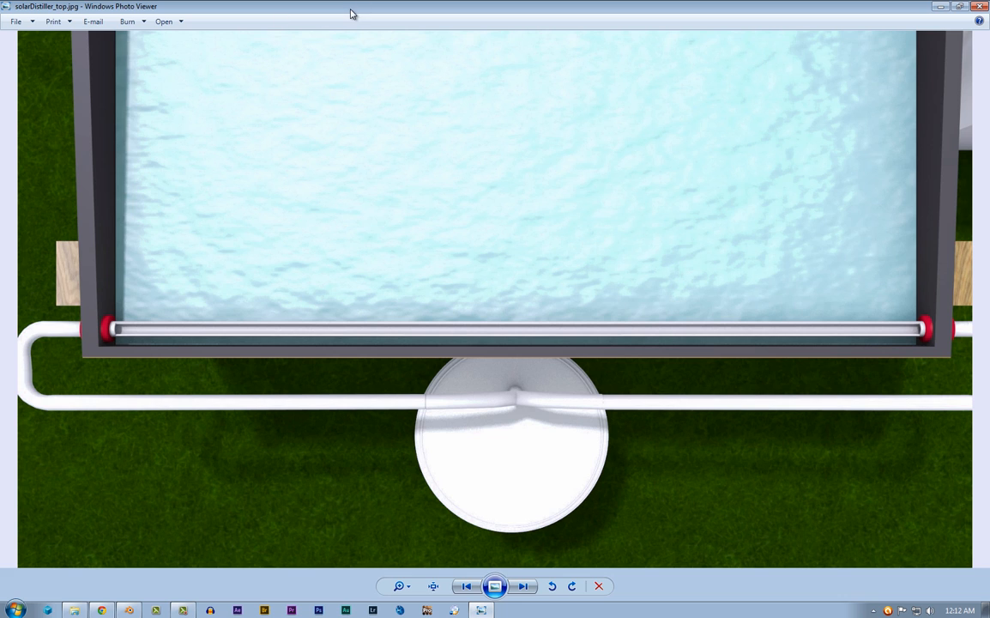
mouse_move(340, 203)
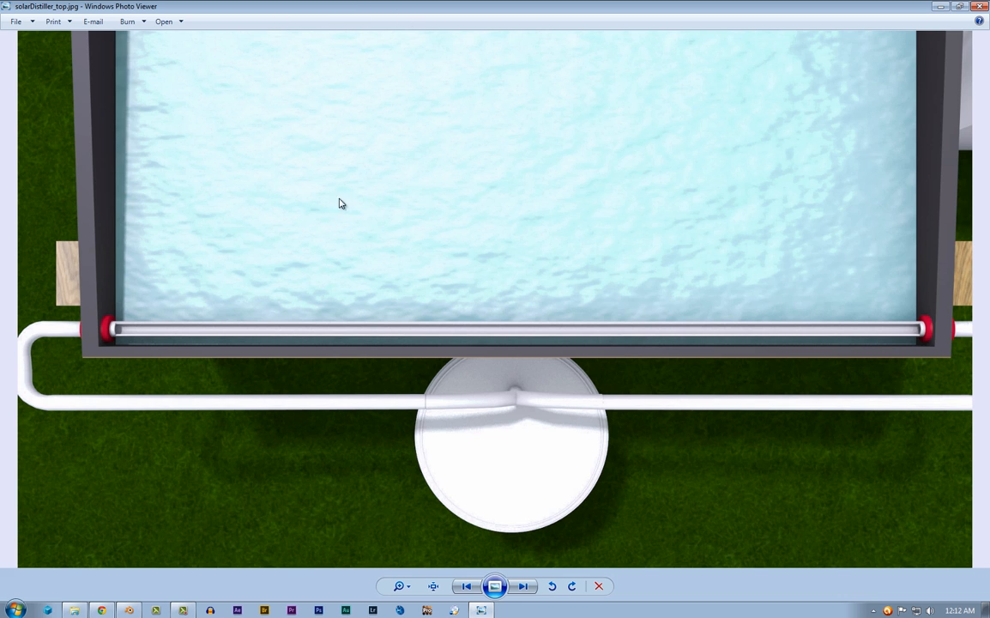
mouse_move(539, 244)
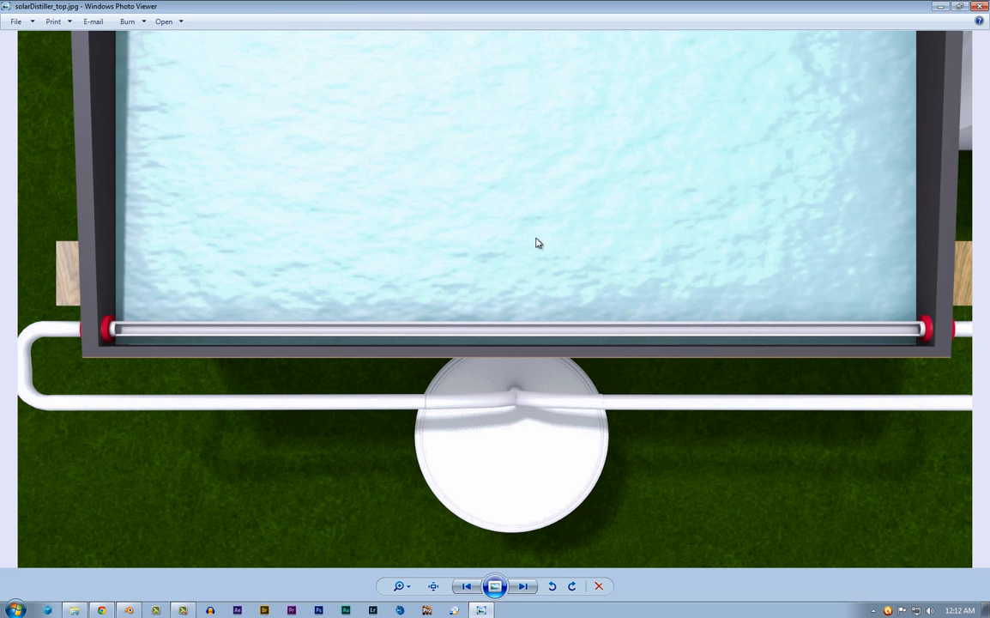
mouse_move(508, 340)
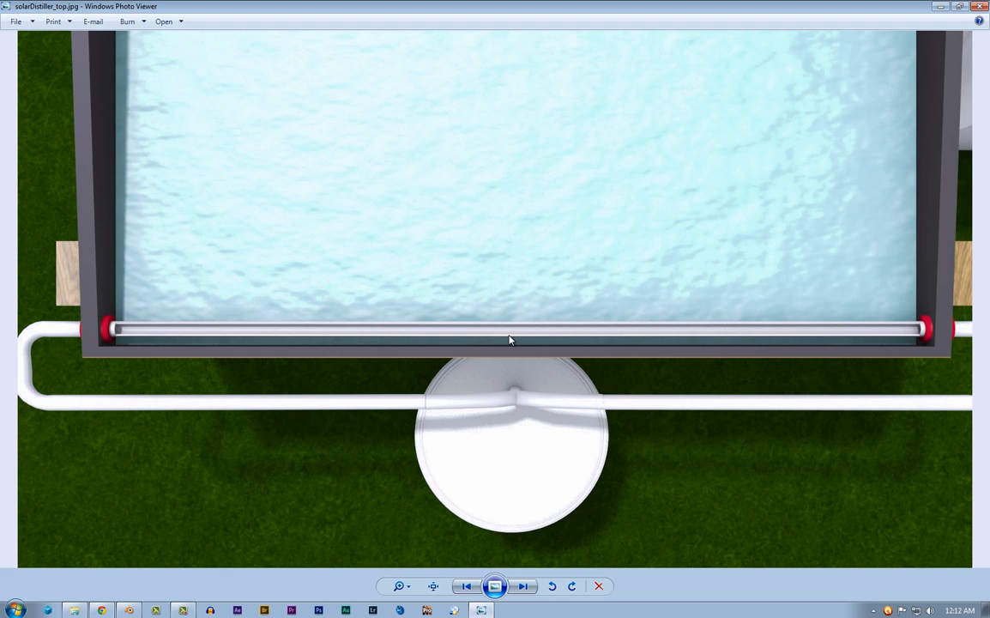
mouse_move(487, 346)
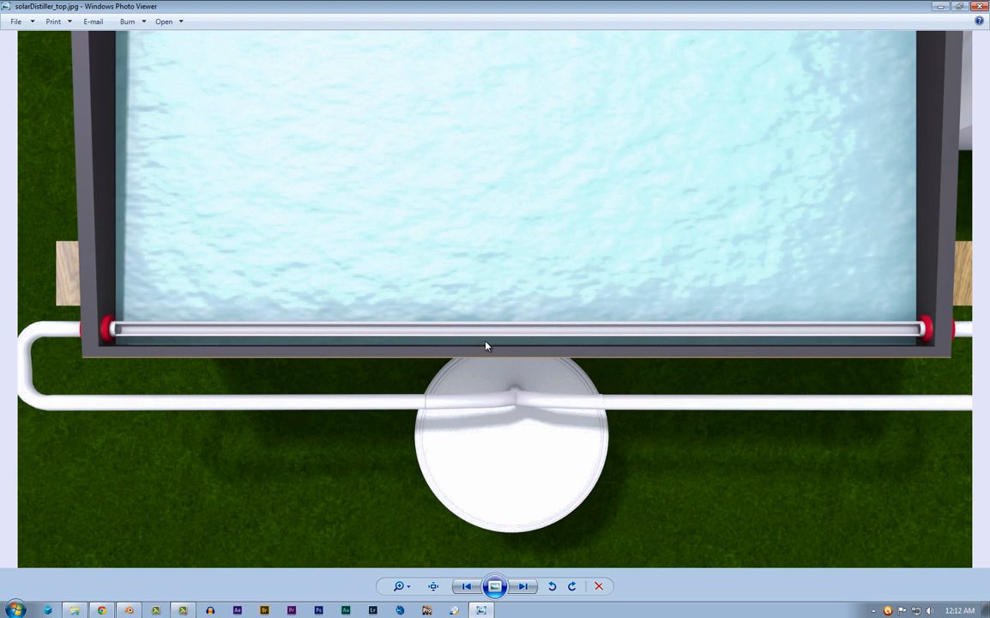
mouse_move(900, 338)
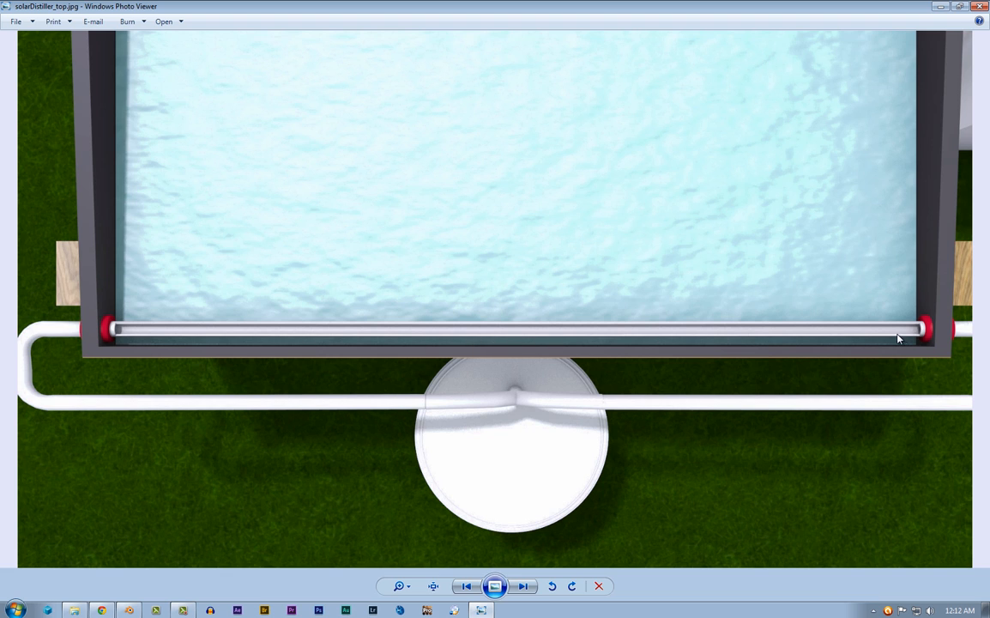
mouse_move(491, 340)
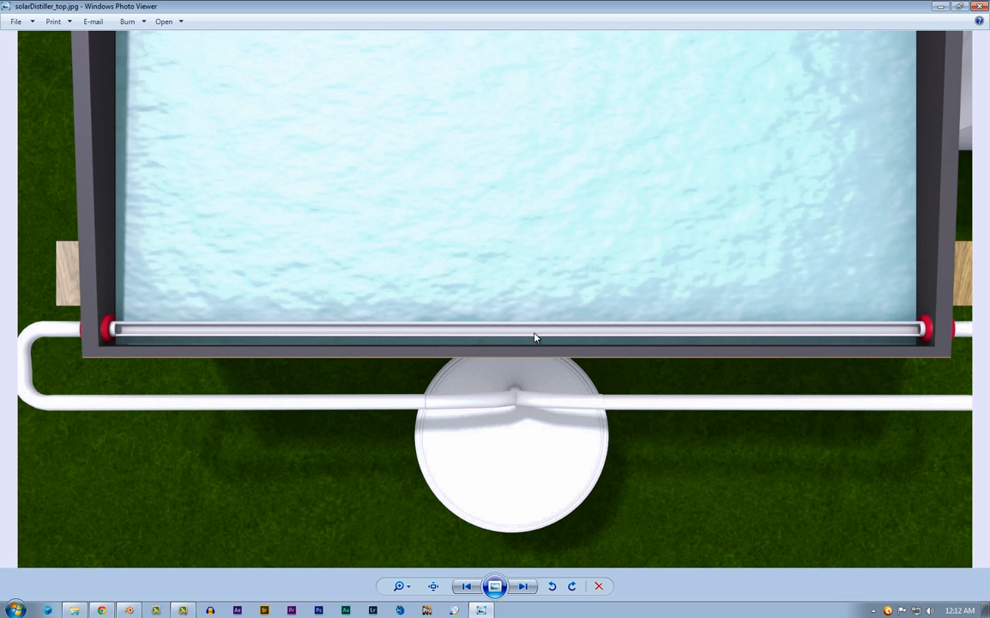
mouse_move(700, 336)
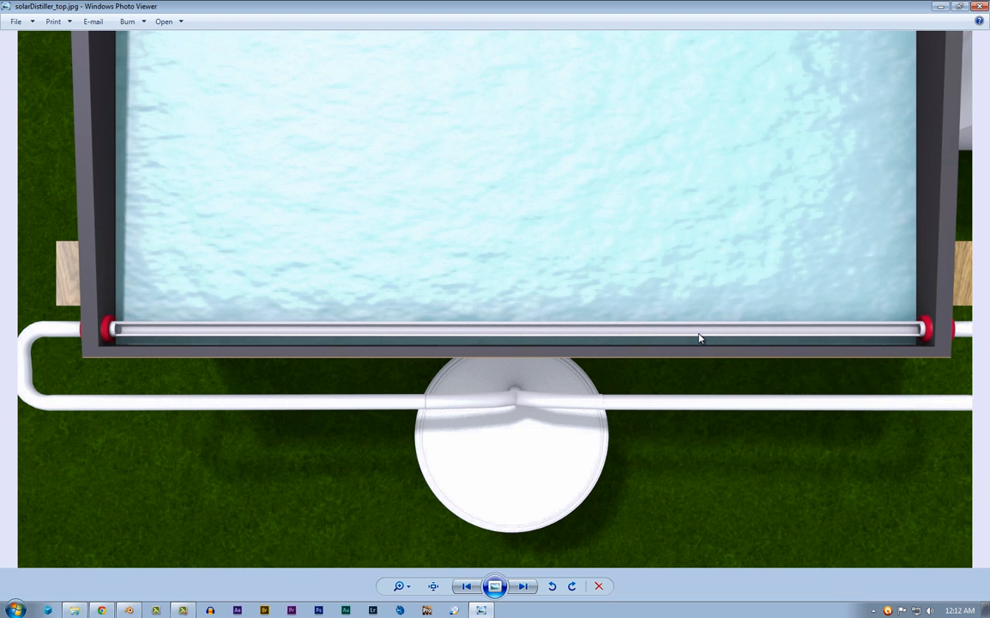
mouse_move(721, 335)
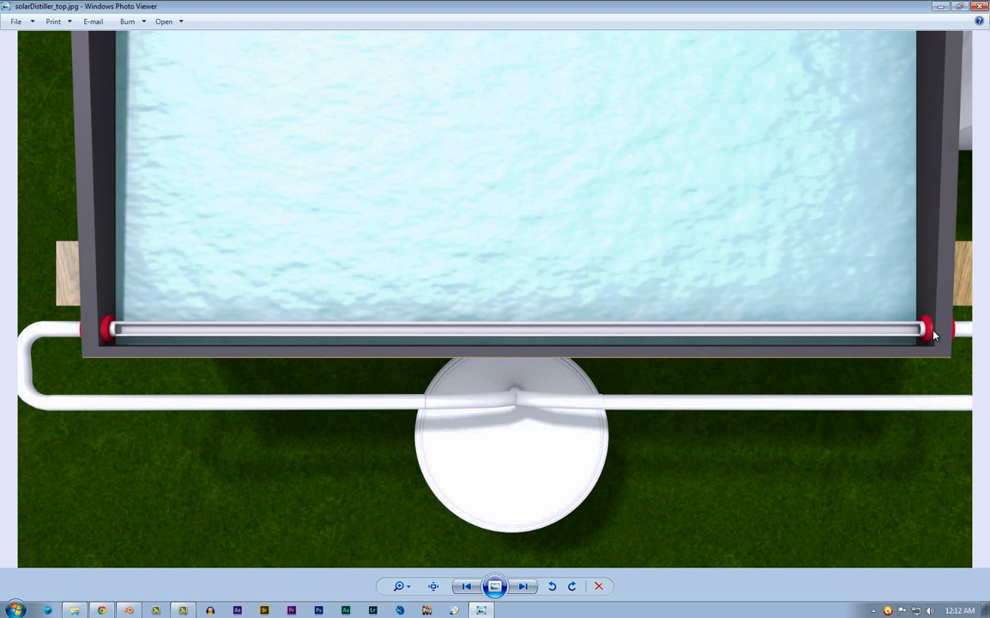
mouse_move(731, 396)
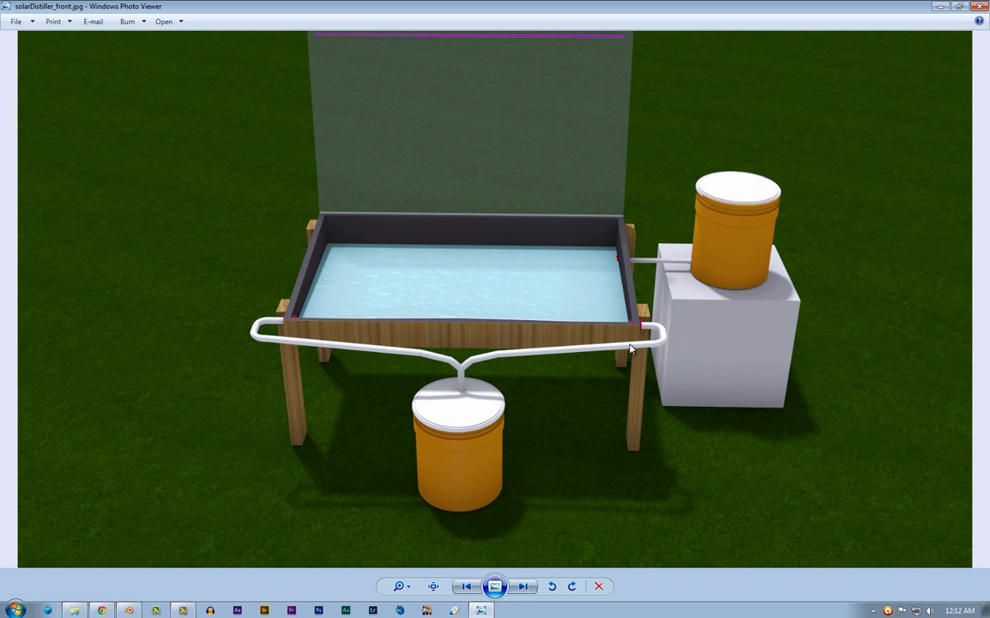
mouse_move(652, 326)
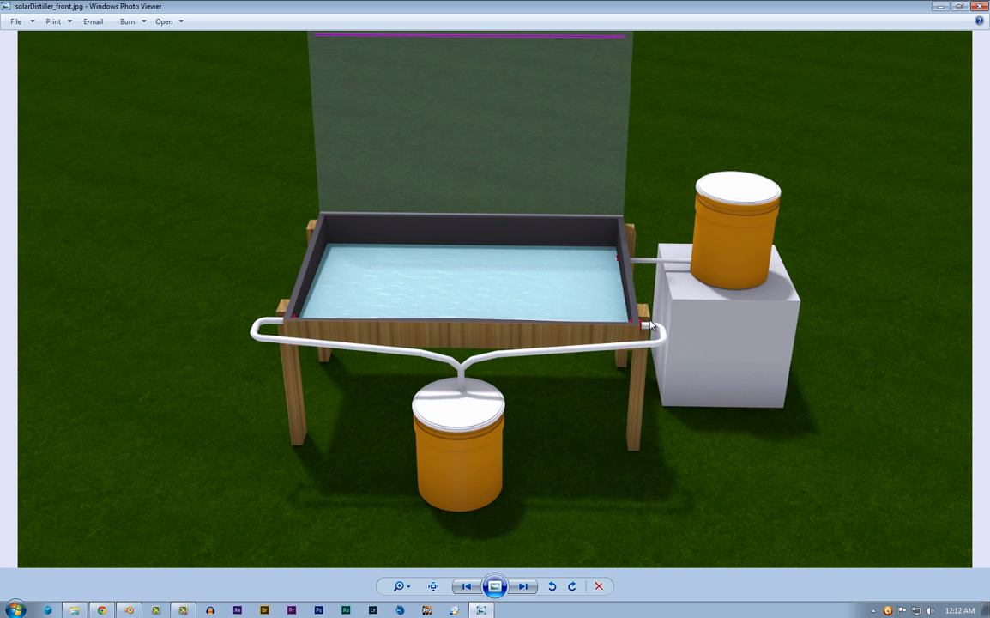
mouse_move(661, 347)
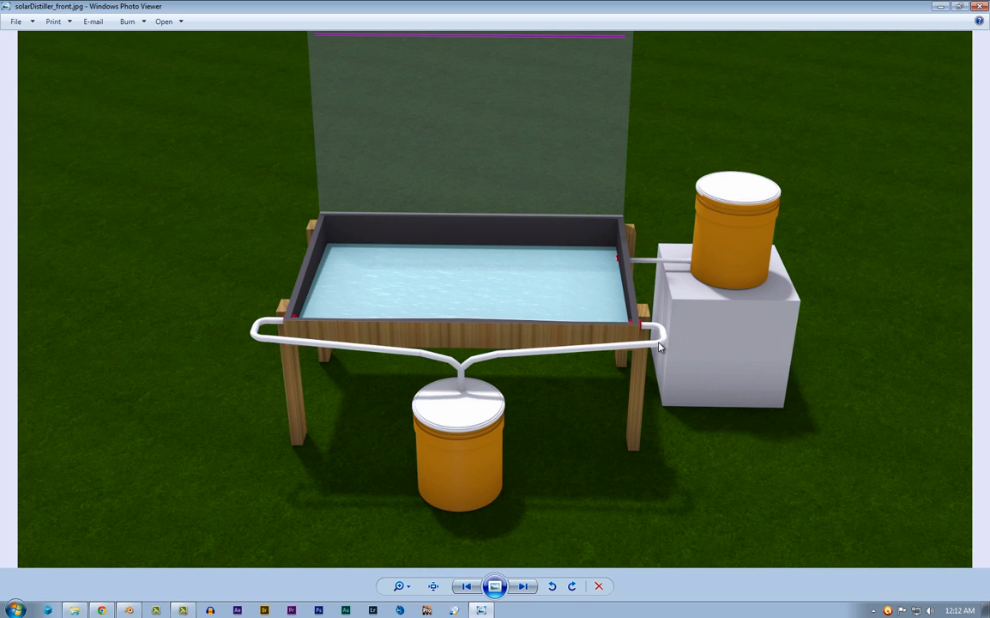
mouse_move(254, 329)
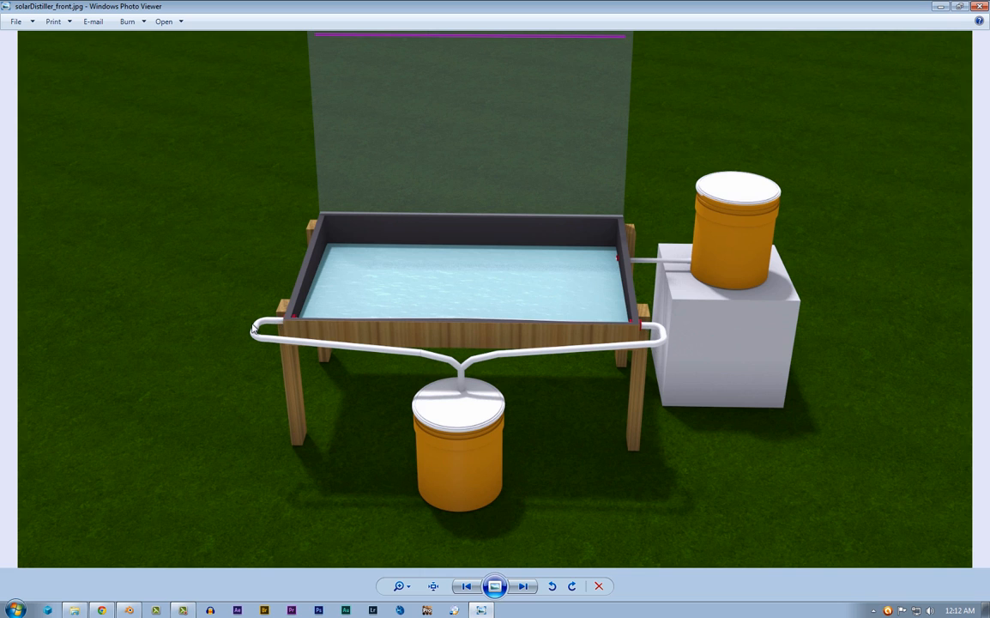
mouse_move(461, 374)
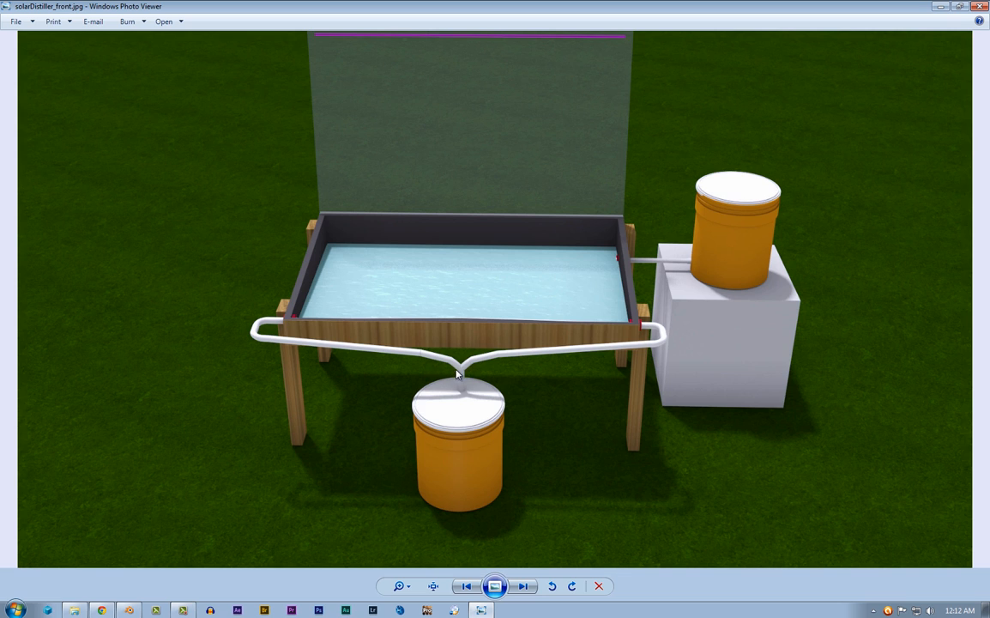
mouse_move(644, 328)
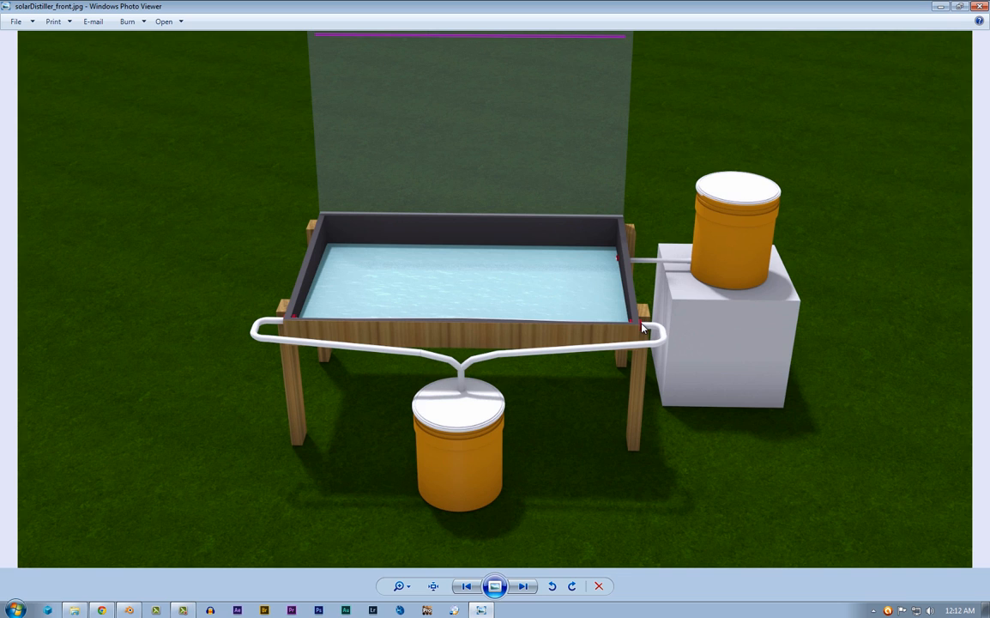
mouse_move(596, 348)
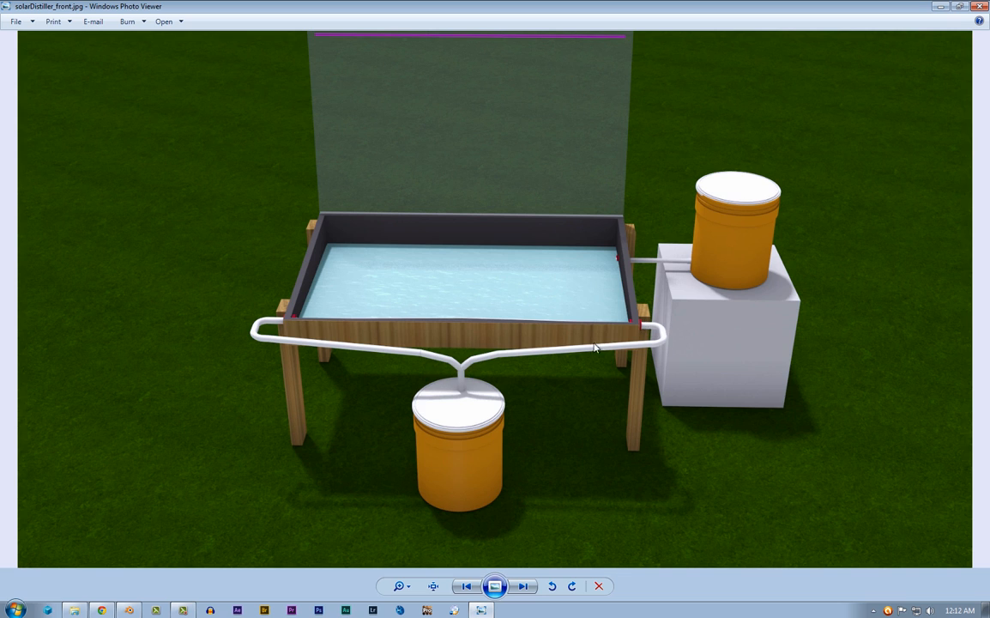
mouse_move(648, 333)
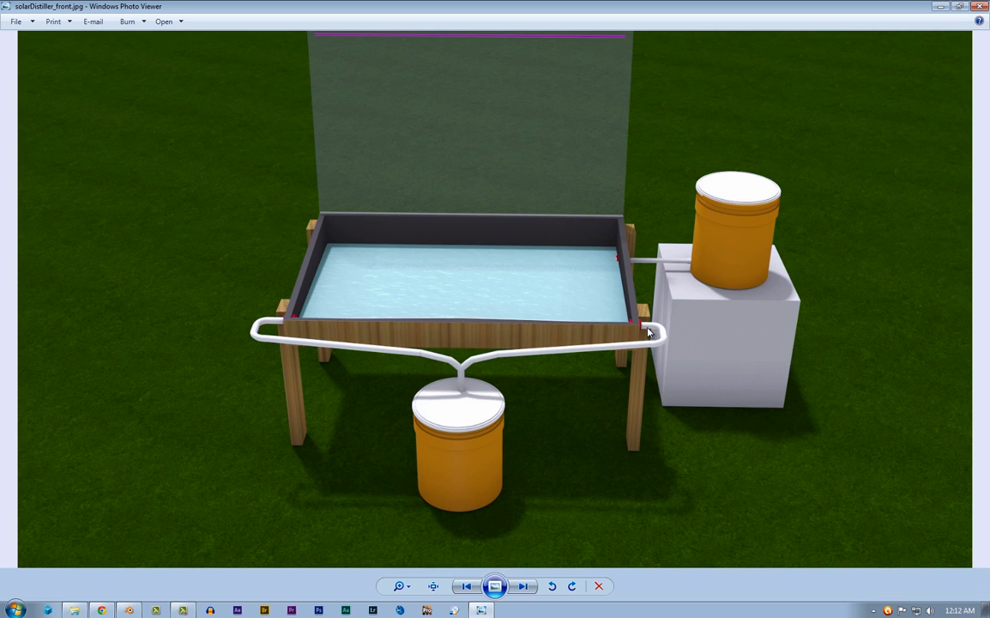
mouse_move(637, 351)
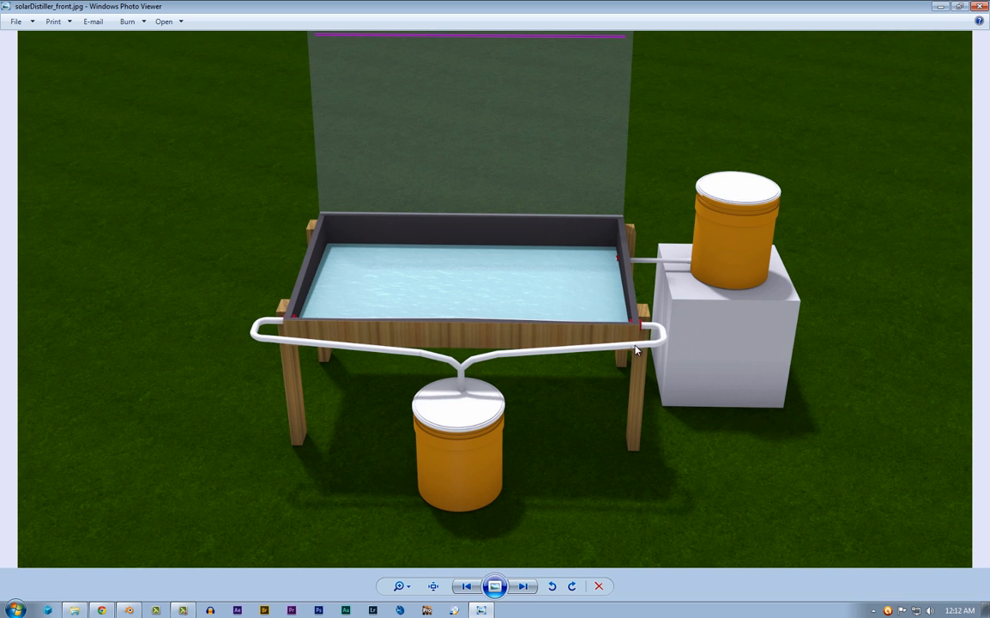
mouse_move(669, 350)
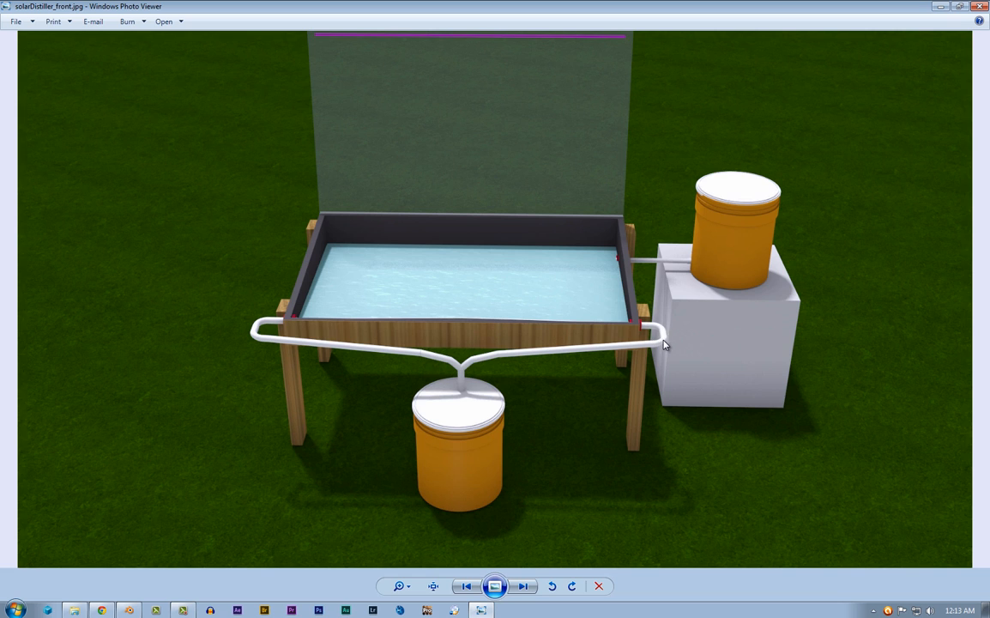
mouse_move(663, 342)
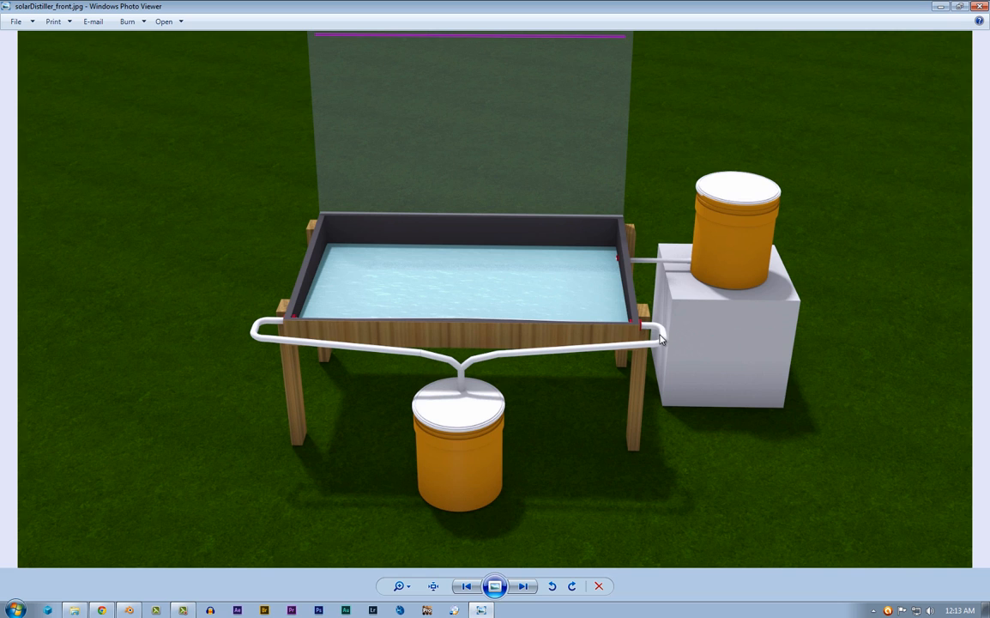
mouse_move(464, 398)
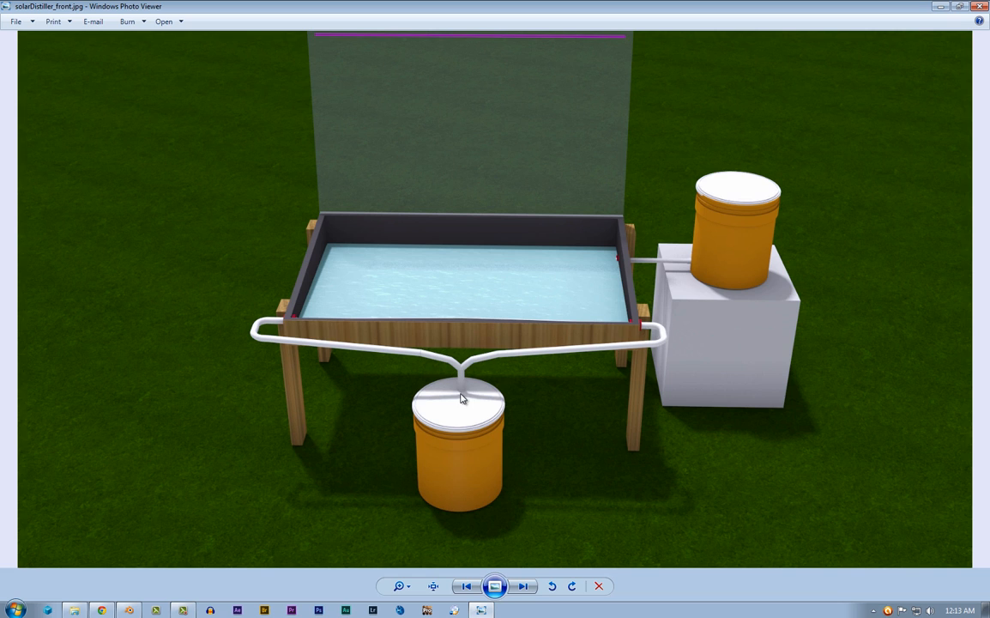
mouse_move(741, 192)
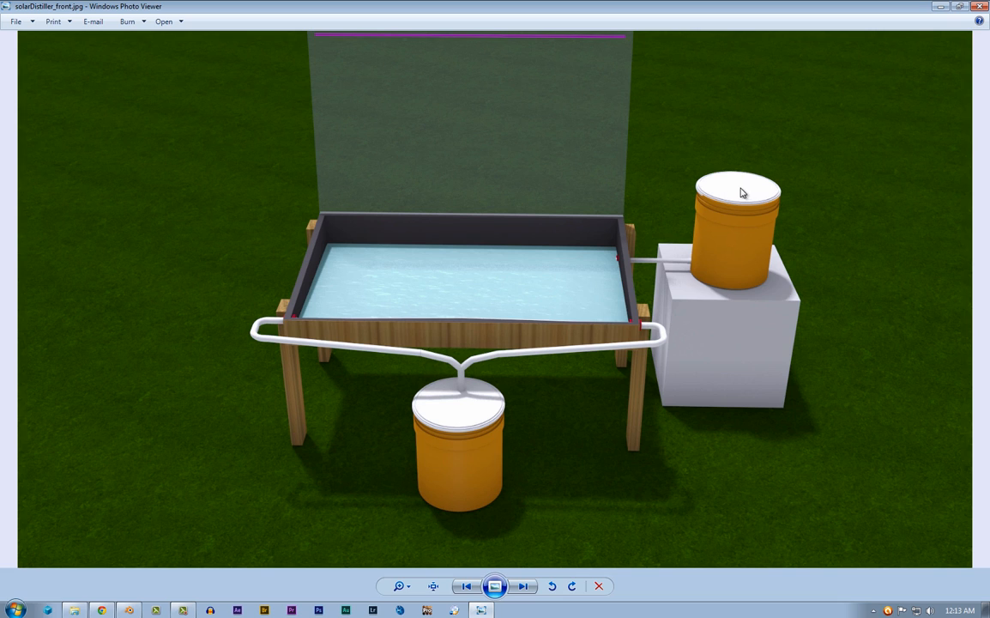
mouse_move(766, 193)
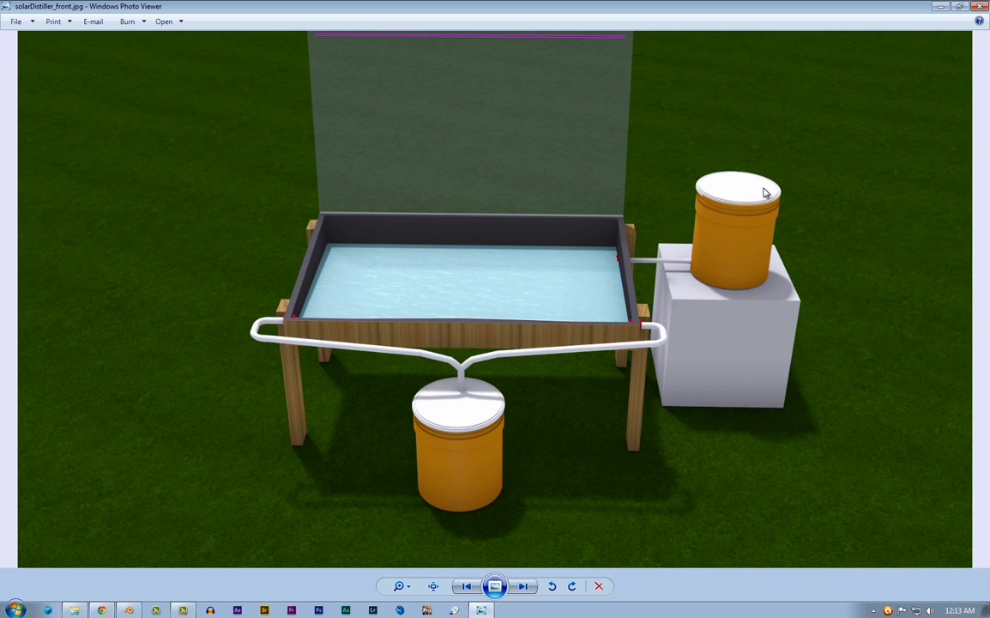
mouse_move(760, 187)
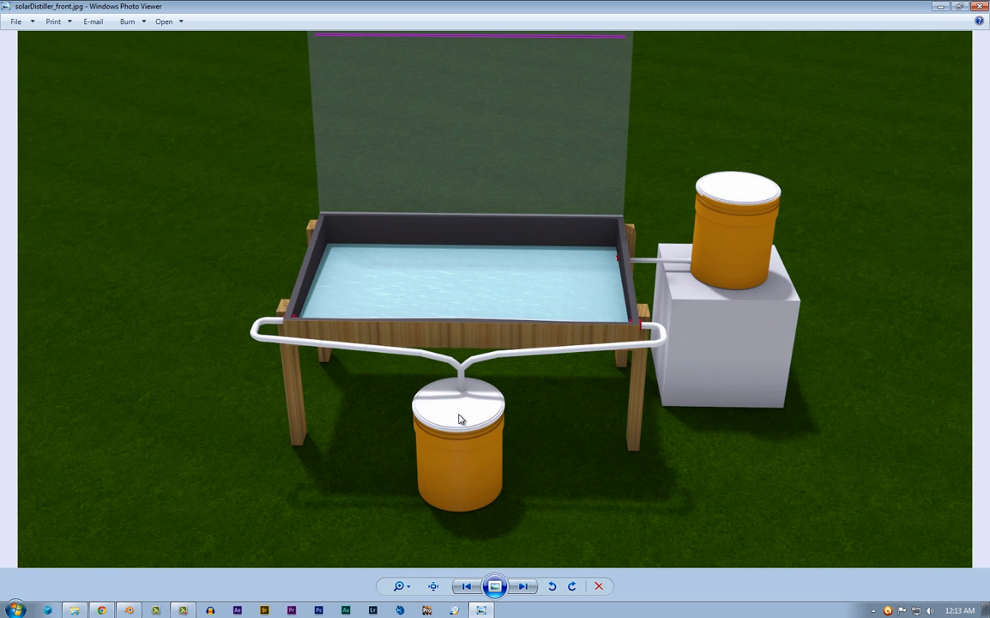
mouse_move(779, 223)
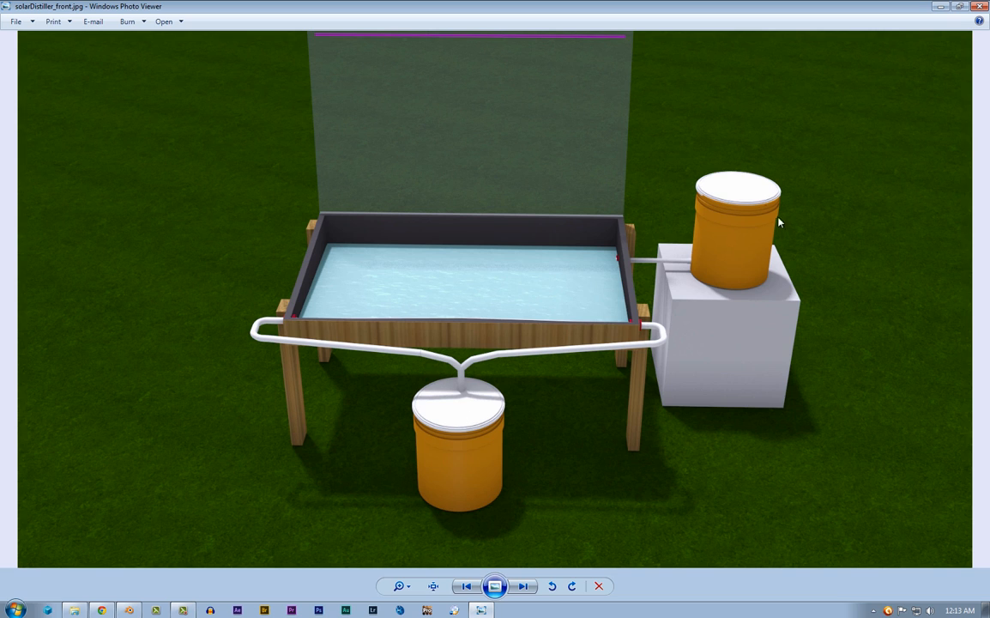
mouse_move(764, 186)
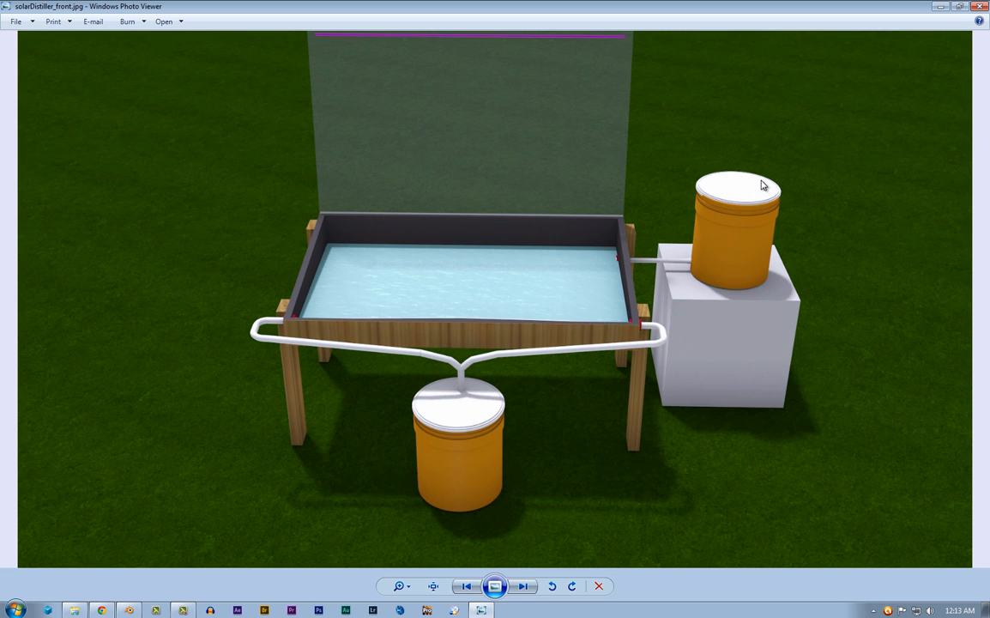
mouse_move(734, 240)
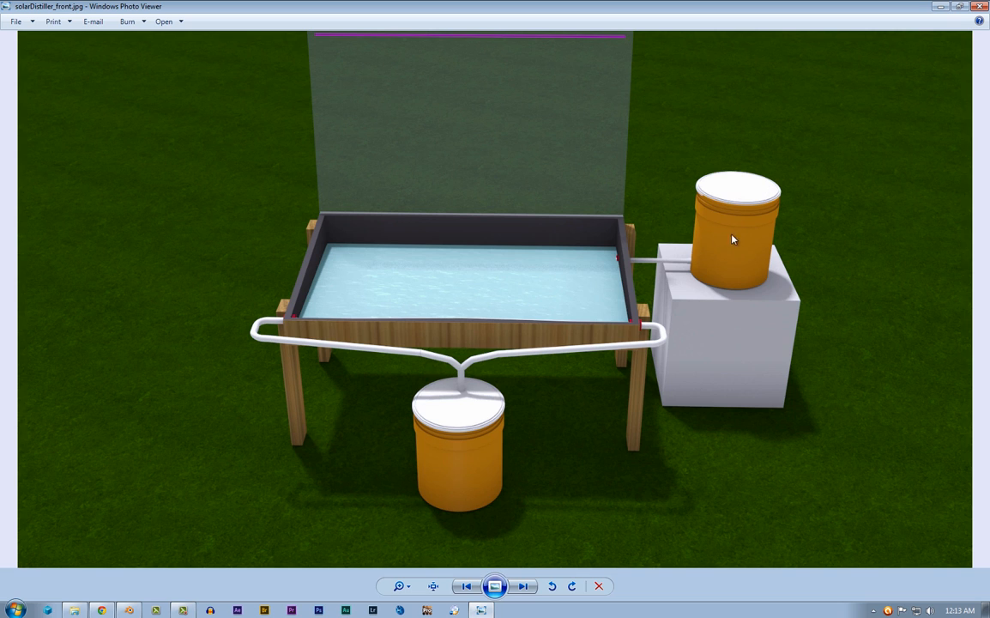
mouse_move(759, 191)
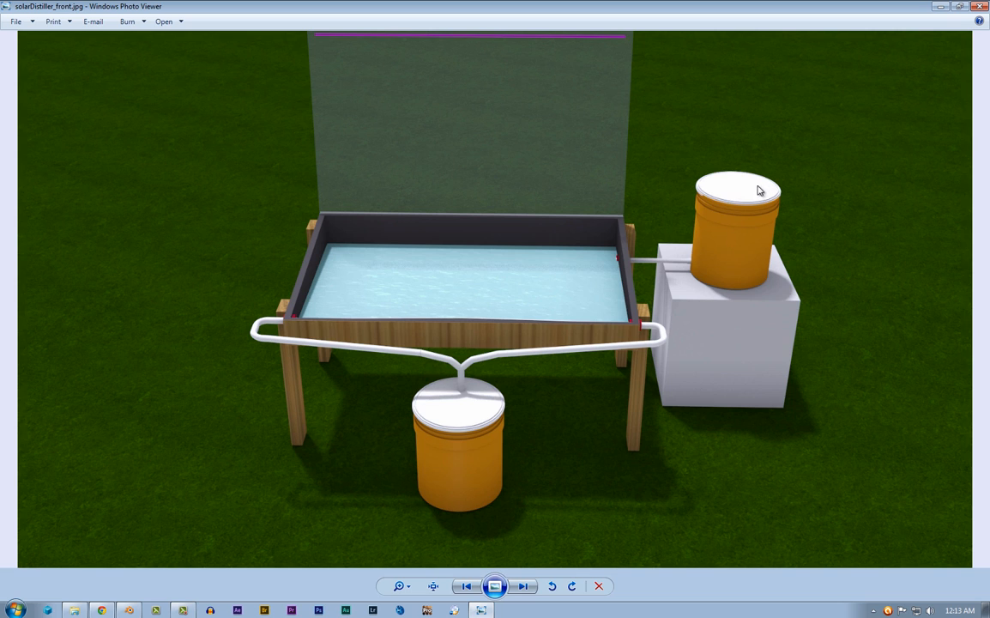
mouse_move(717, 273)
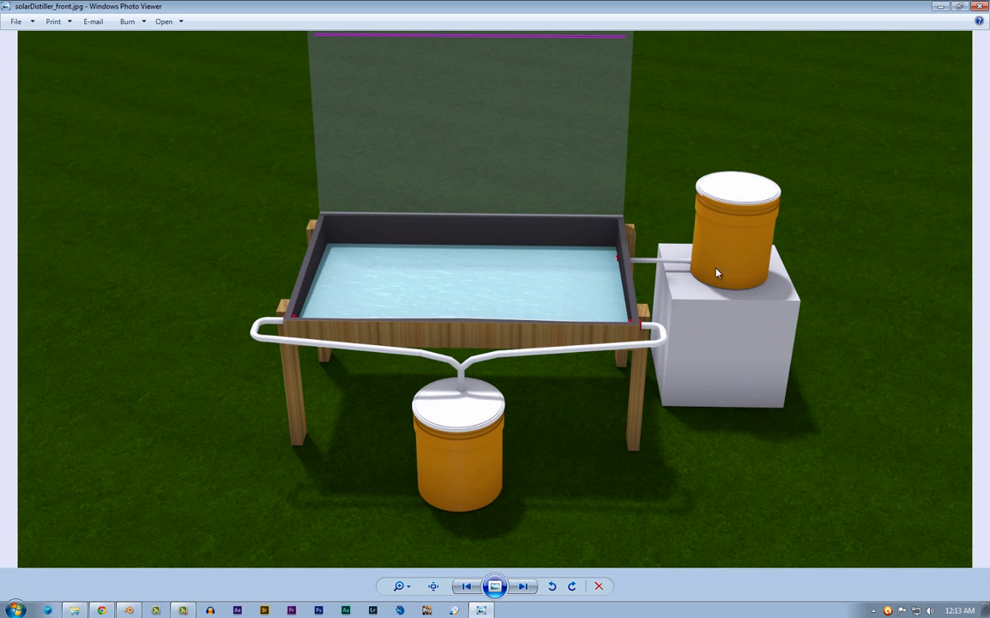
mouse_move(625, 264)
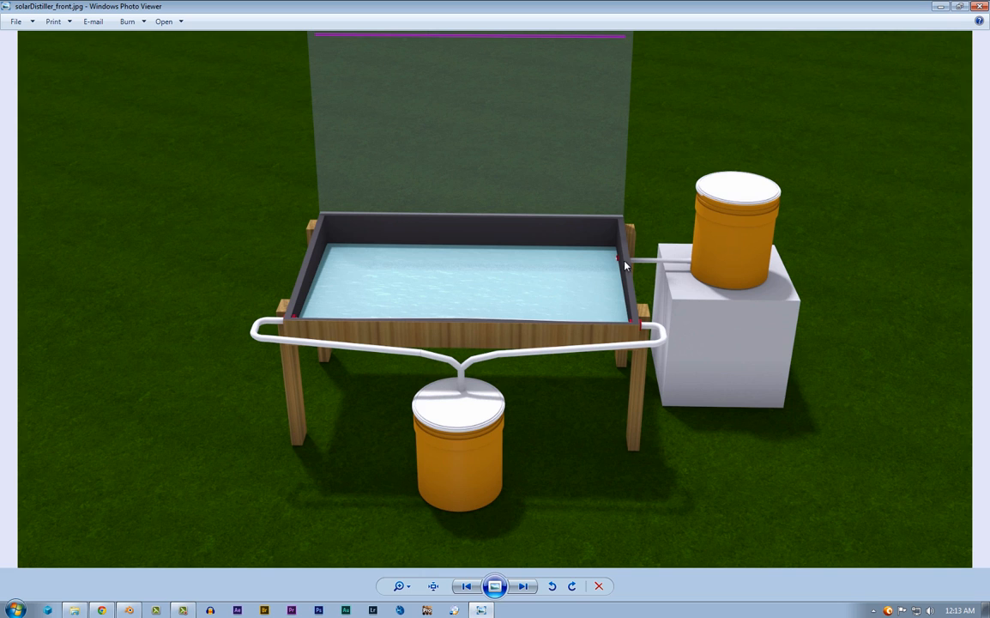
mouse_move(749, 202)
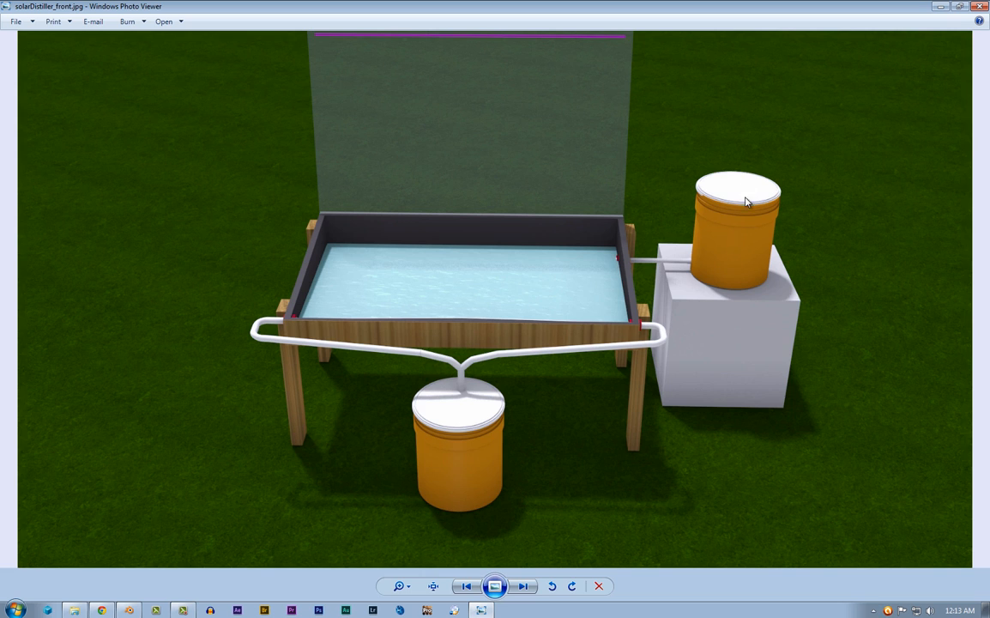
mouse_move(625, 268)
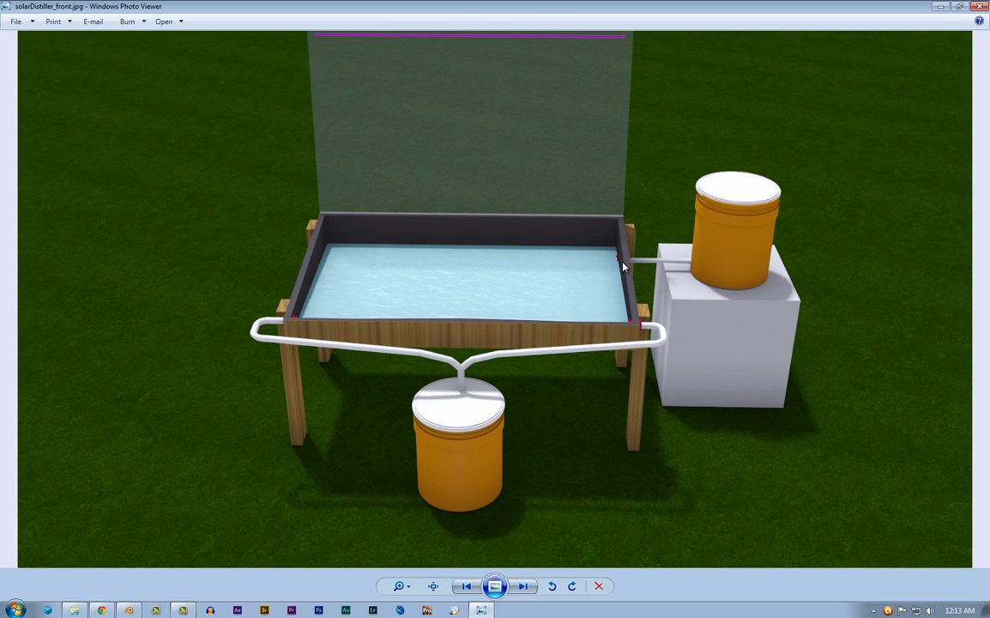
mouse_move(615, 158)
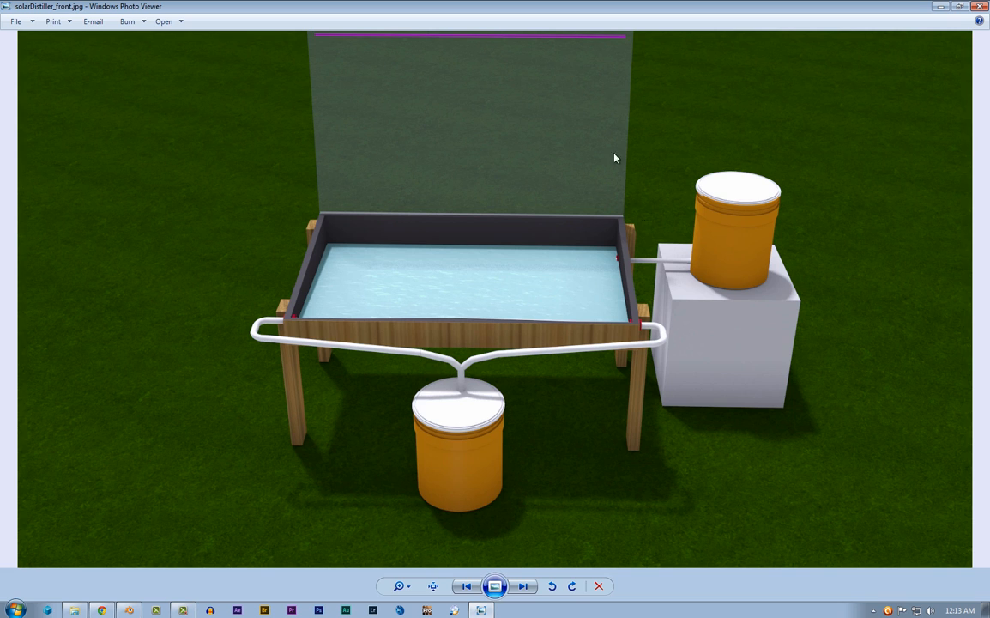
mouse_move(386, 183)
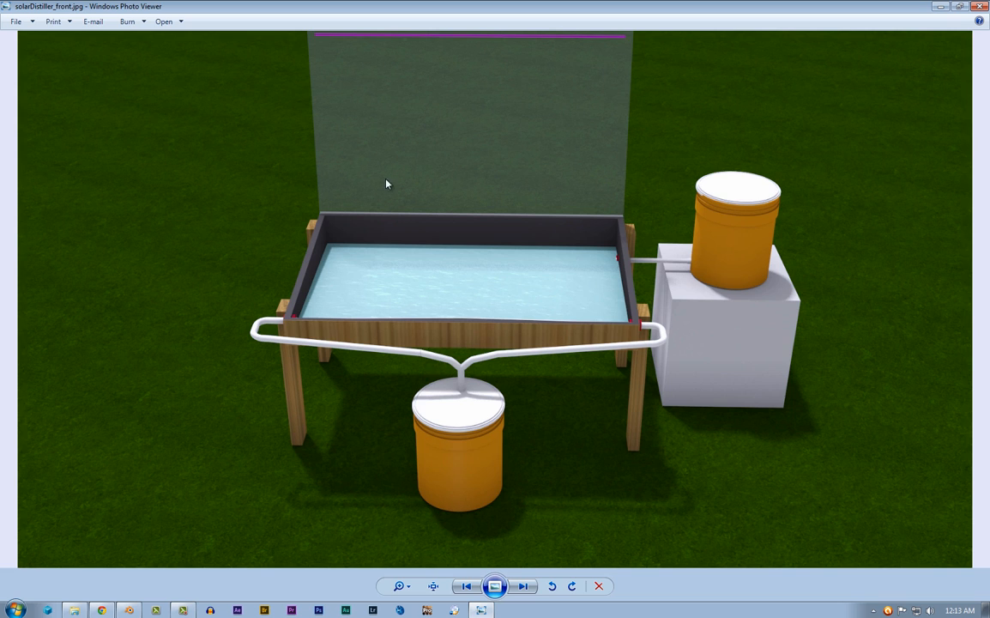
mouse_move(460, 122)
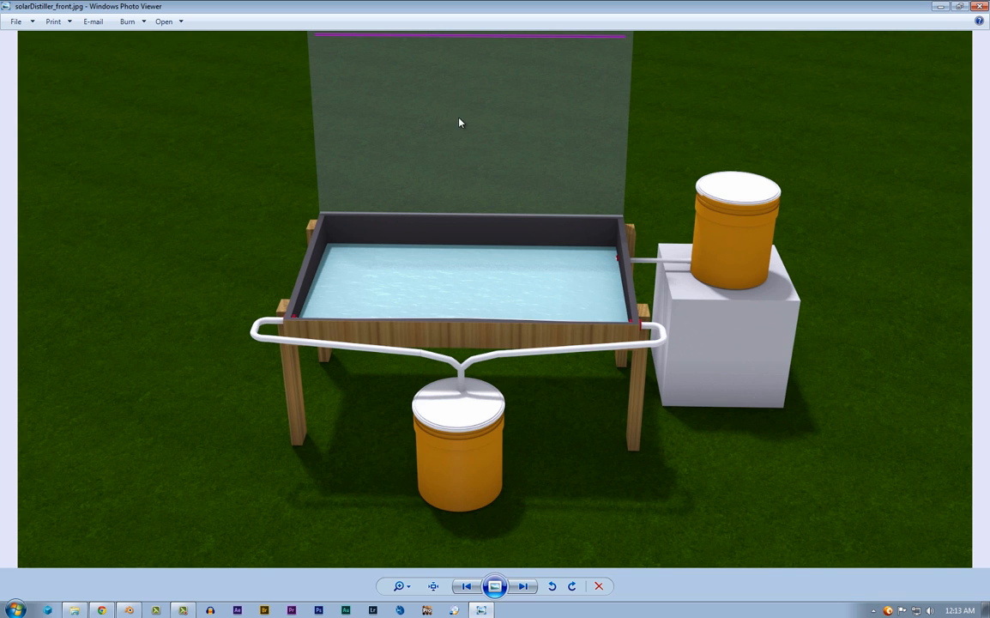
mouse_move(628, 244)
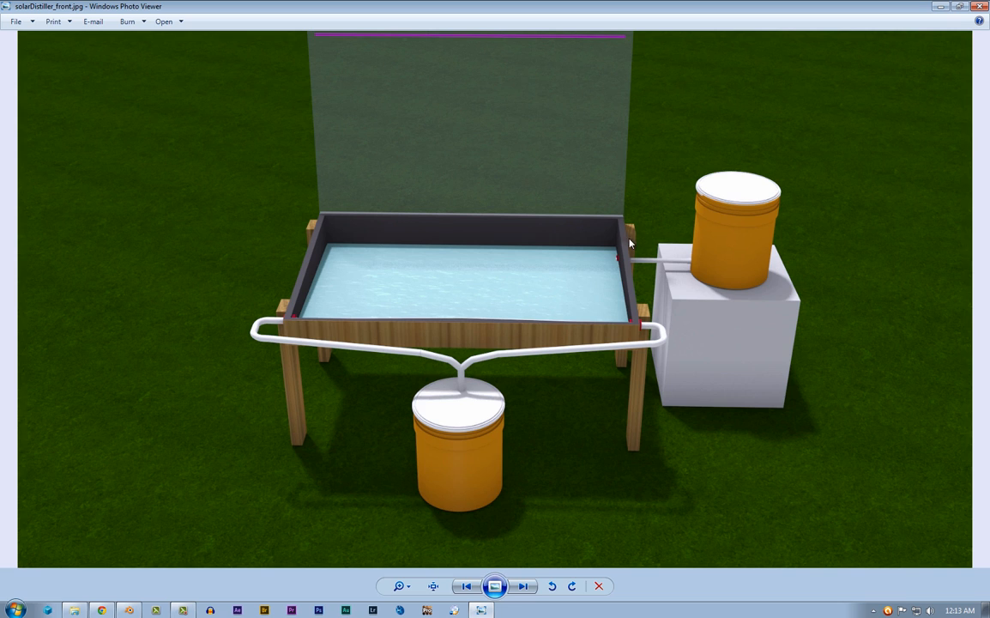
mouse_move(721, 206)
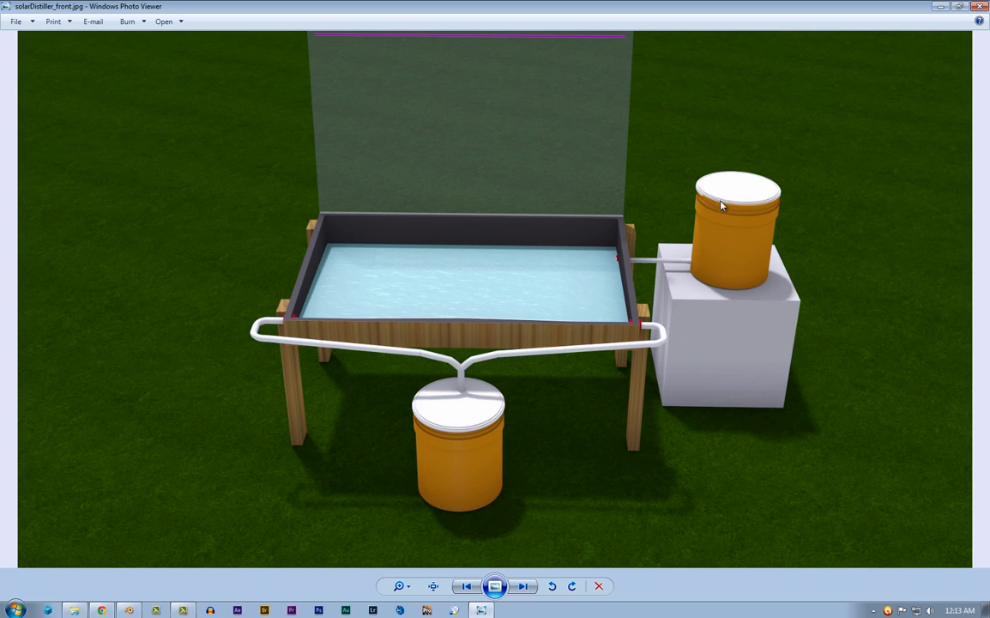
mouse_move(701, 275)
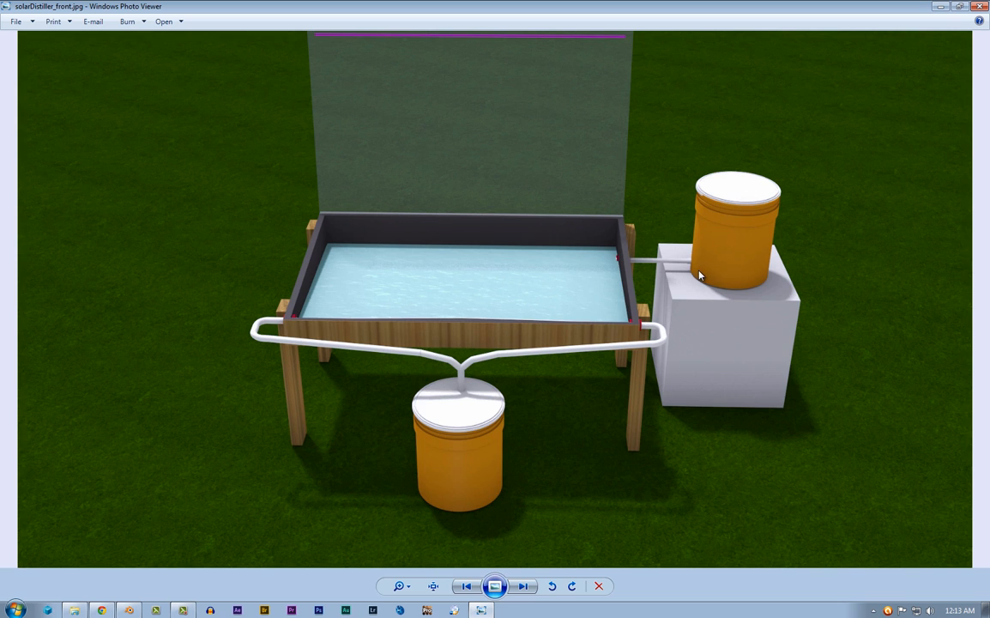
mouse_move(733, 199)
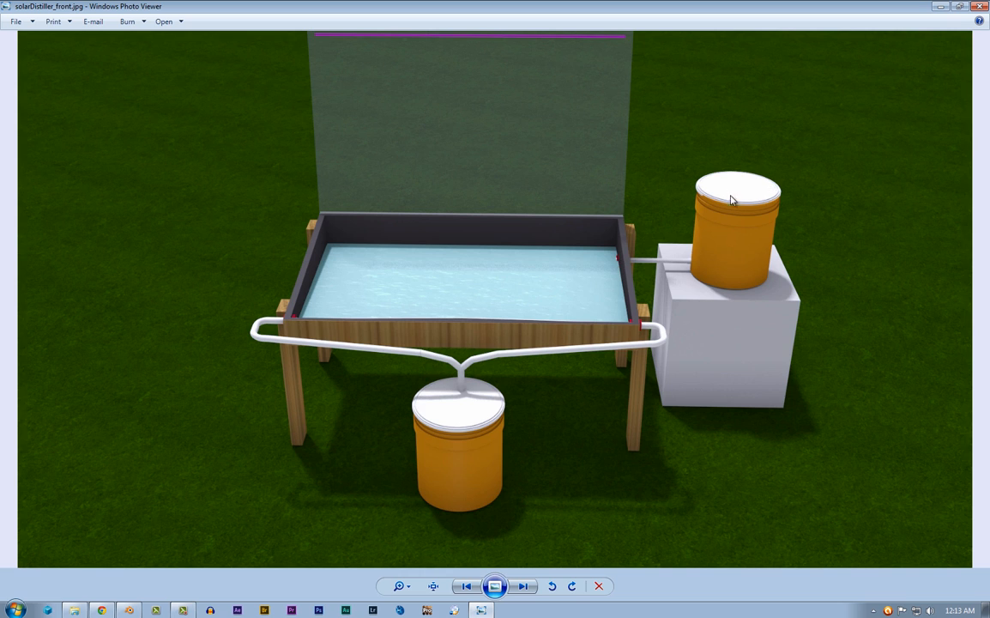
mouse_move(752, 297)
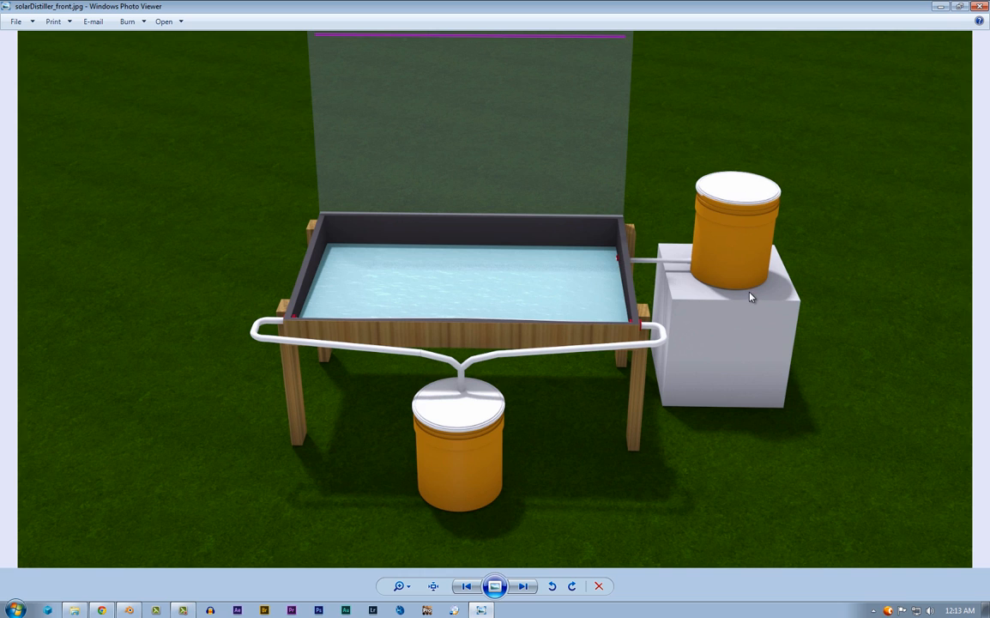
mouse_move(865, 79)
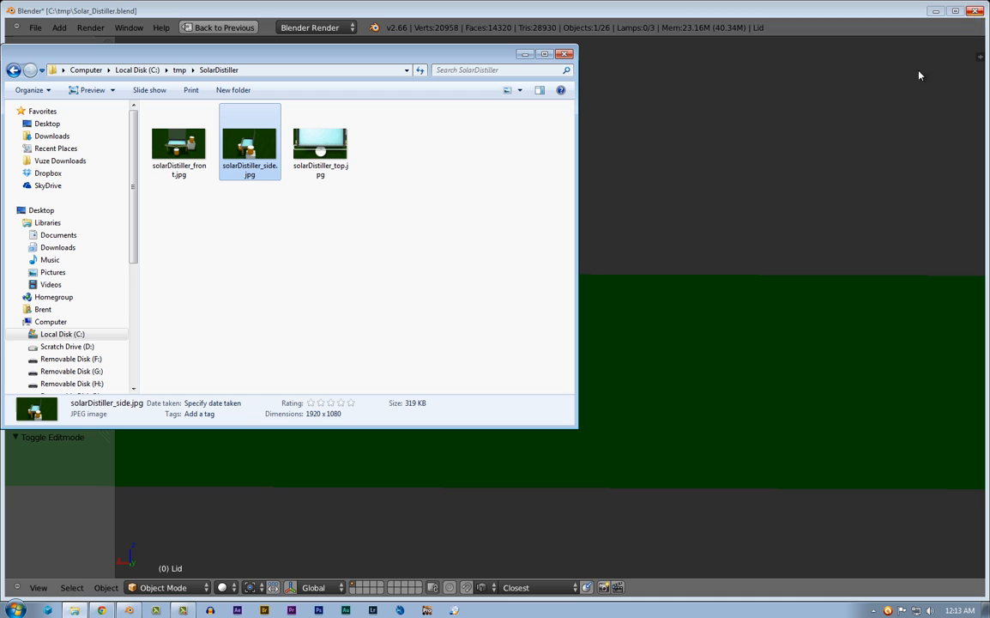
Close the render folder and quit Blender without saving changes
left_click(566, 53)
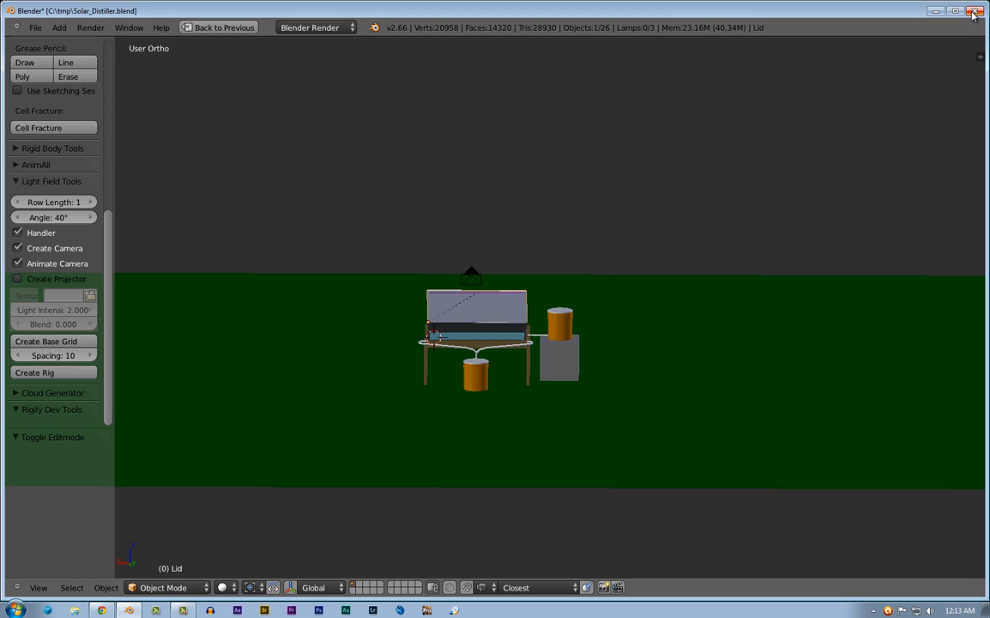
left_click(975, 11)
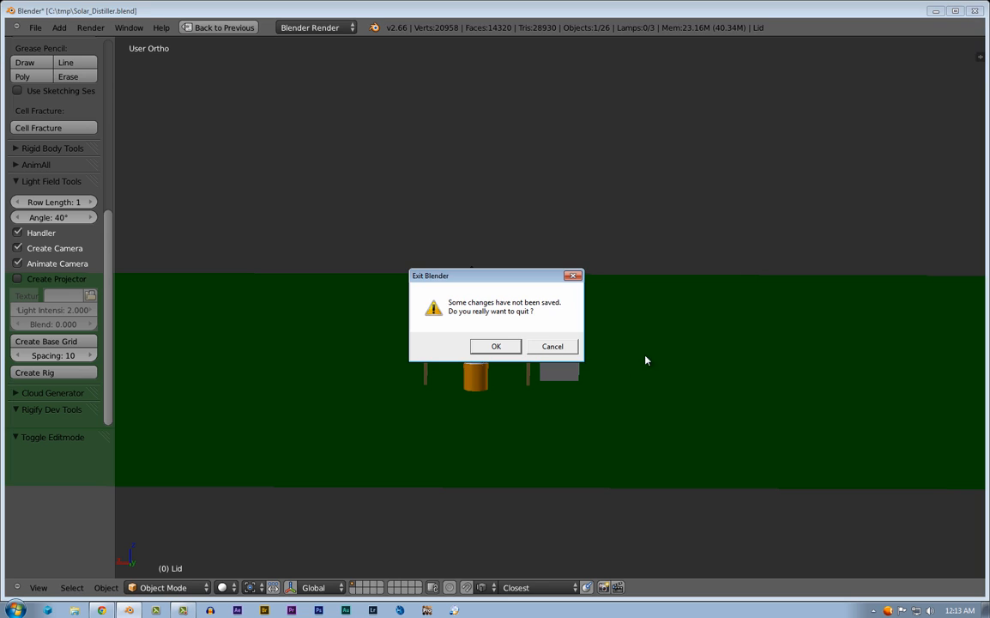
left_click(494, 347)
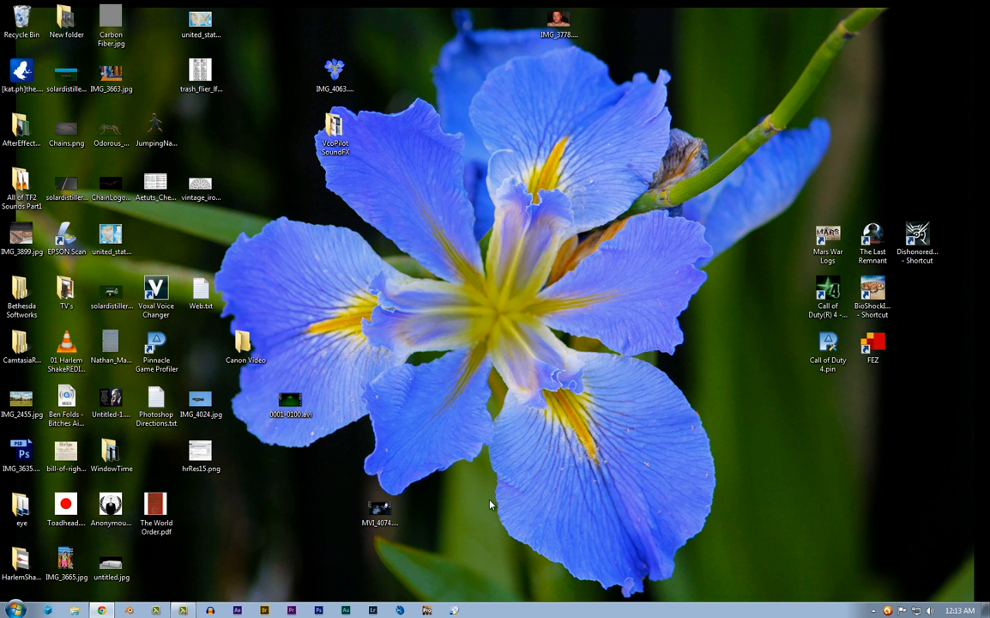